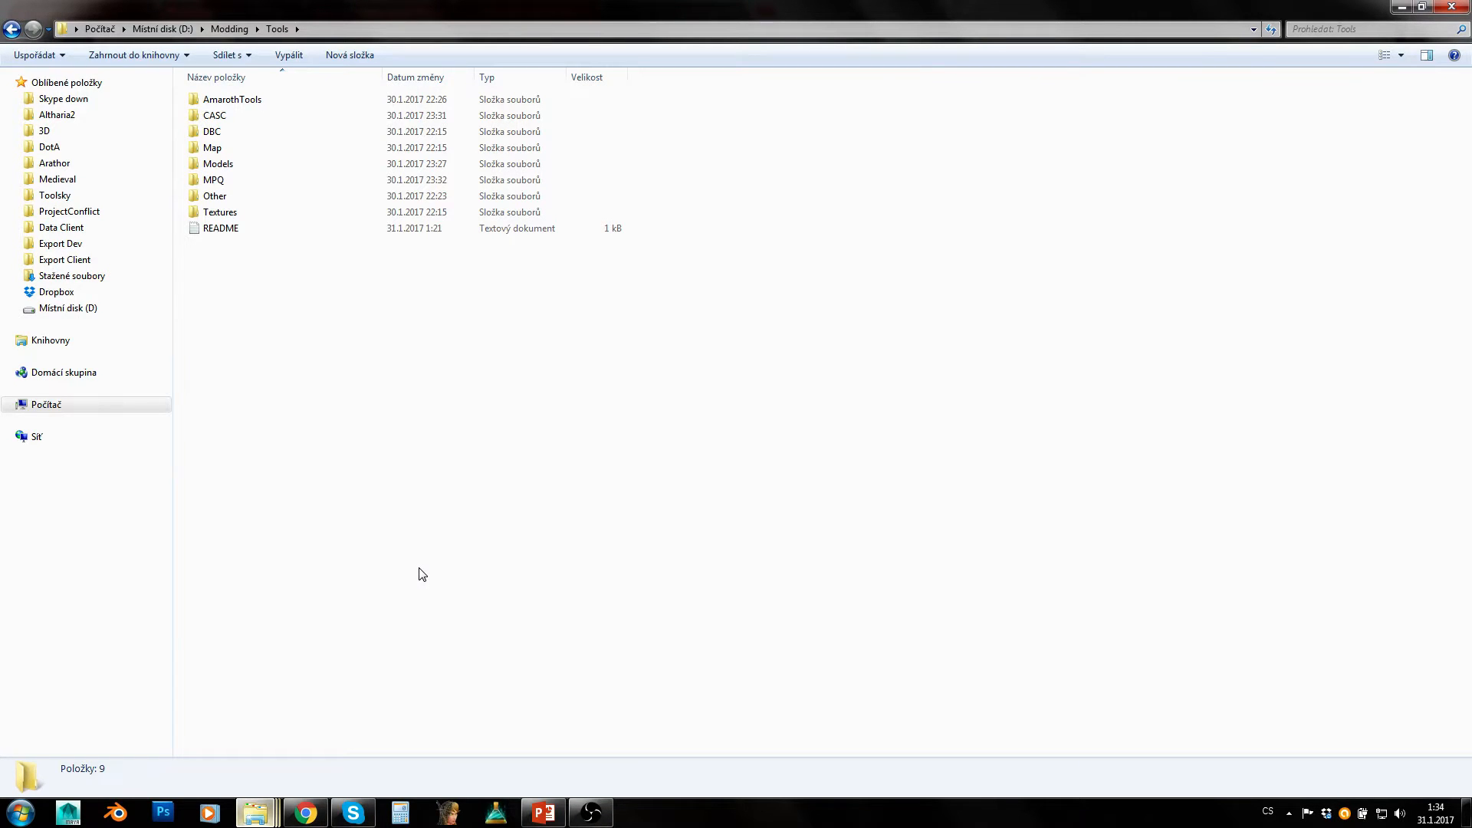
pyautogui.moveTo(339, 354)
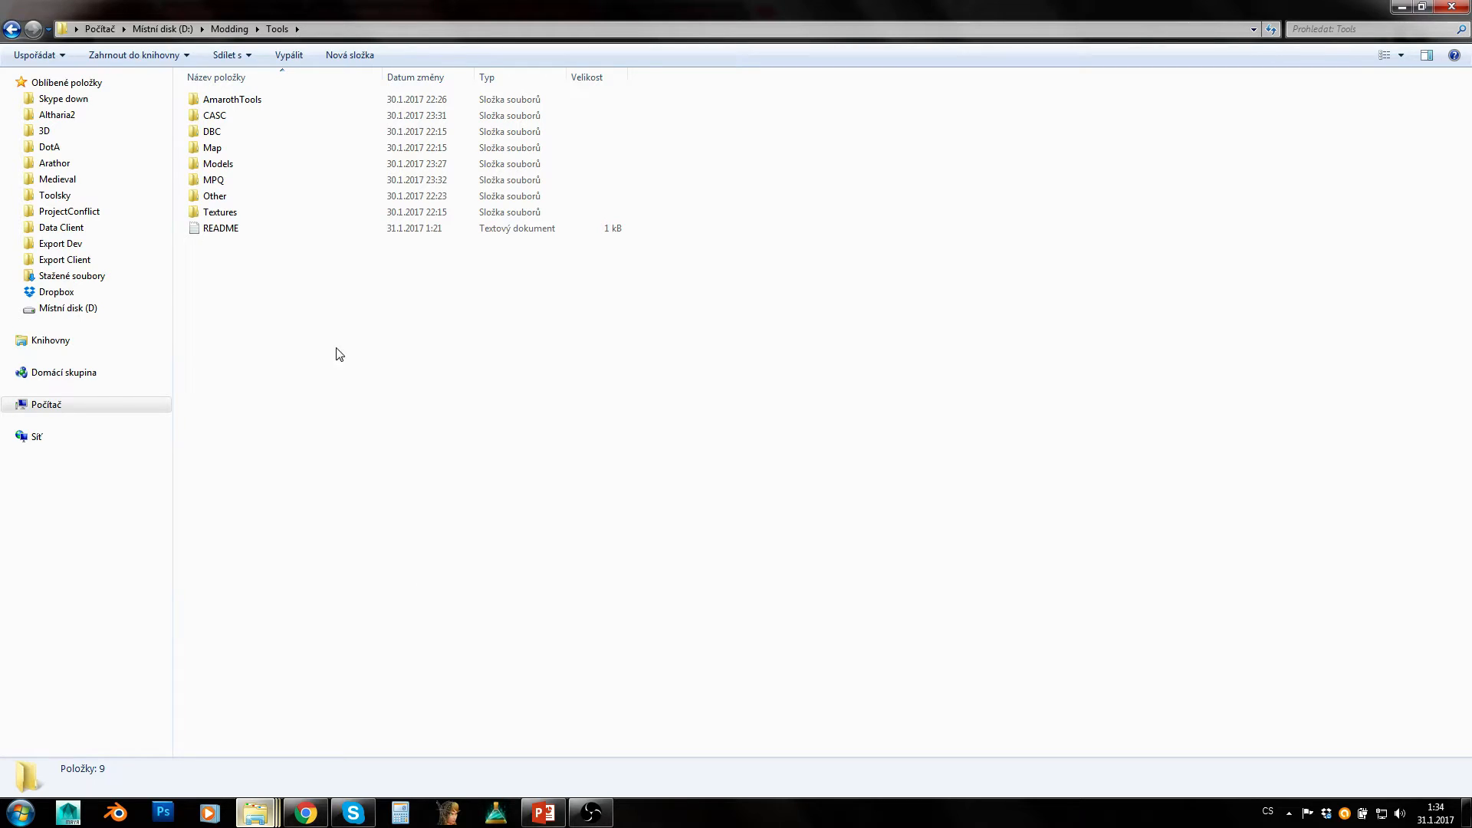
pyautogui.moveTo(356, 487)
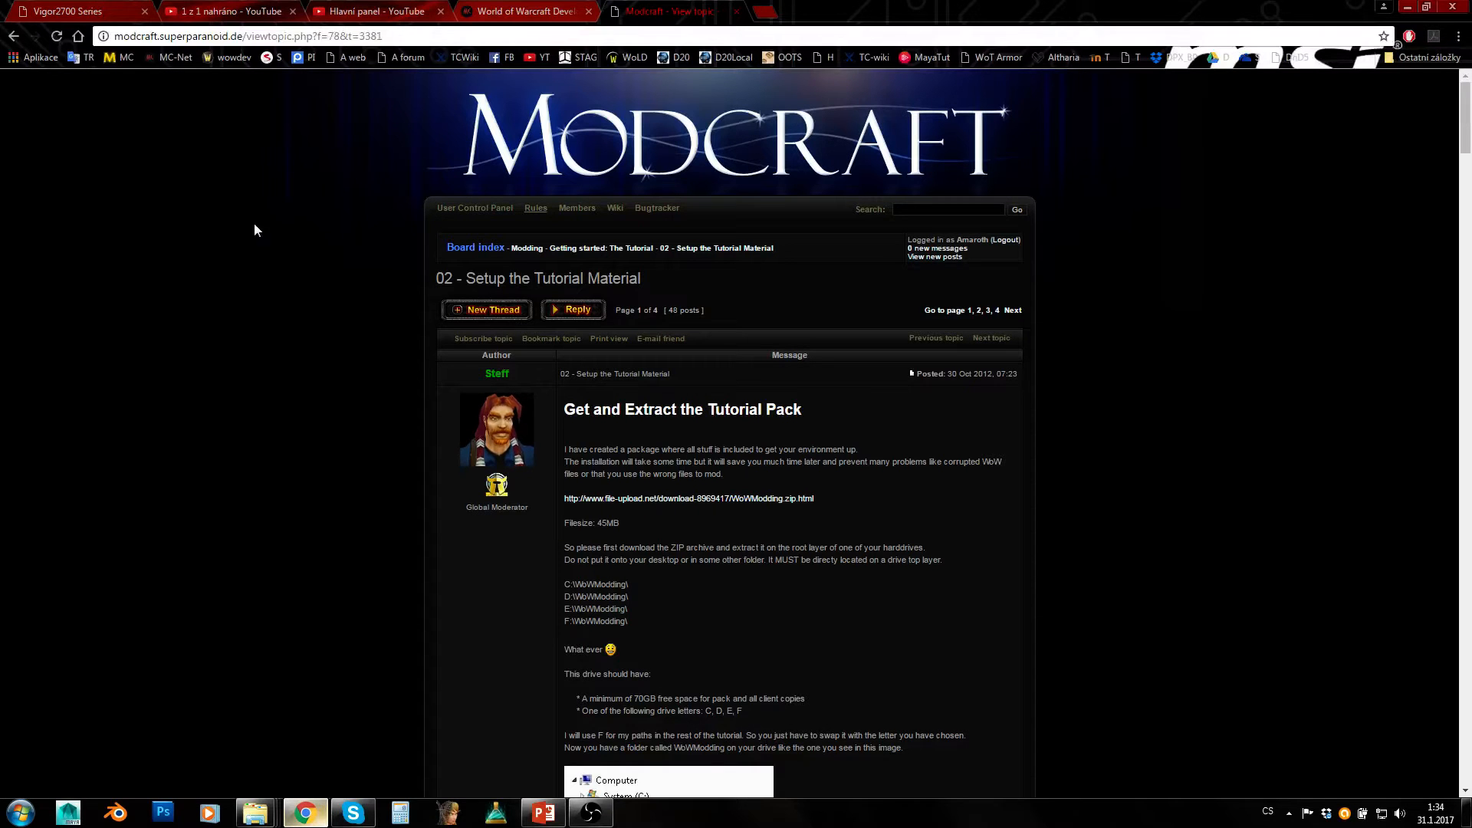
pyautogui.moveTo(496, 374)
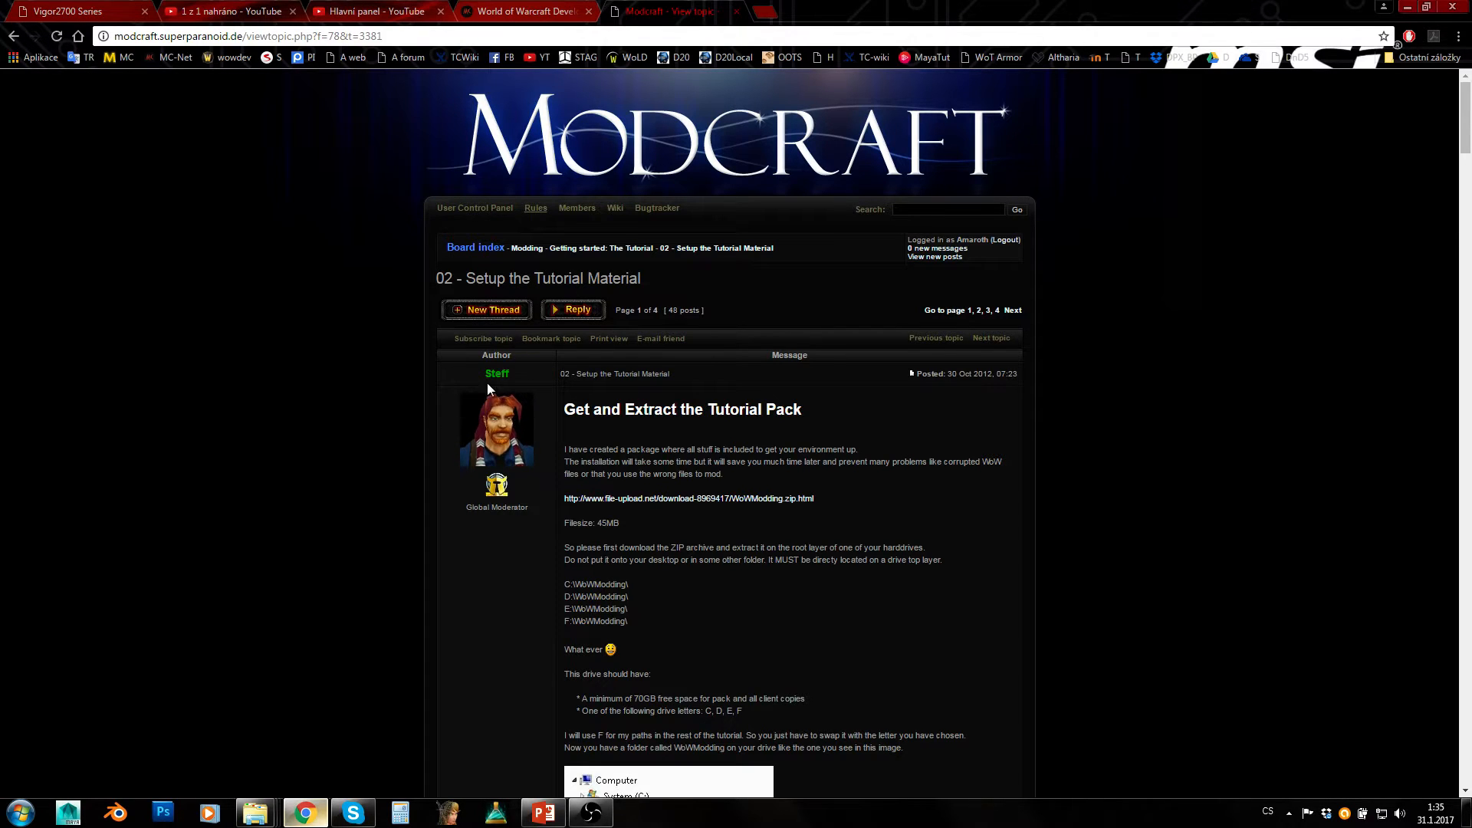
pyautogui.moveTo(756, 512)
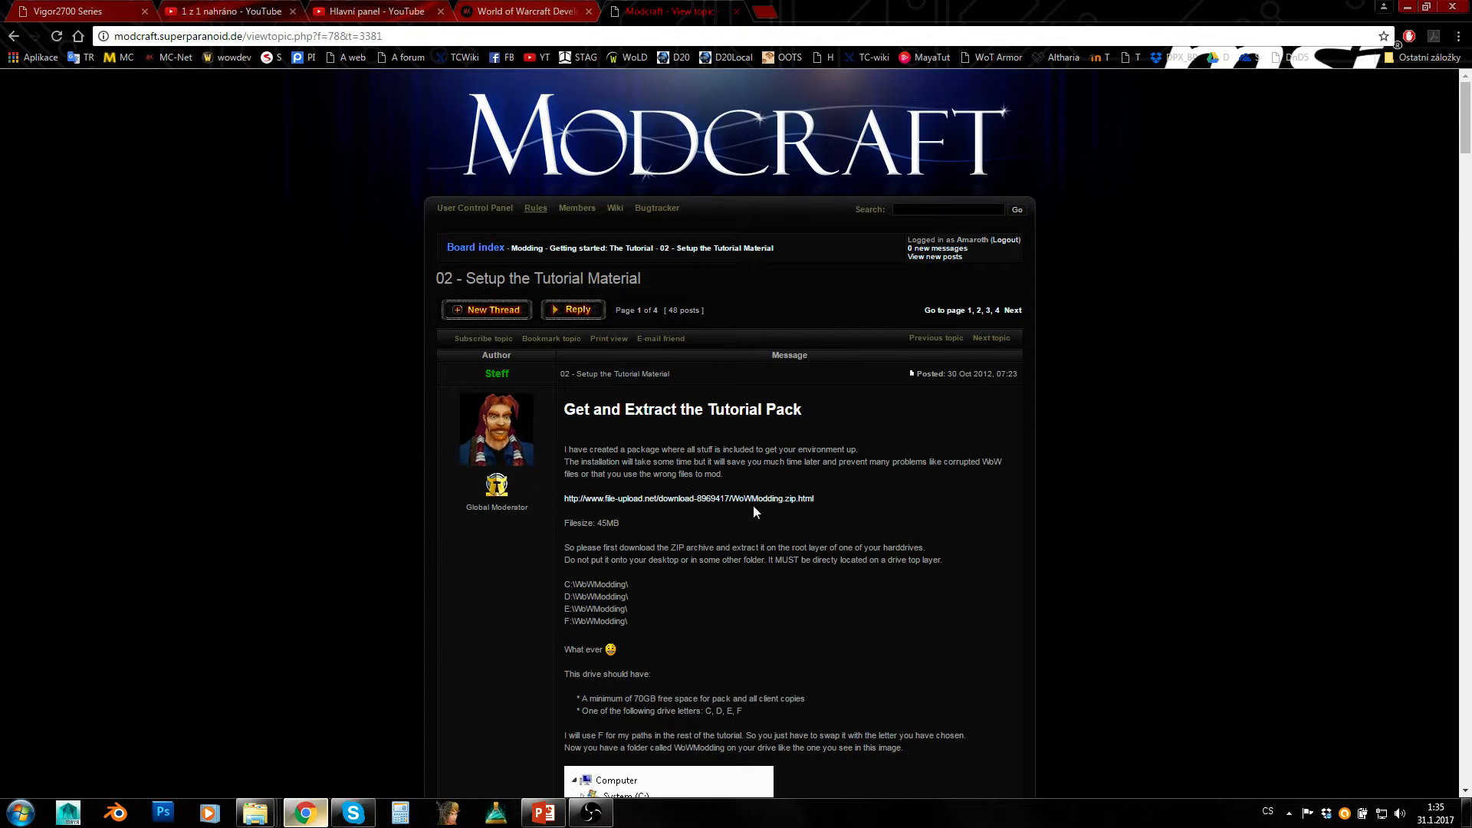
pyautogui.moveTo(434, 283)
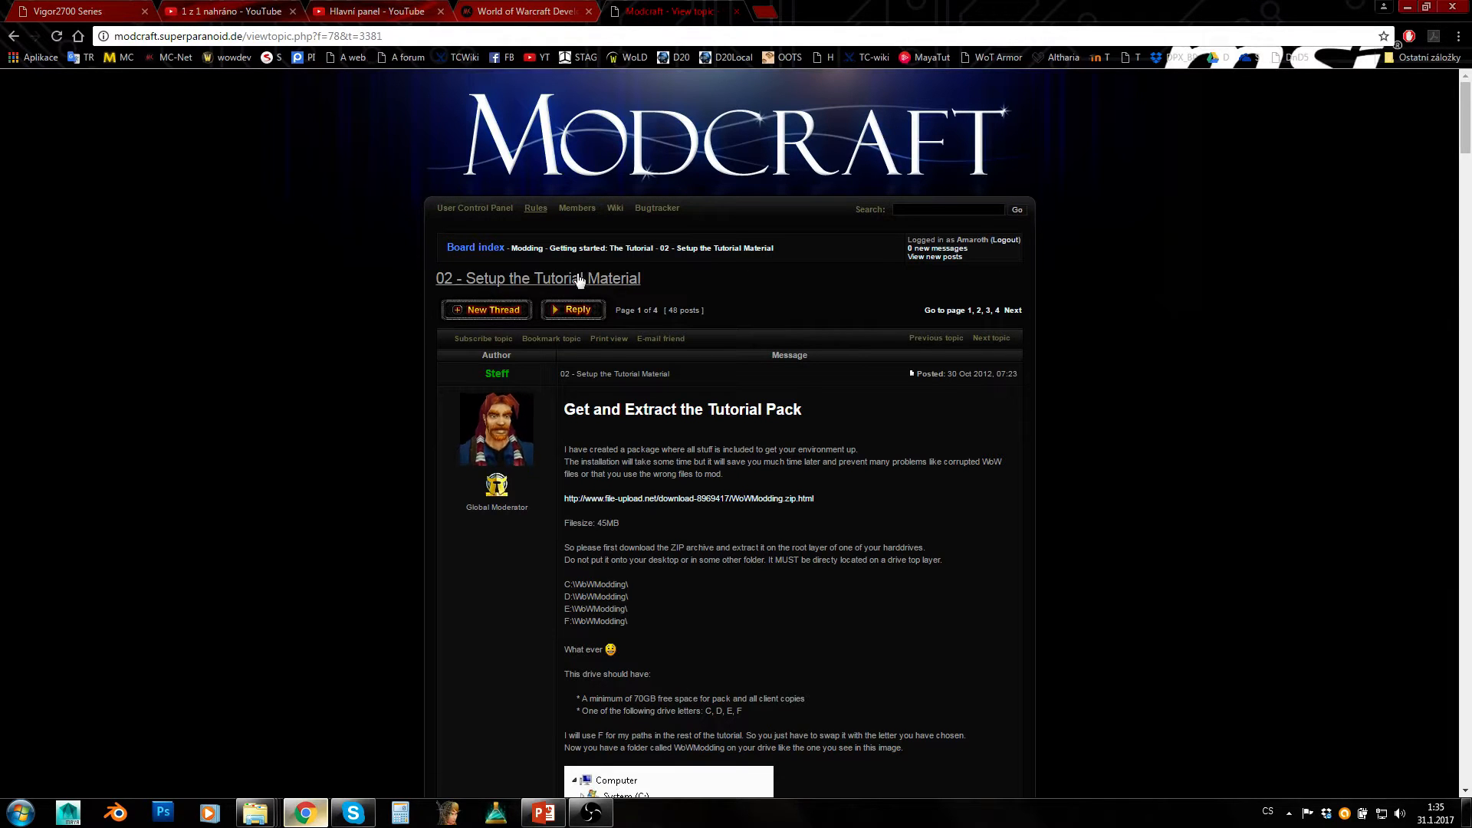
# - Show the World of Warcraft Development Kit download page, then return to the Tools folder window
pyautogui.click(517, 10)
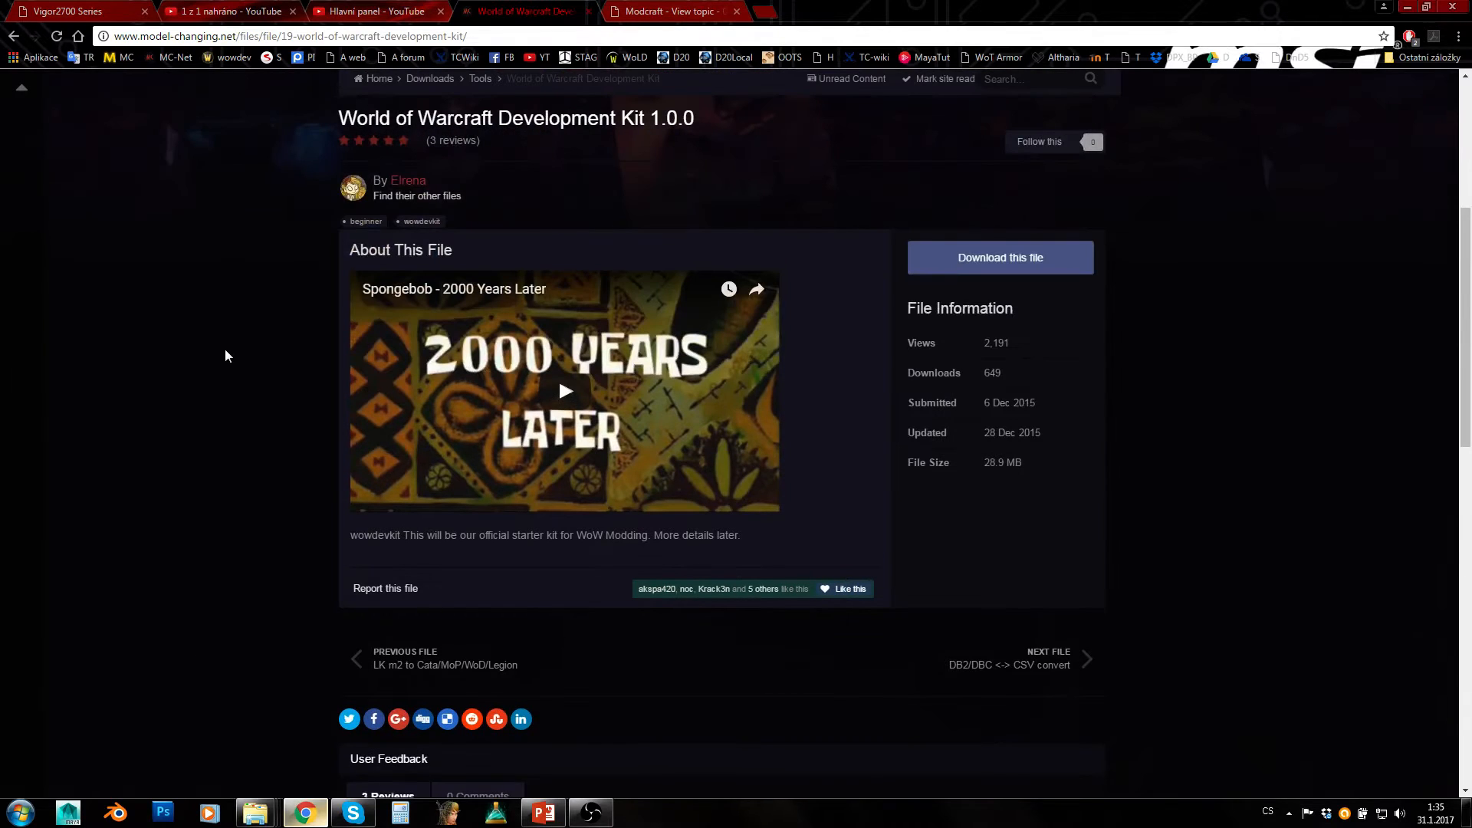
pyautogui.moveTo(171, 390)
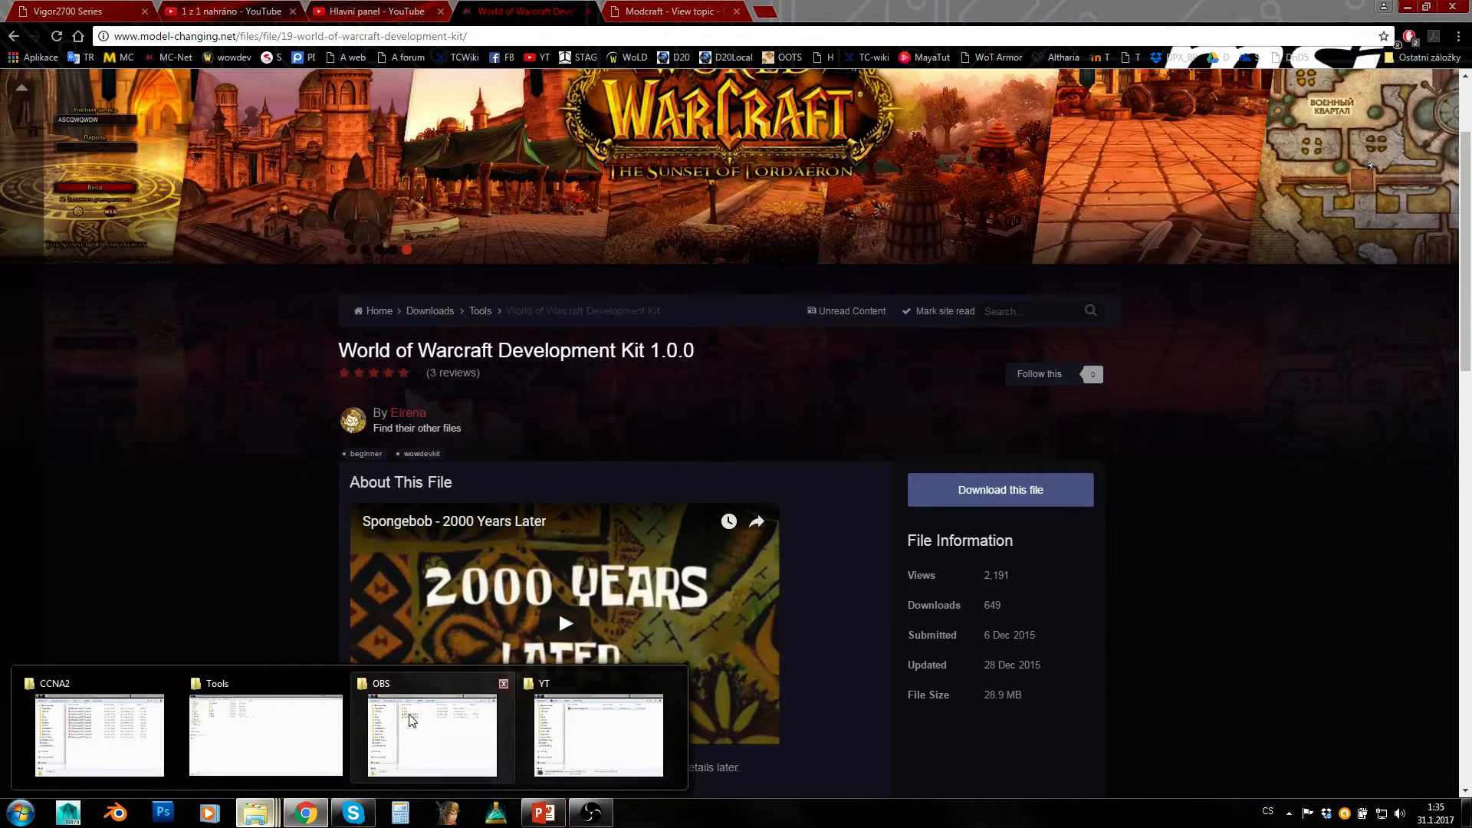
pyautogui.click(265, 733)
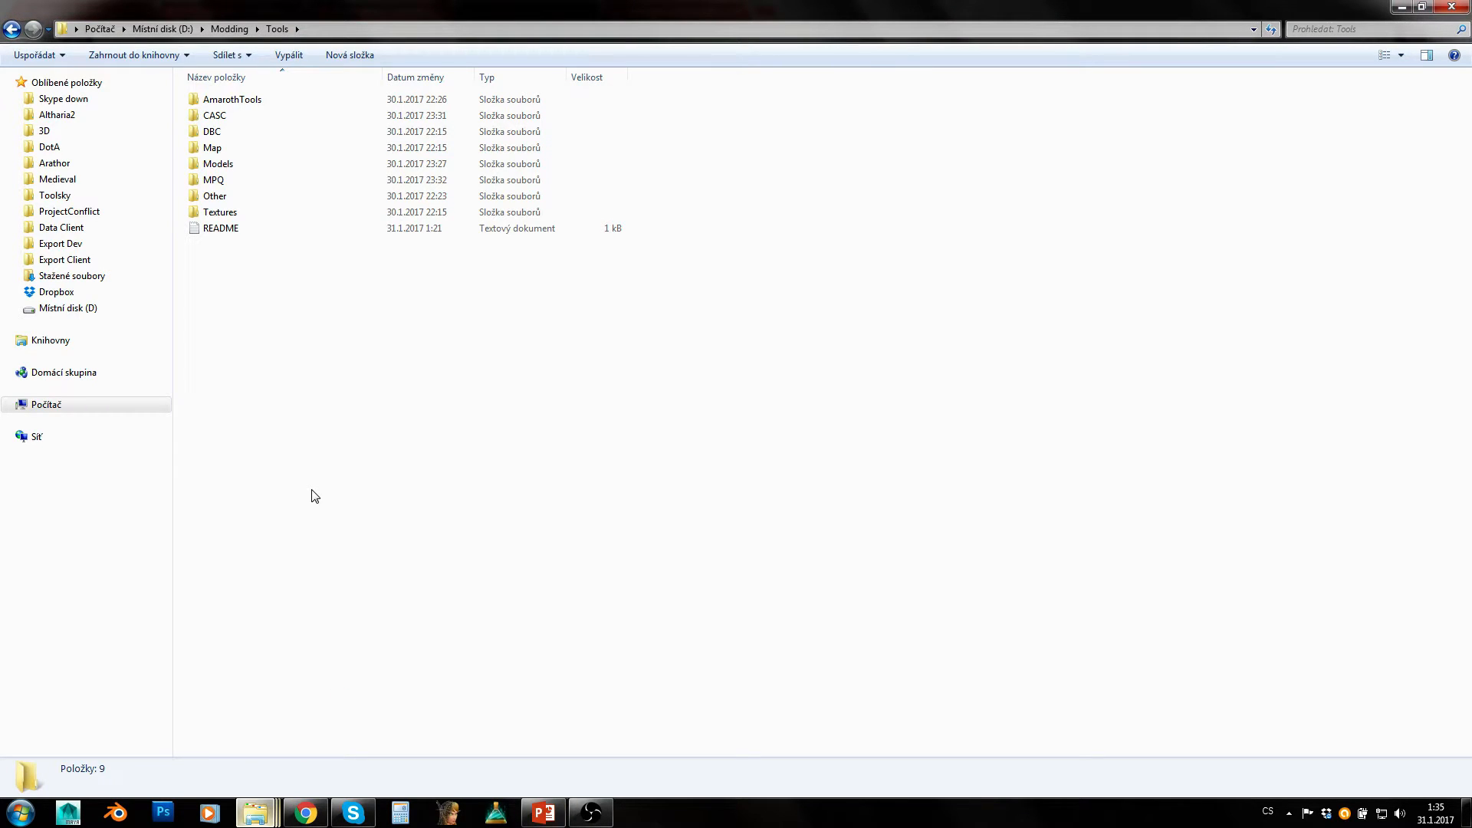
pyautogui.click(232, 99)
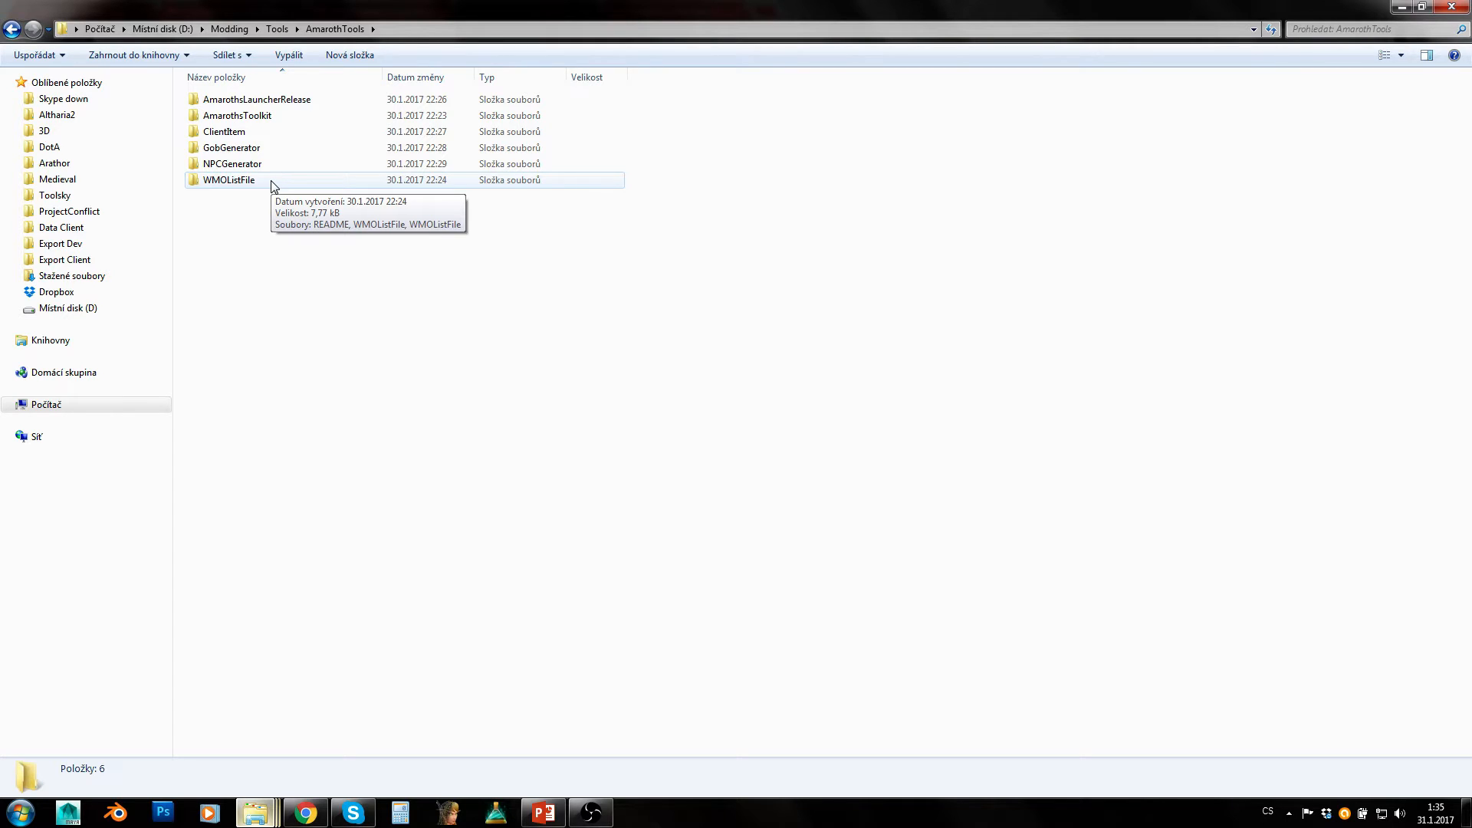
pyautogui.moveTo(261, 194)
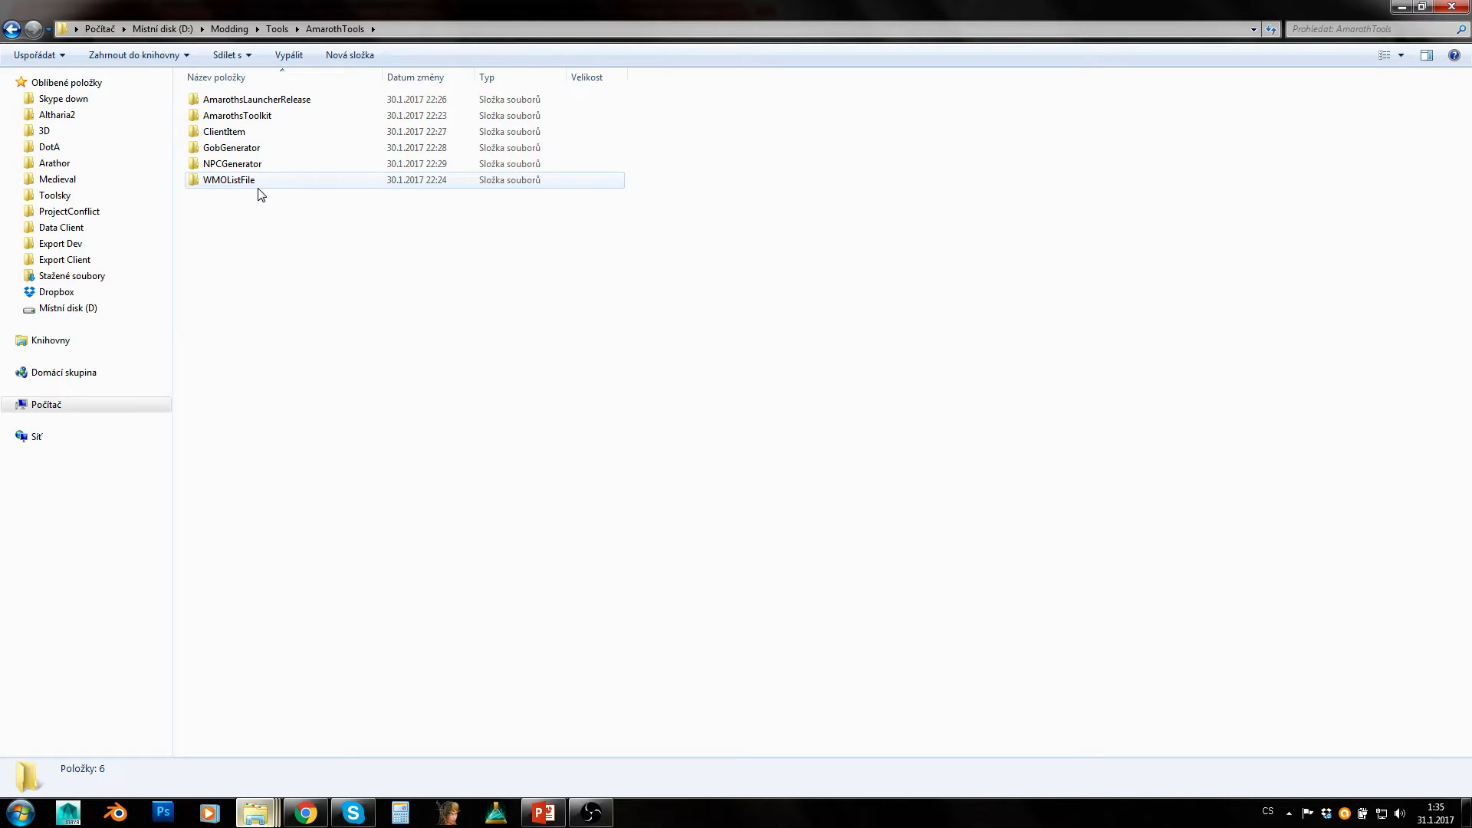
pyautogui.doubleClick(229, 179)
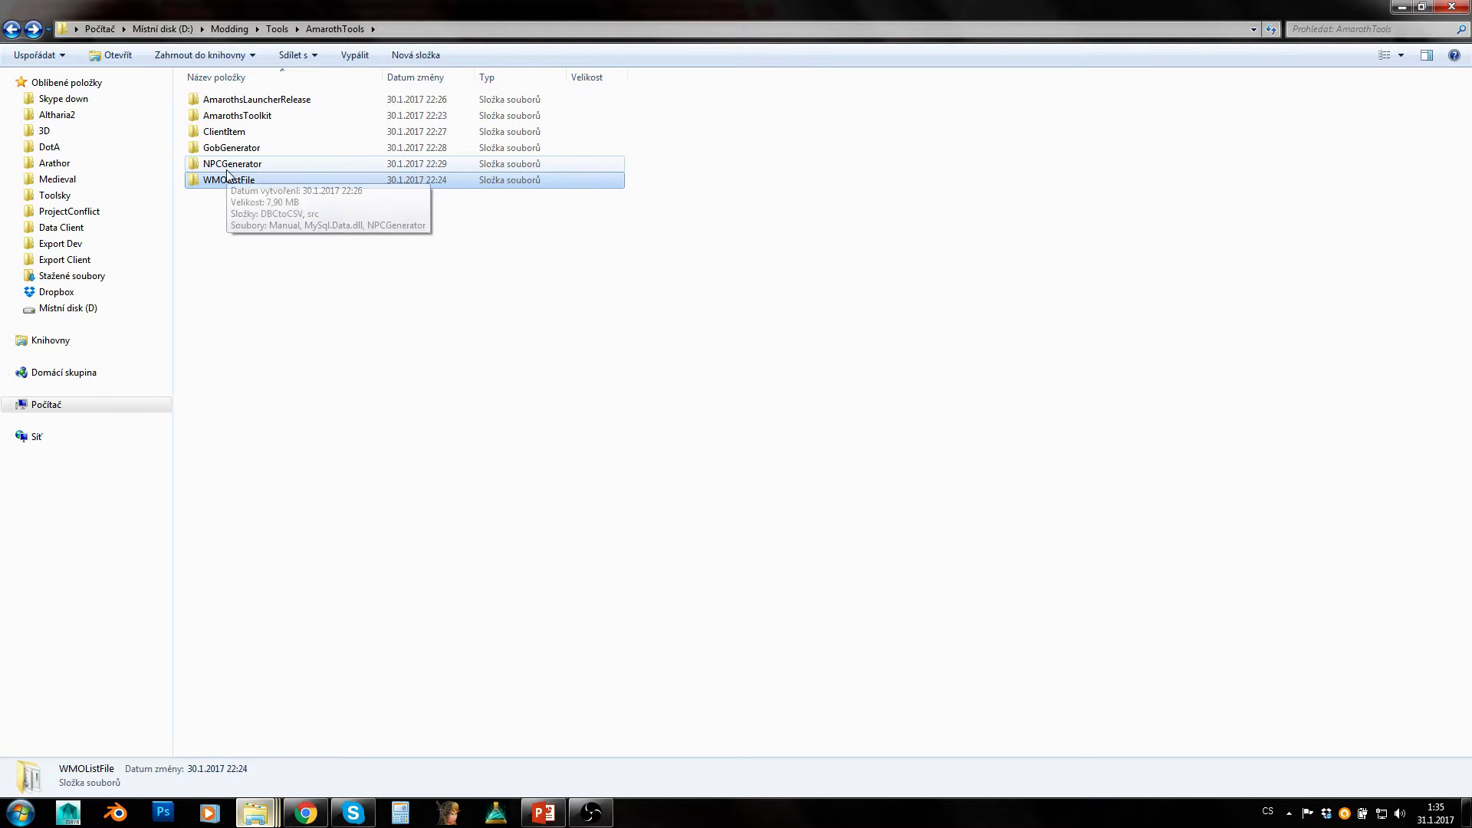
pyautogui.doubleClick(229, 179)
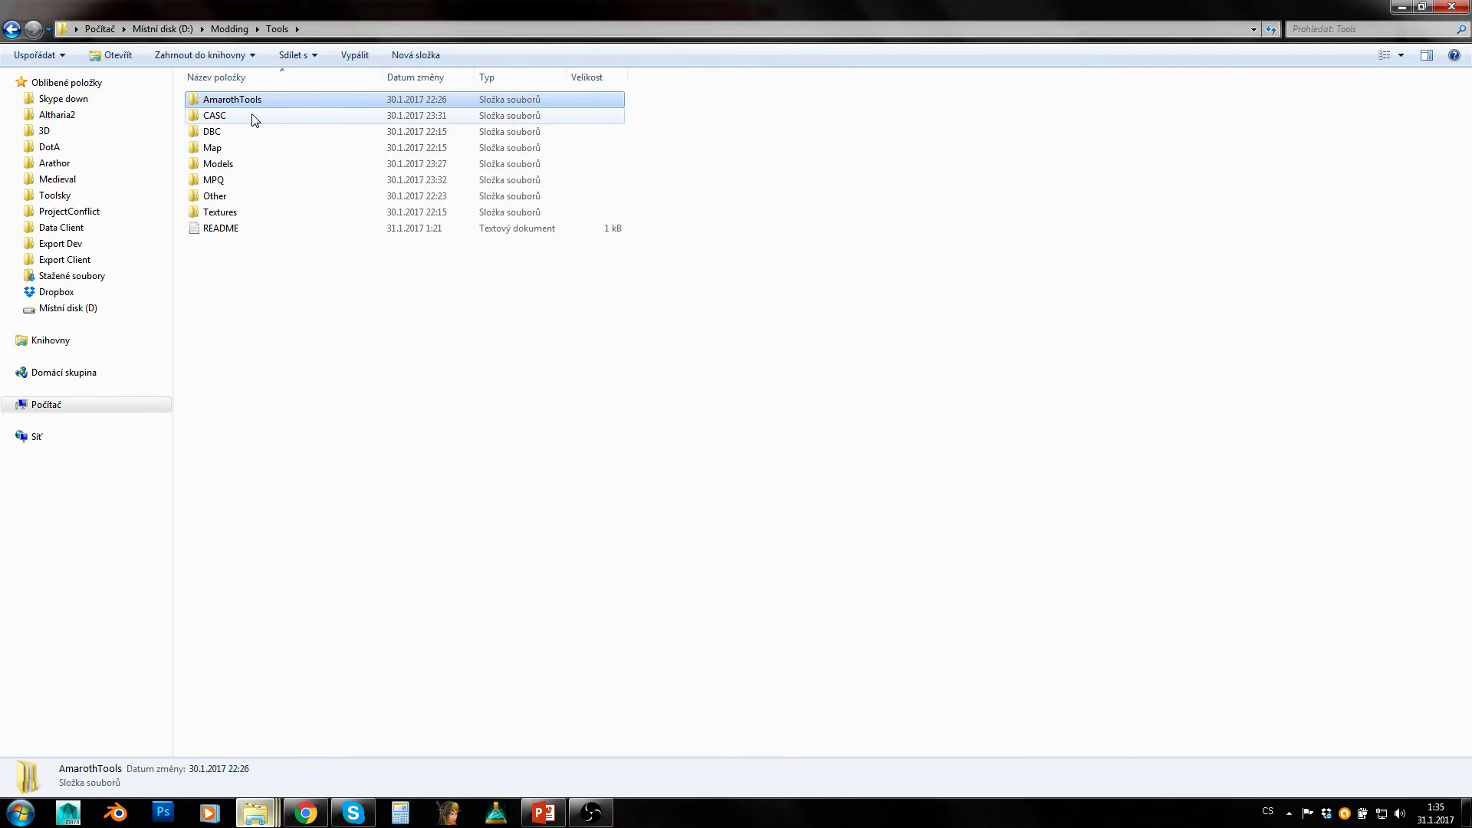
pyautogui.doubleClick(231, 98)
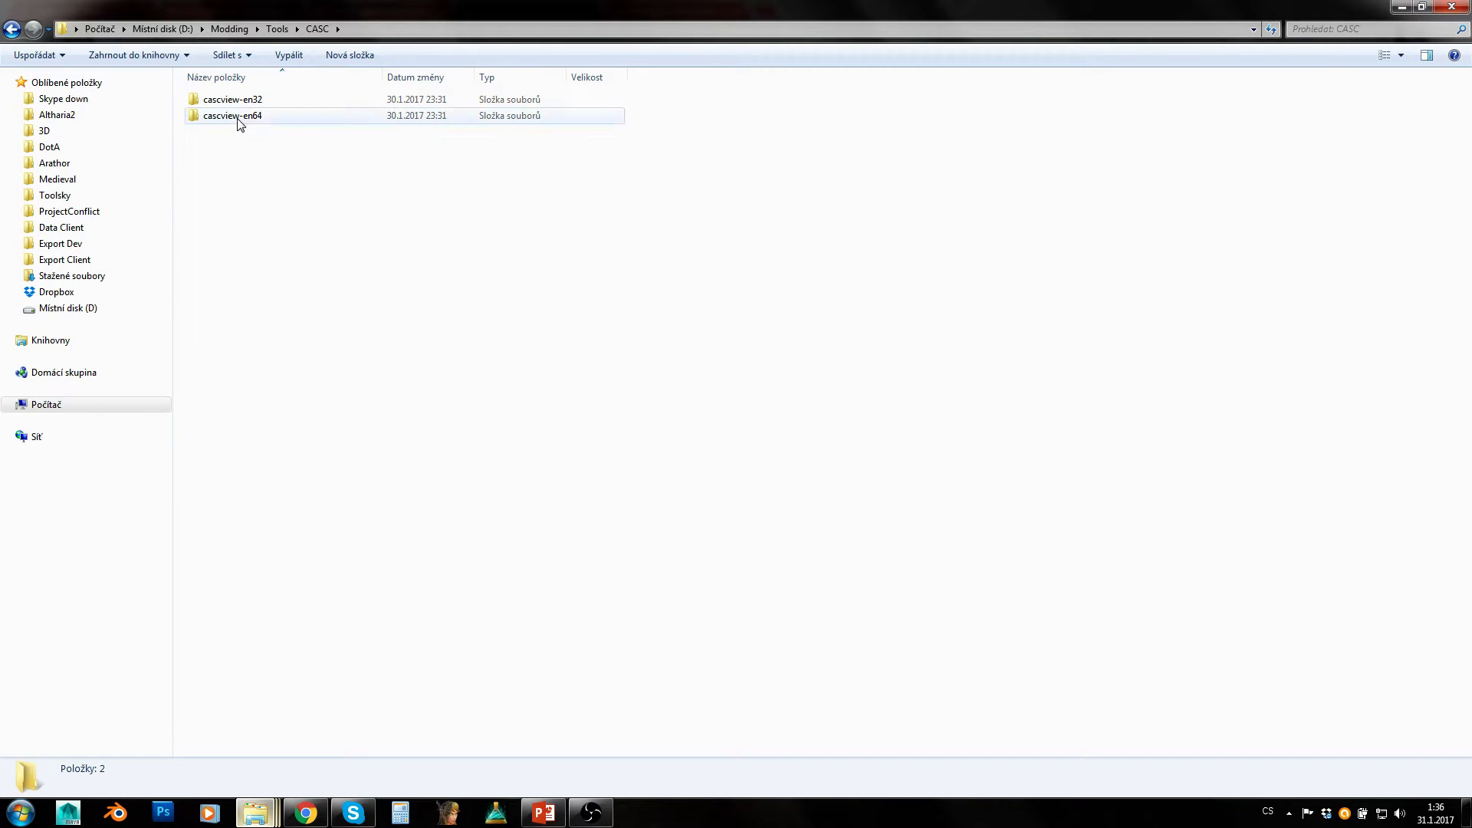
pyautogui.doubleClick(232, 115)
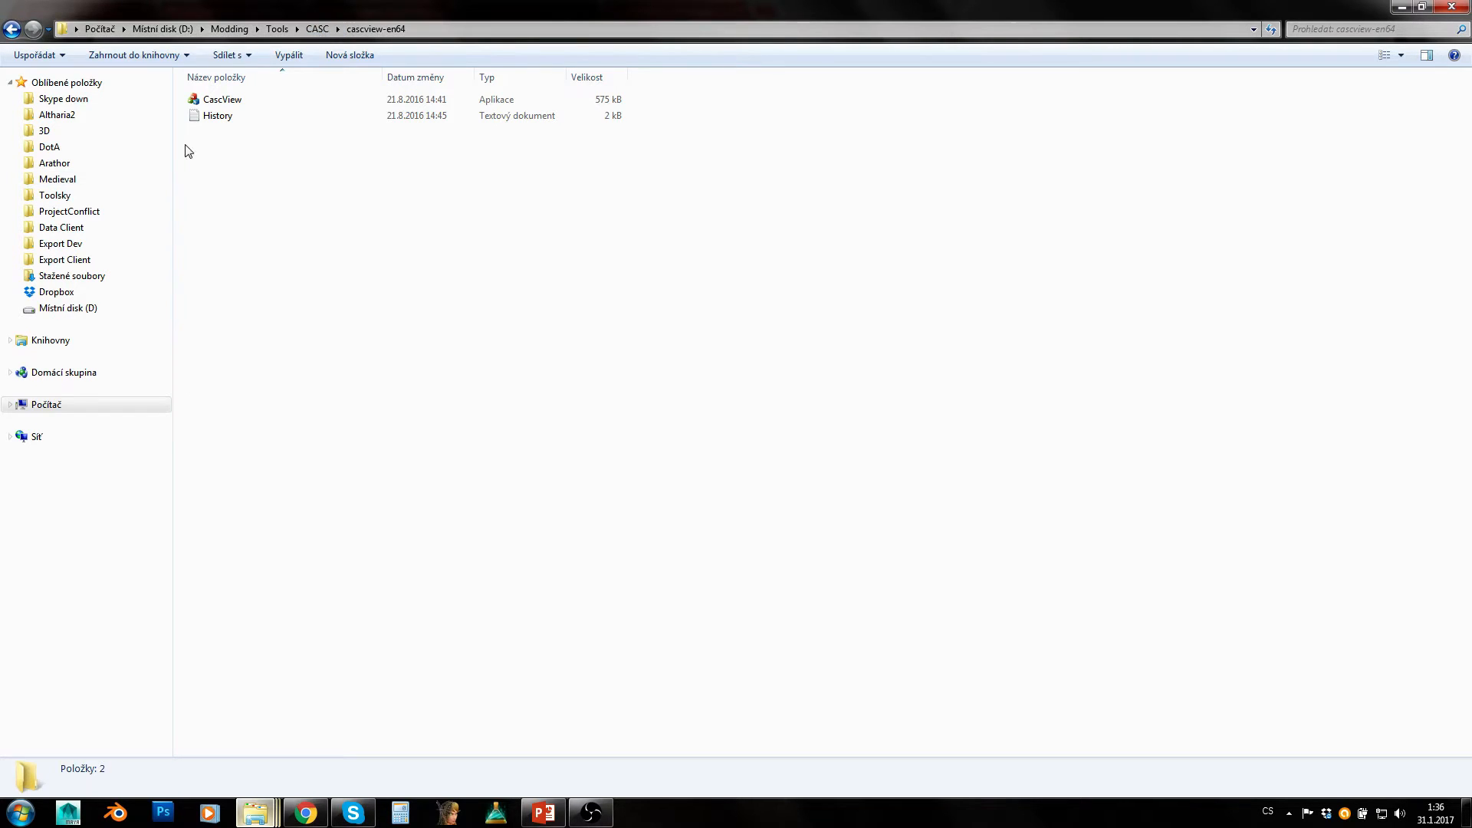
pyautogui.click(222, 99)
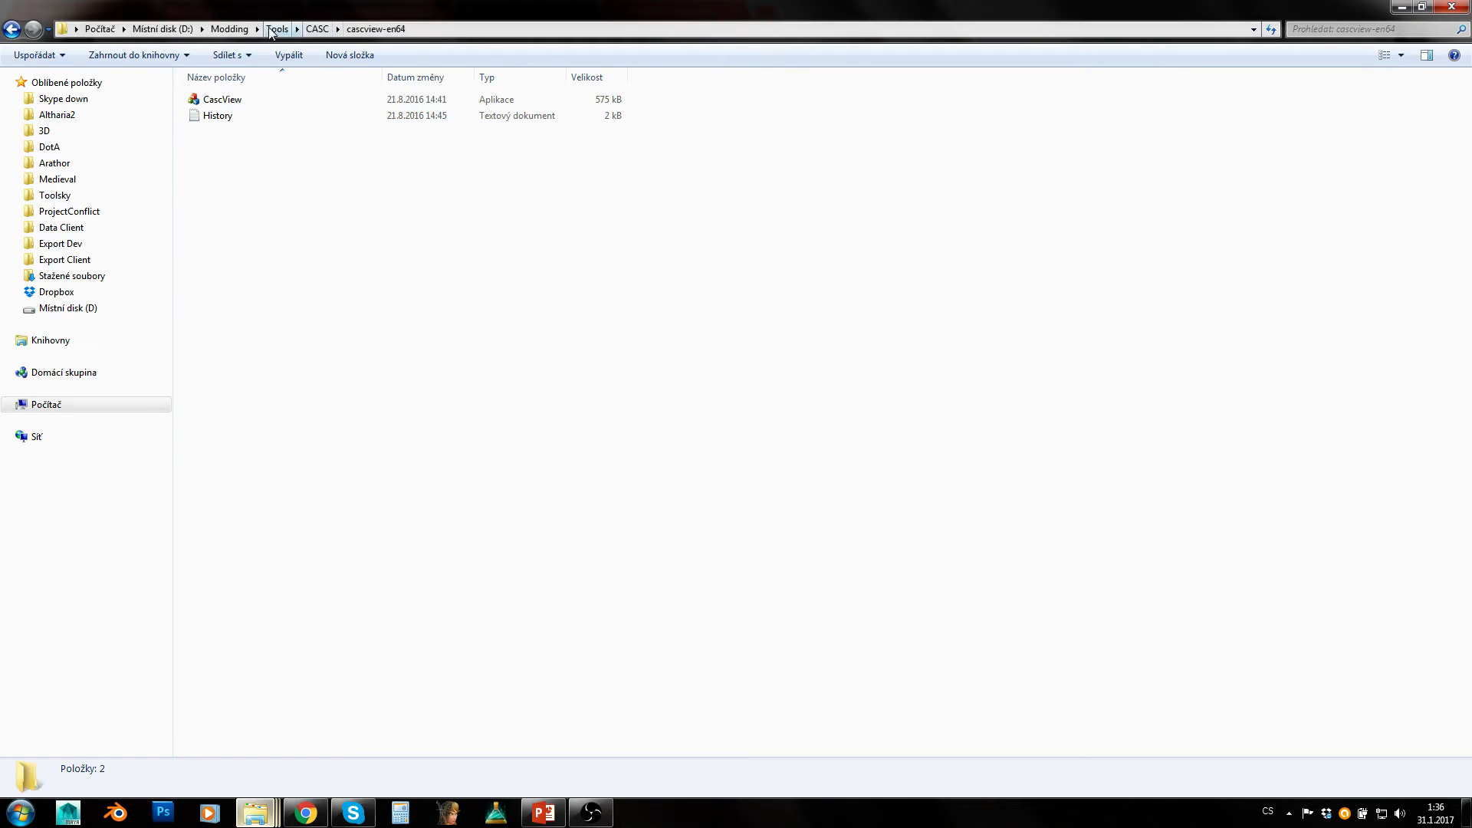
pyautogui.click(276, 29)
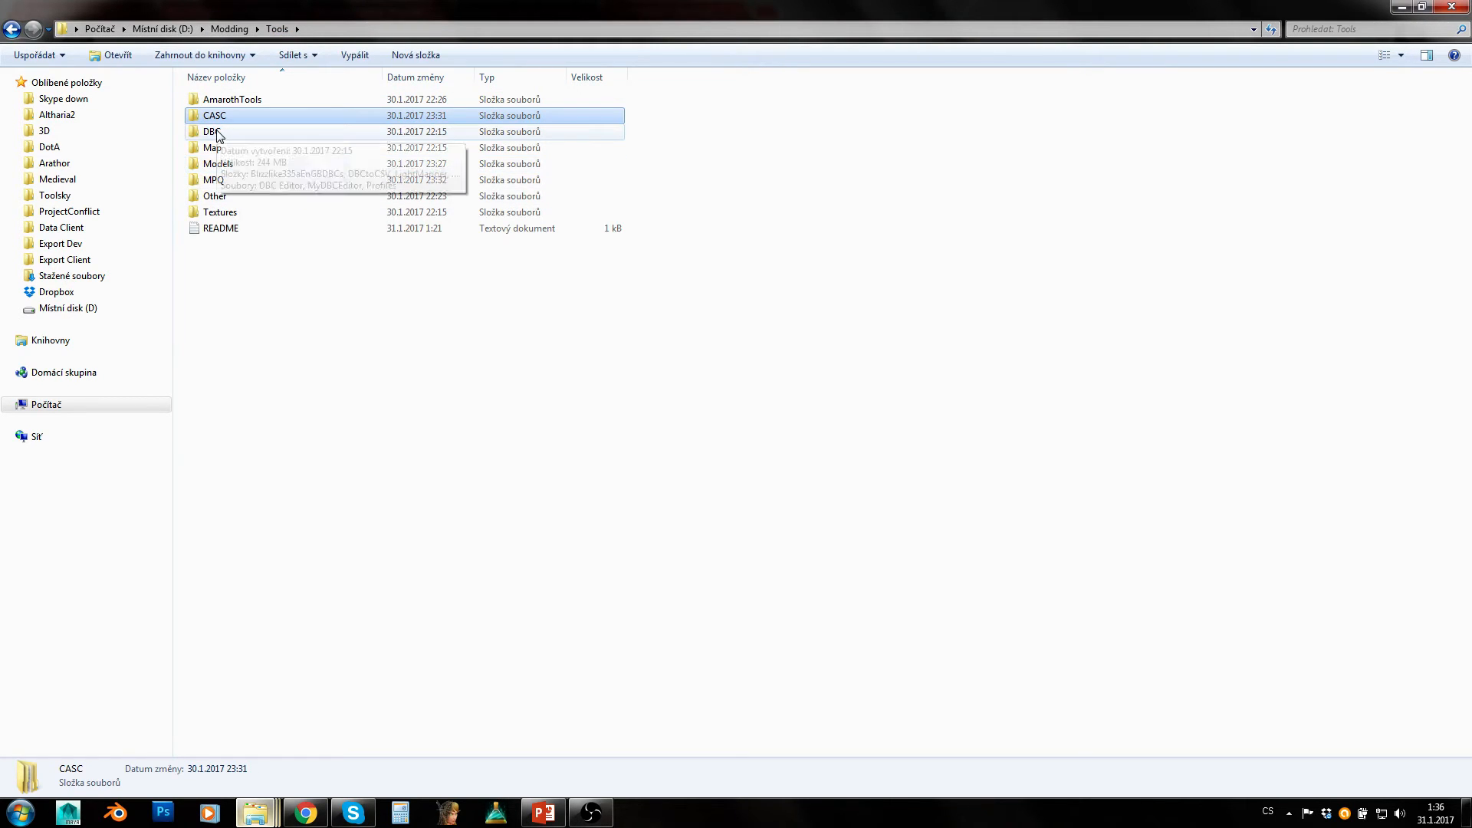
pyautogui.moveTo(228, 142)
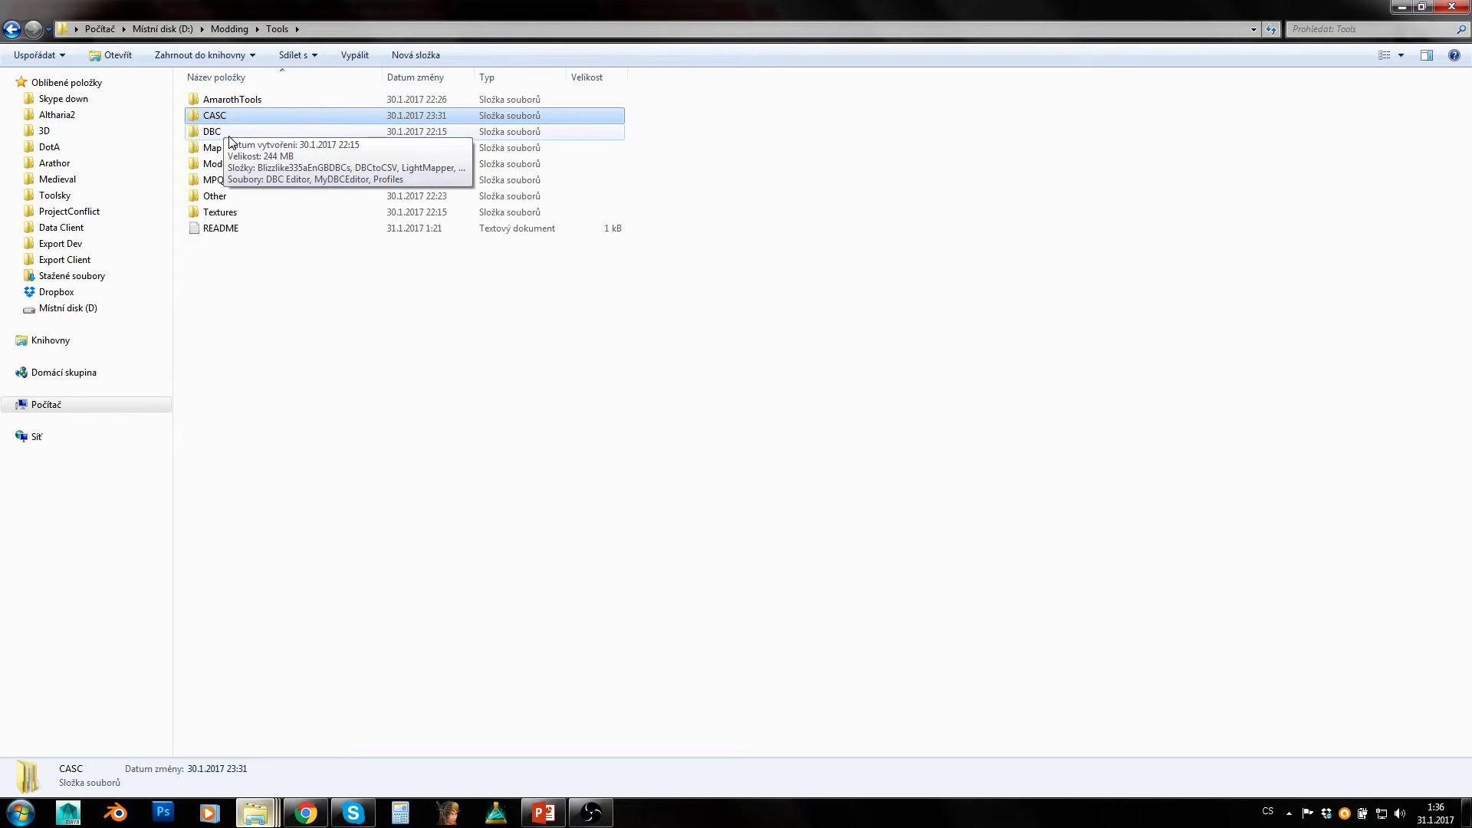
# - Browse the Blizzlike335aEnGBDBCs file list inside DBC and return to DBC
pyautogui.doubleClick(212, 130)
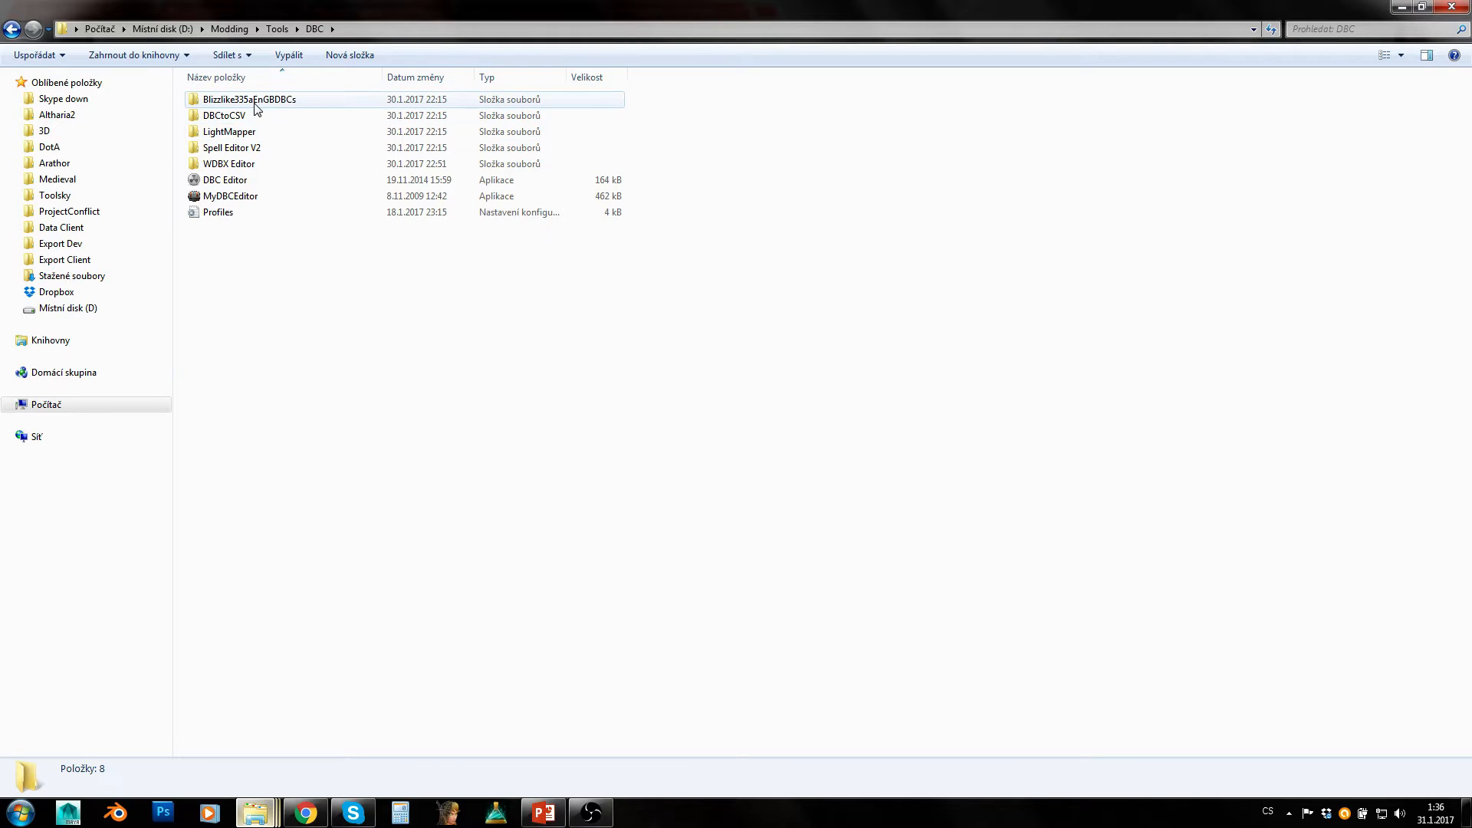
pyautogui.doubleClick(250, 99)
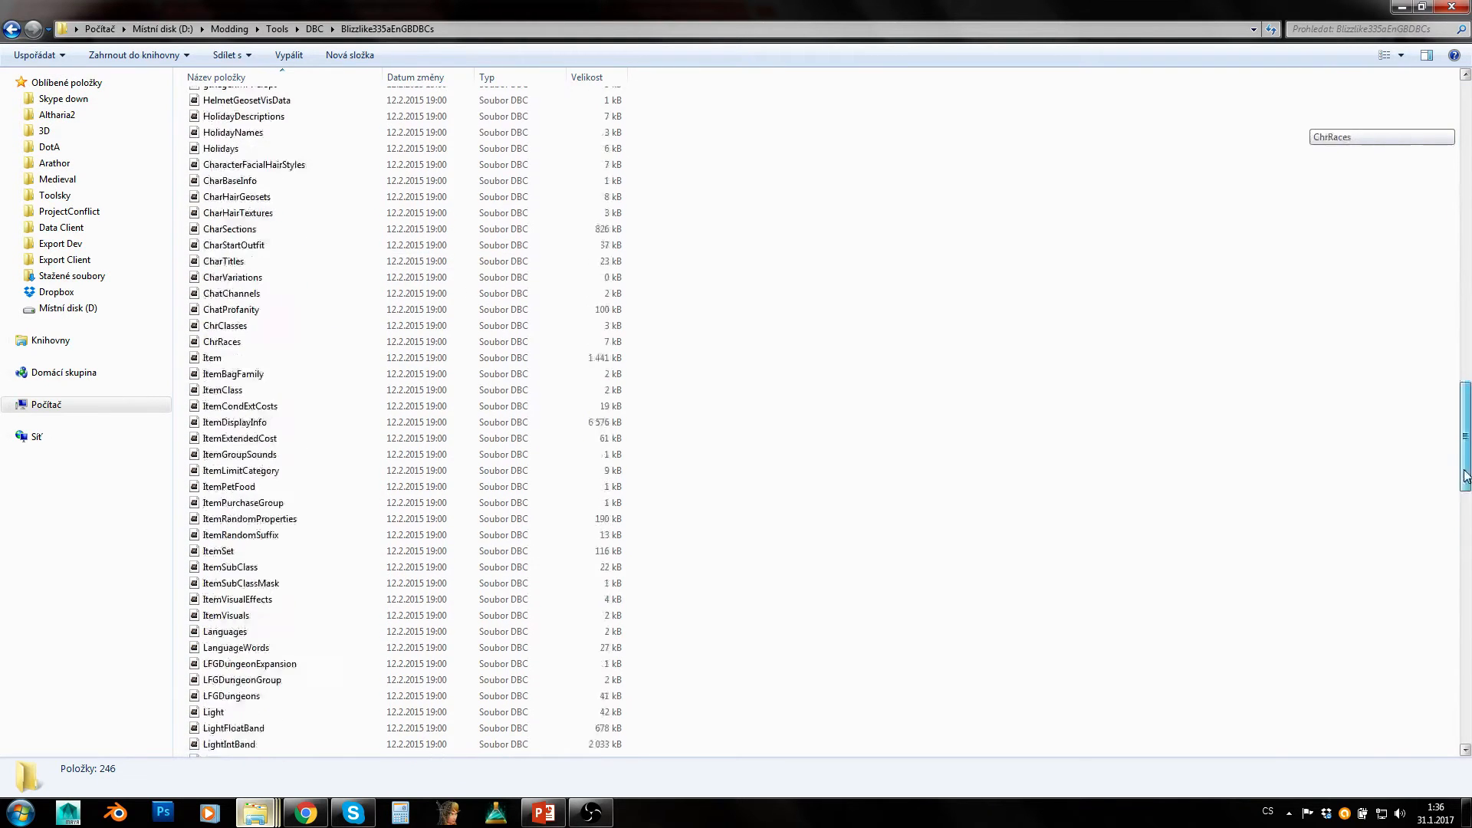
pyautogui.scroll(-3)
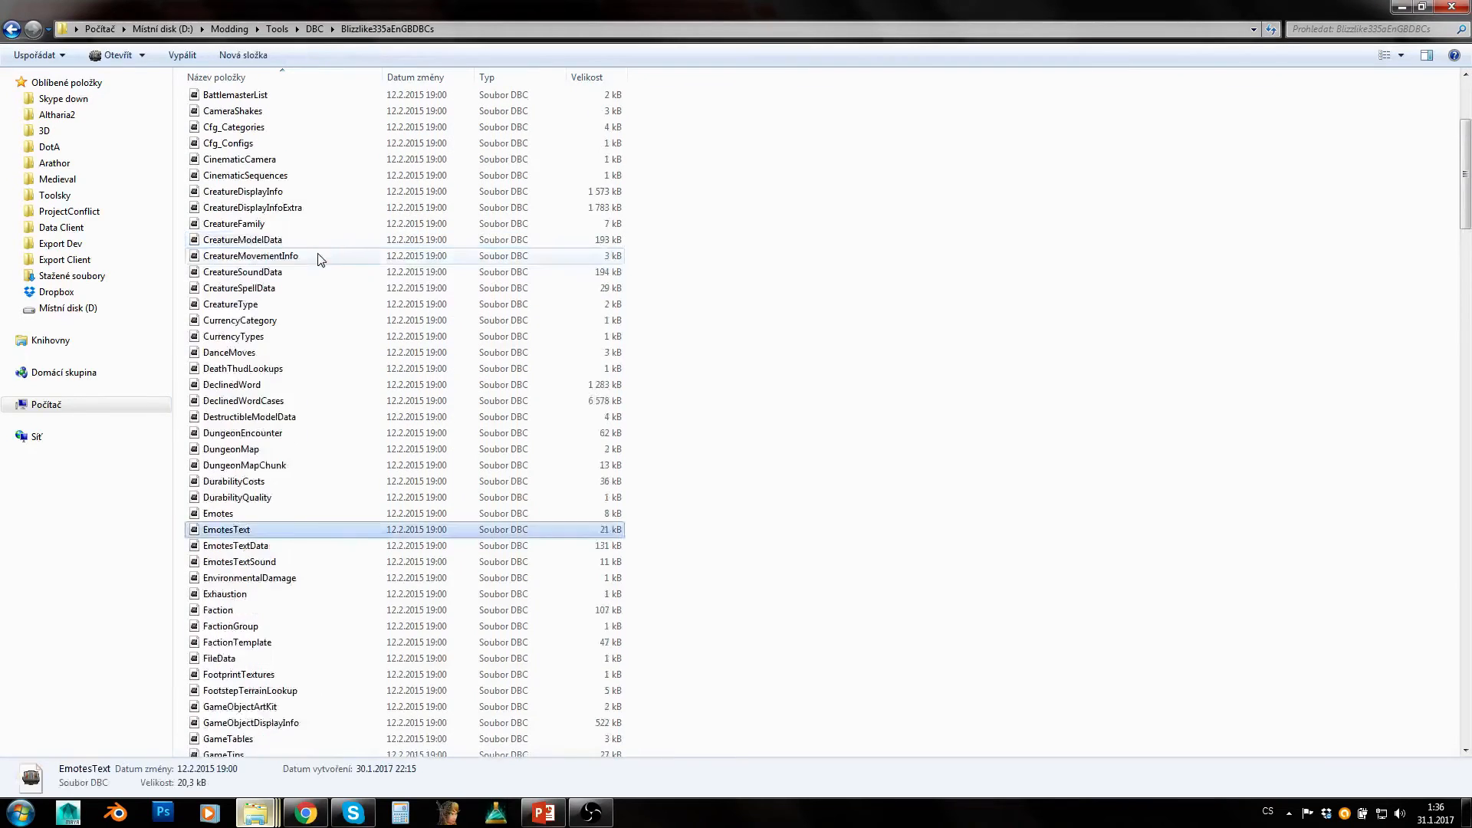
pyautogui.click(314, 28)
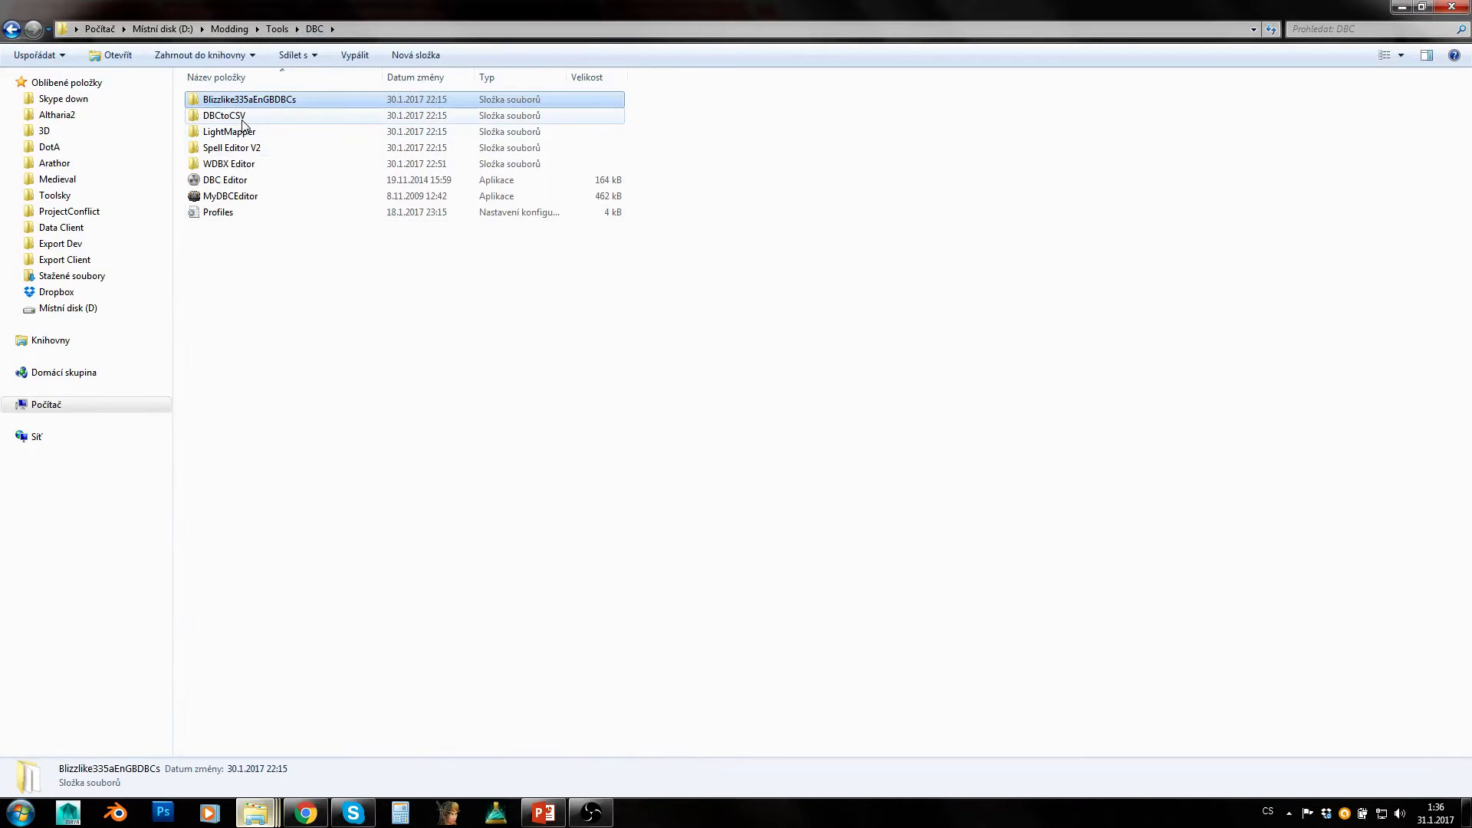
# - Browse the DBCtoCSV folder and its CSVed subfolder, ending back in DBC
pyautogui.doubleClick(224, 115)
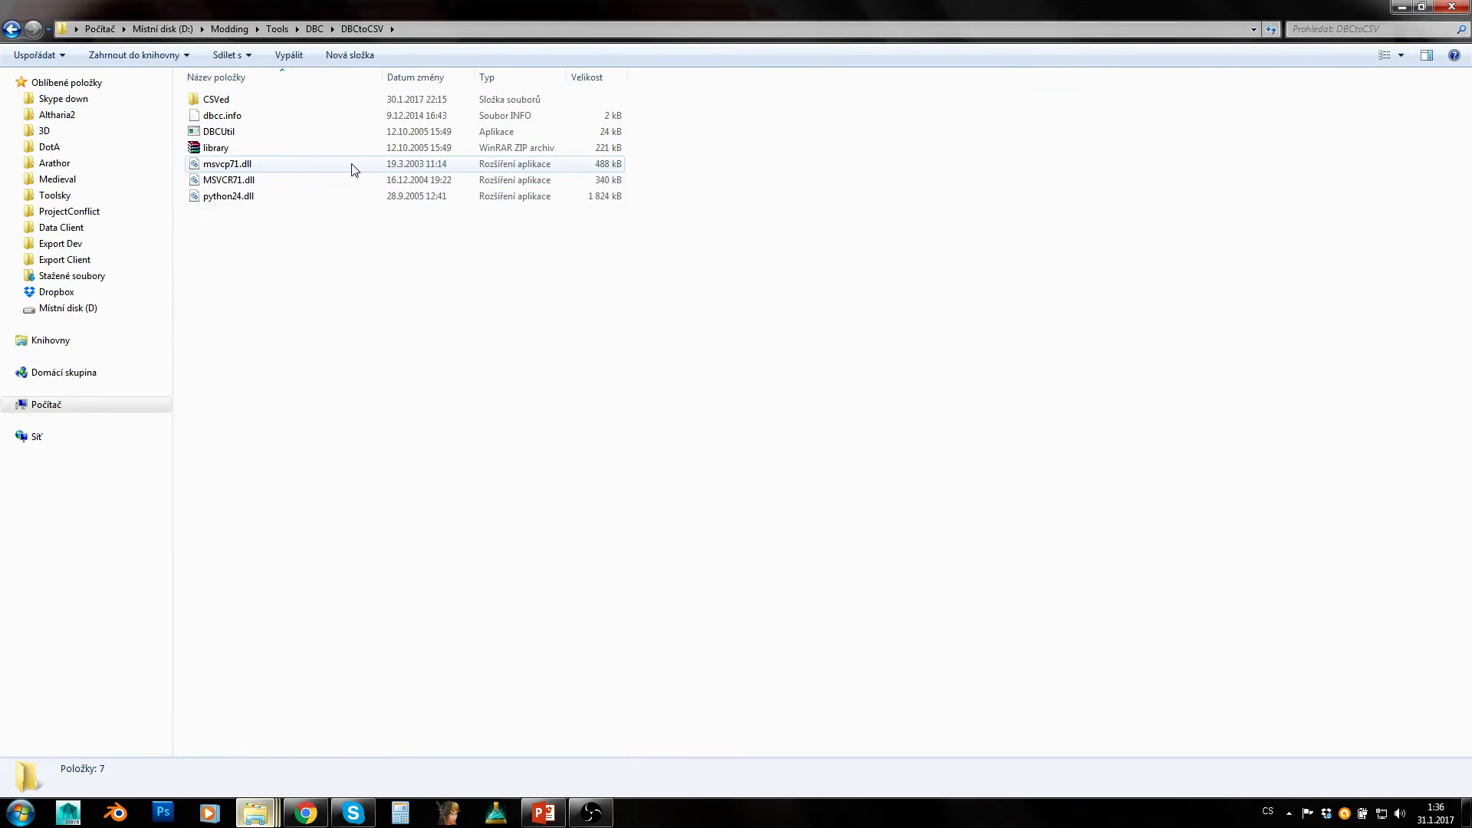
pyautogui.click(313, 27)
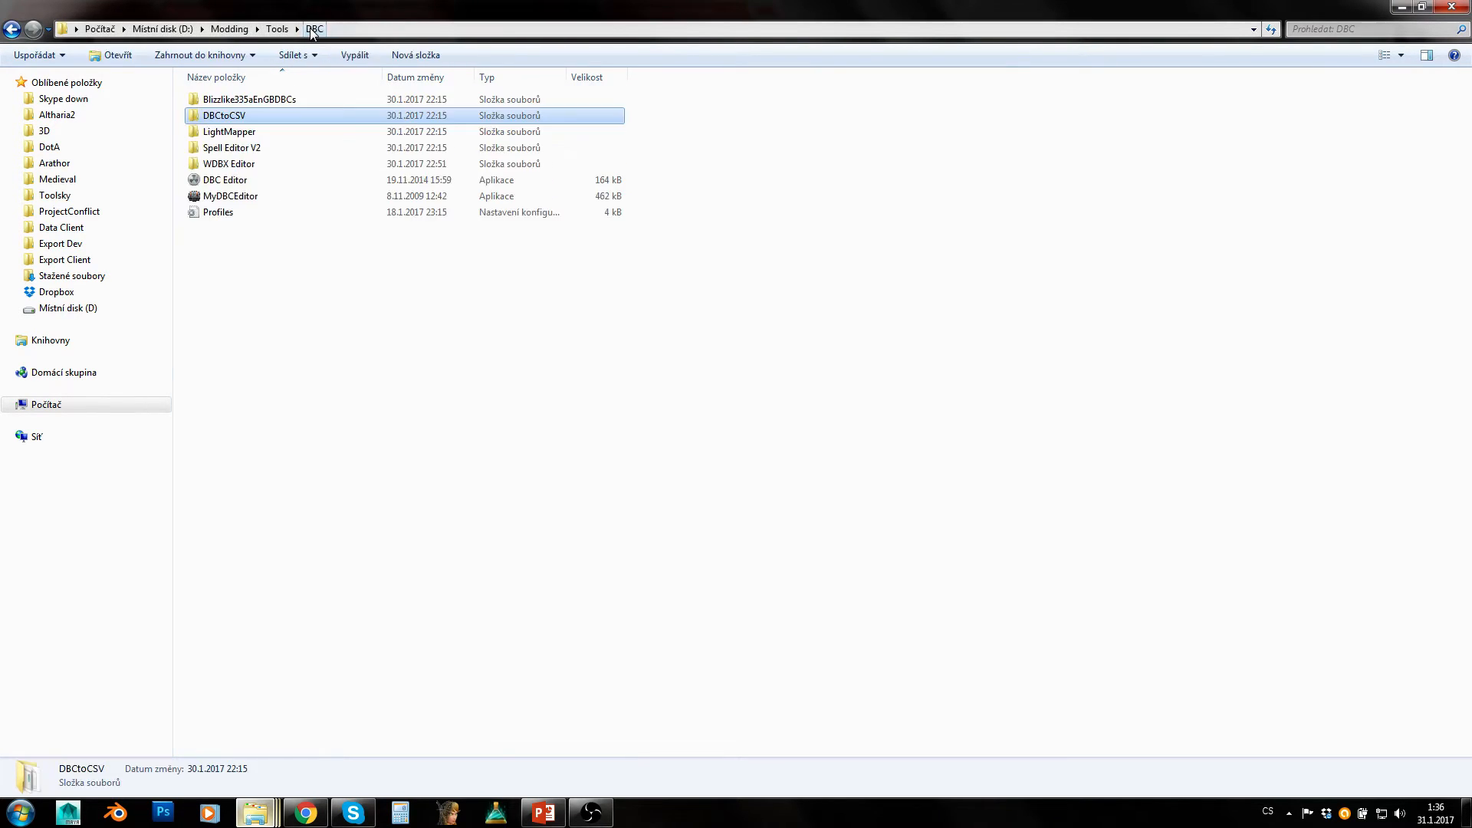
pyautogui.doubleClick(224, 115)
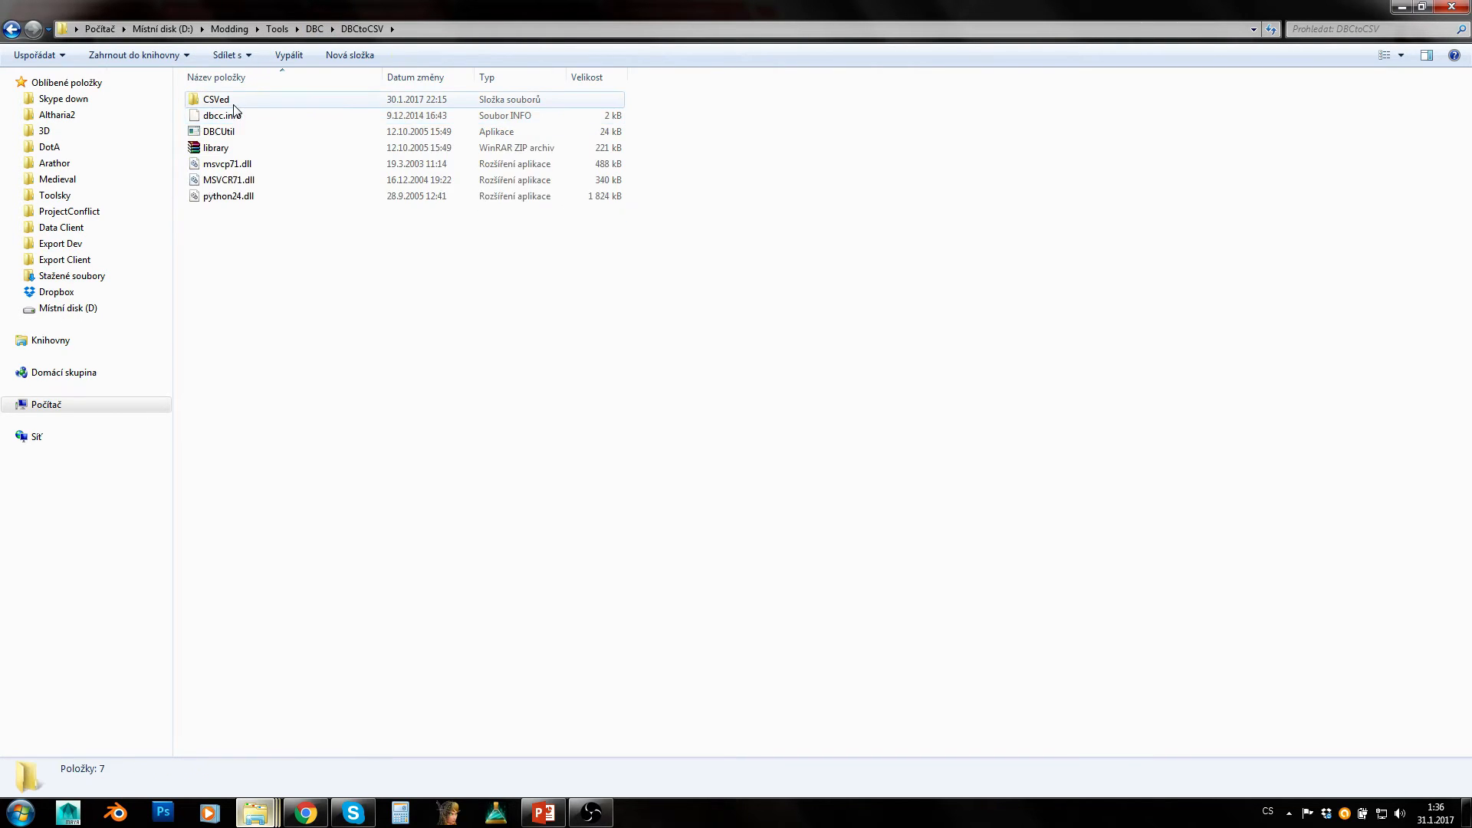
pyautogui.doubleClick(214, 98)
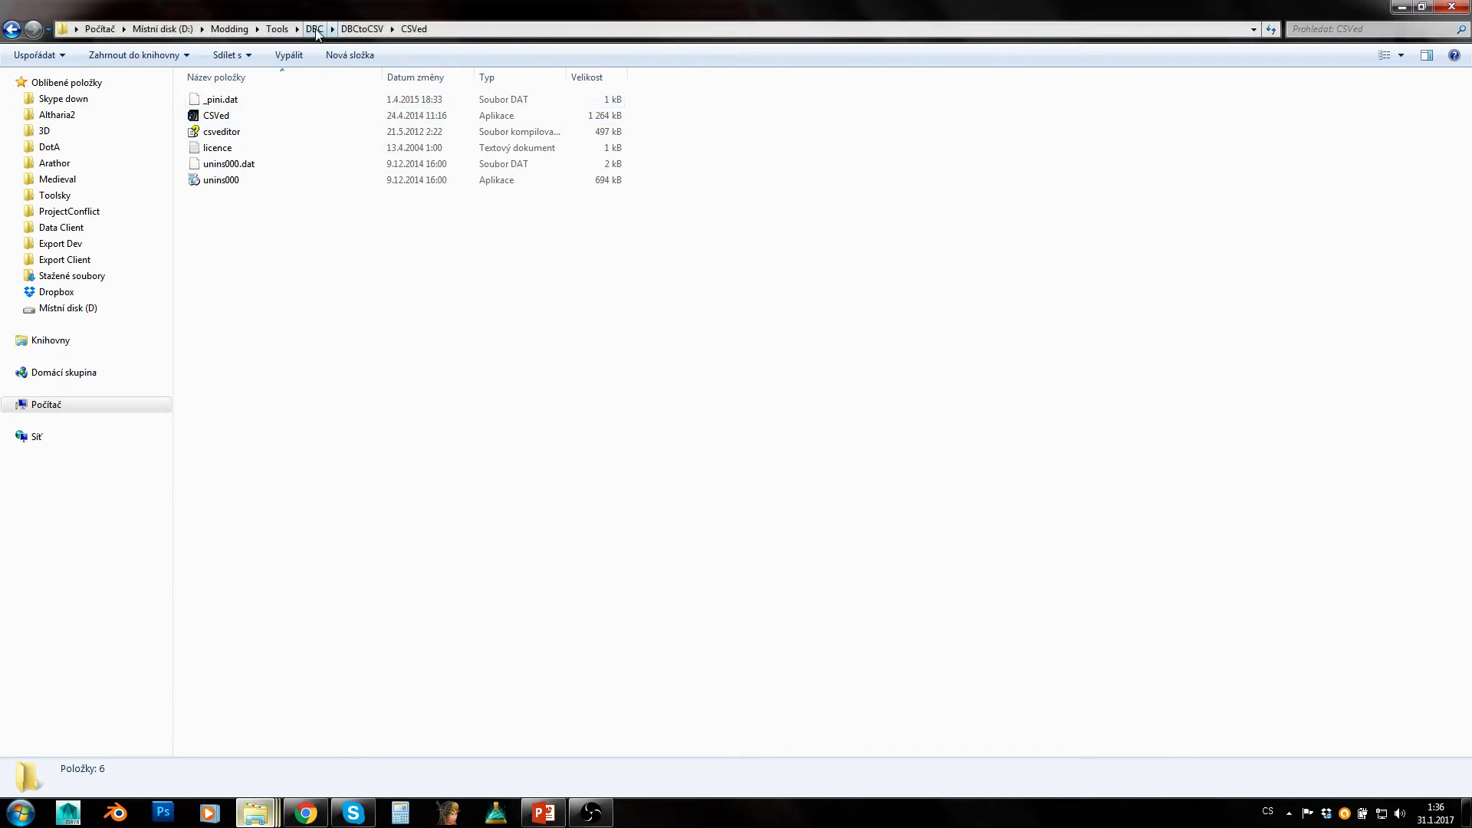
pyautogui.click(313, 28)
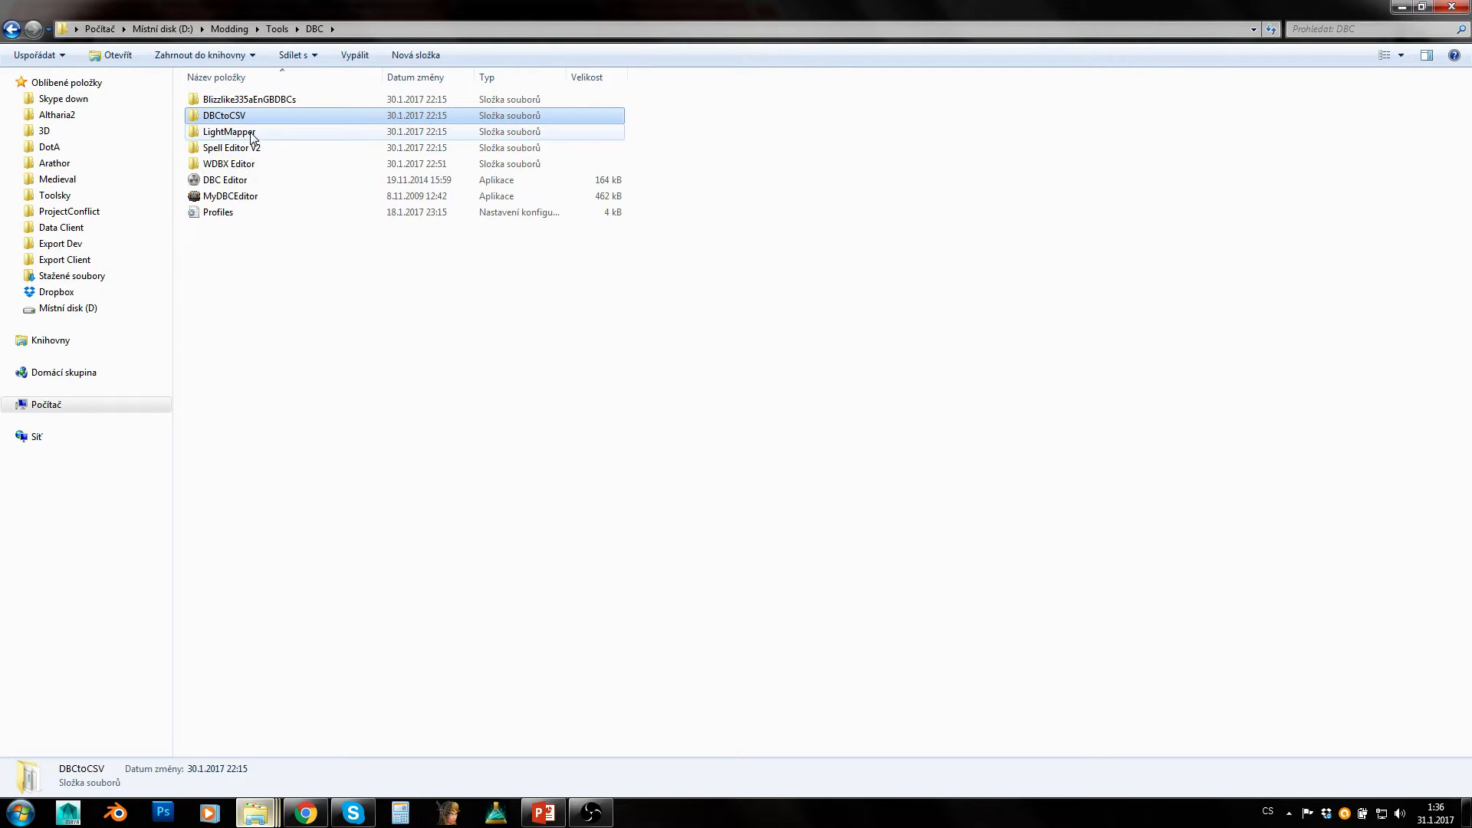
# - Browse the LightMapper and Spell Editor V2 folders, selecting the Spell Editor V2 application
pyautogui.doubleClick(228, 132)
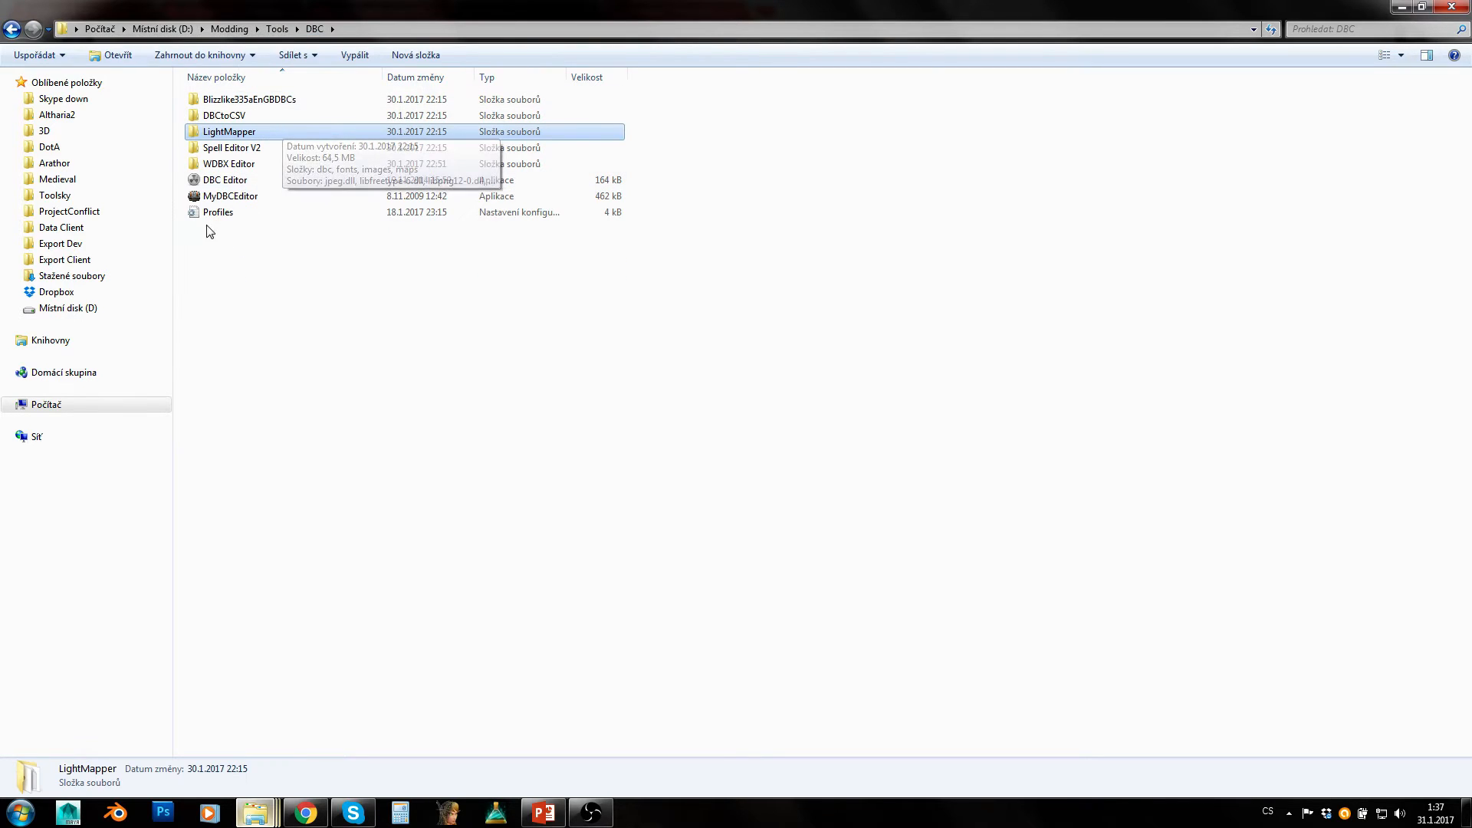
pyautogui.moveTo(497, 277)
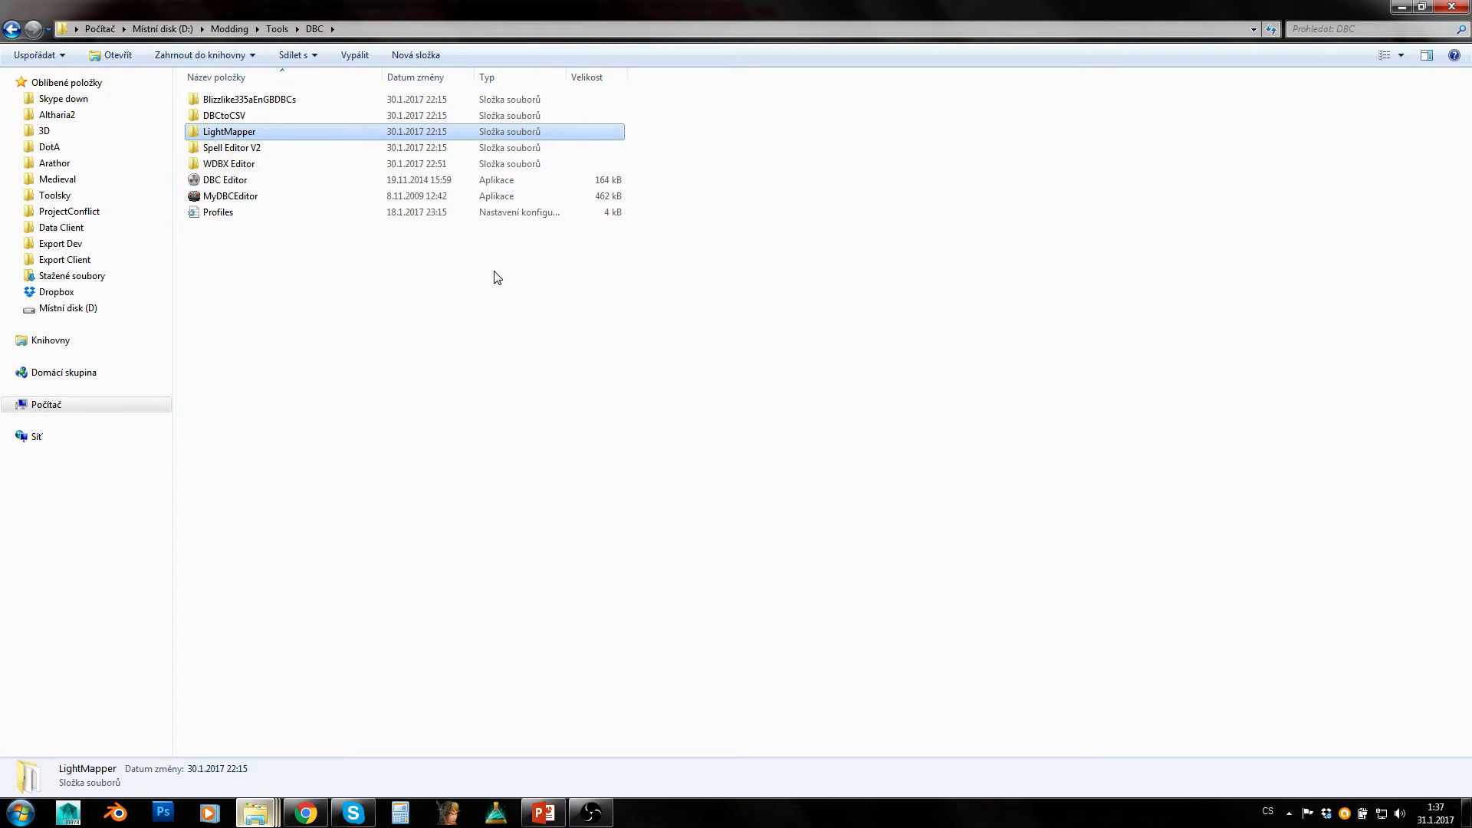
pyautogui.moveTo(232, 147)
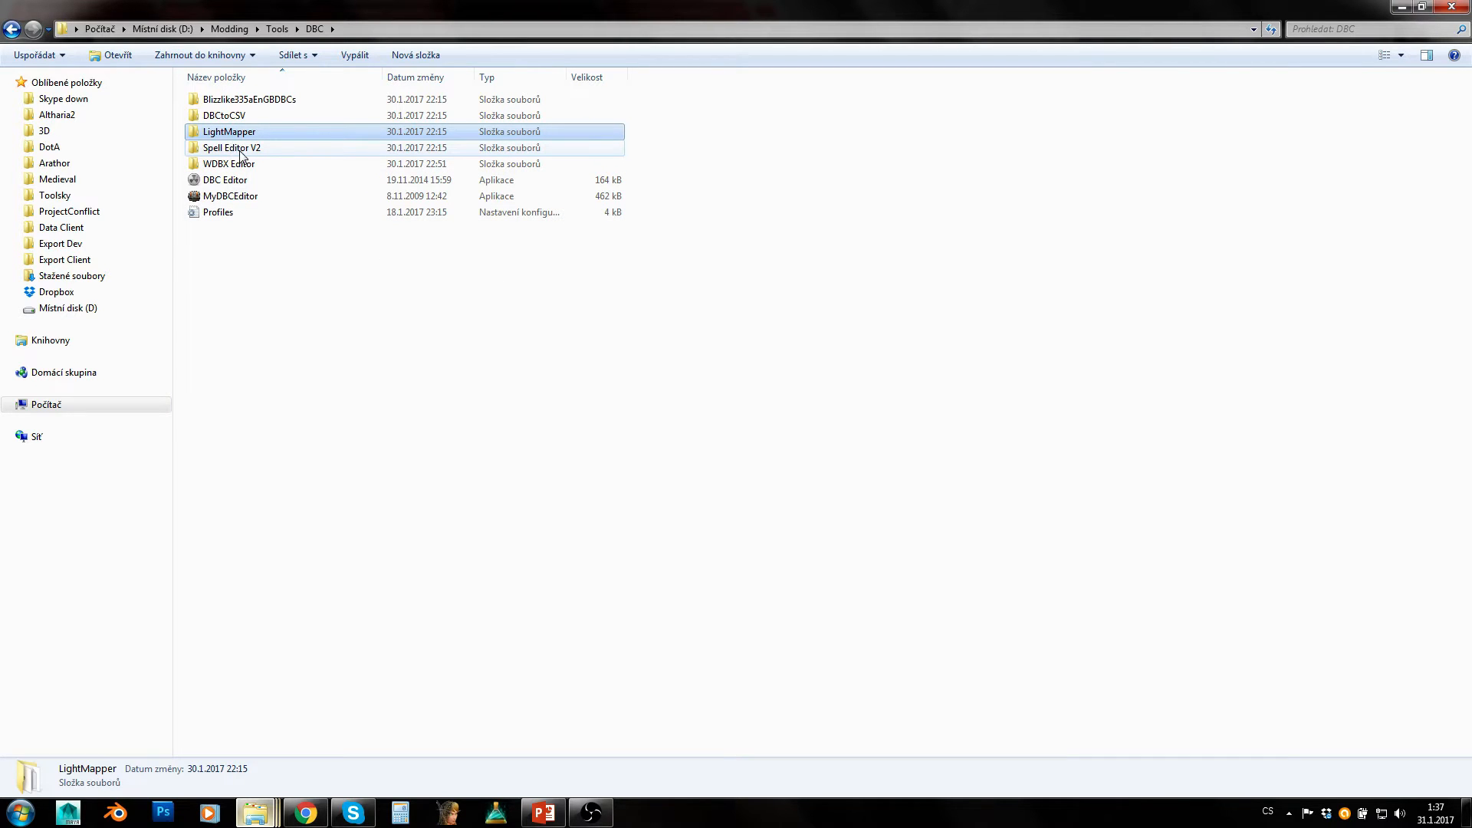
pyautogui.doubleClick(229, 131)
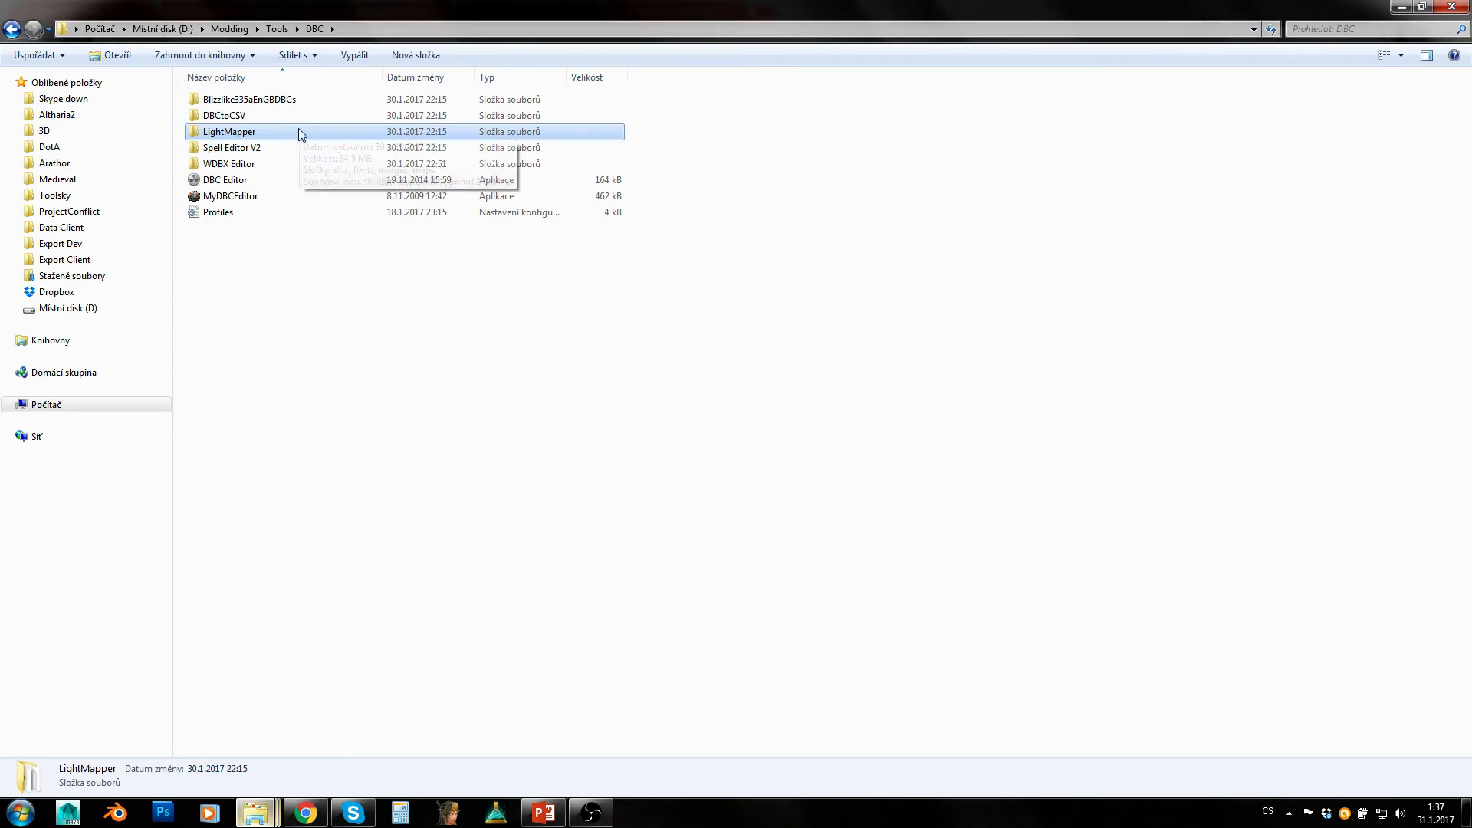
pyautogui.doubleClick(231, 147)
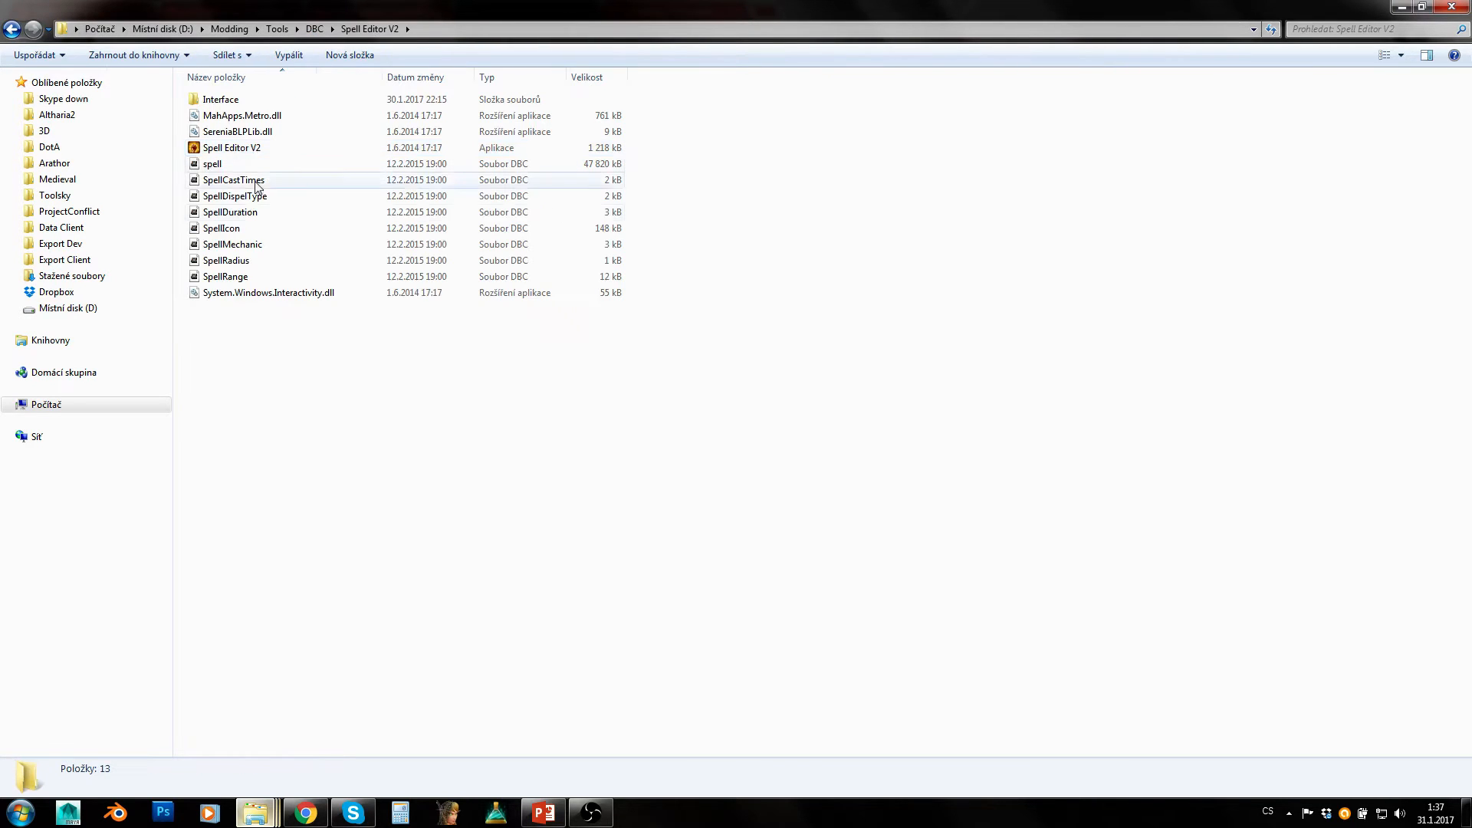
pyautogui.click(231, 147)
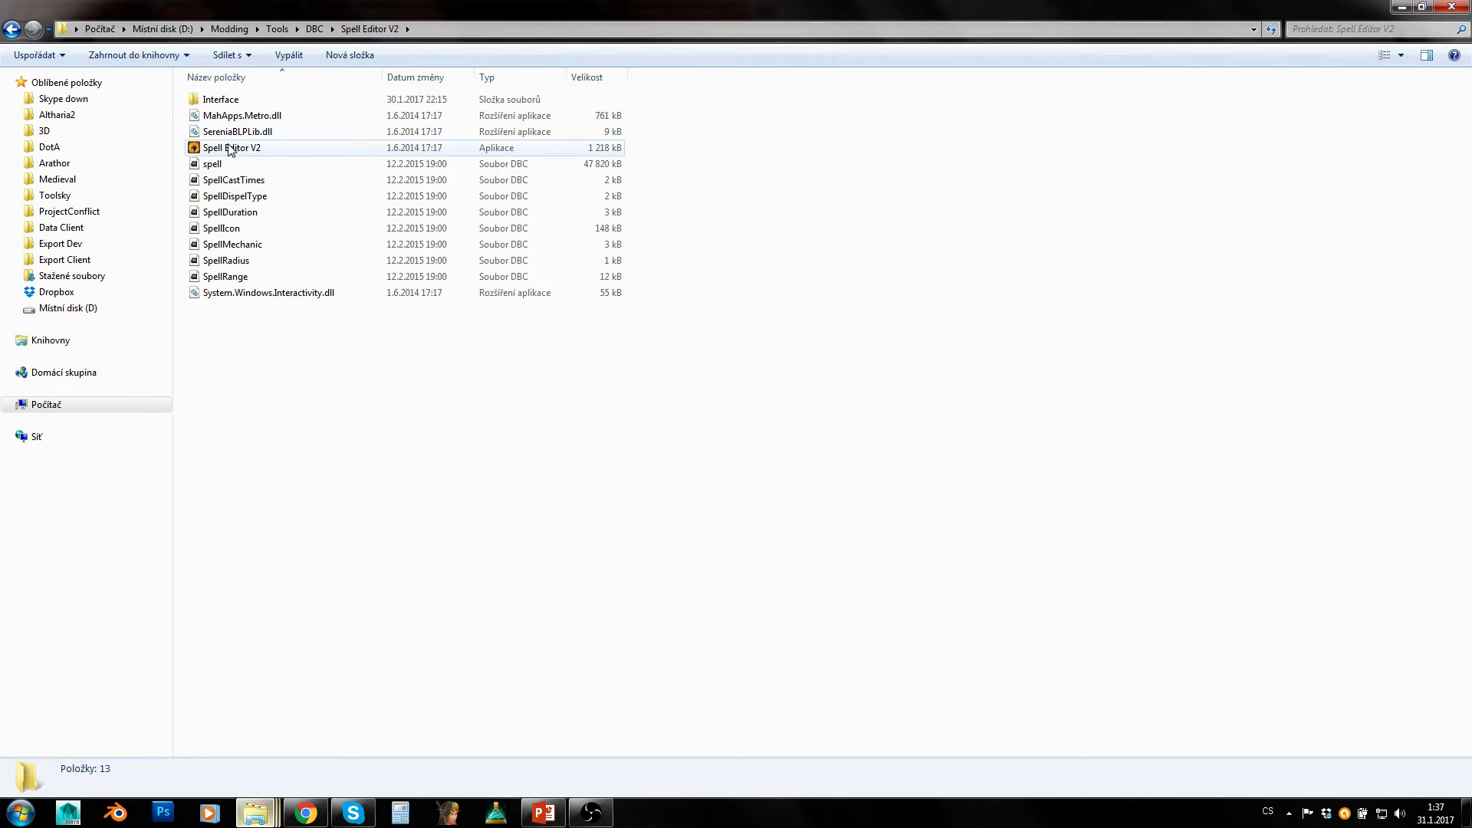
pyautogui.click(231, 148)
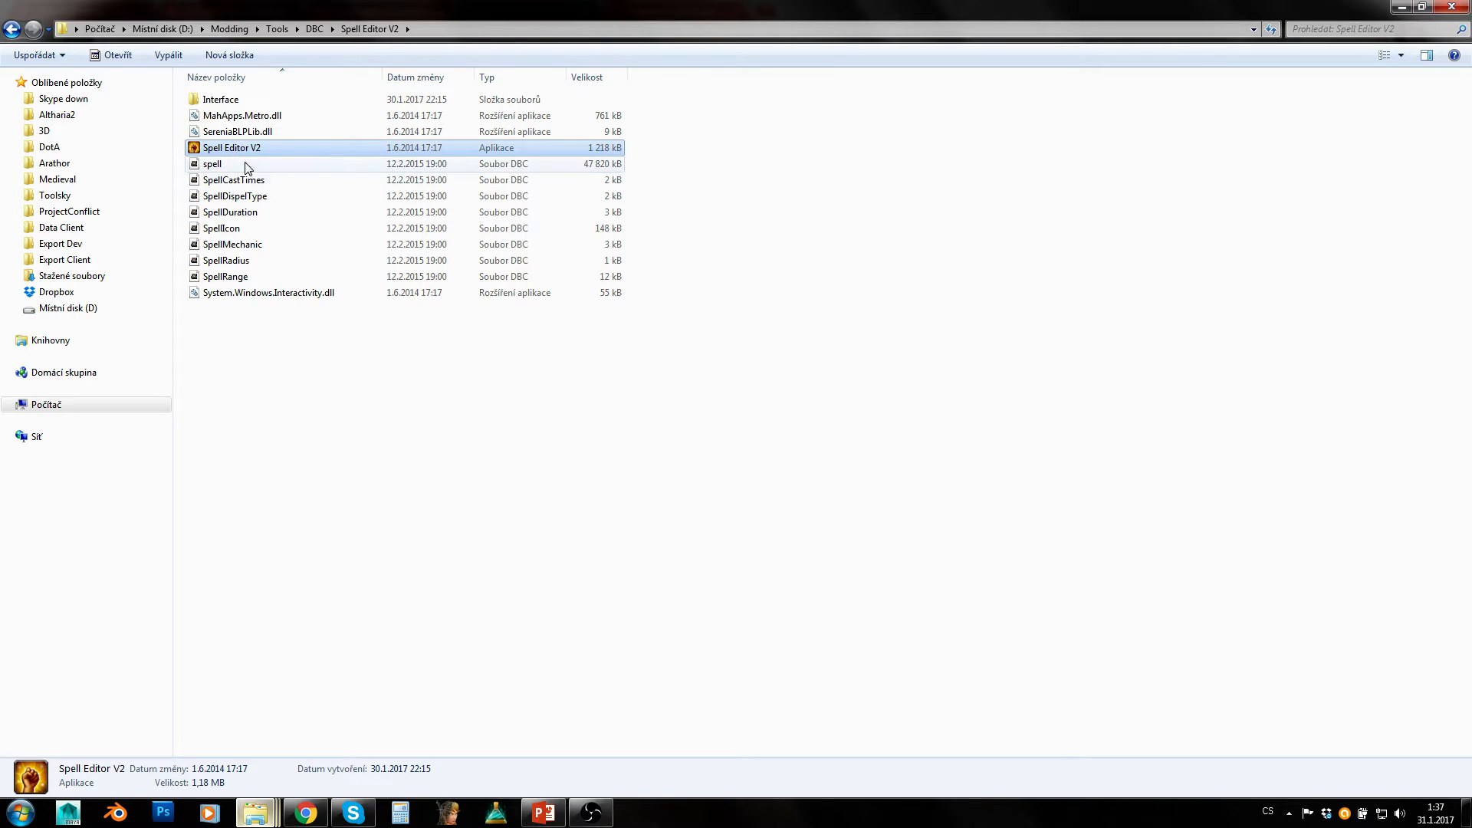
pyautogui.moveTo(212, 164)
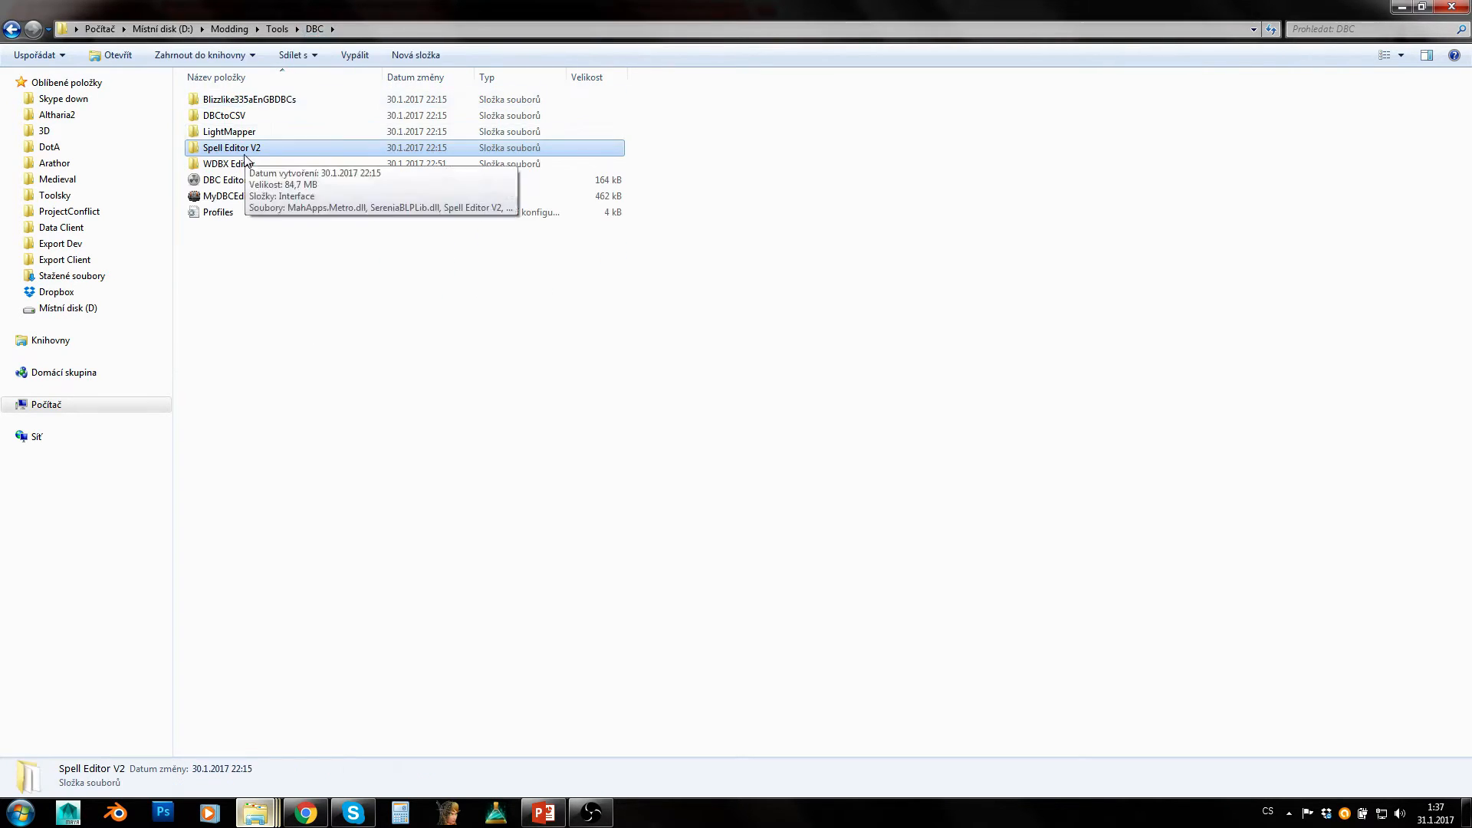
pyautogui.moveTo(239, 164)
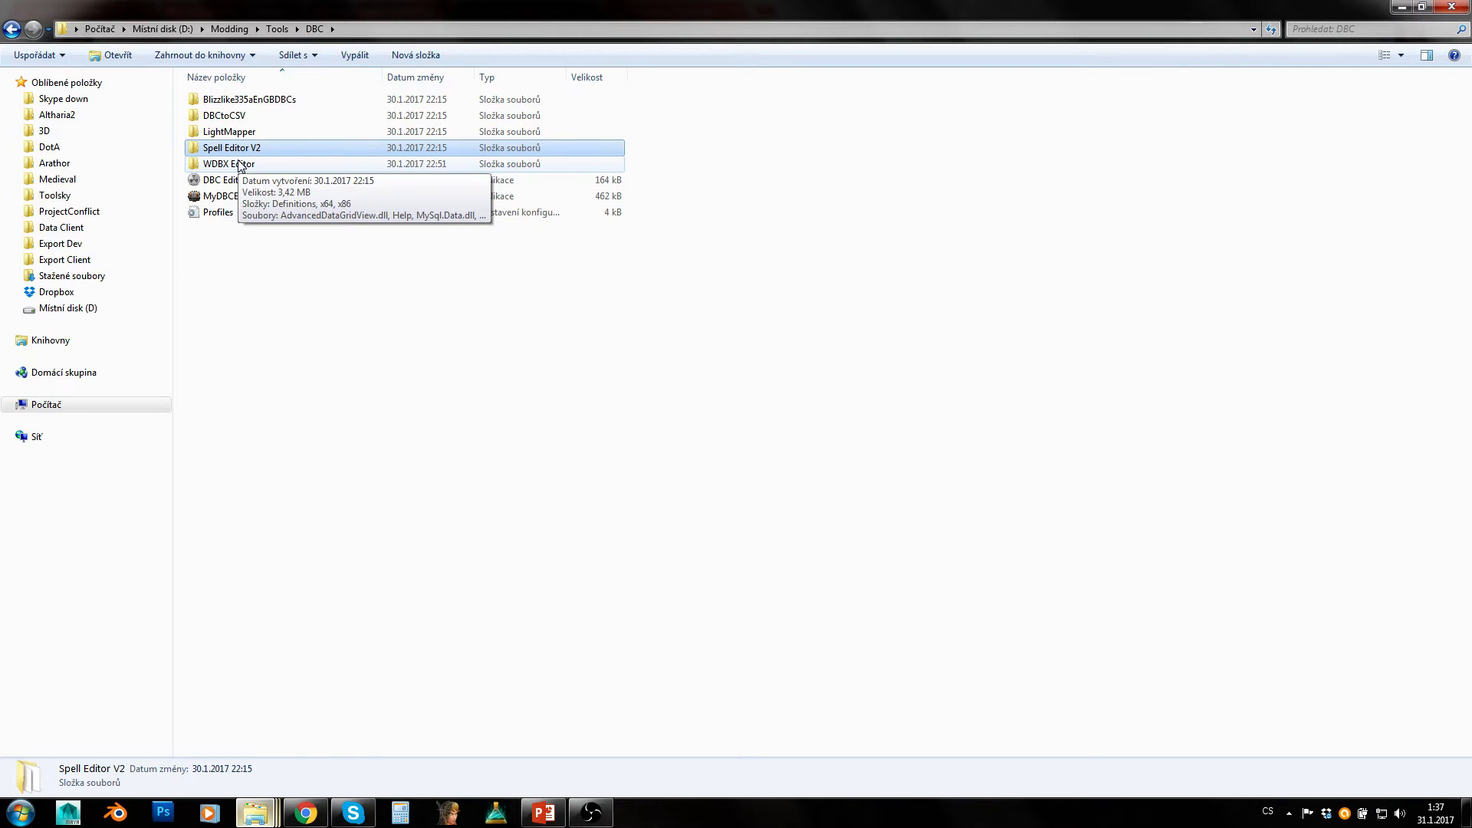
# - Browse the WDBX Editor folder, then inspect the DBC Editor and MyDBCEditor applications in DBC
pyautogui.doubleClick(229, 164)
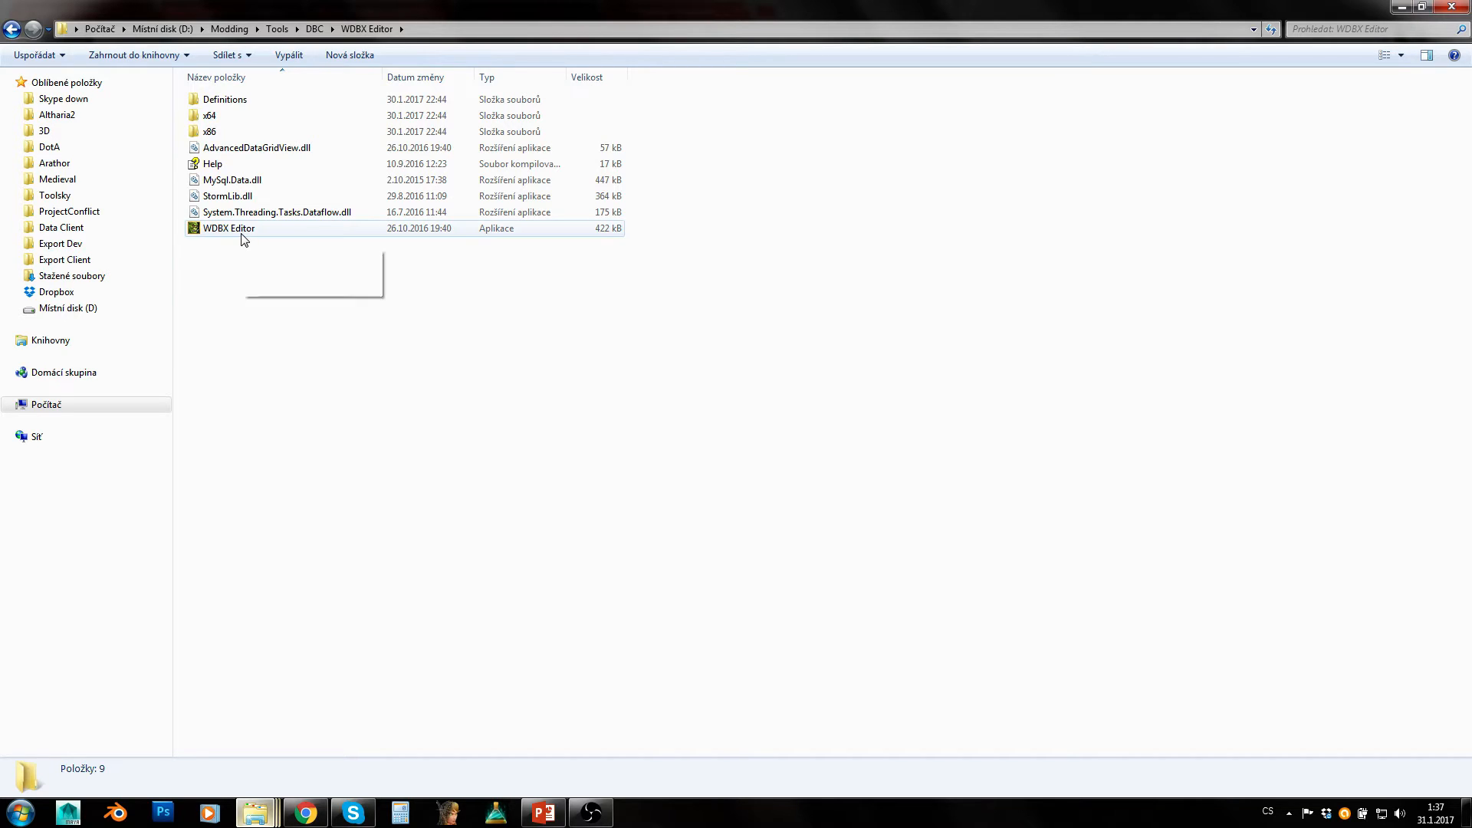
pyautogui.click(299, 316)
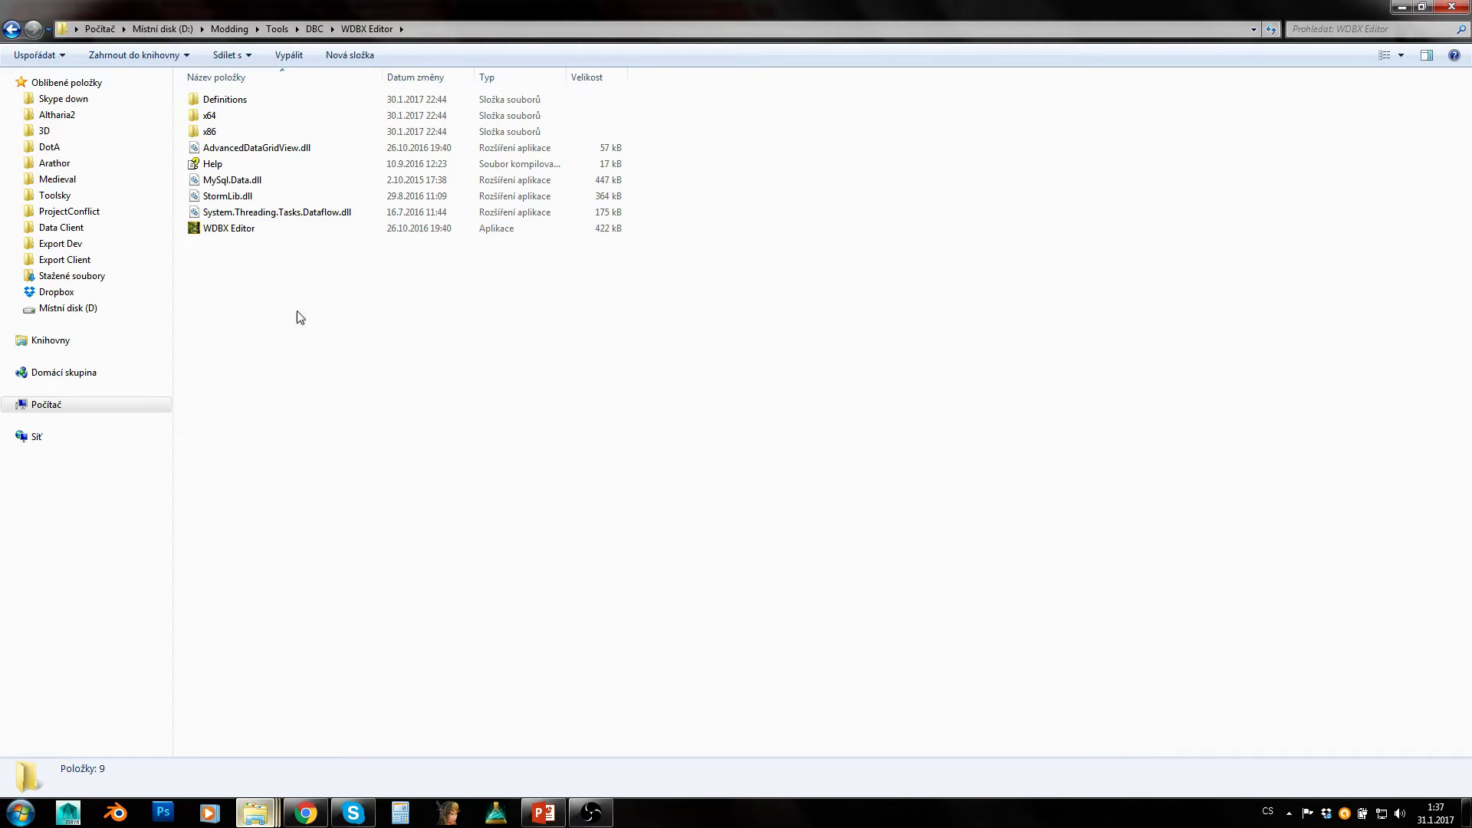
pyautogui.moveTo(253, 259)
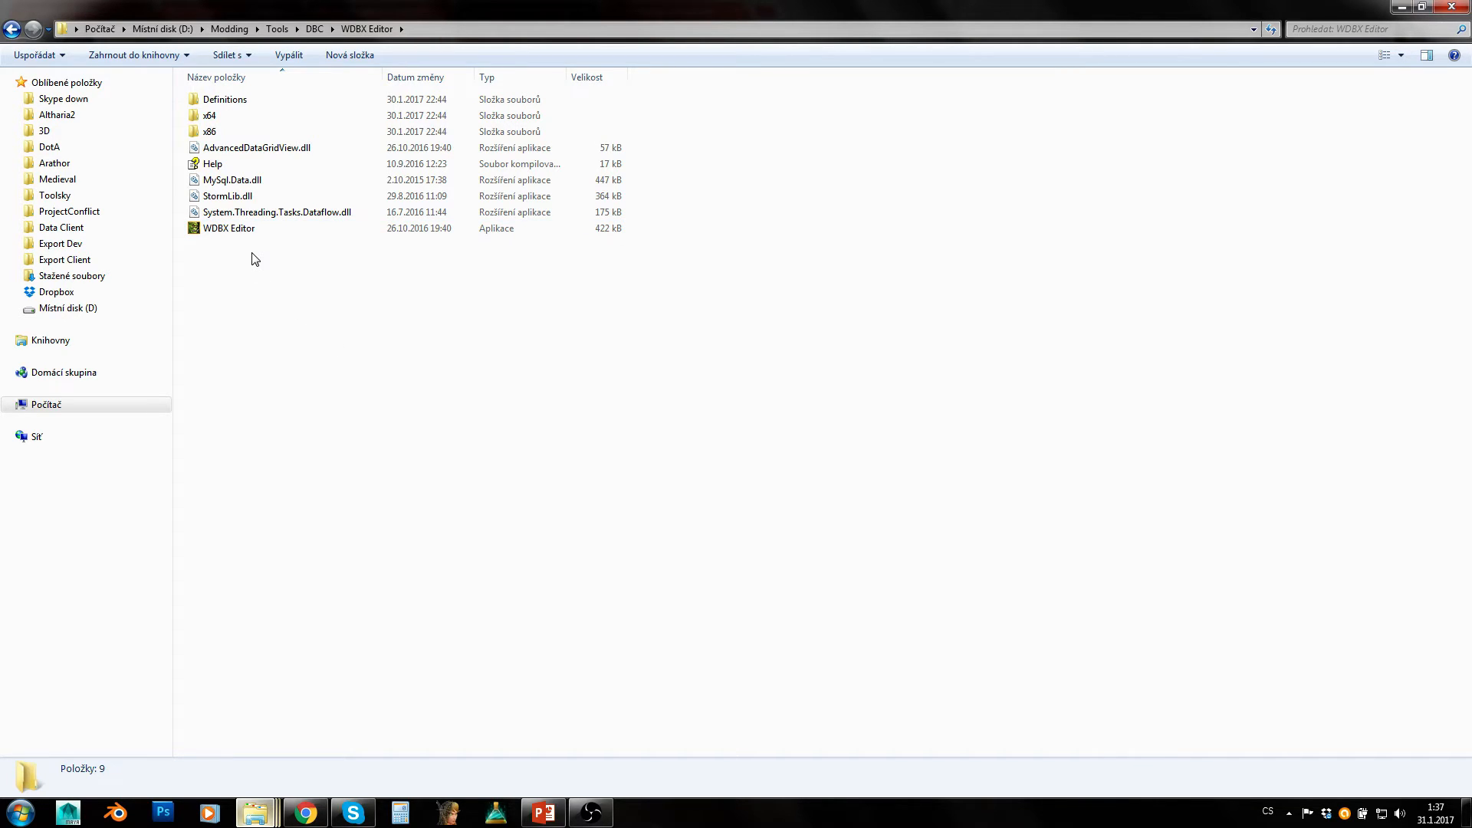
pyautogui.click(228, 228)
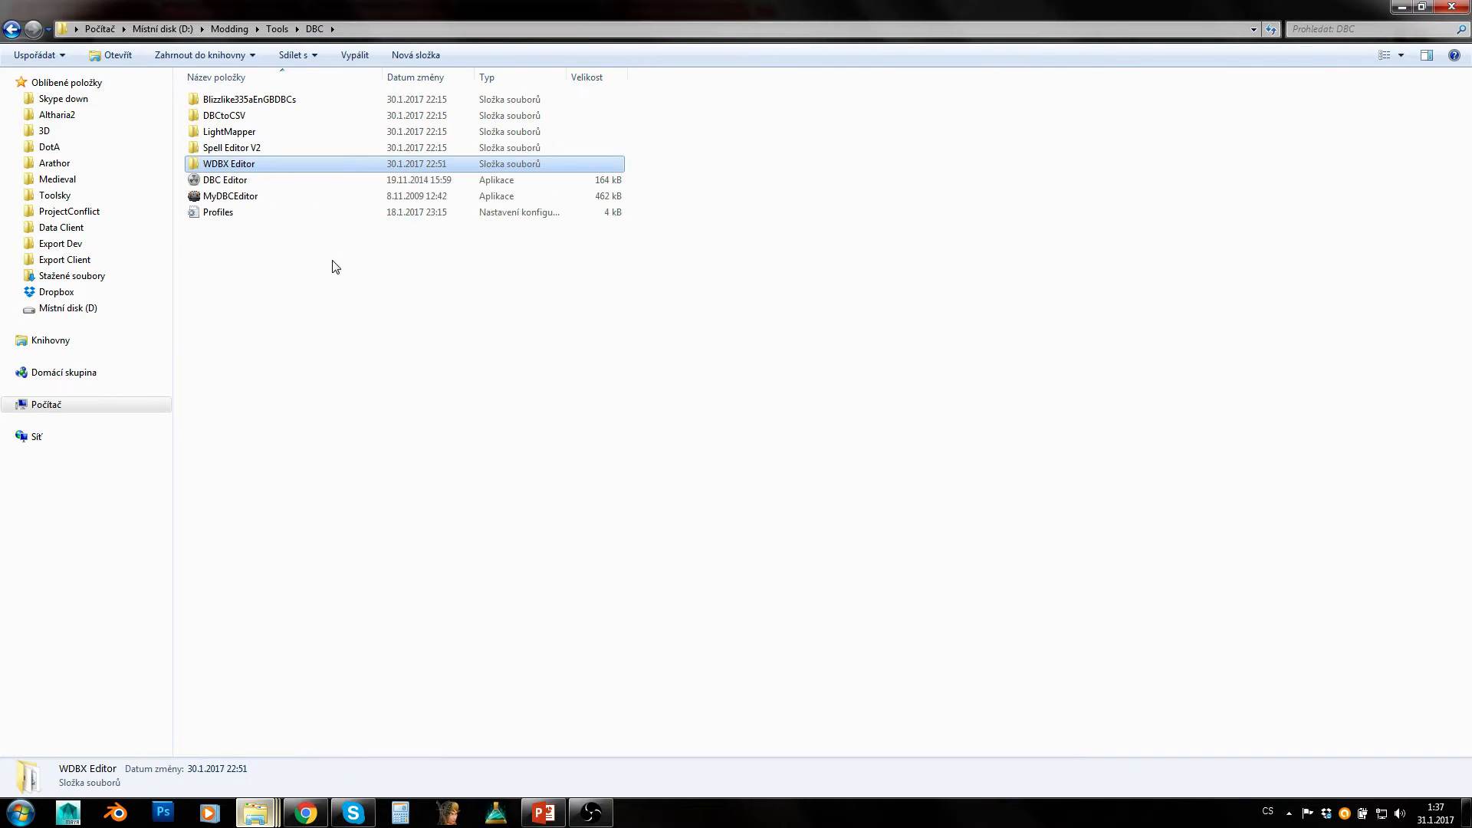
pyautogui.click(224, 180)
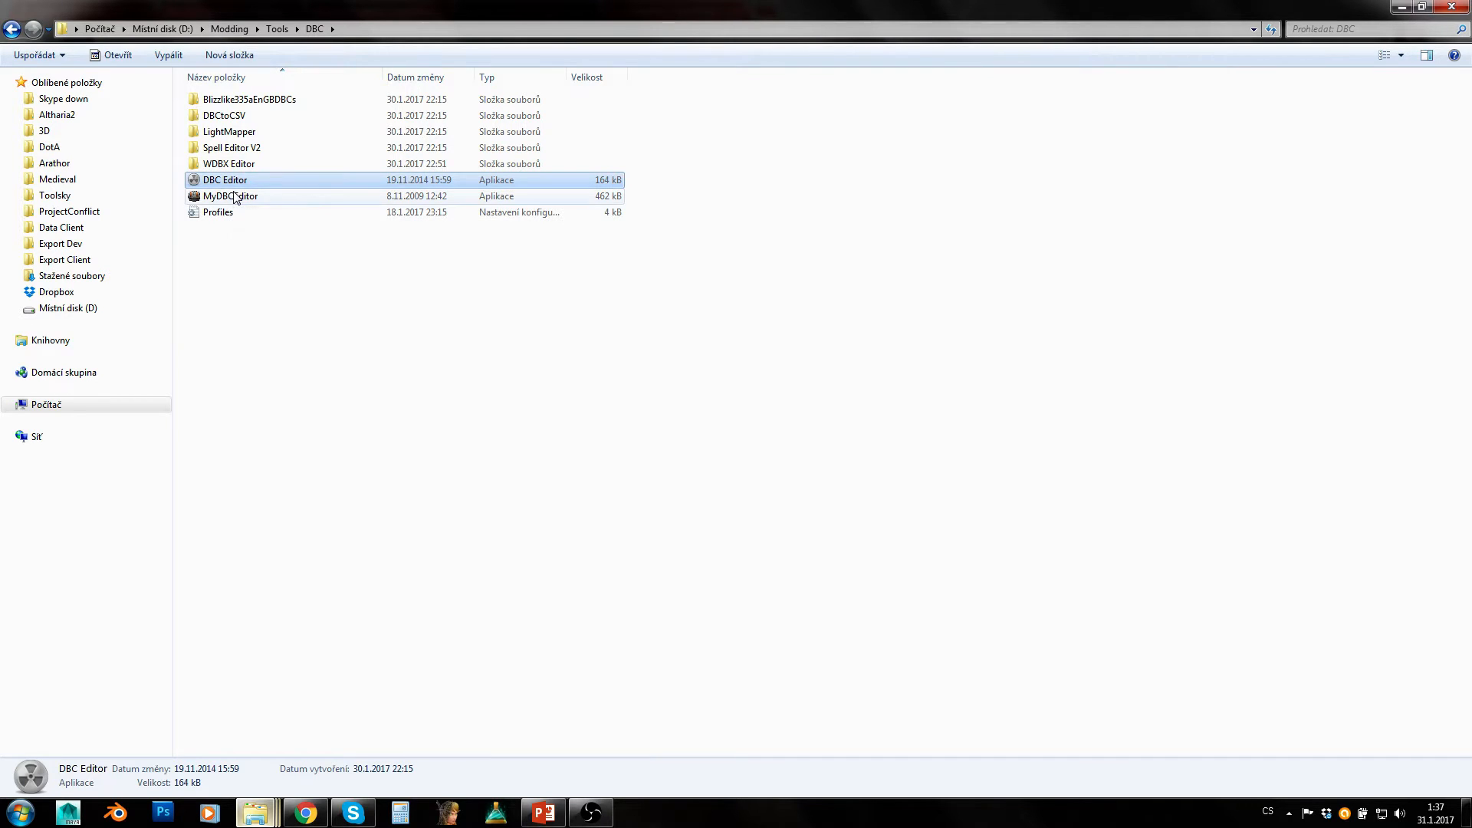
pyautogui.click(230, 195)
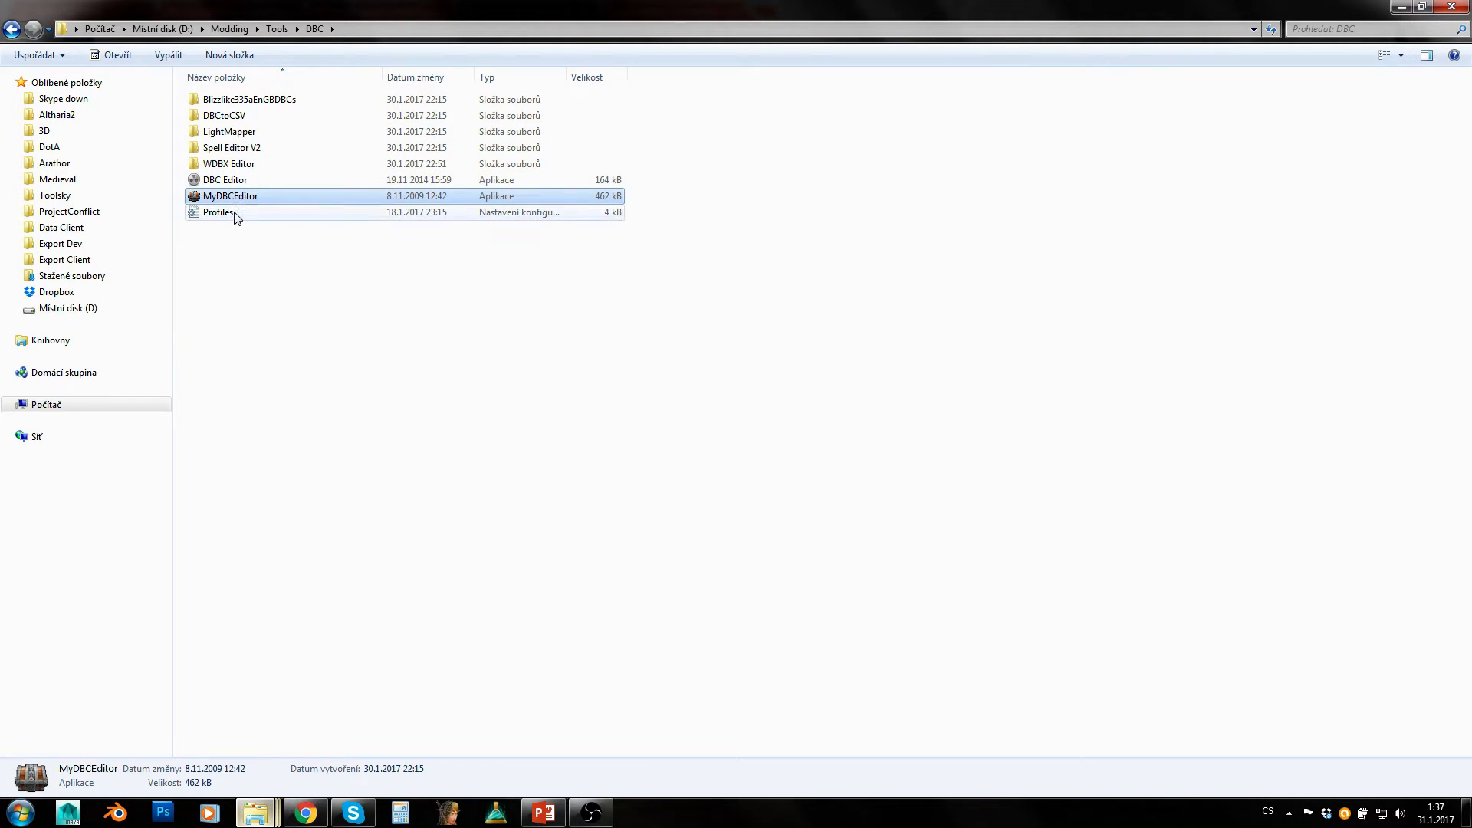
pyautogui.moveTo(230, 196)
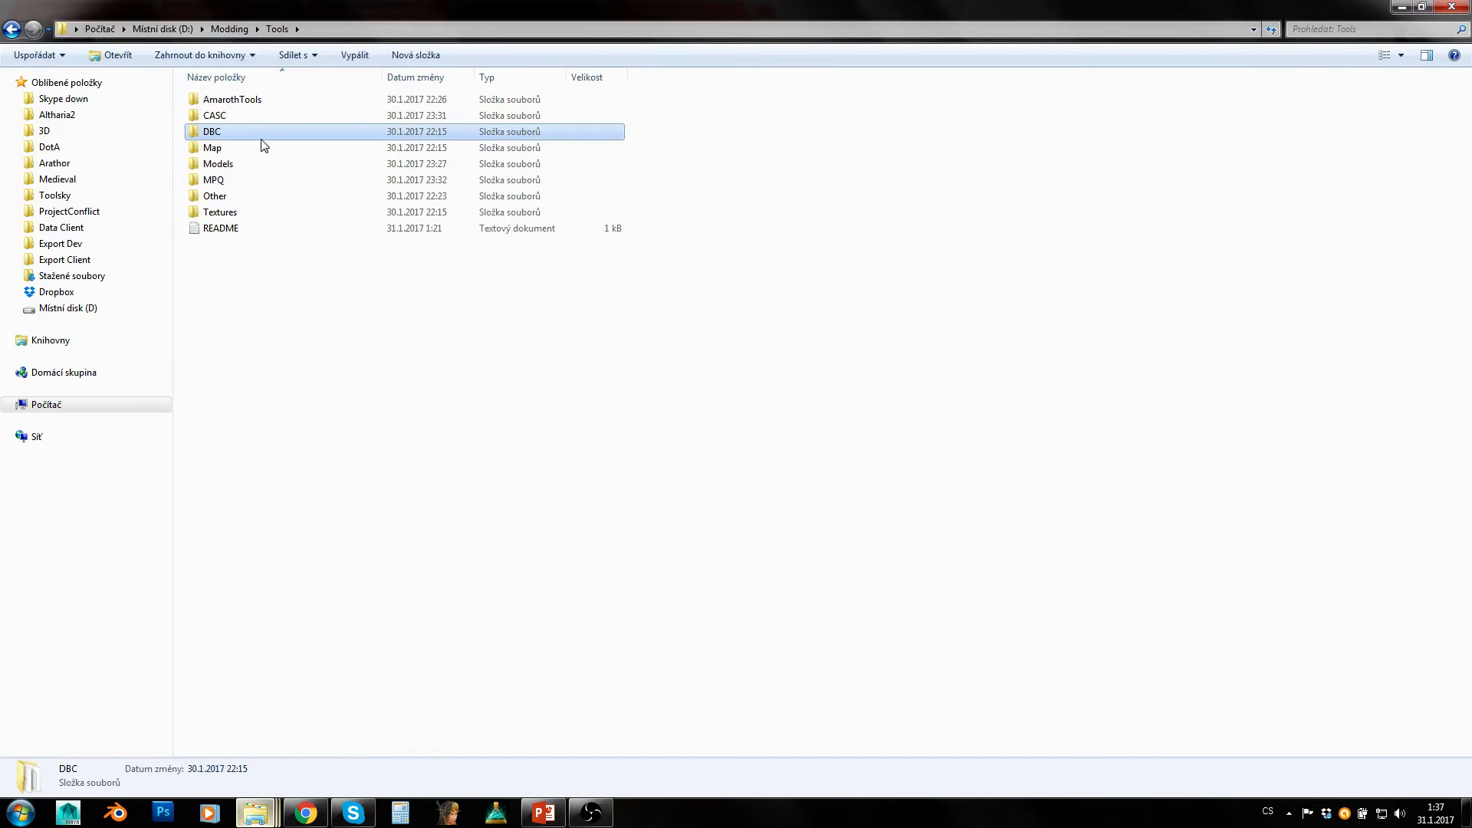
# - Browse the Map folder's AdtAdder subfolder and look at FuTa
pyautogui.doubleClick(211, 147)
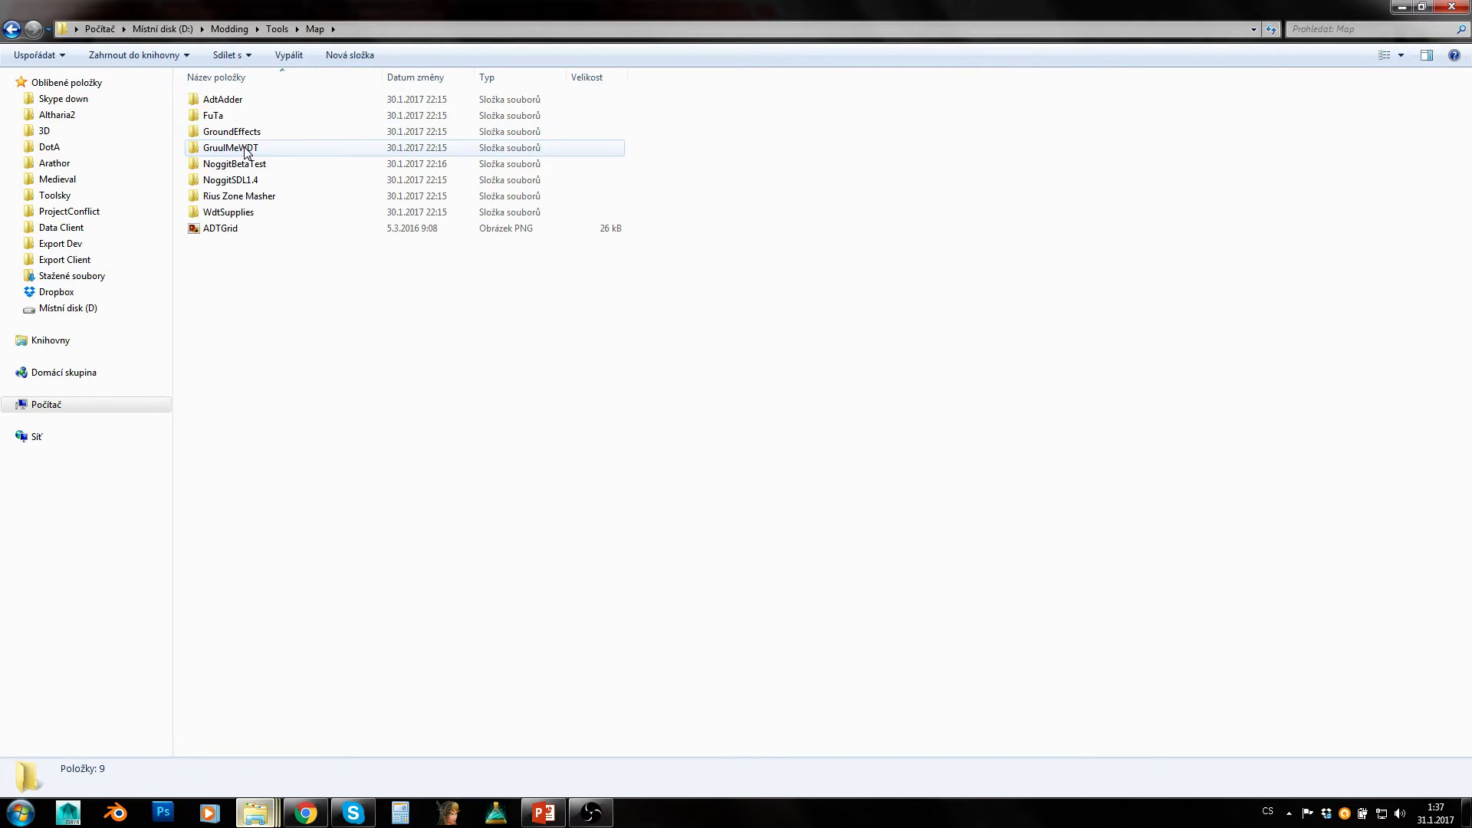
pyautogui.doubleClick(222, 98)
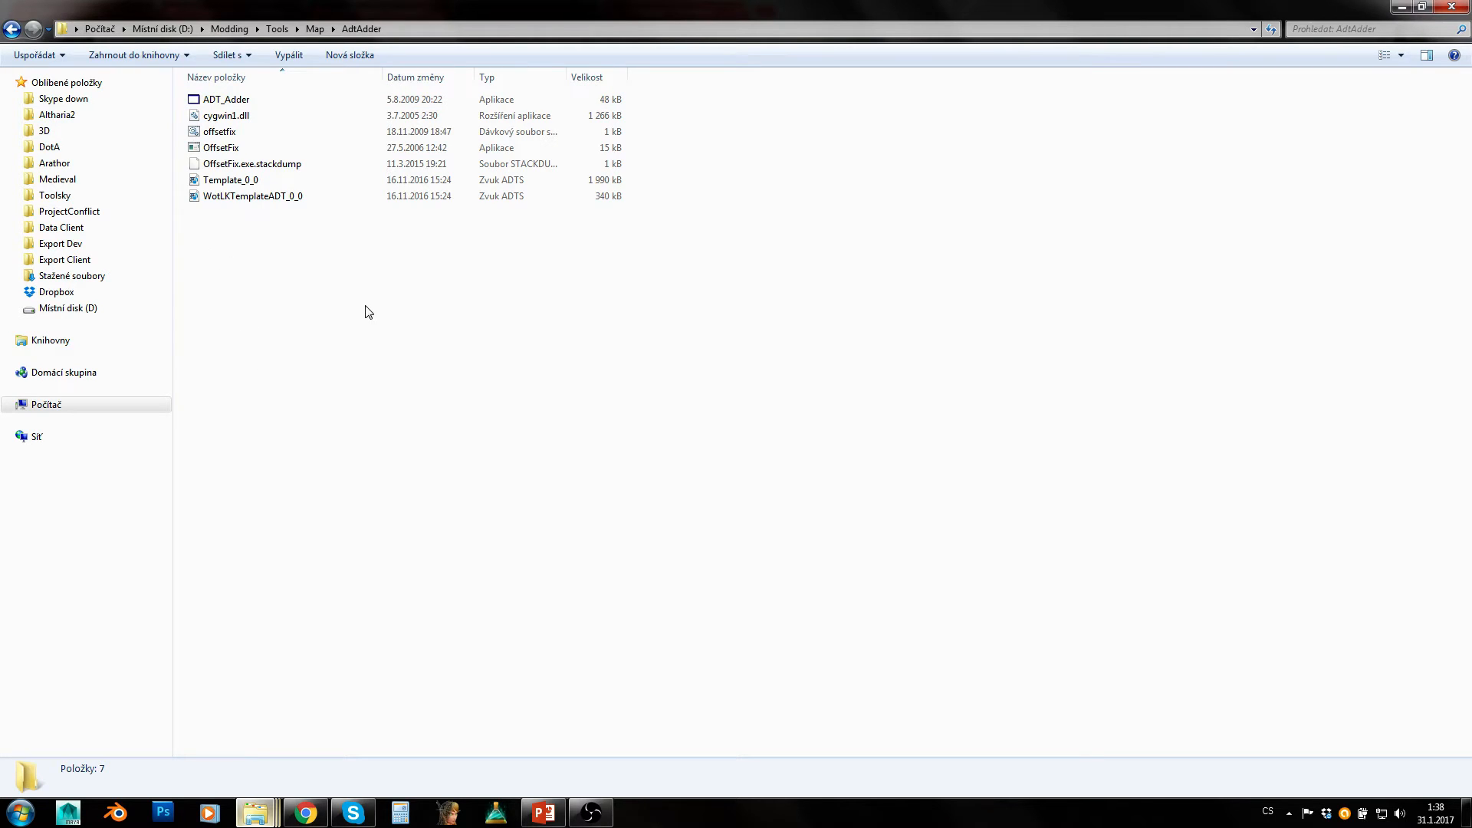
pyautogui.click(219, 132)
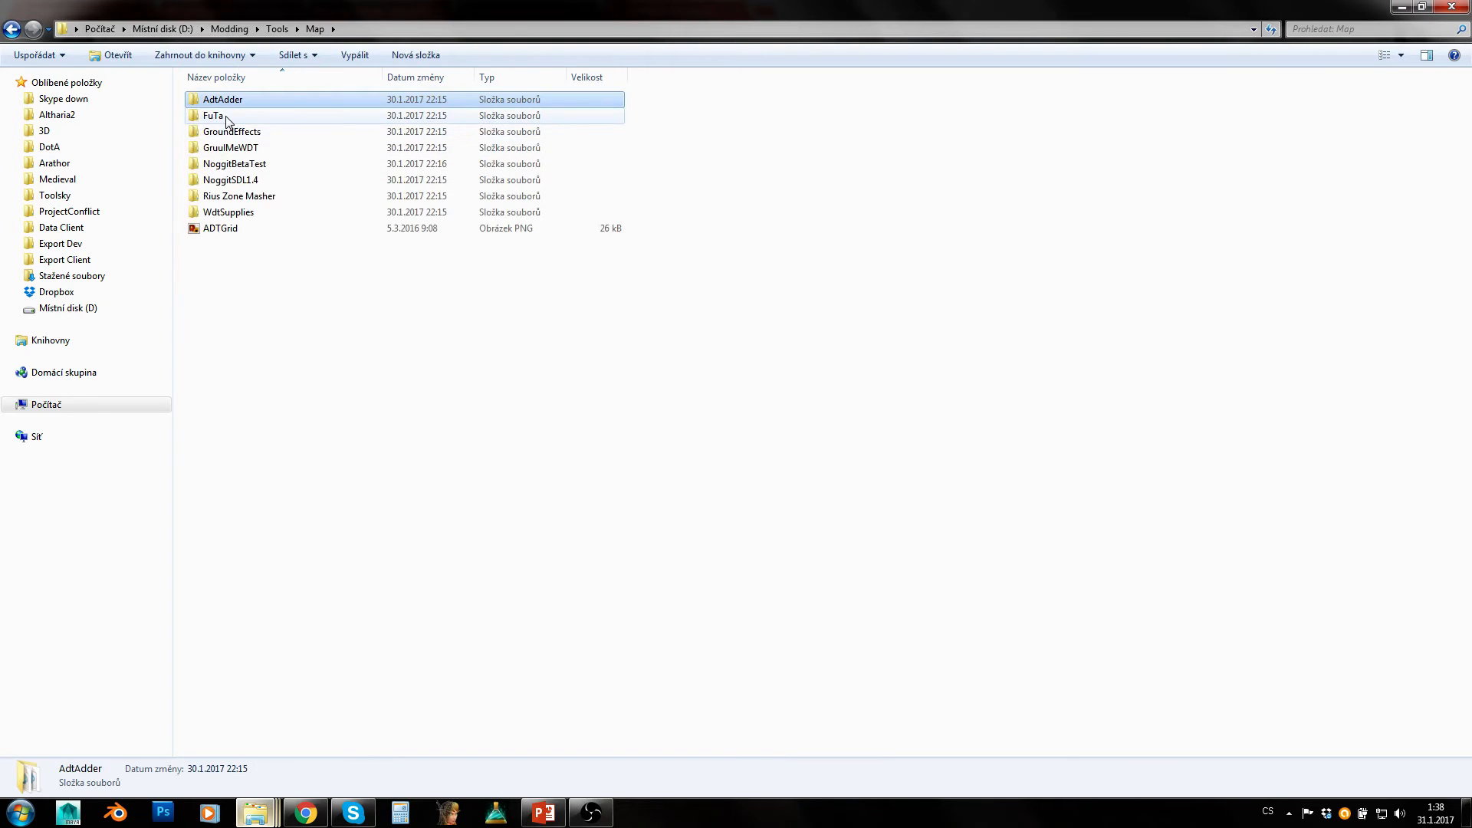
pyautogui.doubleClick(214, 115)
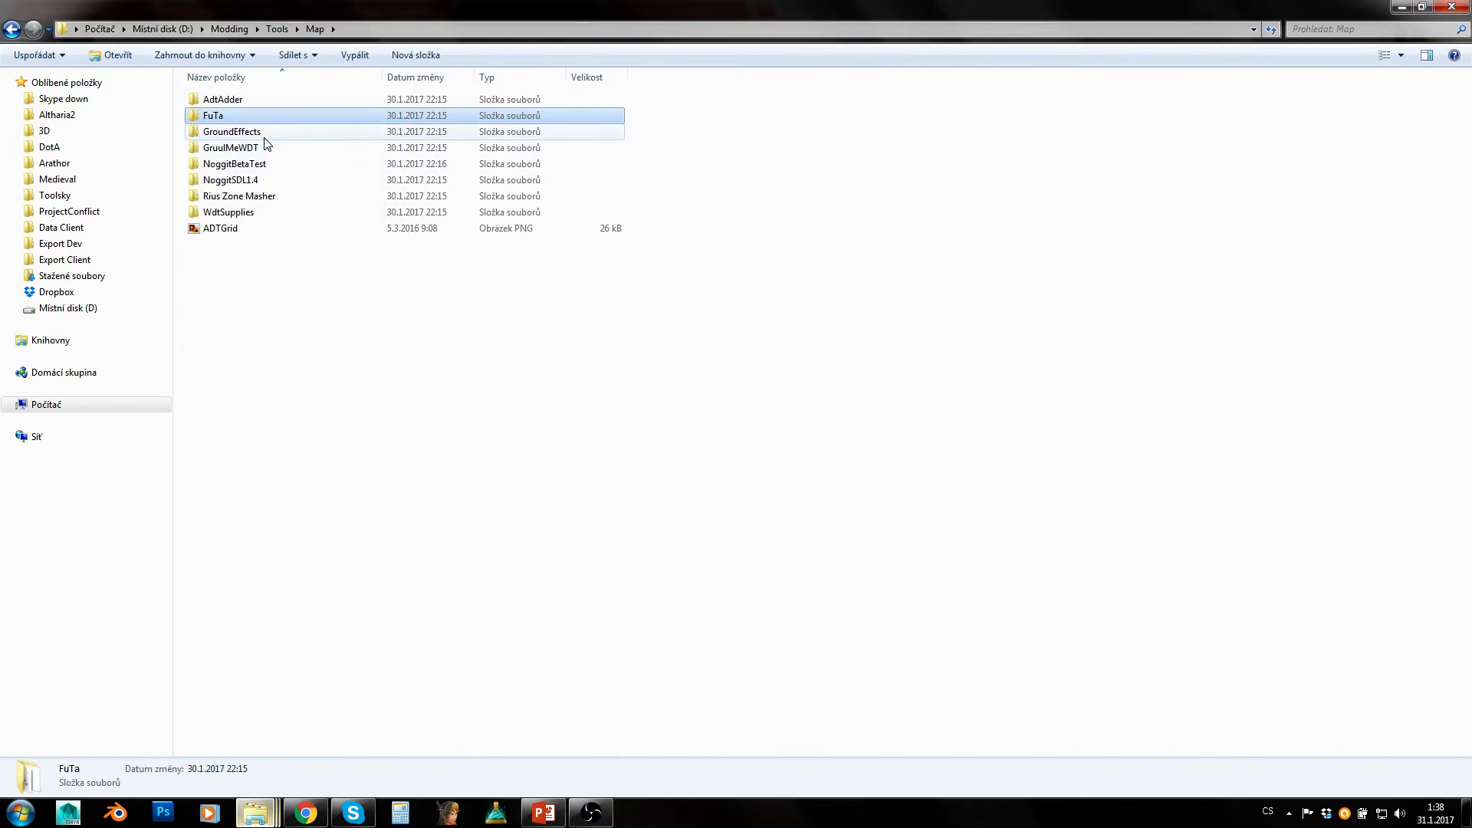
pyautogui.moveTo(232, 132)
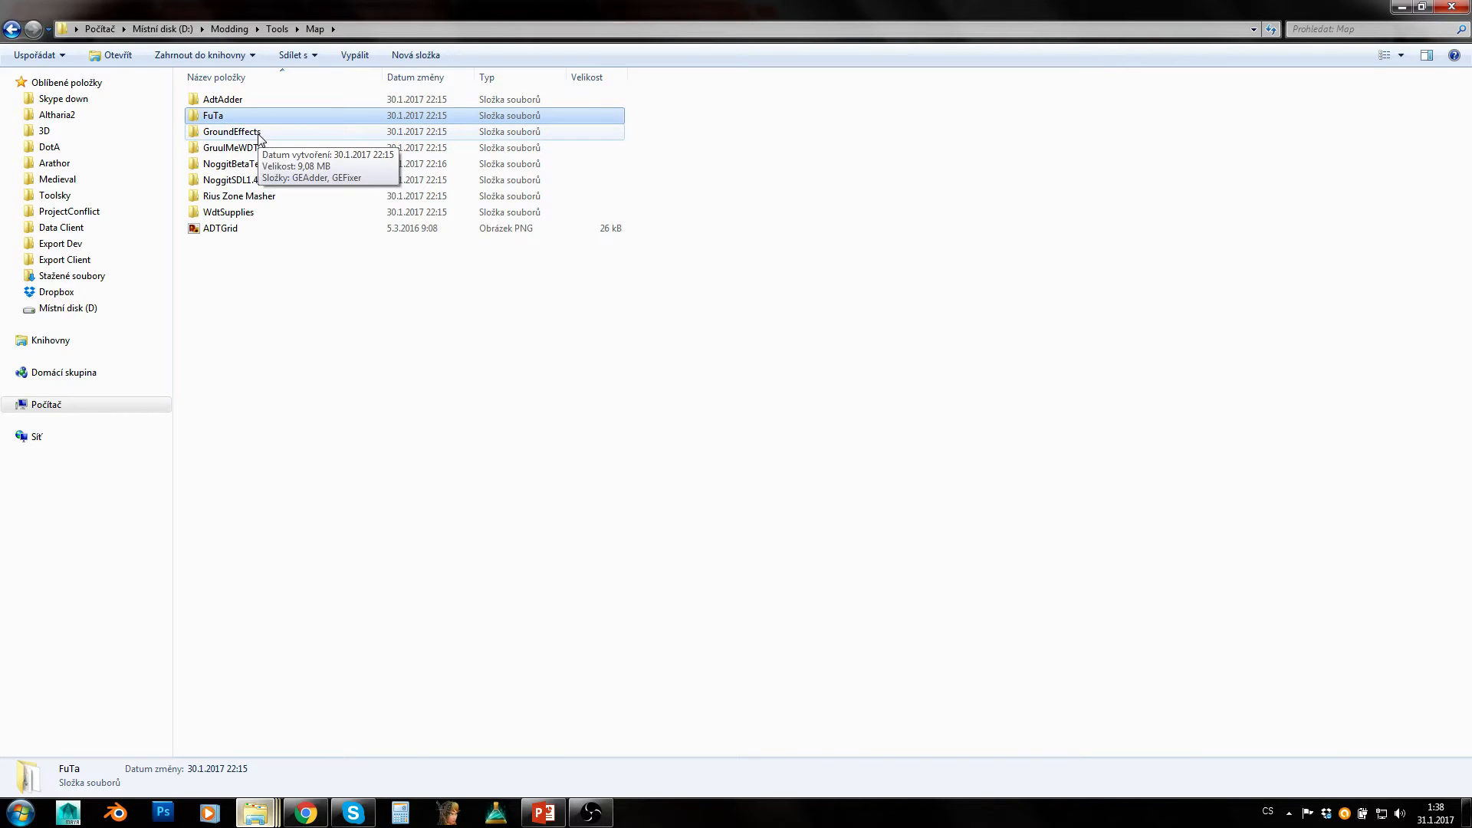
# - Browse the GroundEffects folder, return to Map and select GruulMeWDT
pyautogui.doubleClick(230, 132)
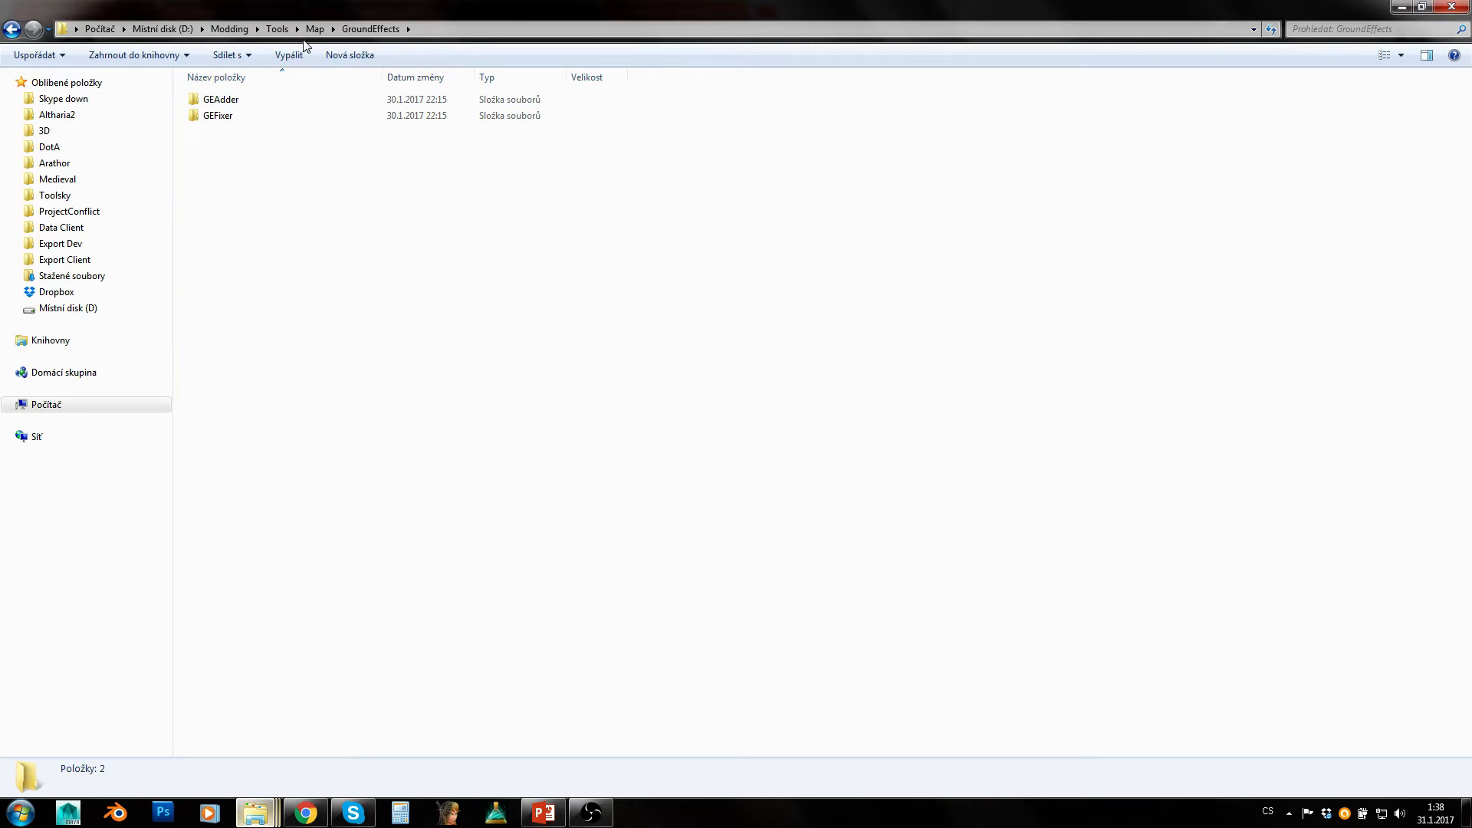
pyautogui.click(316, 29)
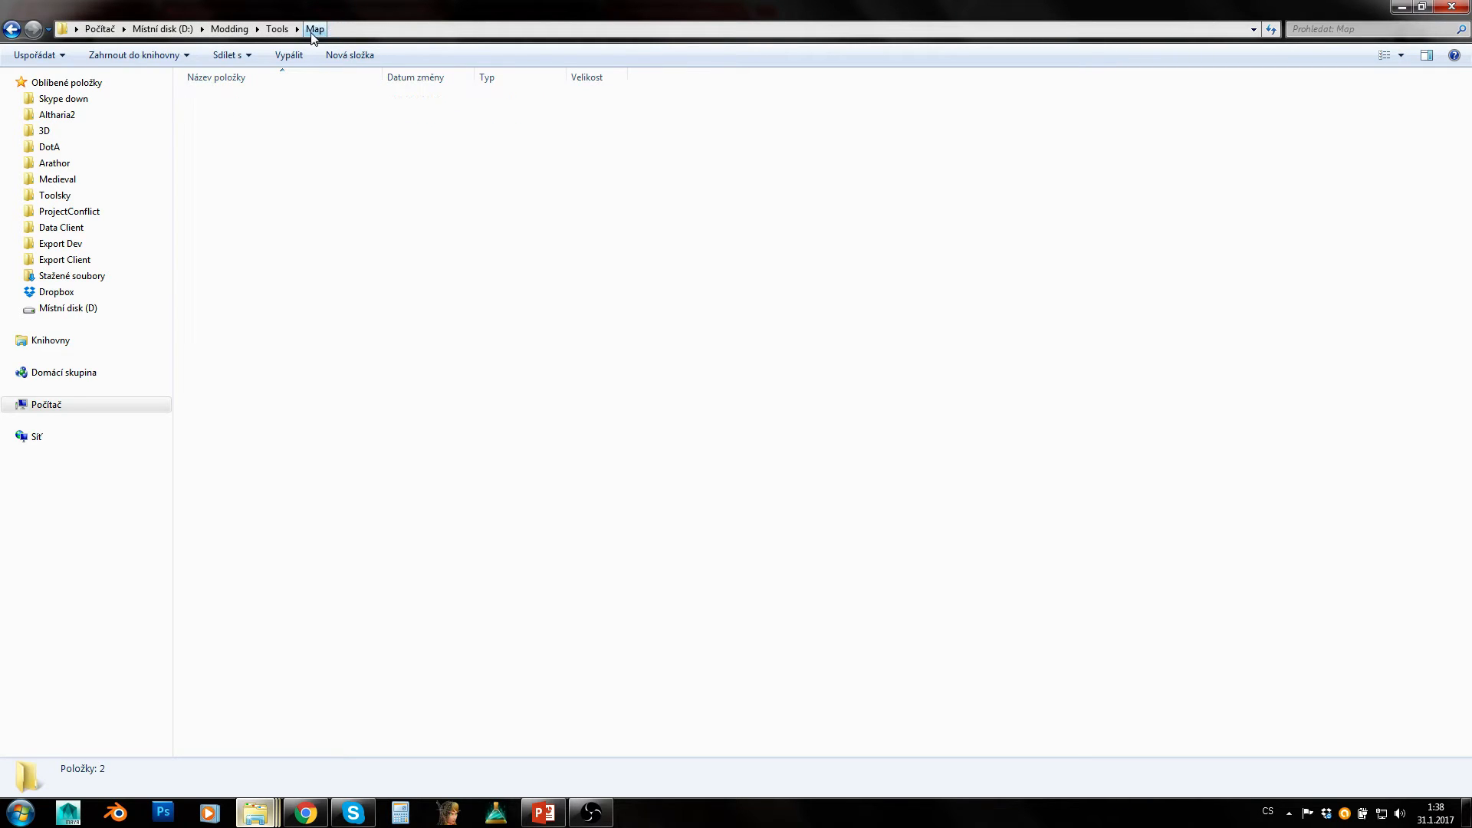
pyautogui.click(230, 148)
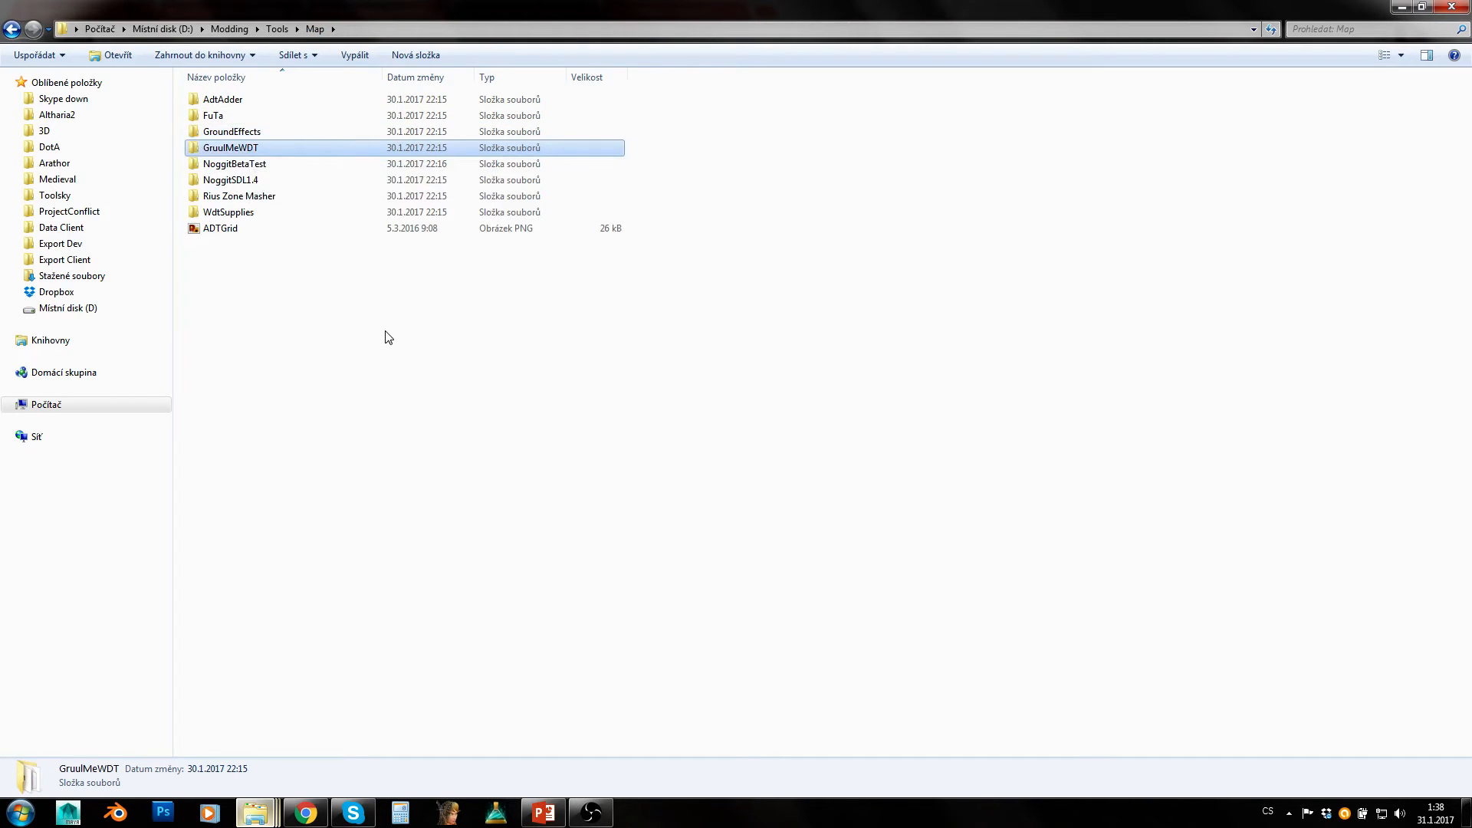
pyautogui.moveTo(369, 396)
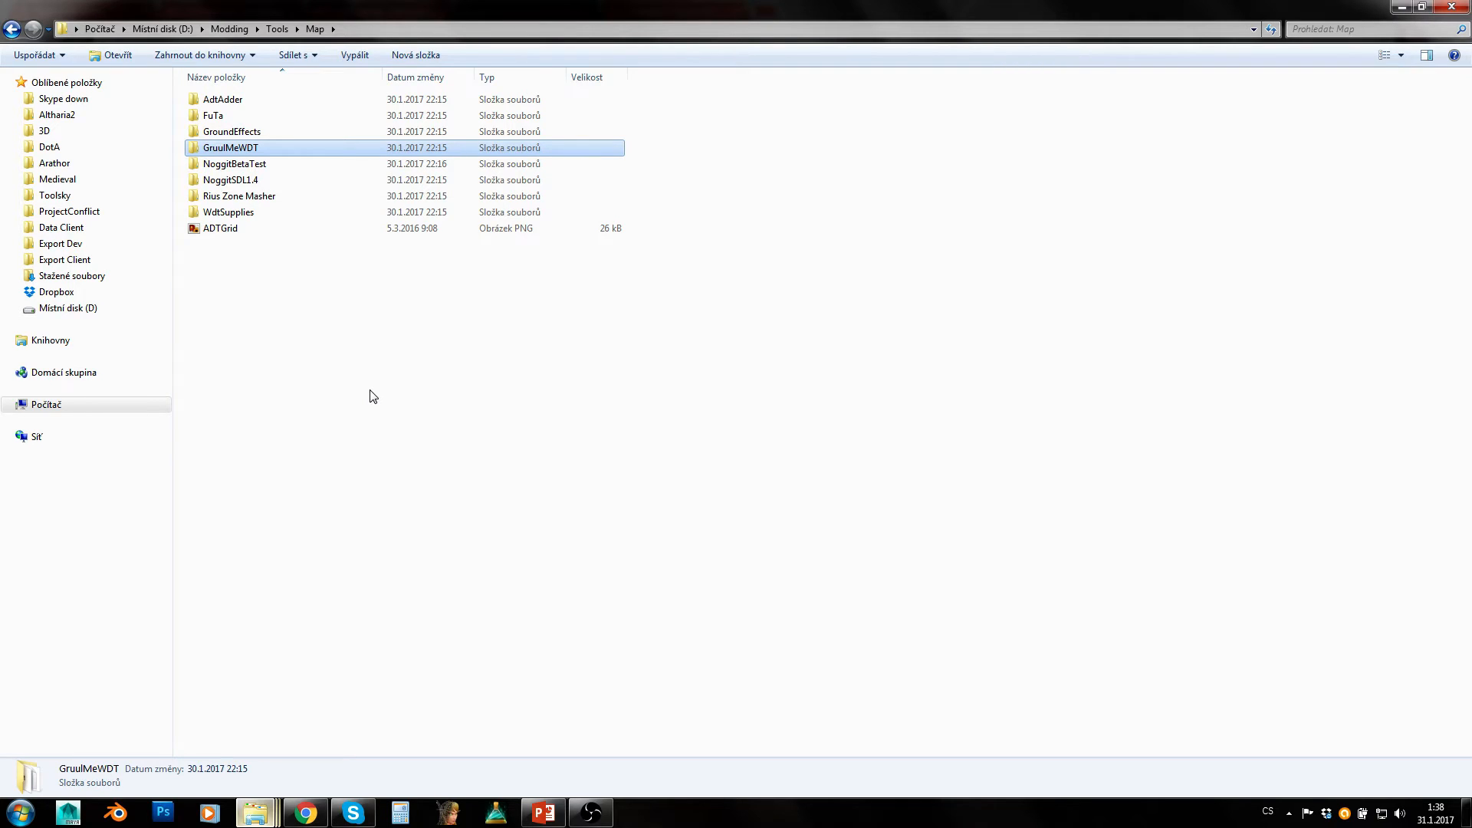
pyautogui.moveTo(316, 429)
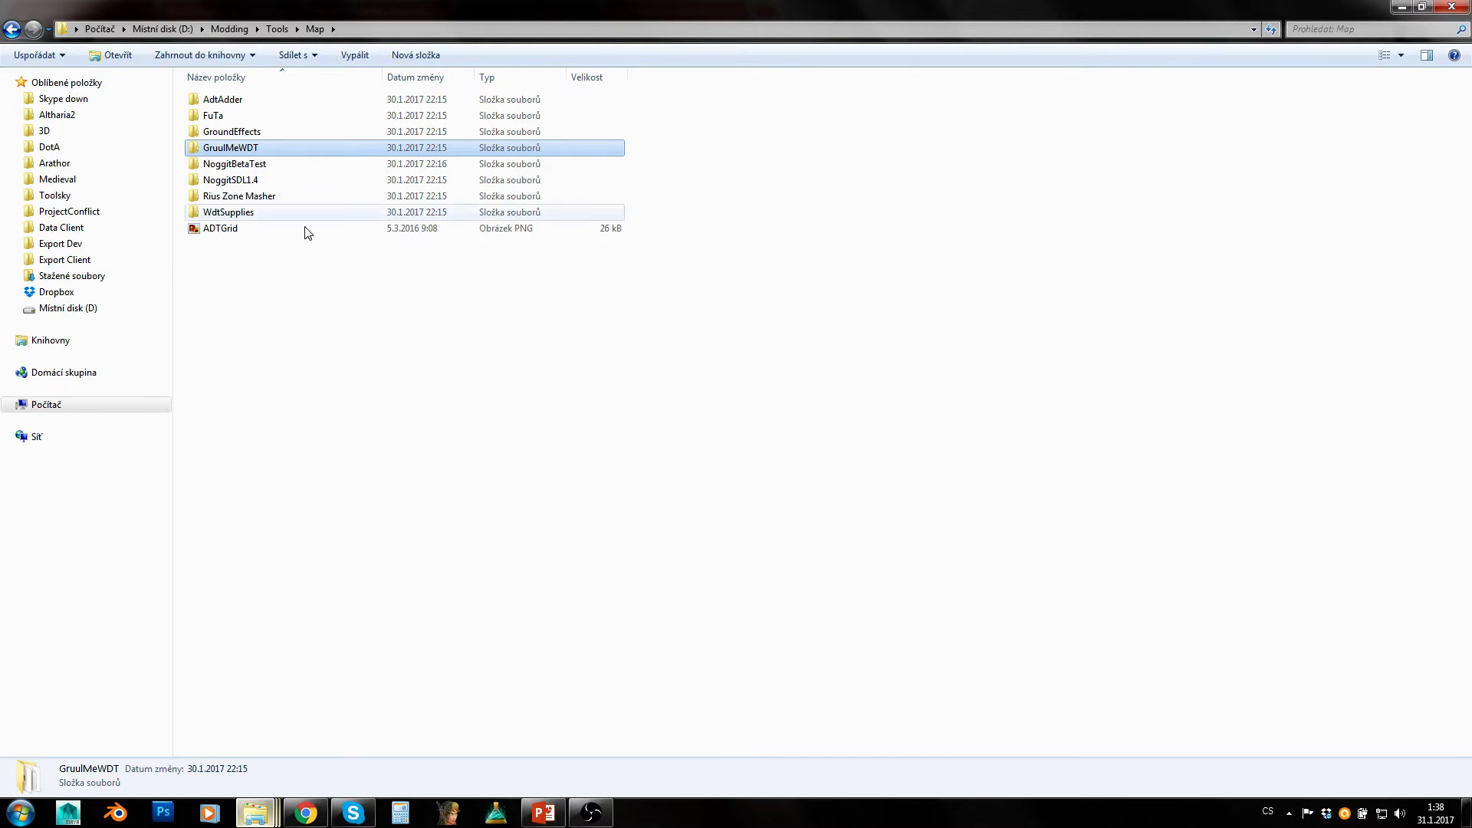
# - Browse NoggitBetaTest, inspecting the noggit application, and return to Map
pyautogui.doubleClick(234, 164)
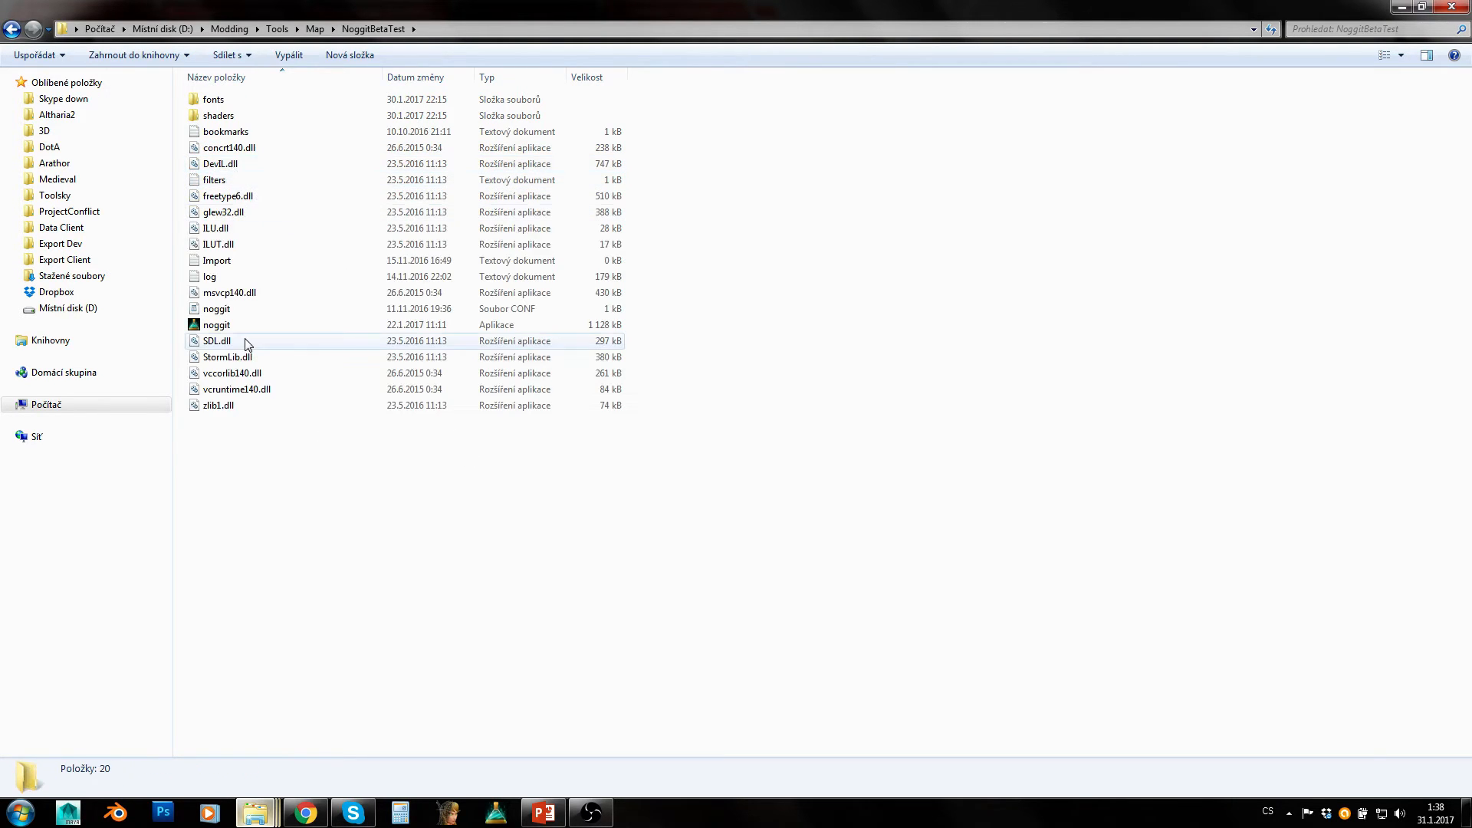
pyautogui.click(216, 325)
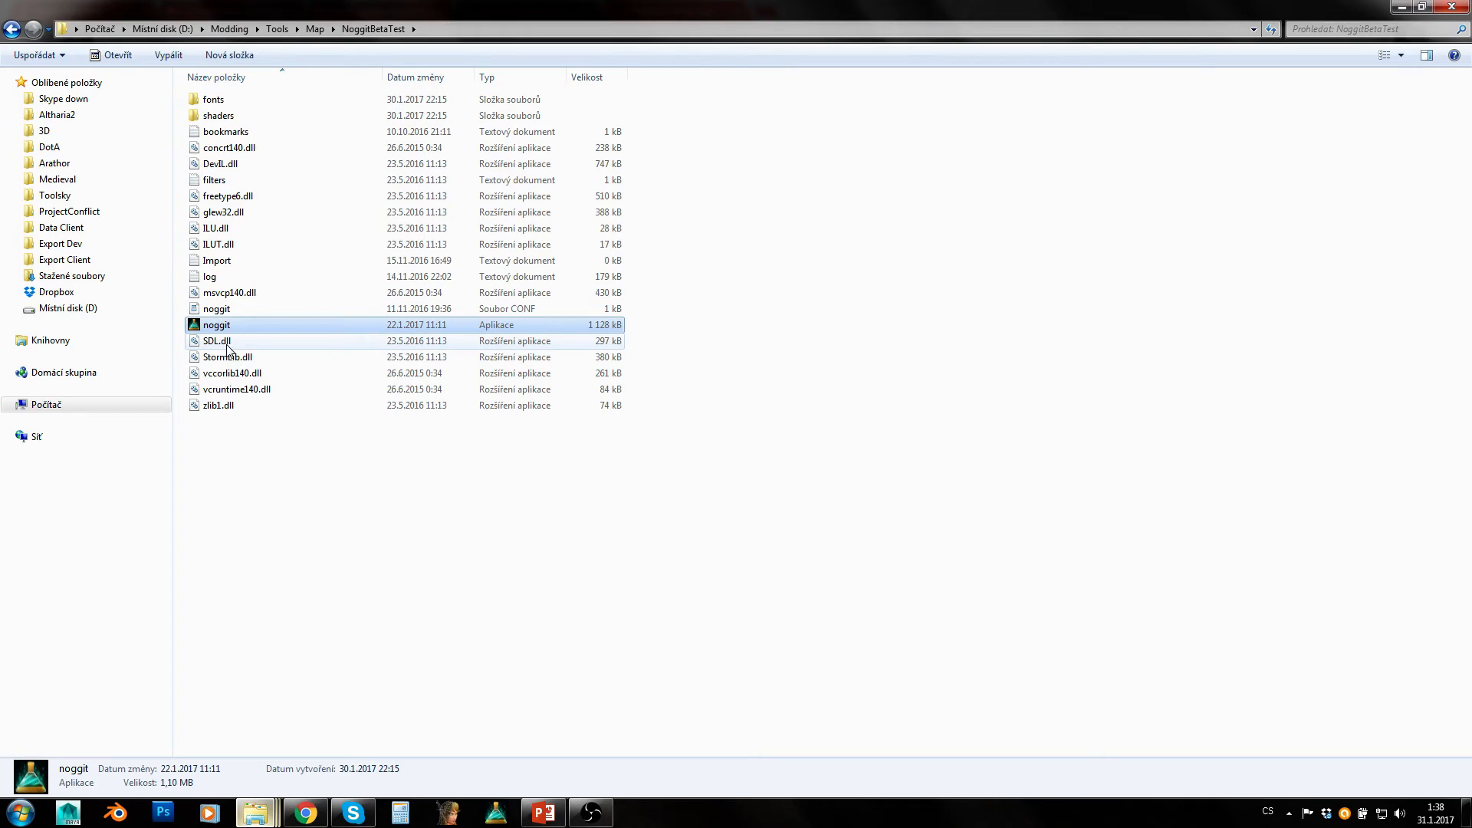
pyautogui.moveTo(225, 340)
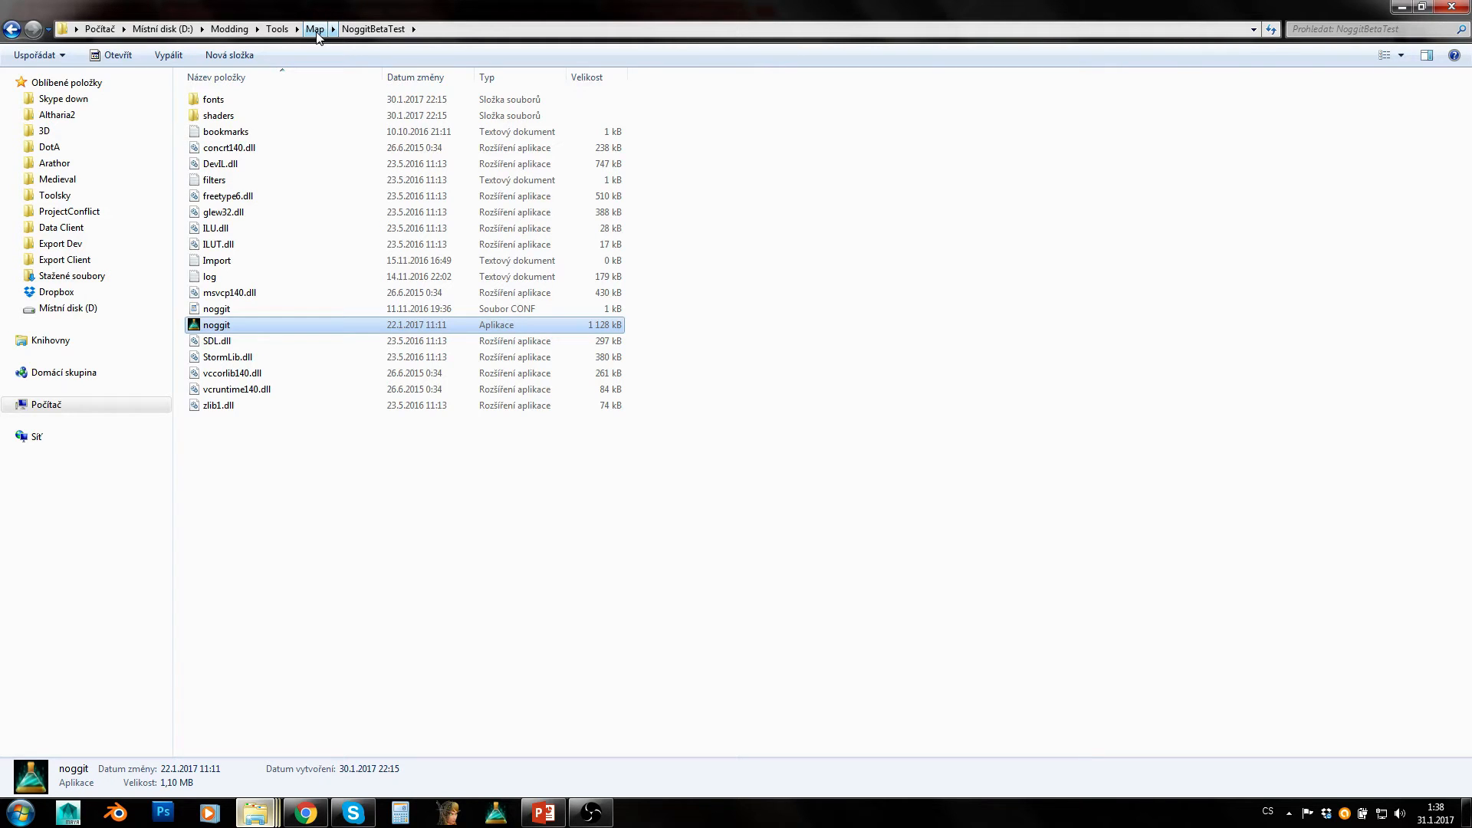
pyautogui.click(314, 27)
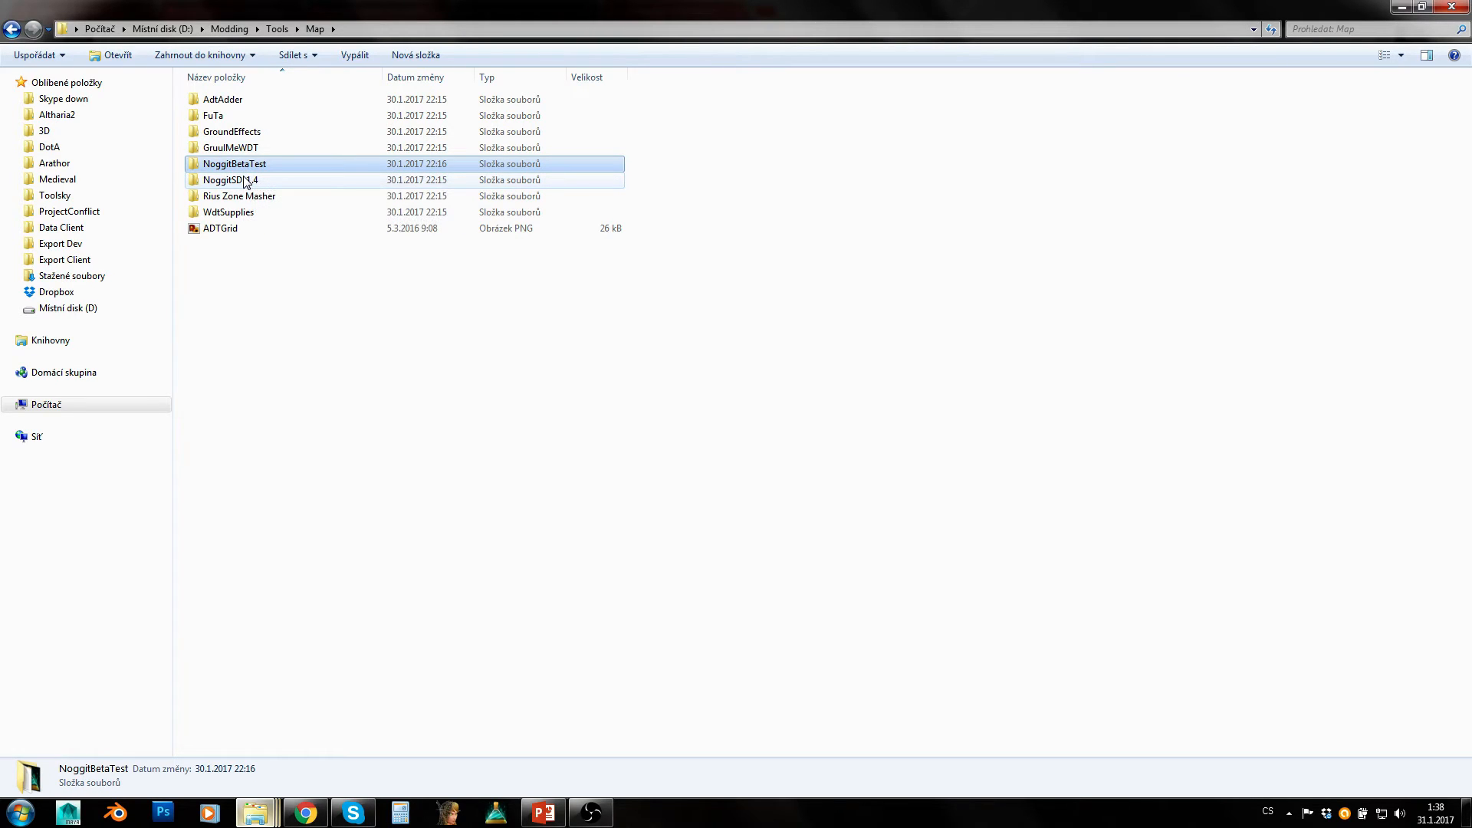
# - Preview the NoggitBetaTest, NoggitSDL1.4 and Rius Zone Masher folders in Map
pyautogui.click(233, 164)
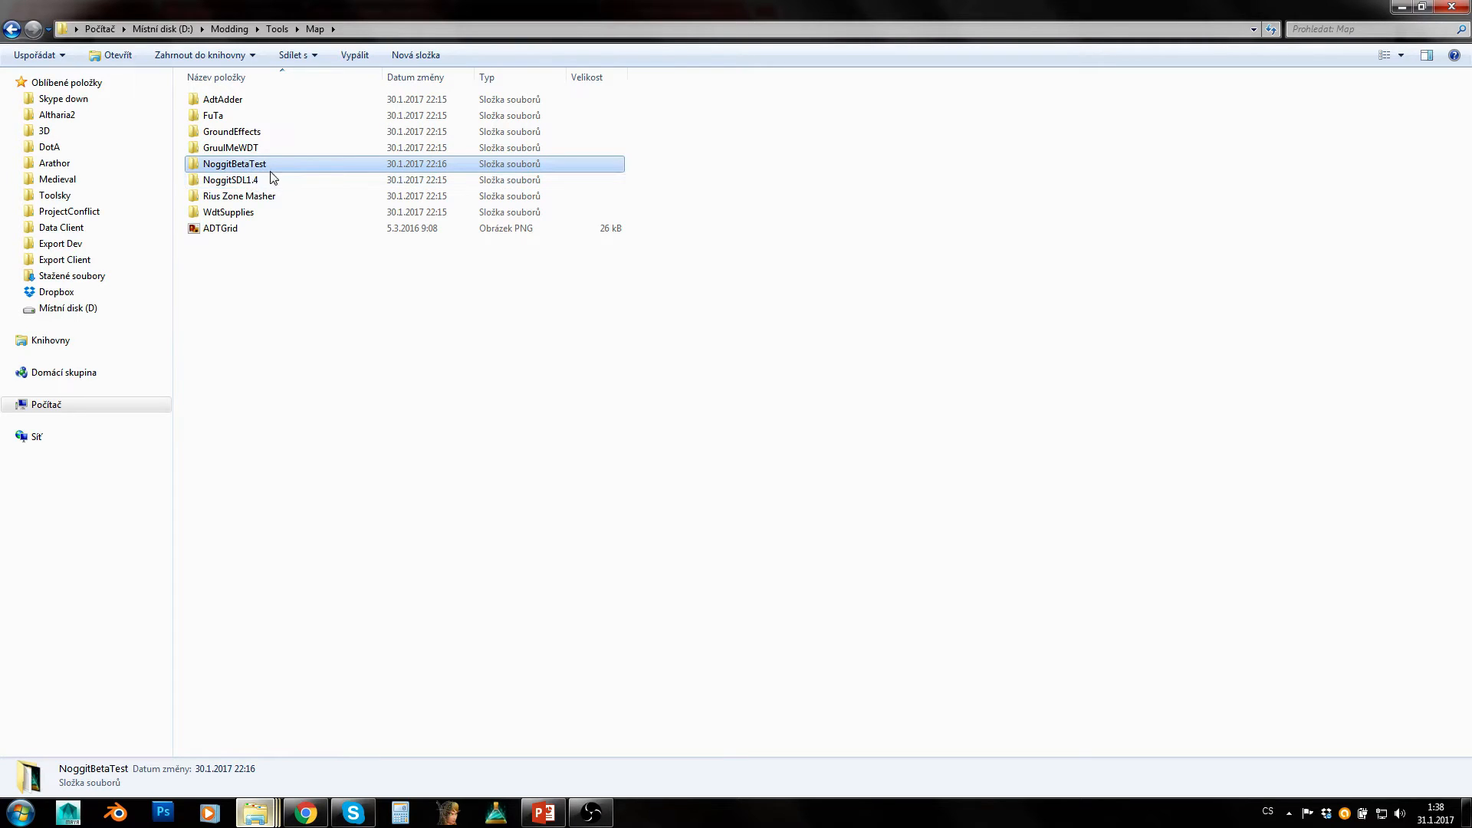
pyautogui.click(230, 180)
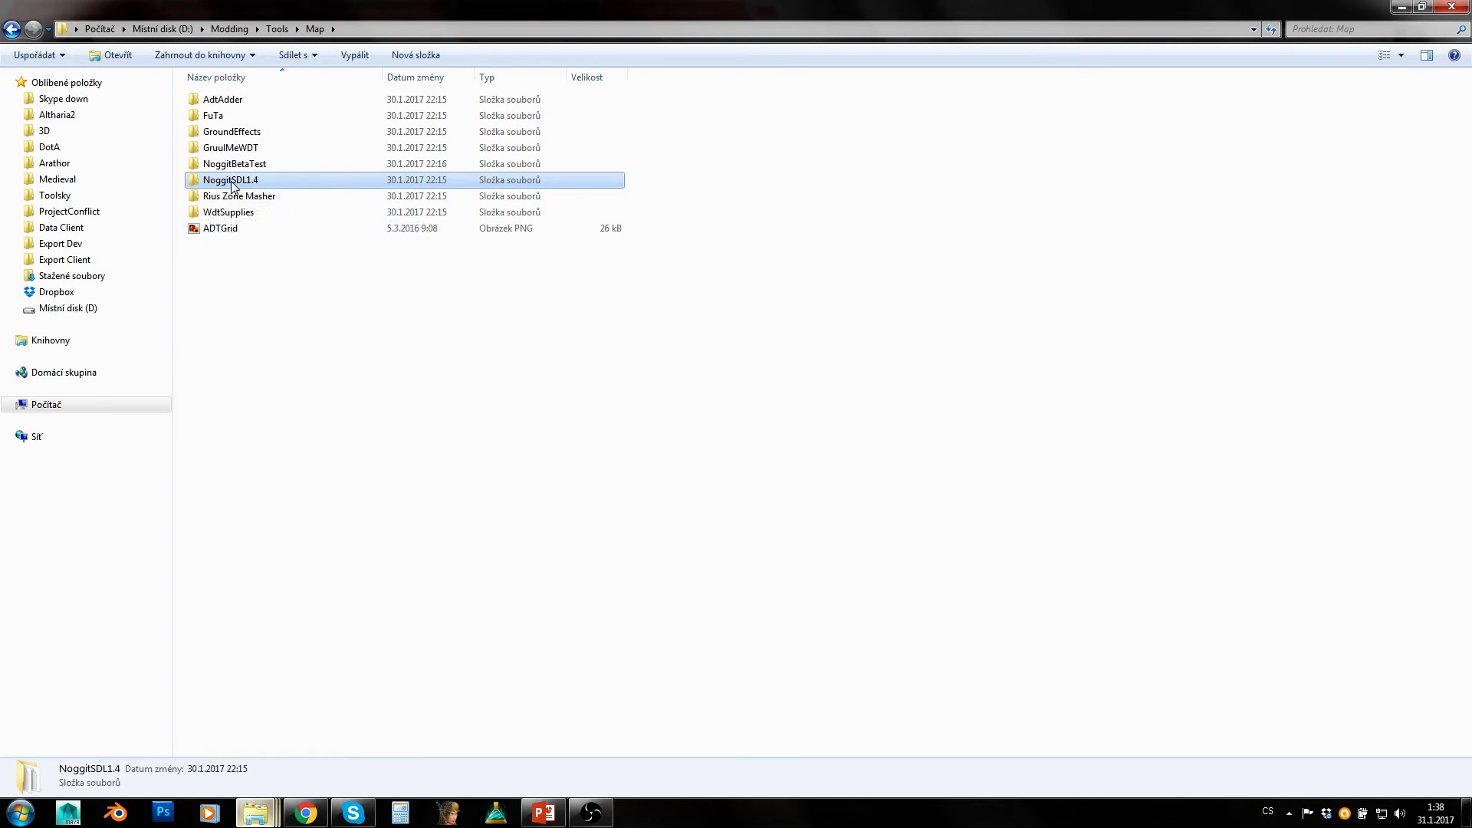
pyautogui.click(239, 195)
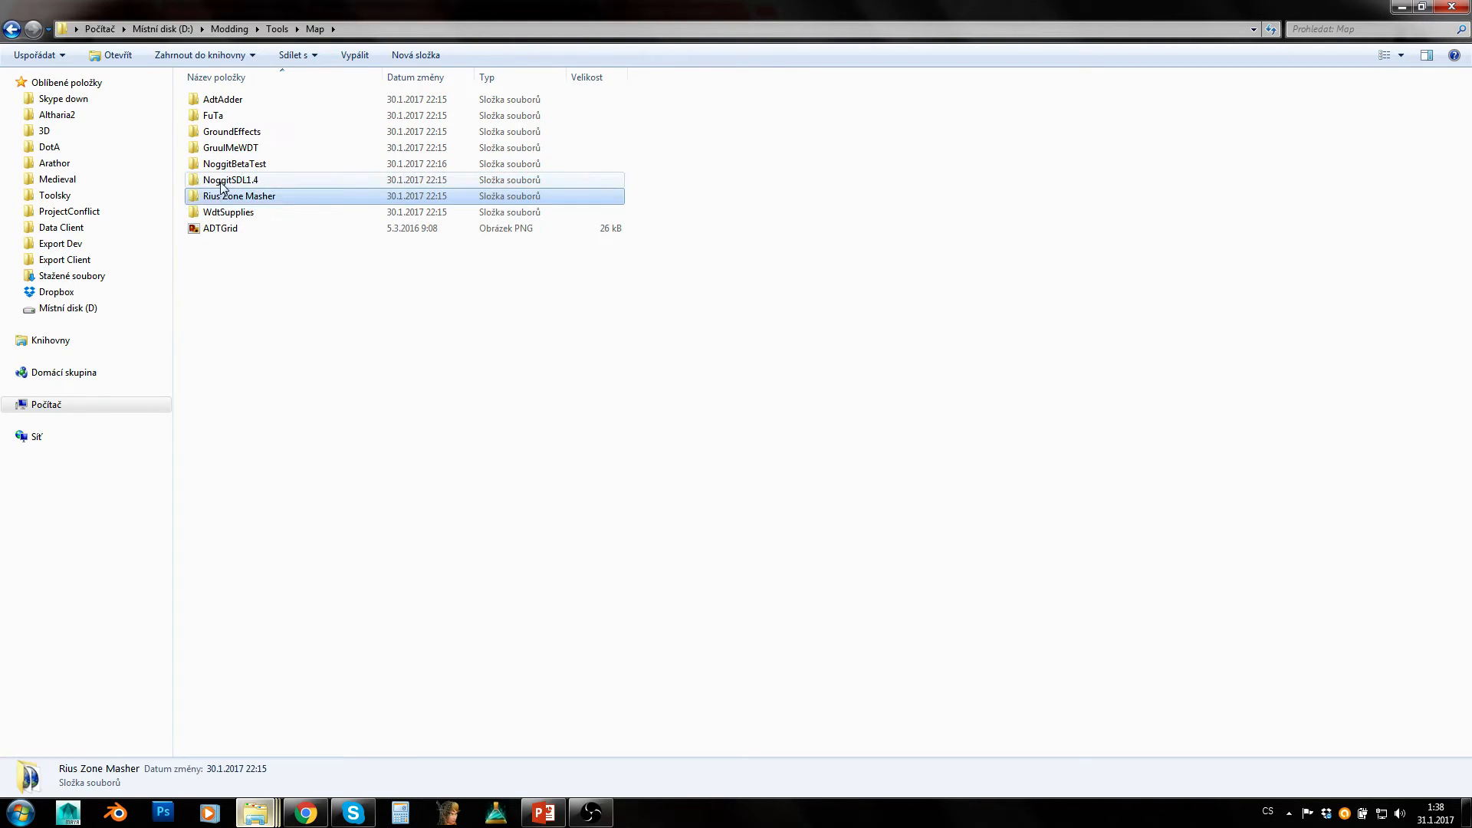
# - Peek inside NoggitSDL1.4, Rius Zone Masher and GruulMeWDT, returning to Map each time
pyautogui.doubleClick(232, 179)
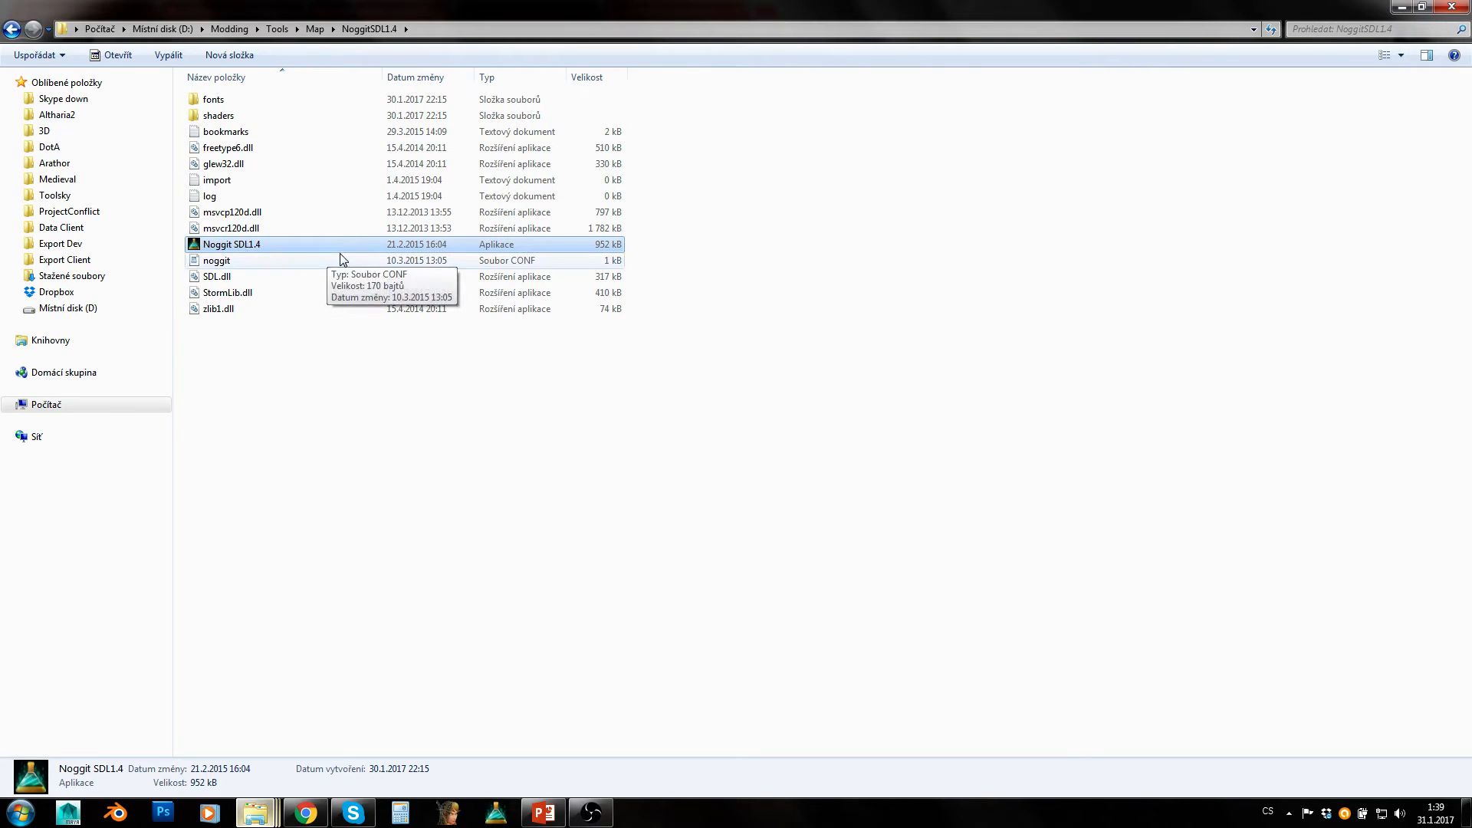
pyautogui.click(315, 29)
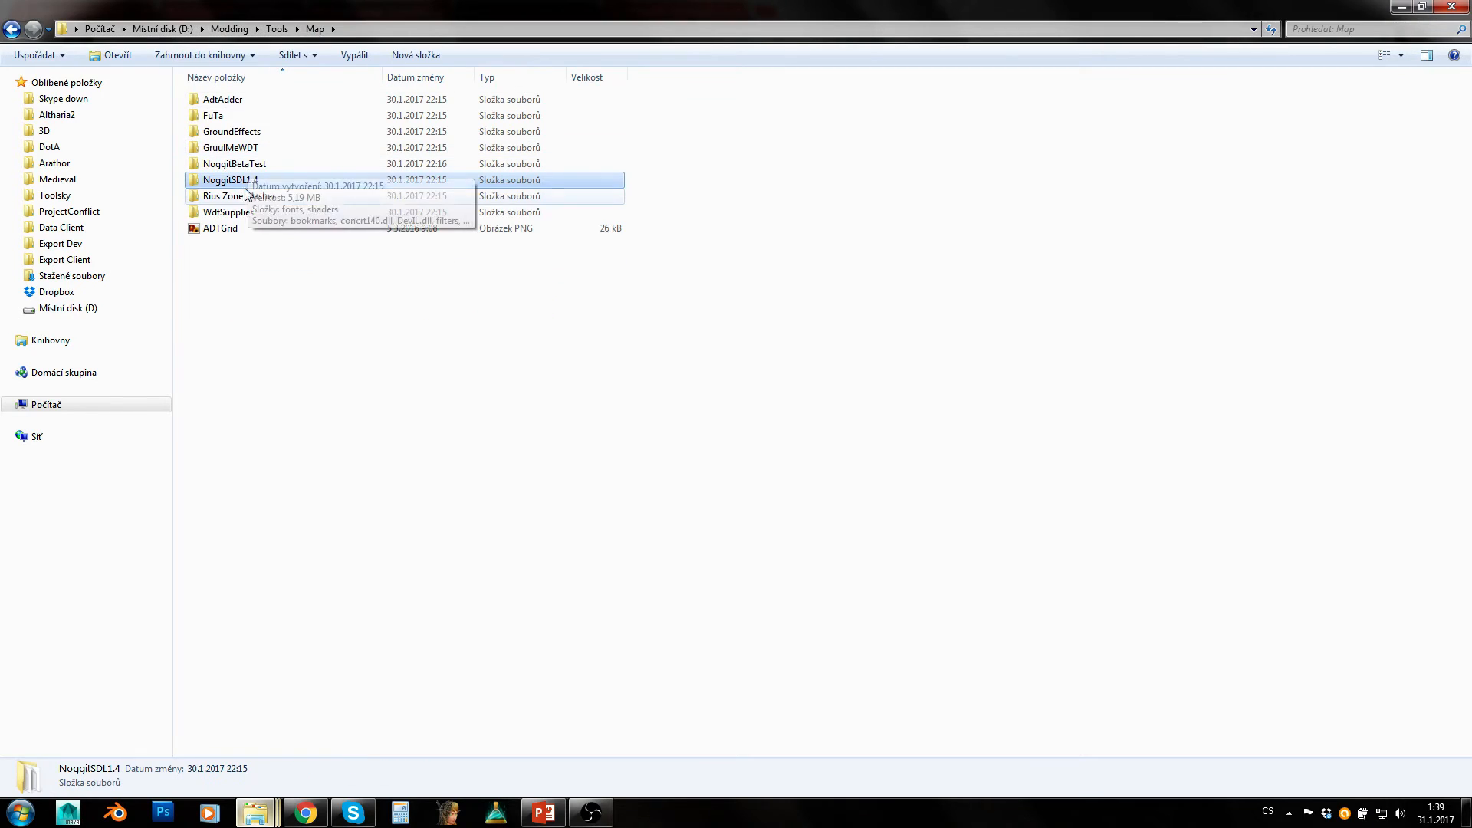
pyautogui.doubleClick(241, 195)
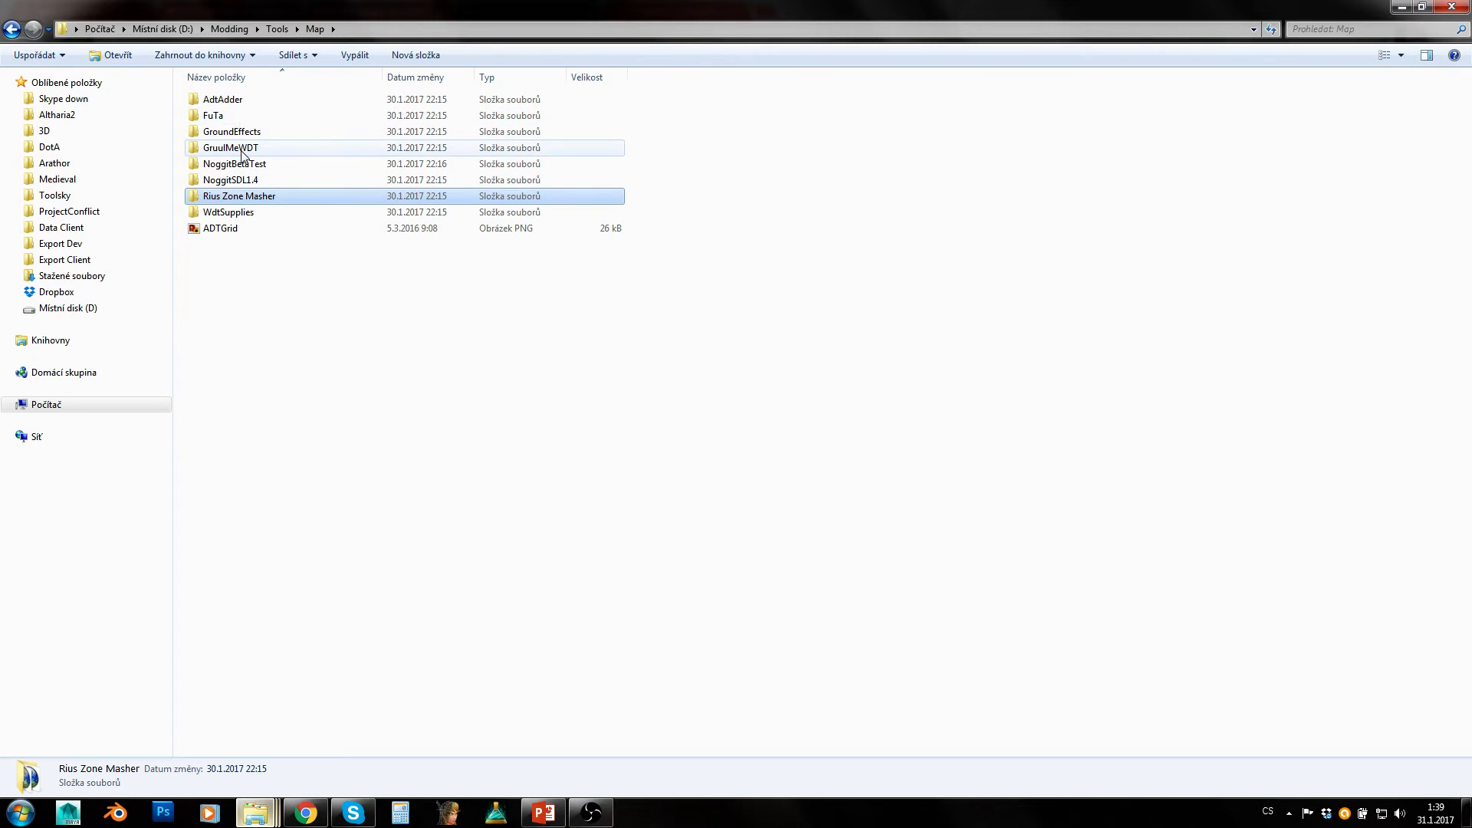
pyautogui.doubleClick(230, 147)
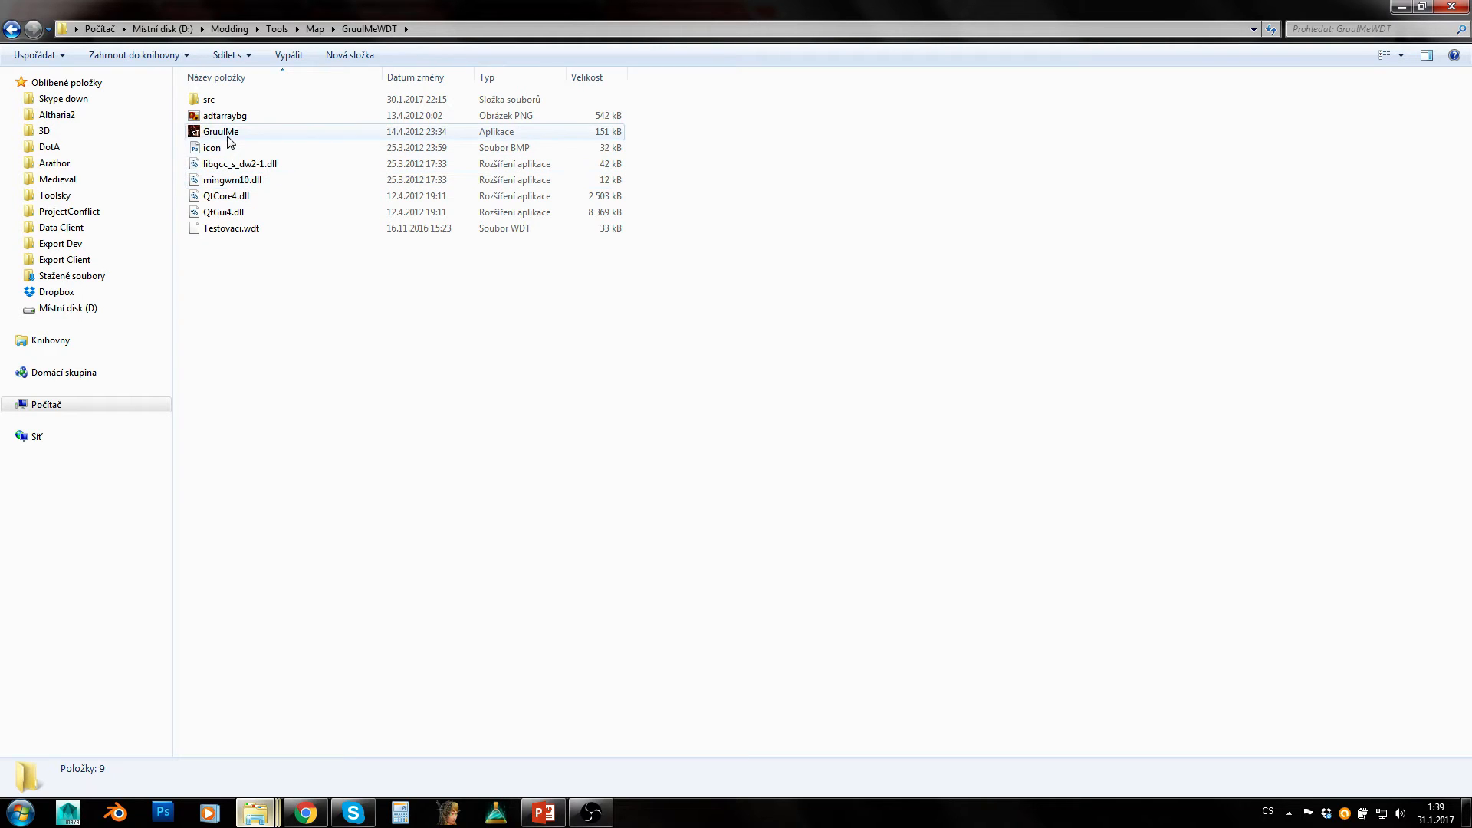
pyautogui.click(221, 132)
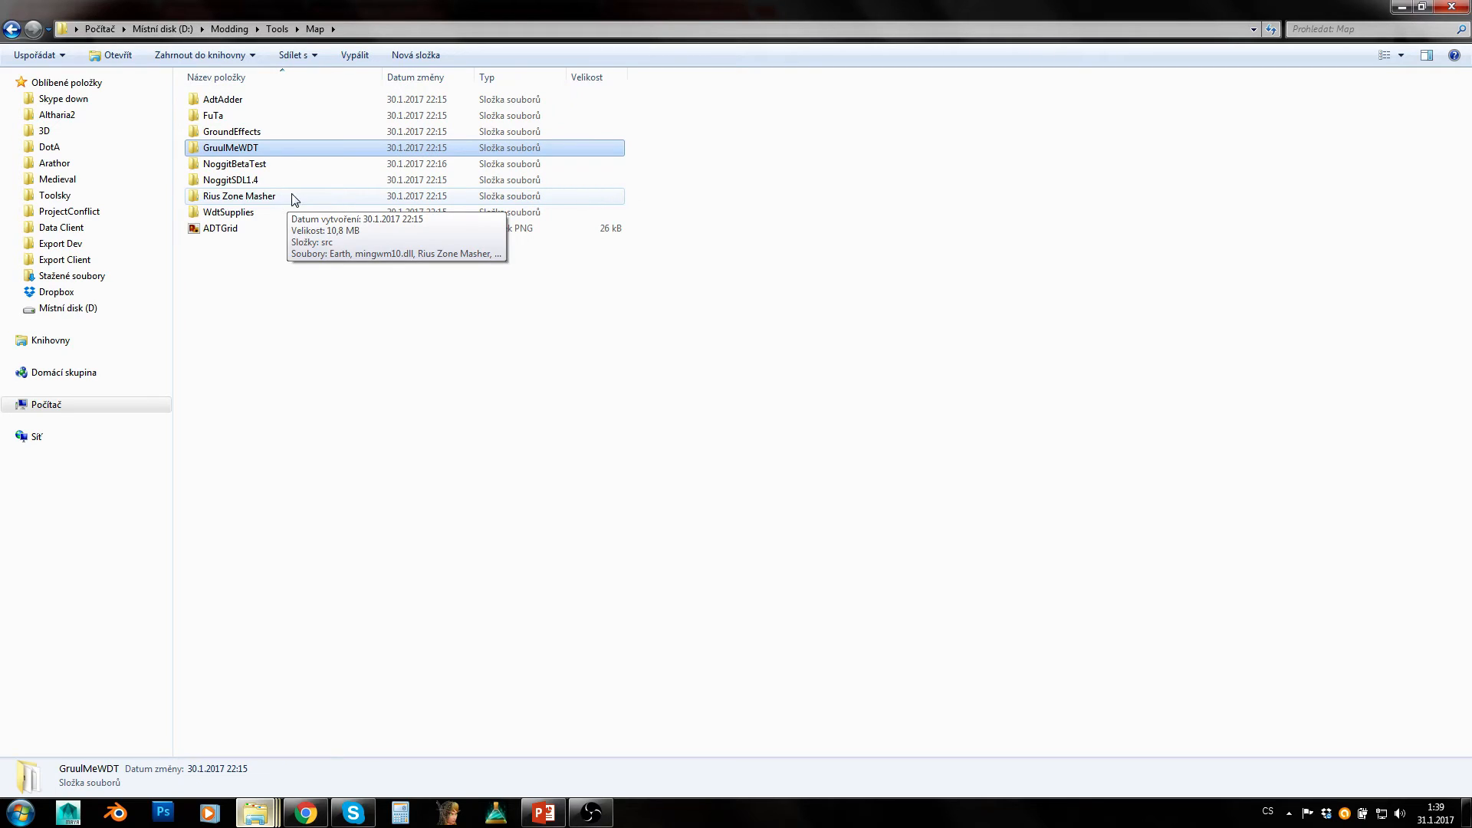
# - Open the WdtSupplies folder with its Launch script, ReadMe, Test.wdt and jar
pyautogui.click(228, 212)
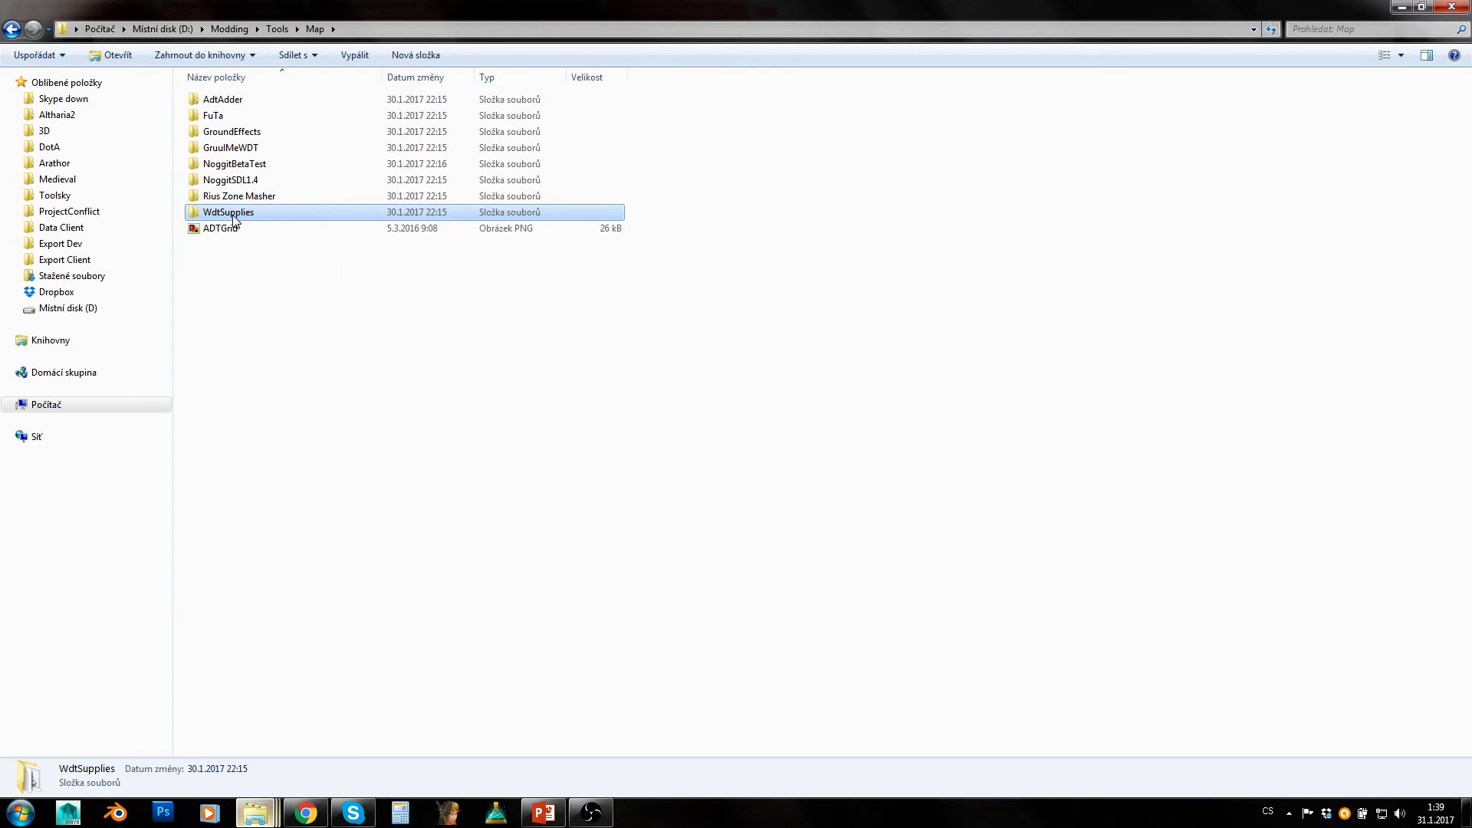
pyautogui.doubleClick(227, 211)
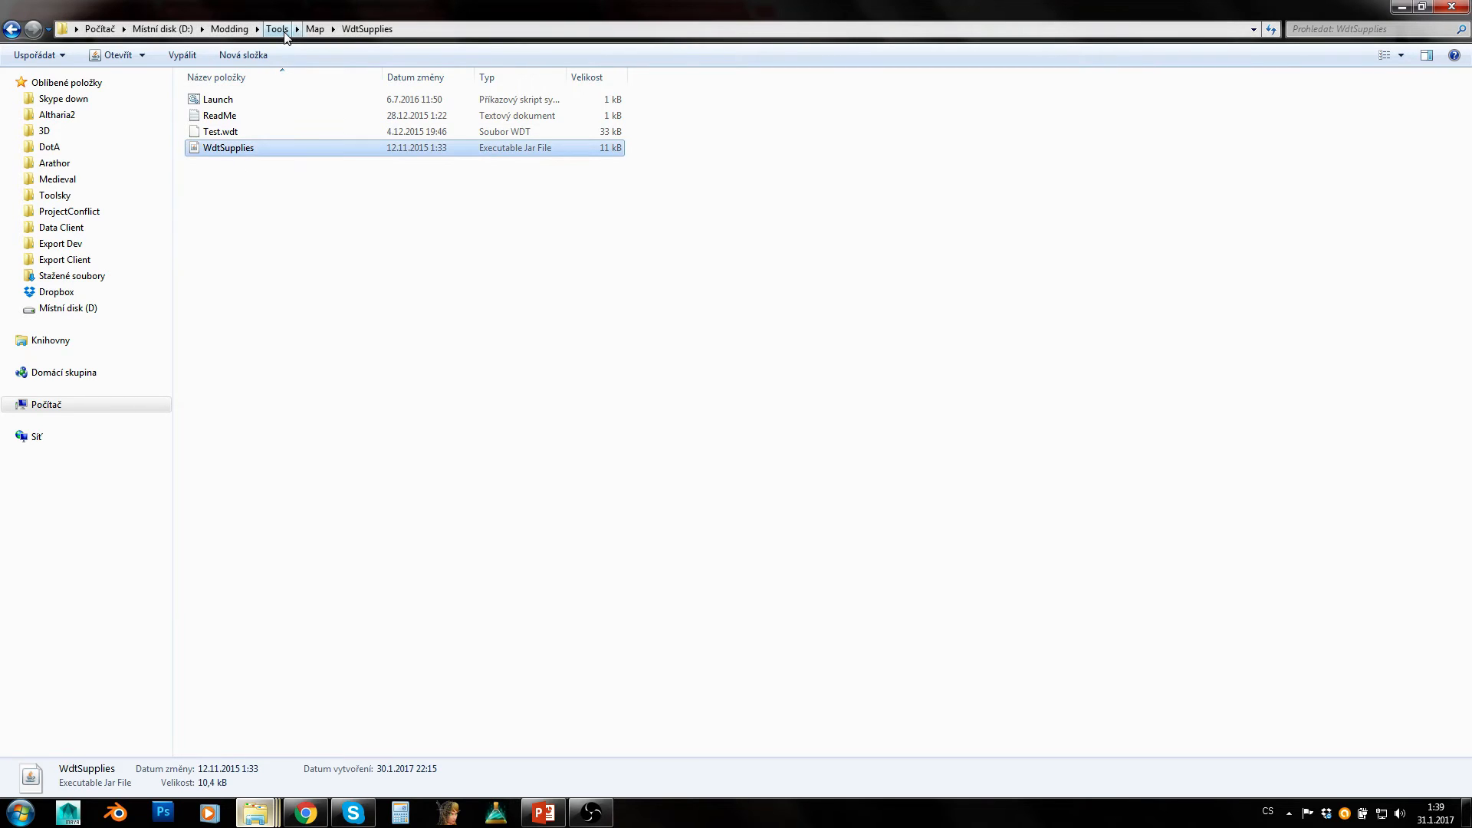
# - Move into Tools\Models and browse the BlenderWMOplugin folder, returning to Models
pyautogui.click(276, 29)
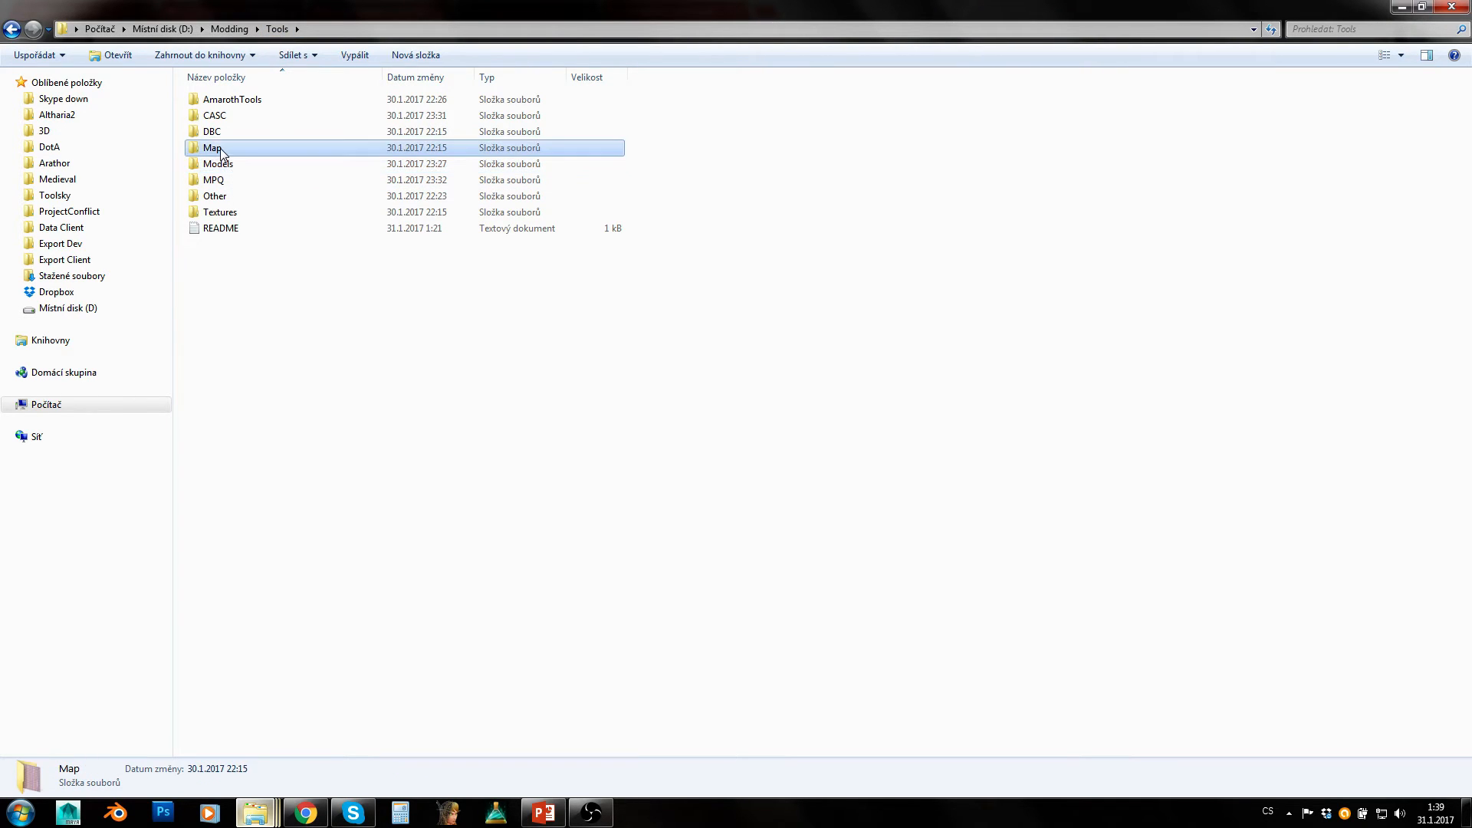
pyautogui.moveTo(218, 165)
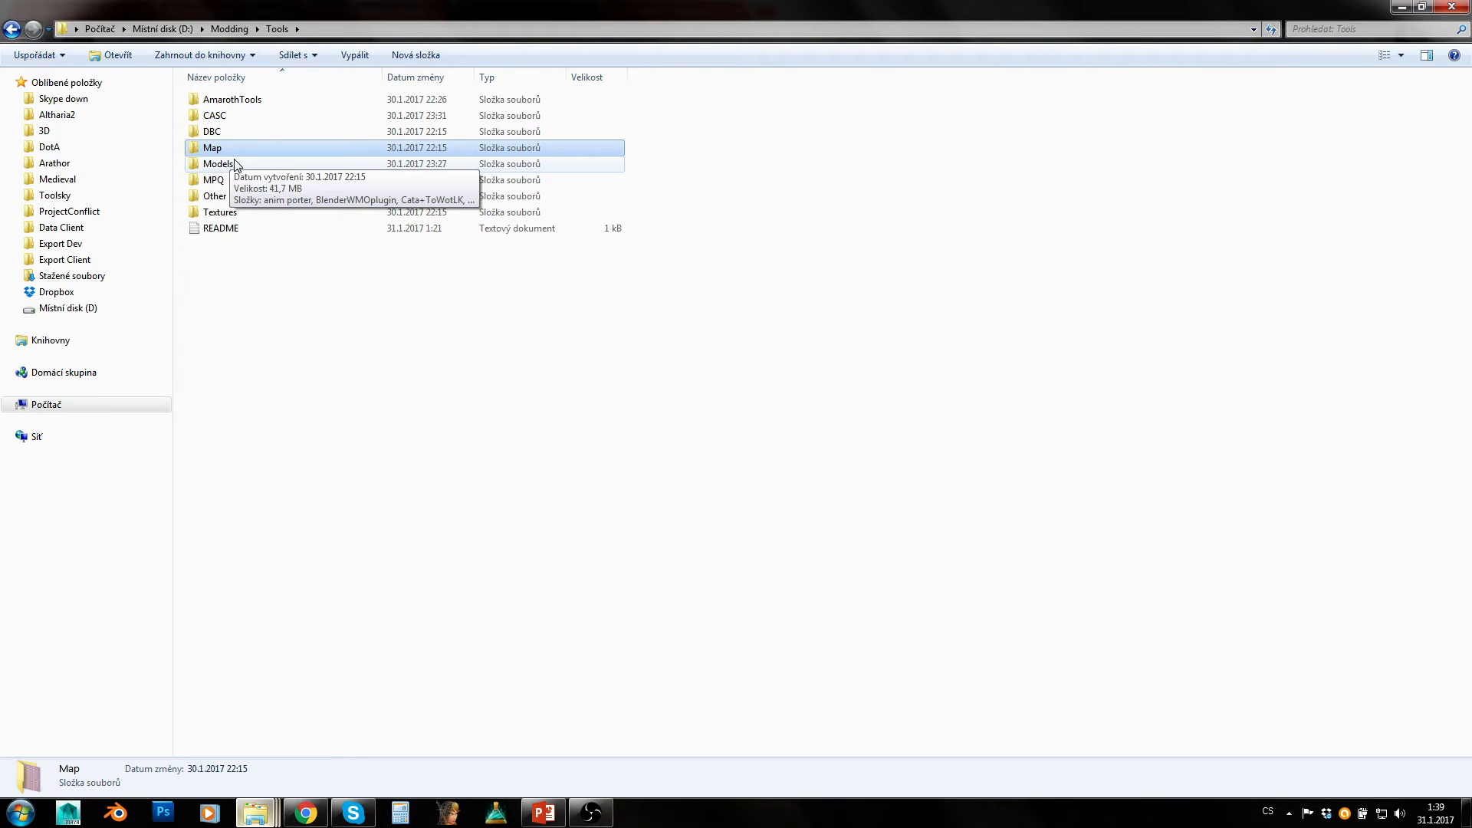
pyautogui.doubleClick(211, 148)
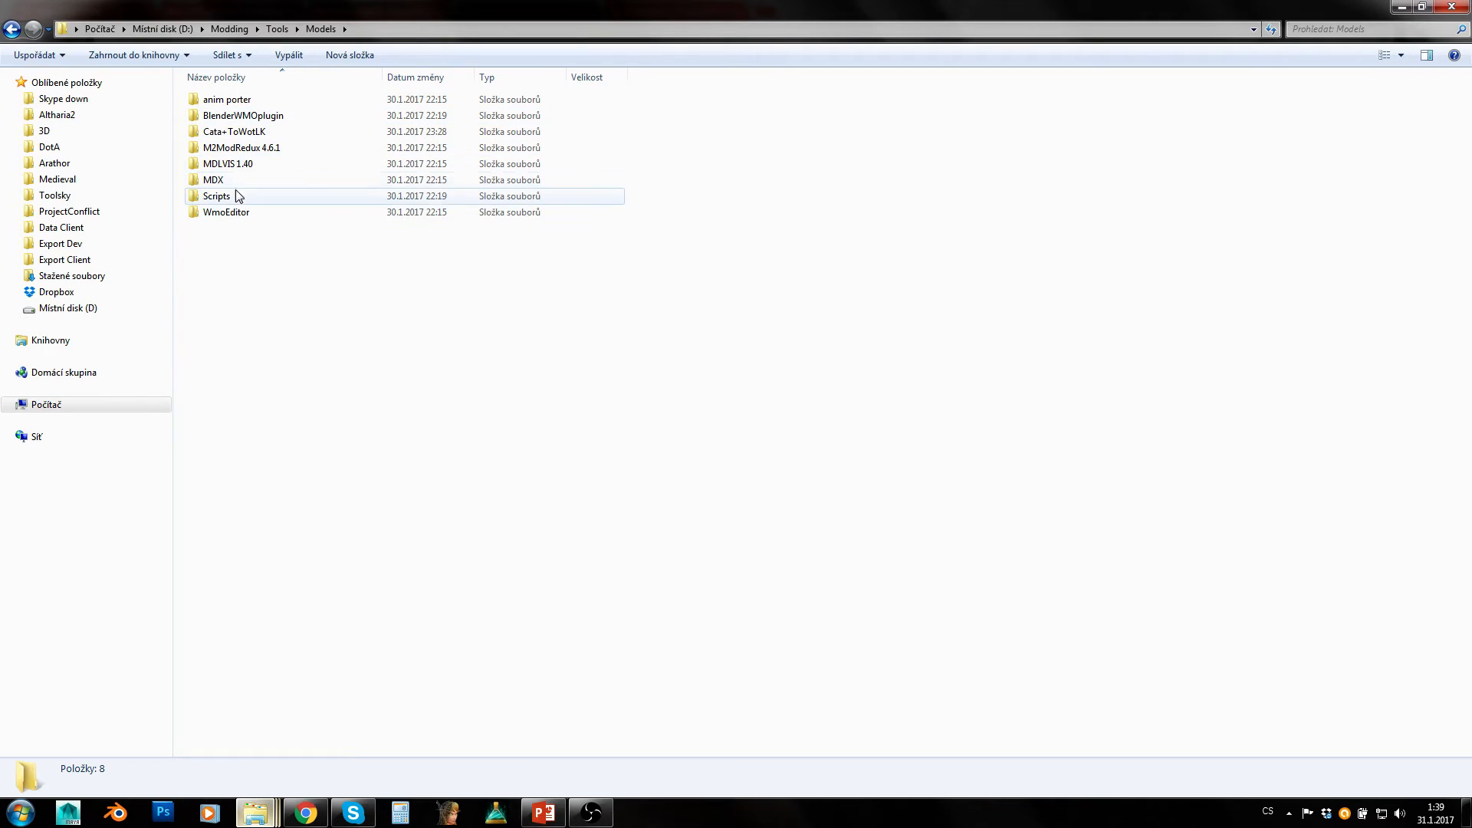
pyautogui.click(226, 212)
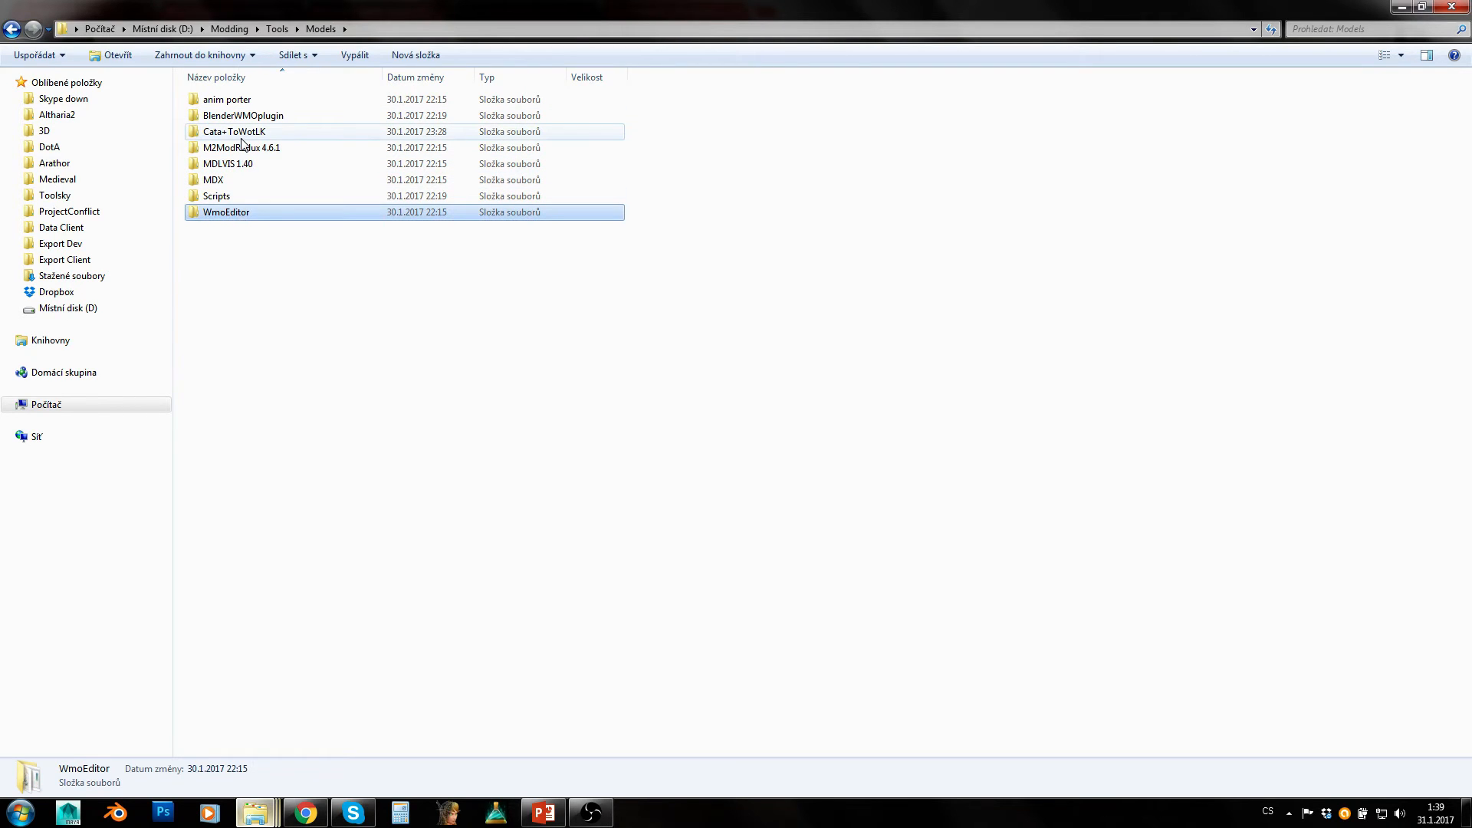
pyautogui.click(244, 115)
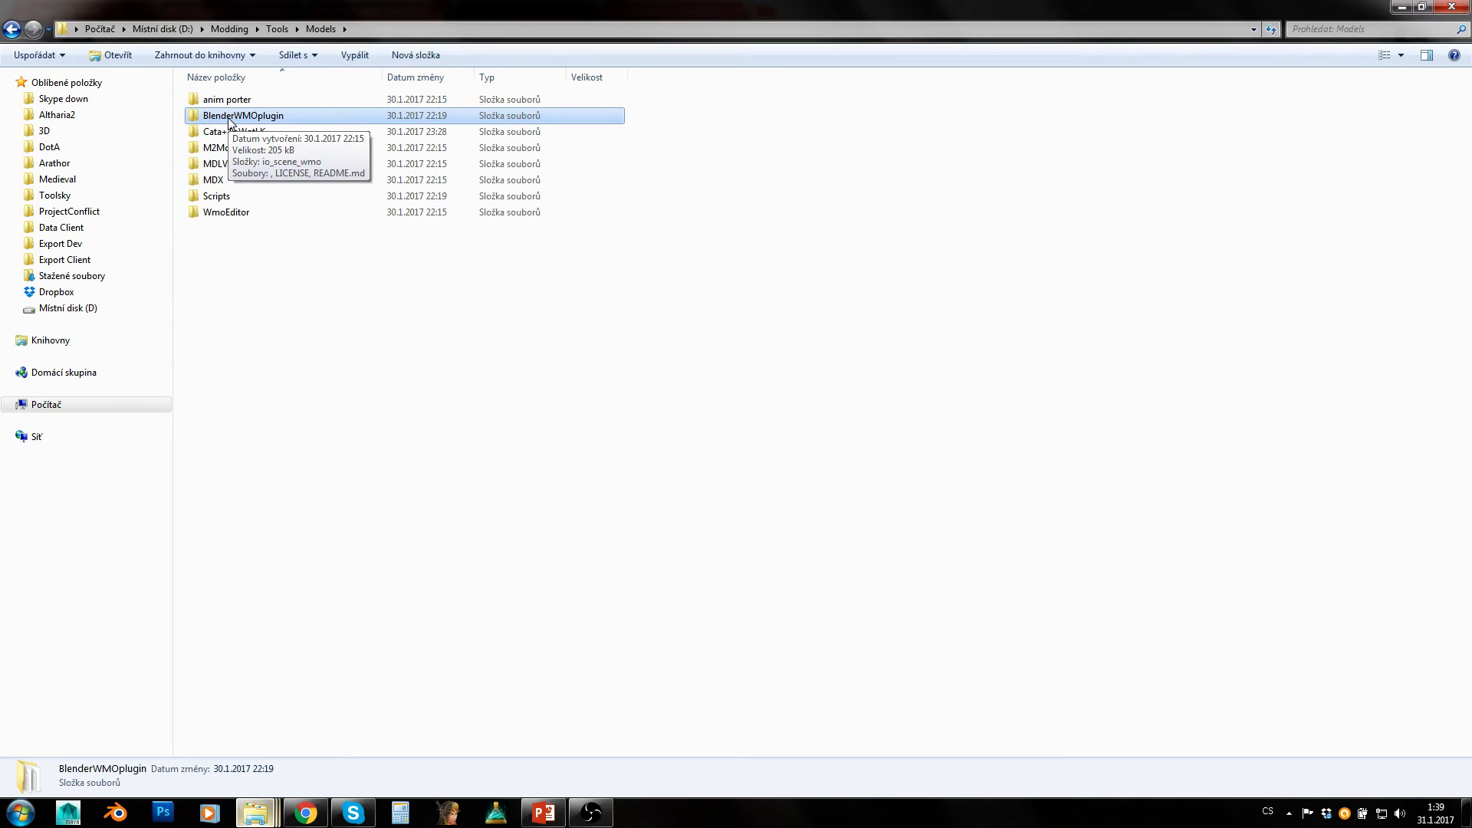
pyautogui.moveTo(186, 120)
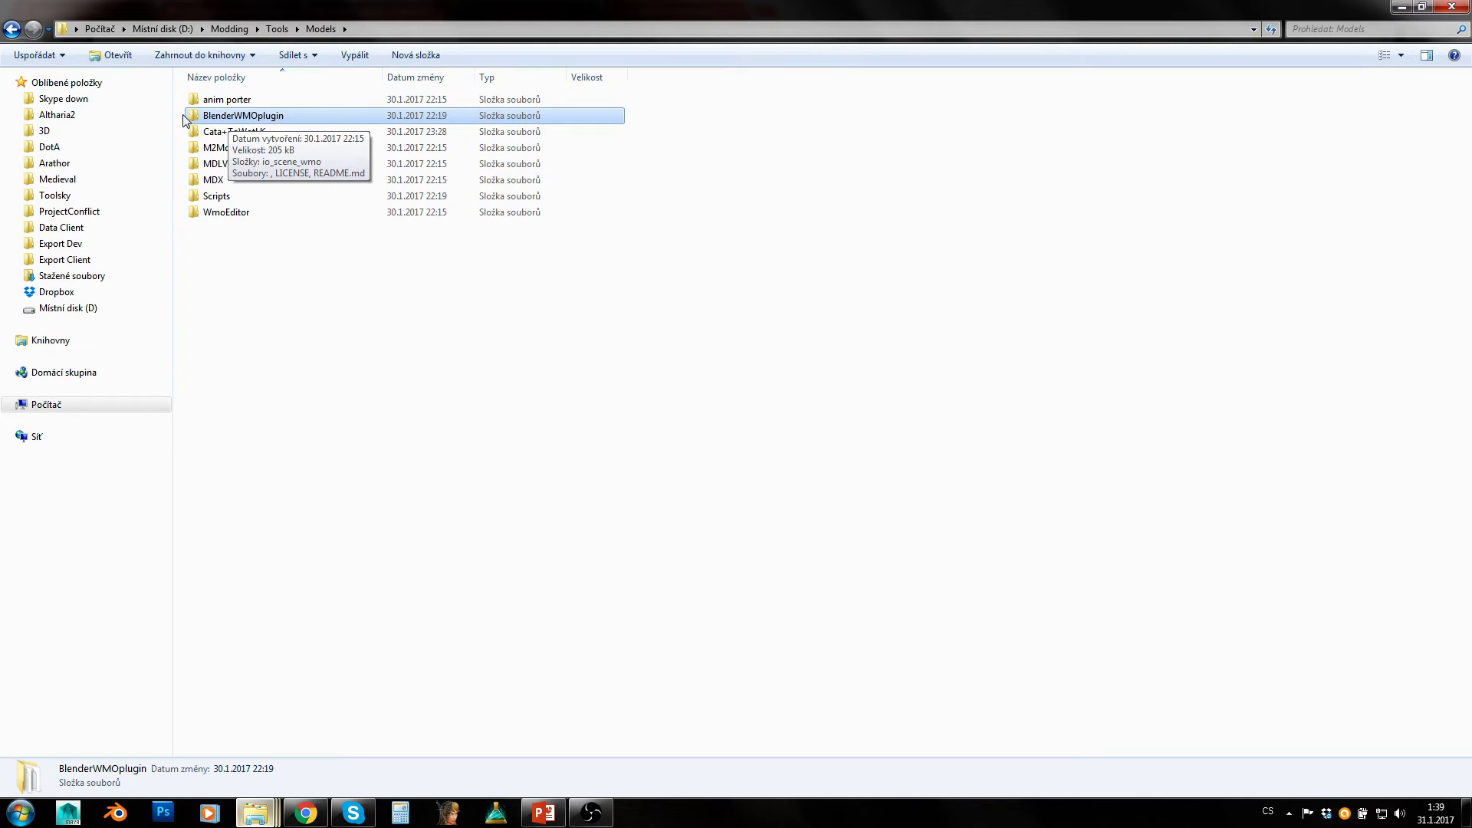
pyautogui.moveTo(241, 122)
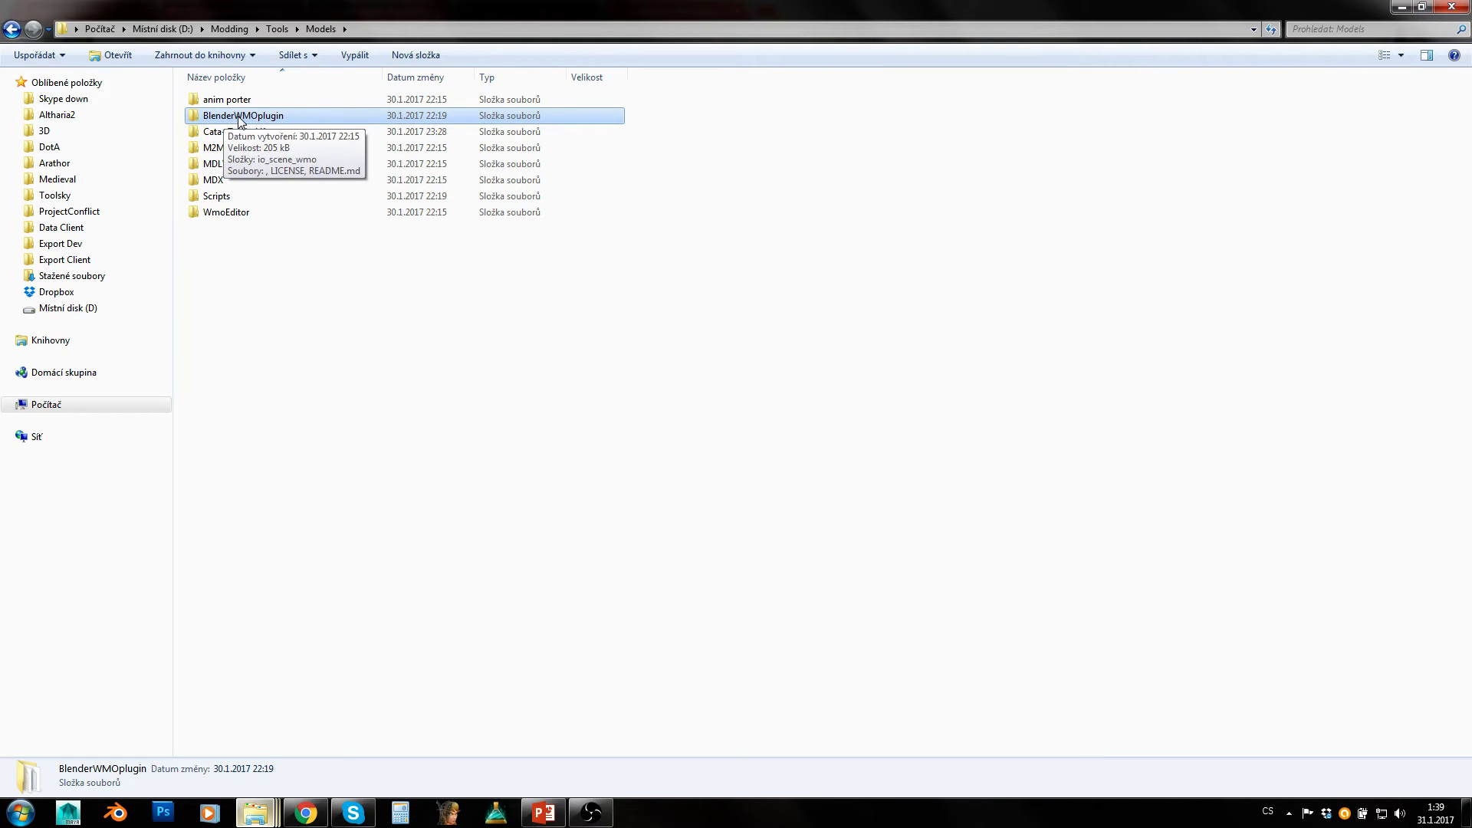
pyautogui.doubleClick(244, 115)
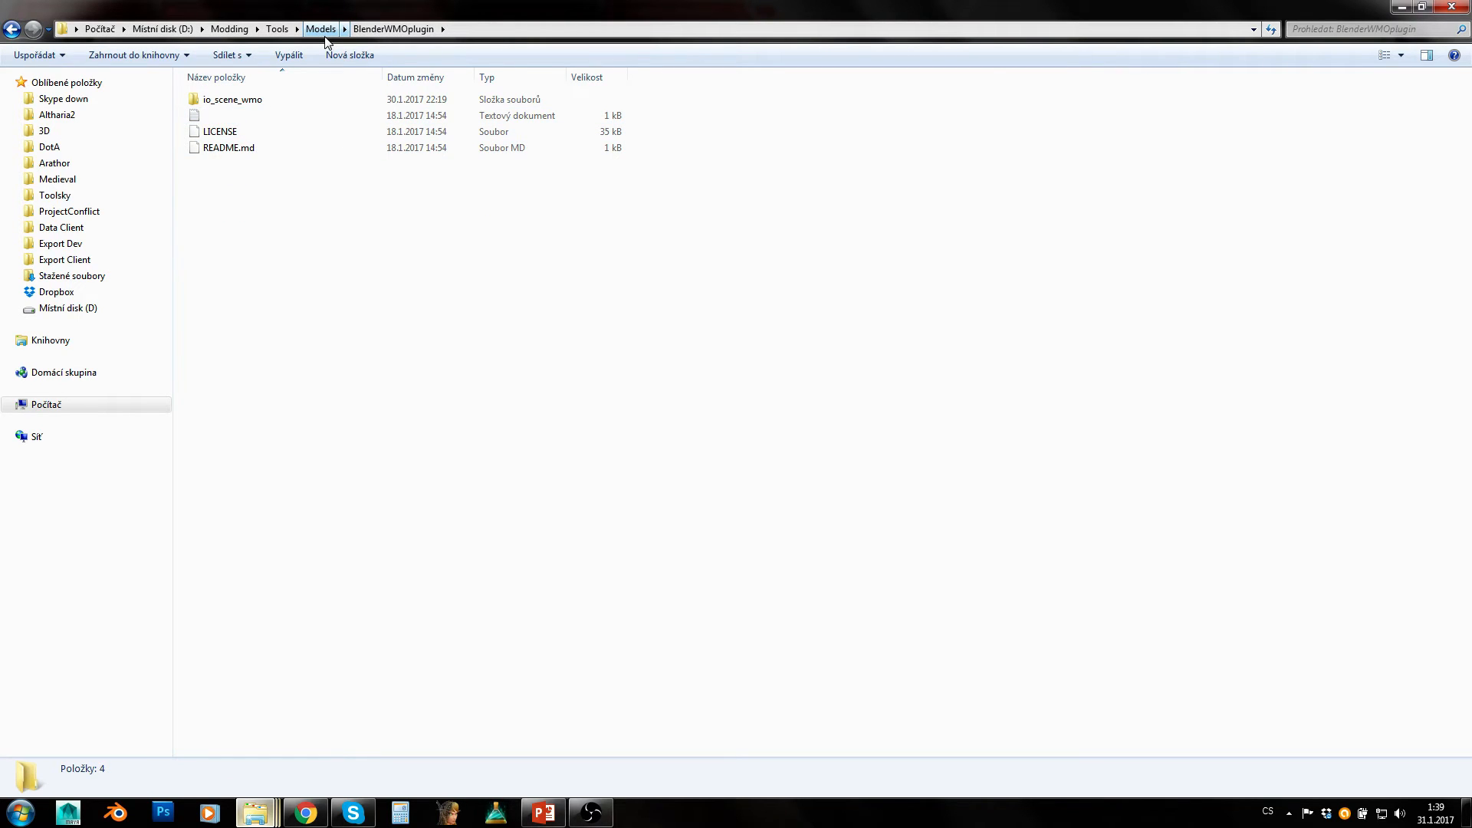
pyautogui.click(321, 28)
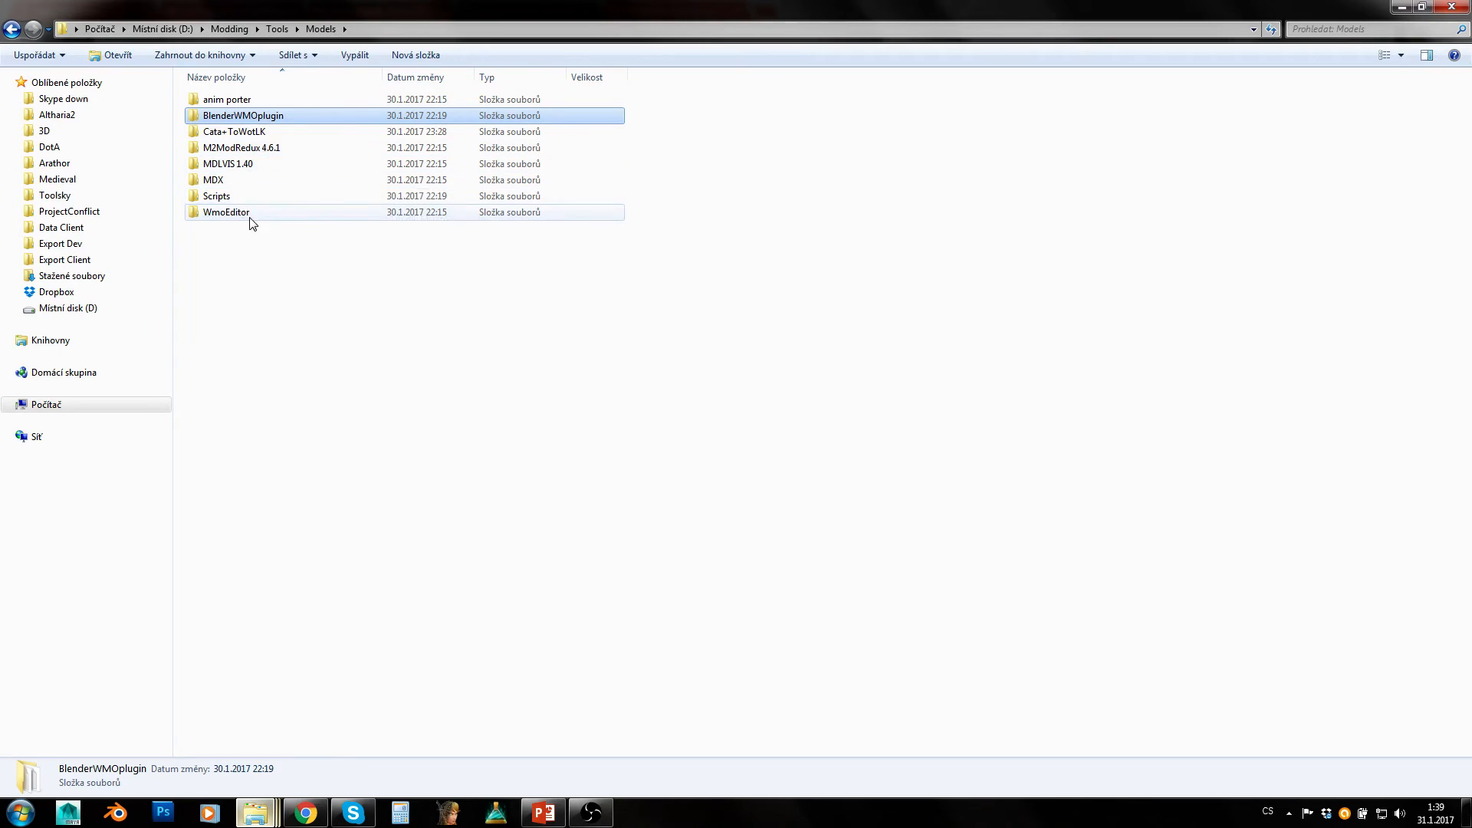
# - Browse the Scripts folder with its OBJtoM2 converter, return to Models and select MDLVIS 1.40
pyautogui.click(242, 115)
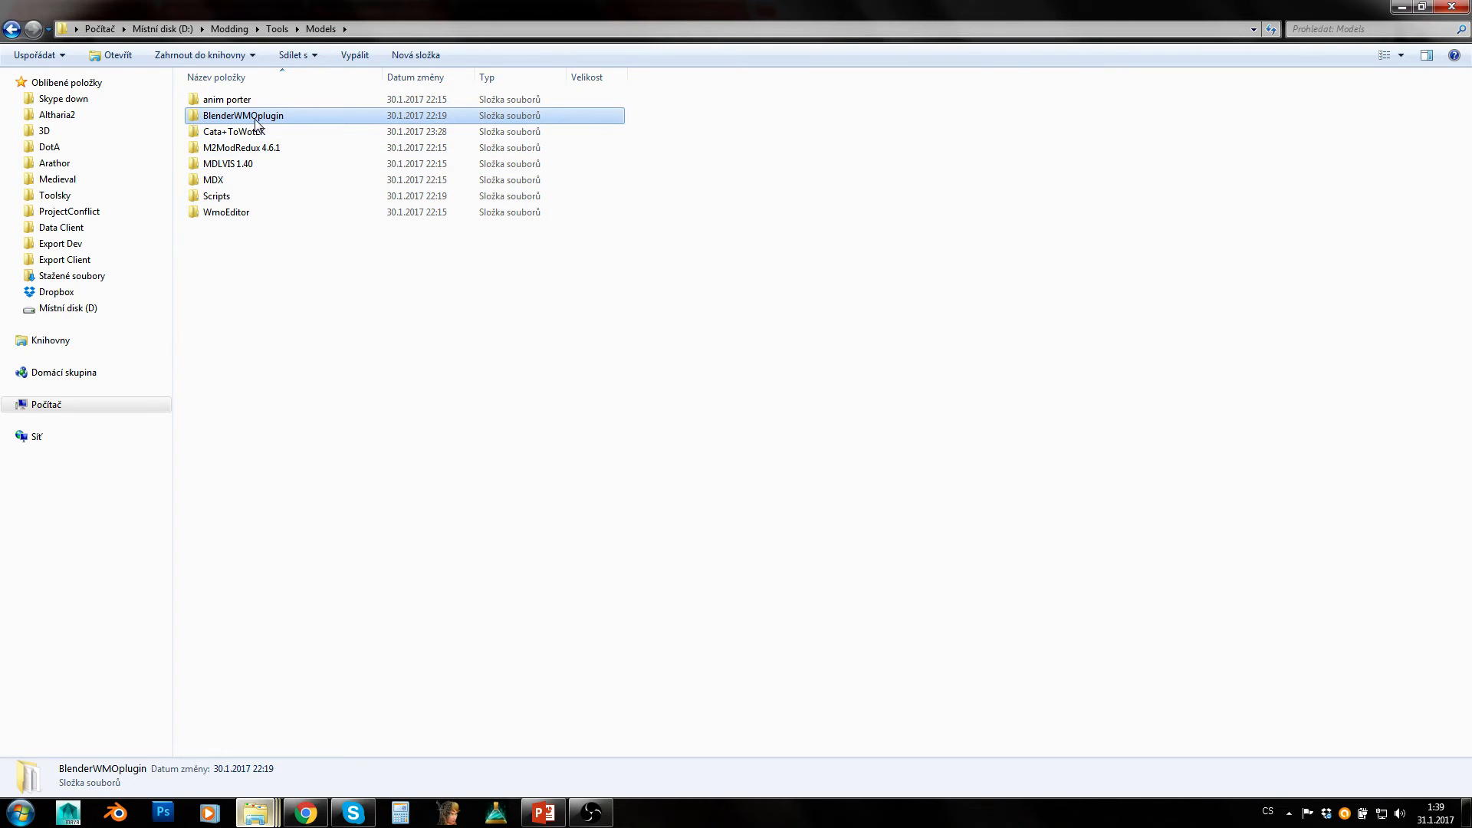
pyautogui.doubleClick(216, 195)
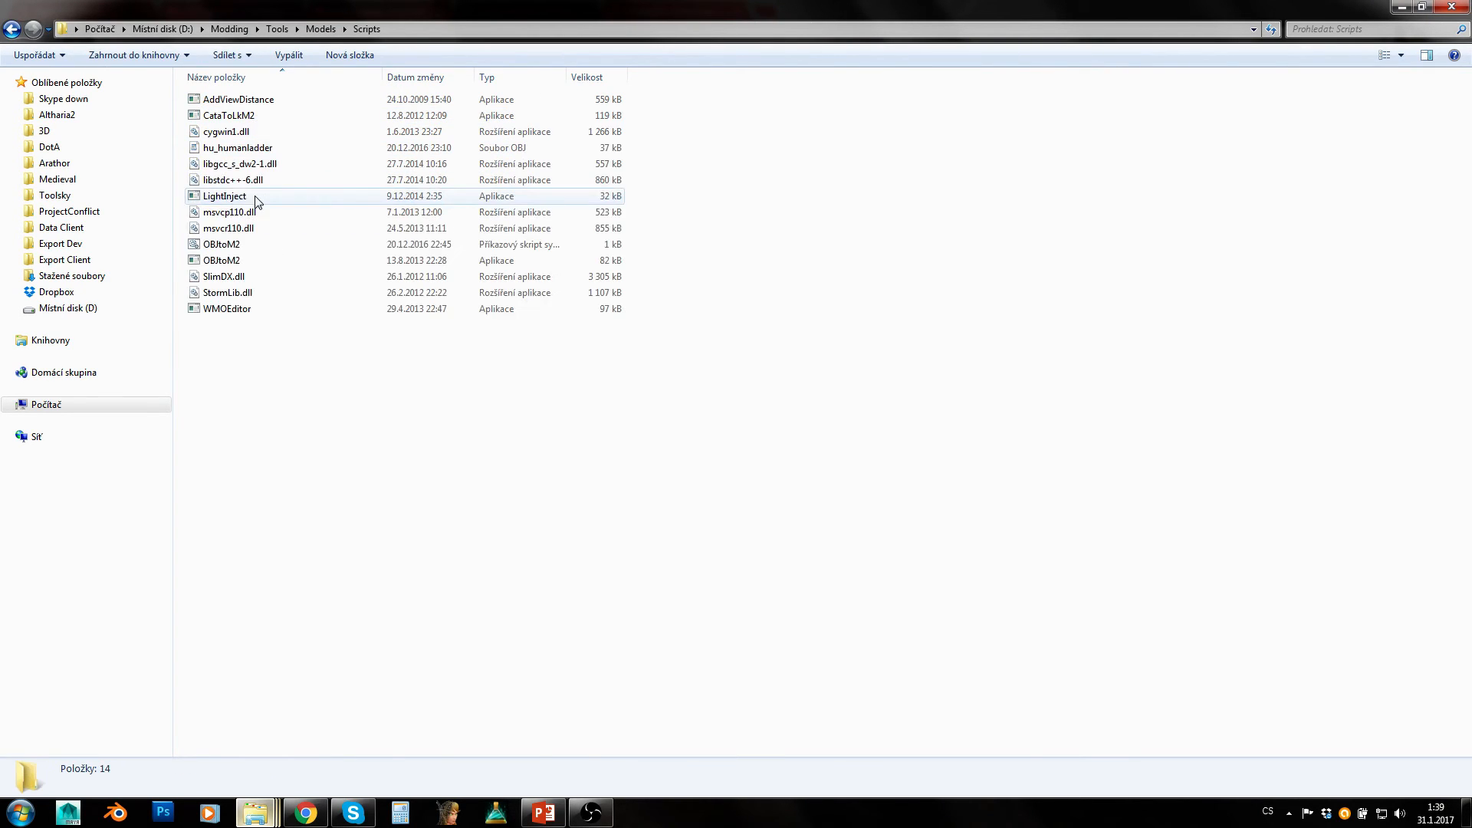
pyautogui.click(222, 244)
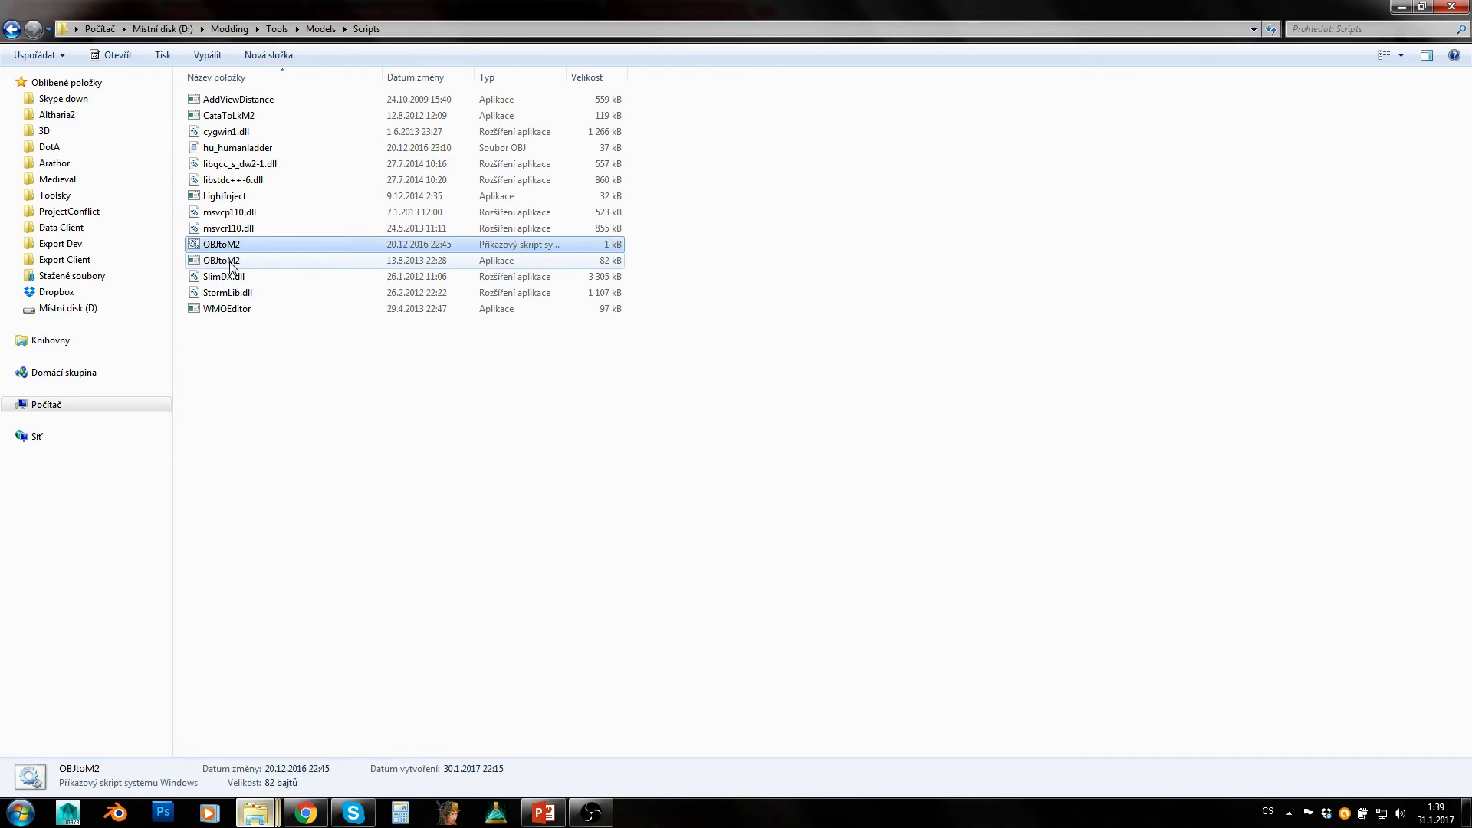
pyautogui.click(263, 261)
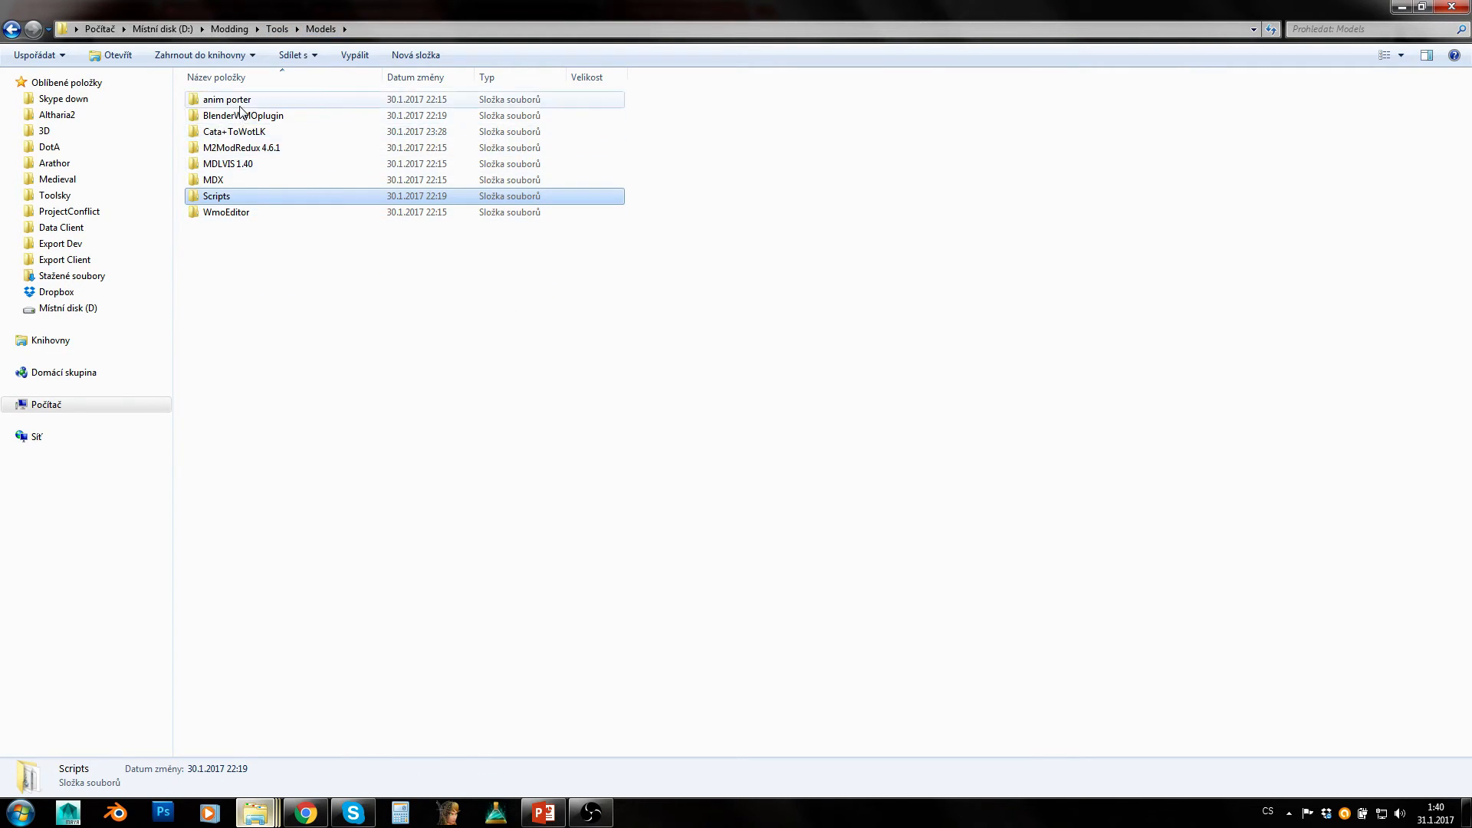
pyautogui.moveTo(227, 212)
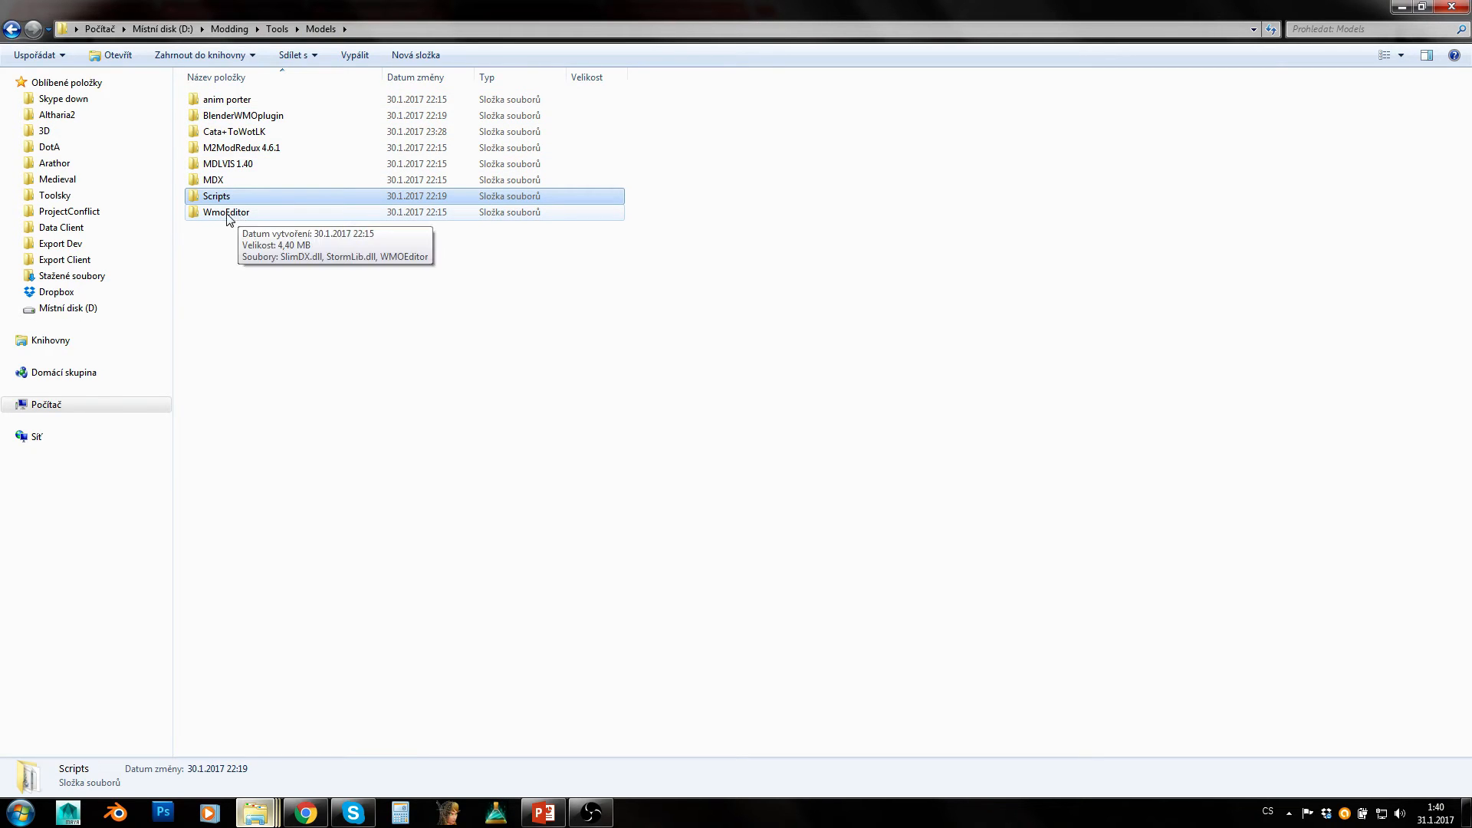
pyautogui.click(226, 212)
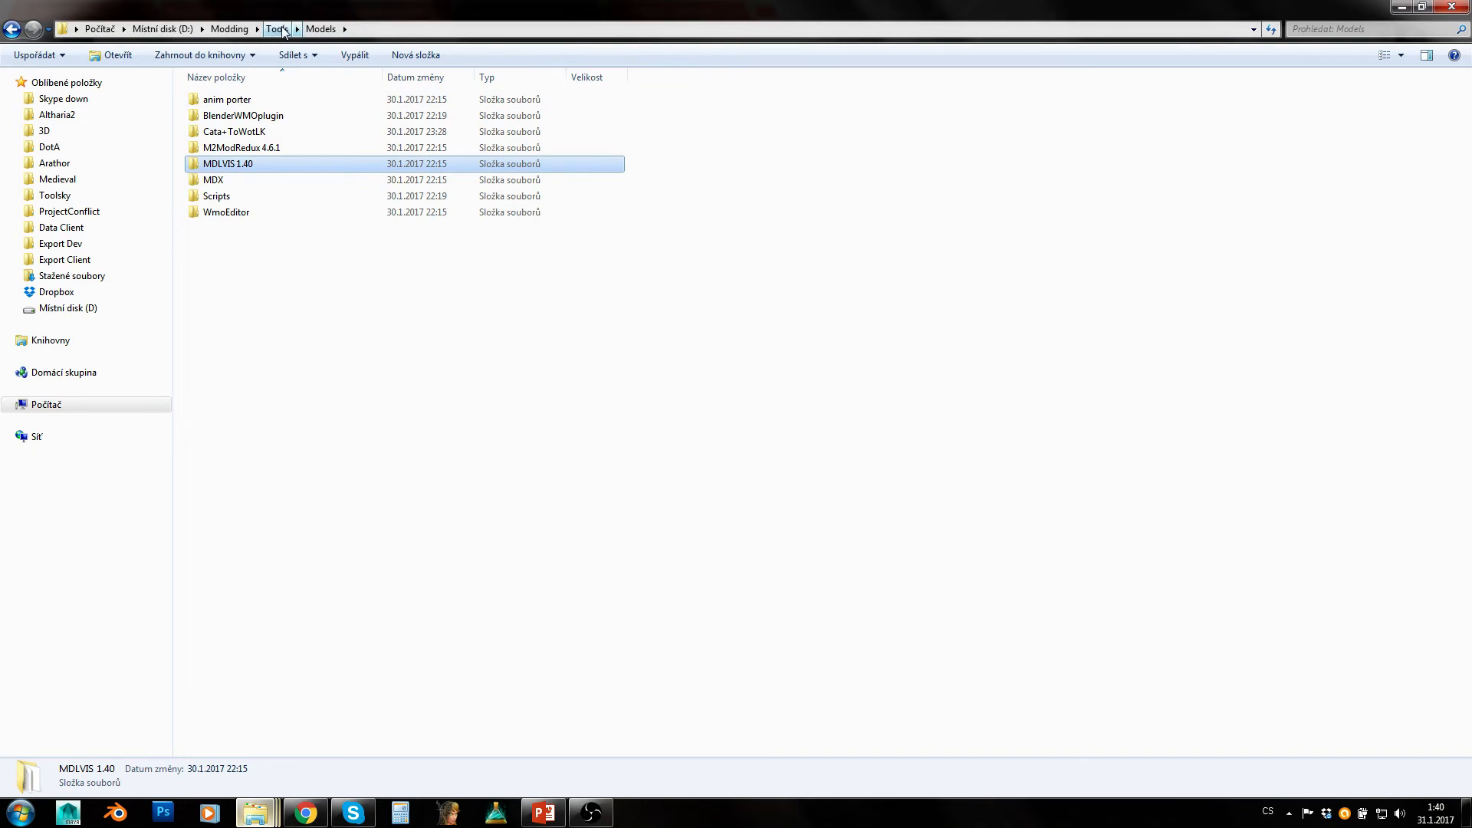
# - Move into Tools\MPQ and browse the MPQWotLKReliable folder holding MPQEditor, returning to MPQ
pyautogui.click(273, 29)
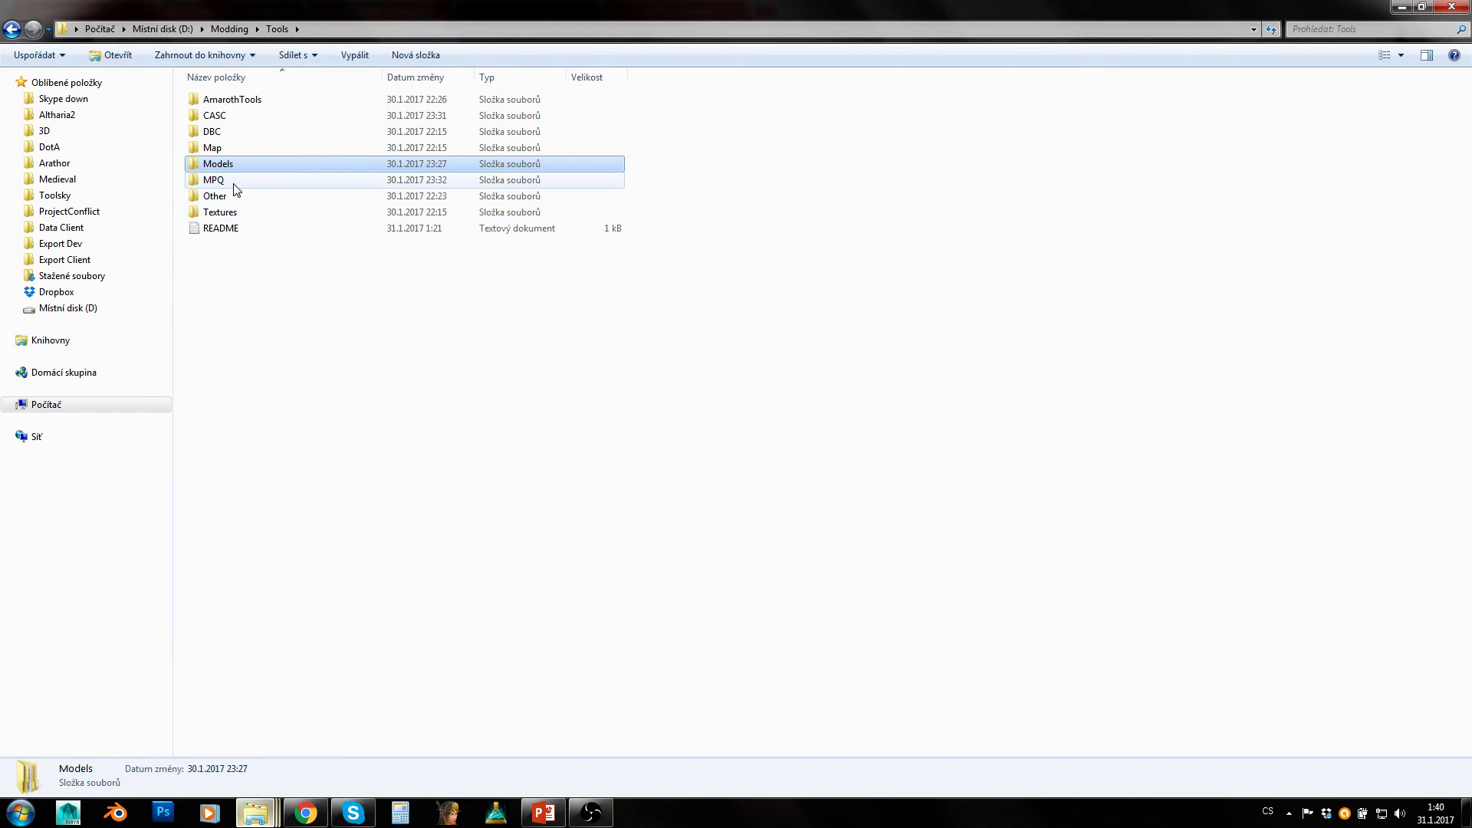
pyautogui.doubleClick(213, 180)
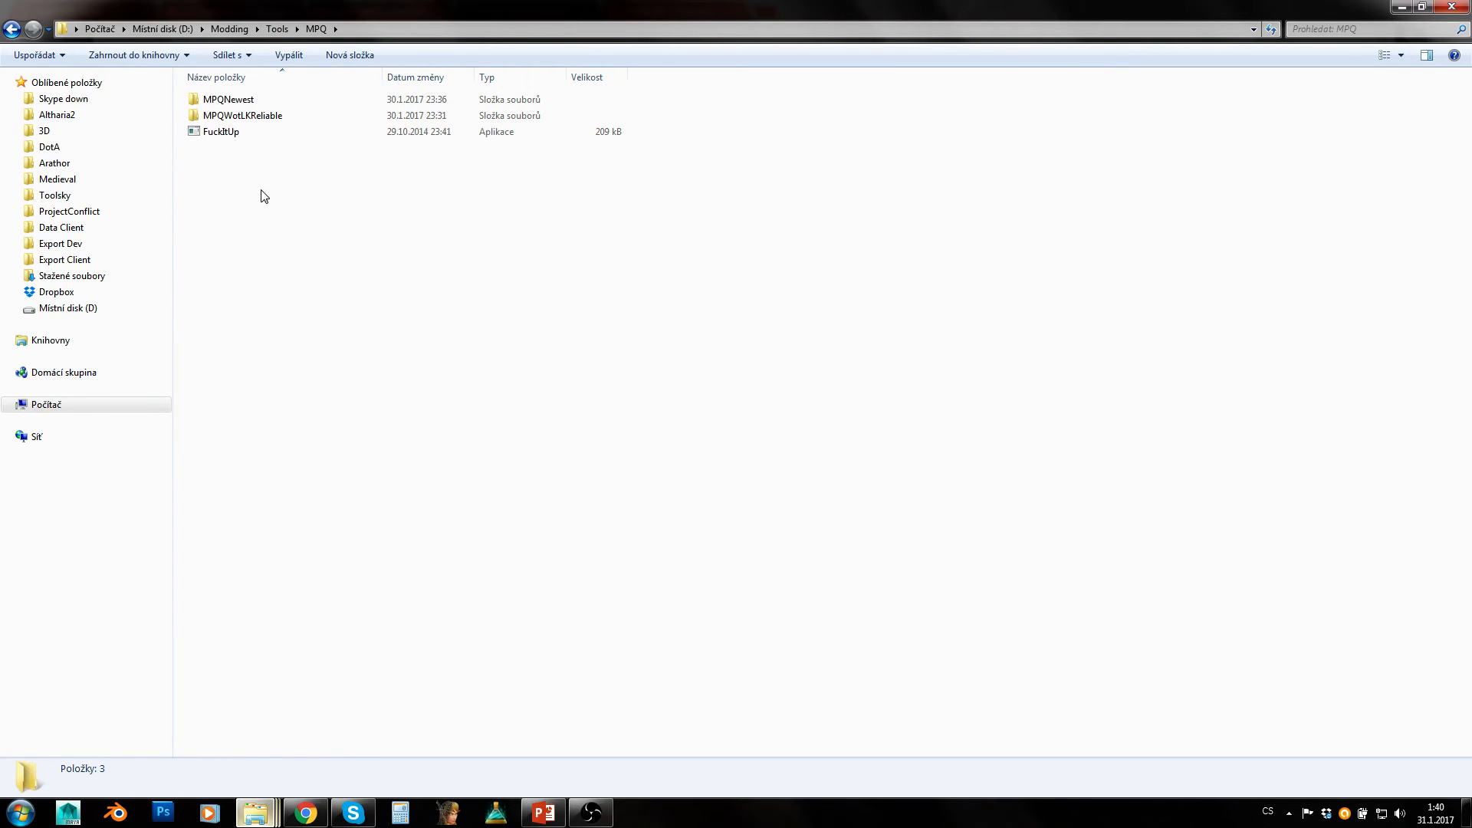
pyautogui.click(221, 132)
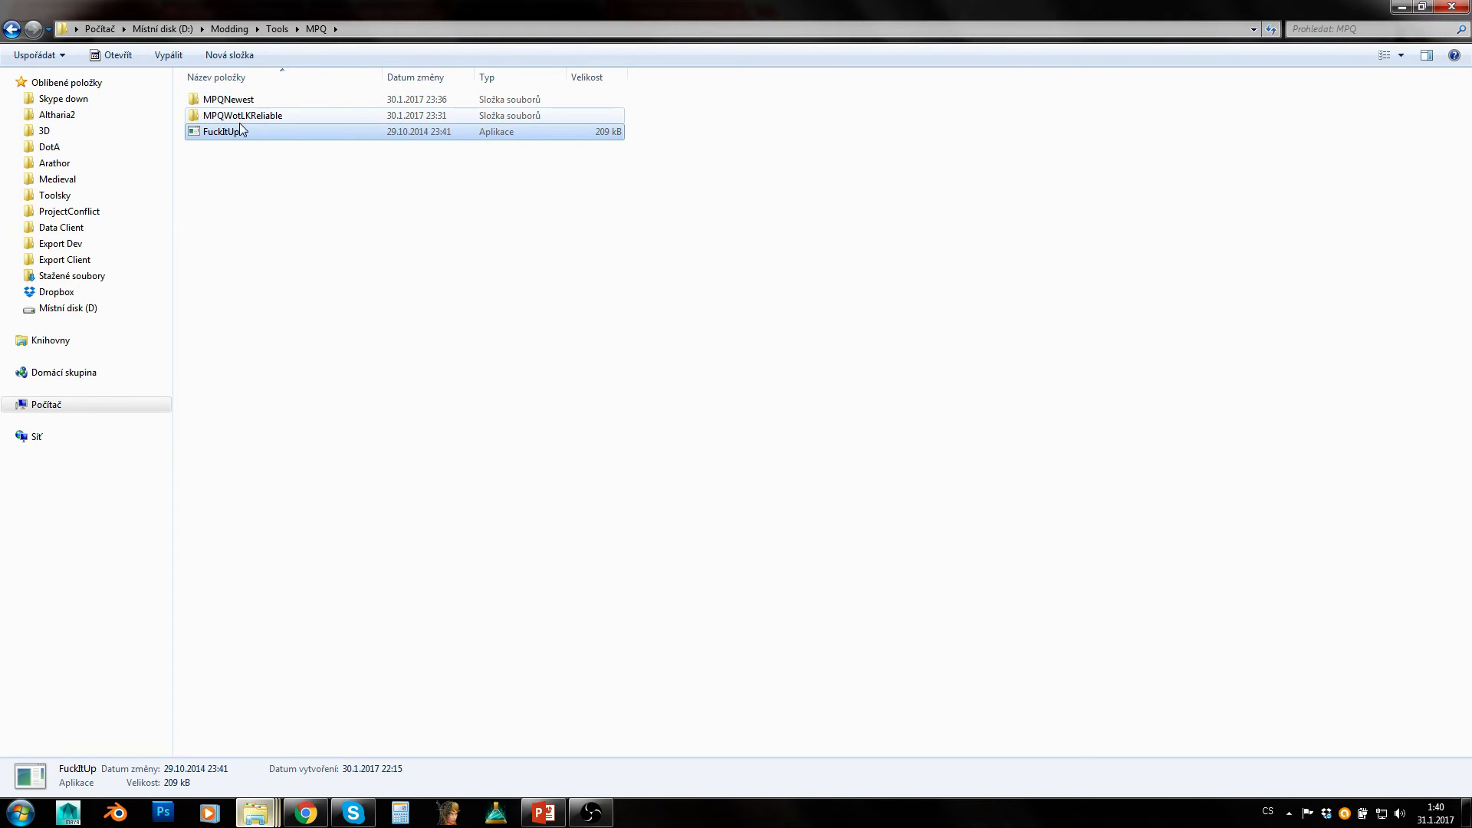
pyautogui.doubleClick(241, 115)
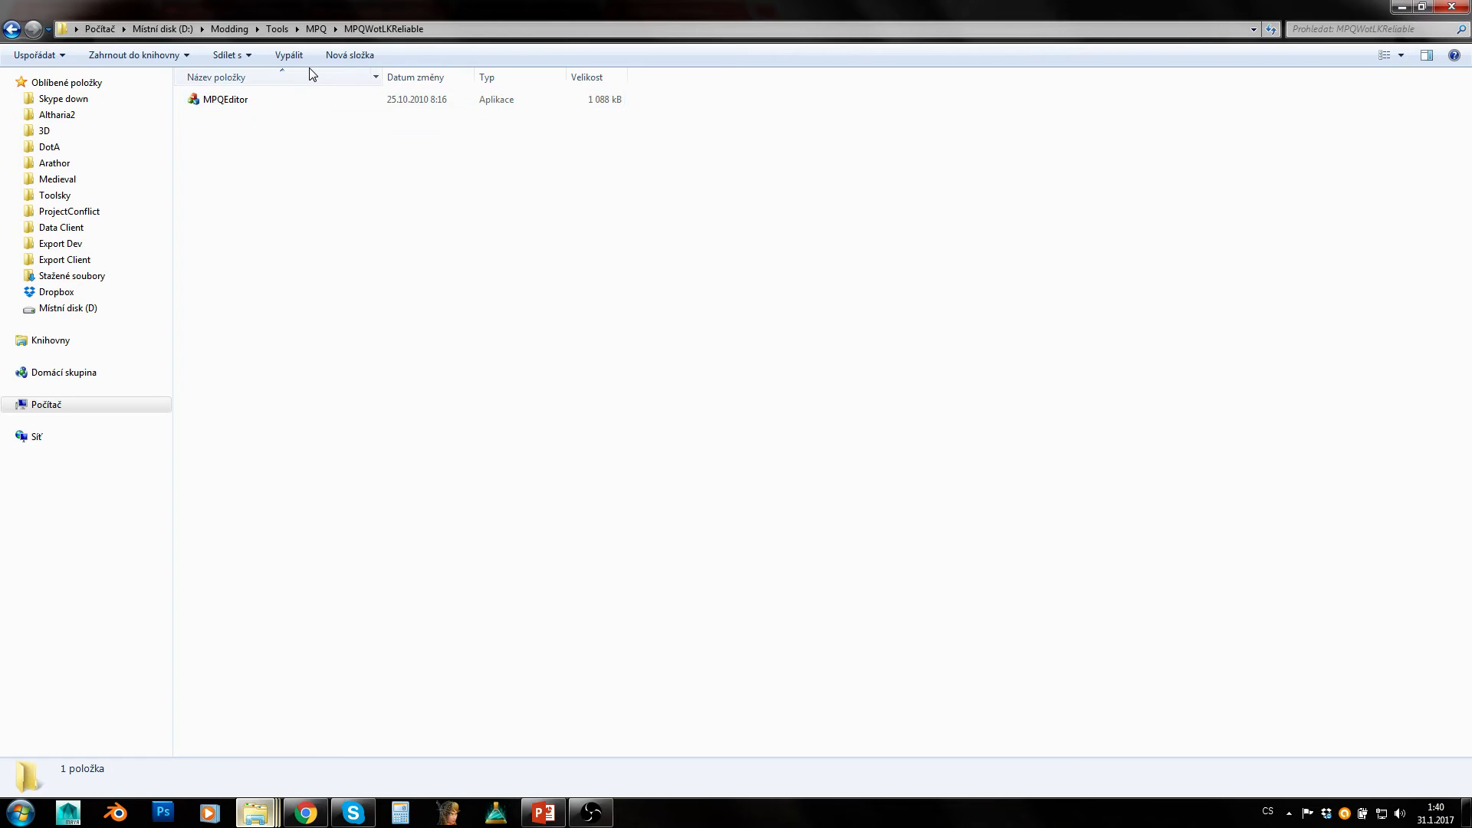
pyautogui.click(226, 98)
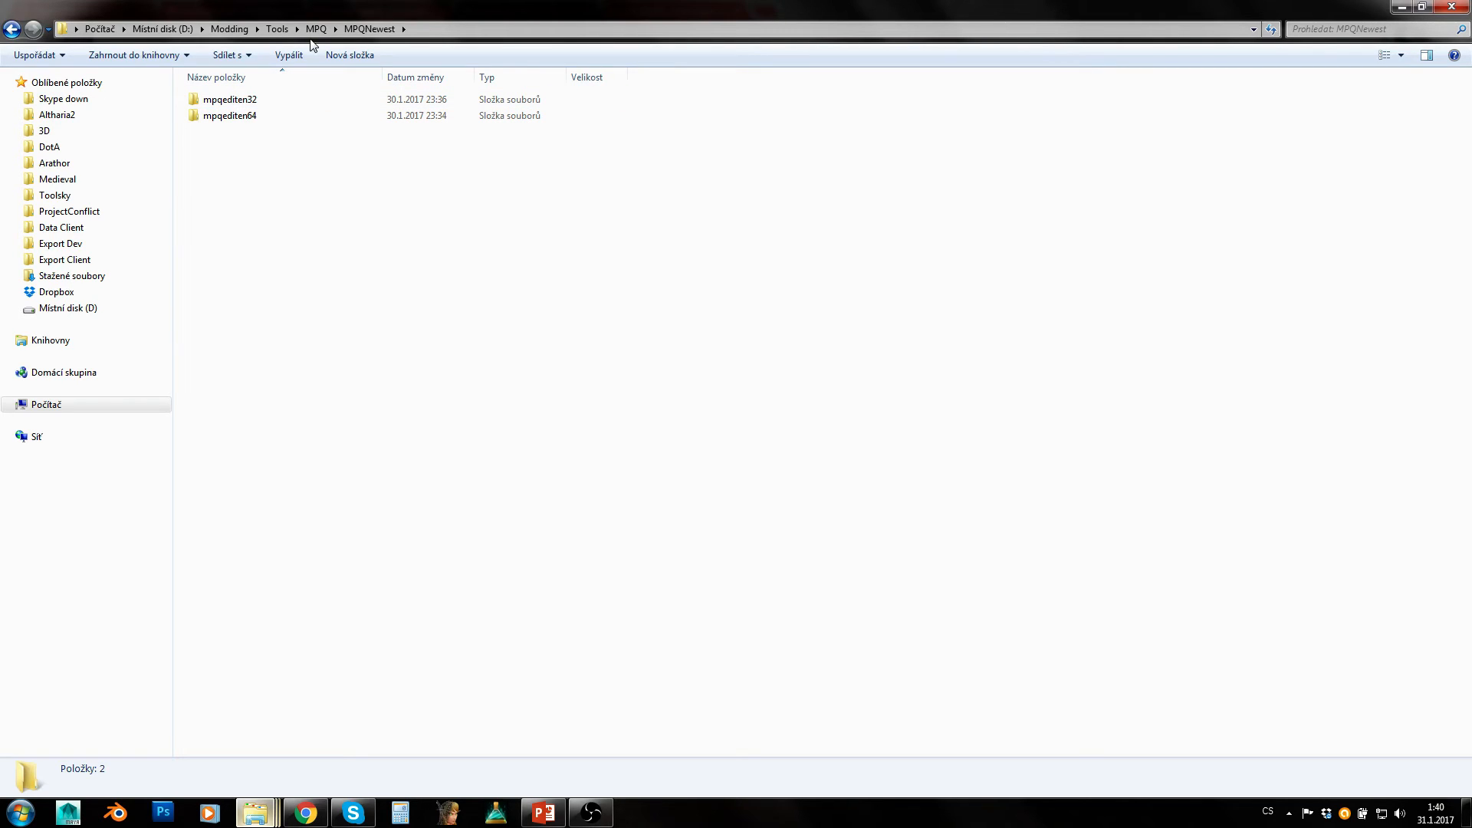
pyautogui.moveTo(277, 141)
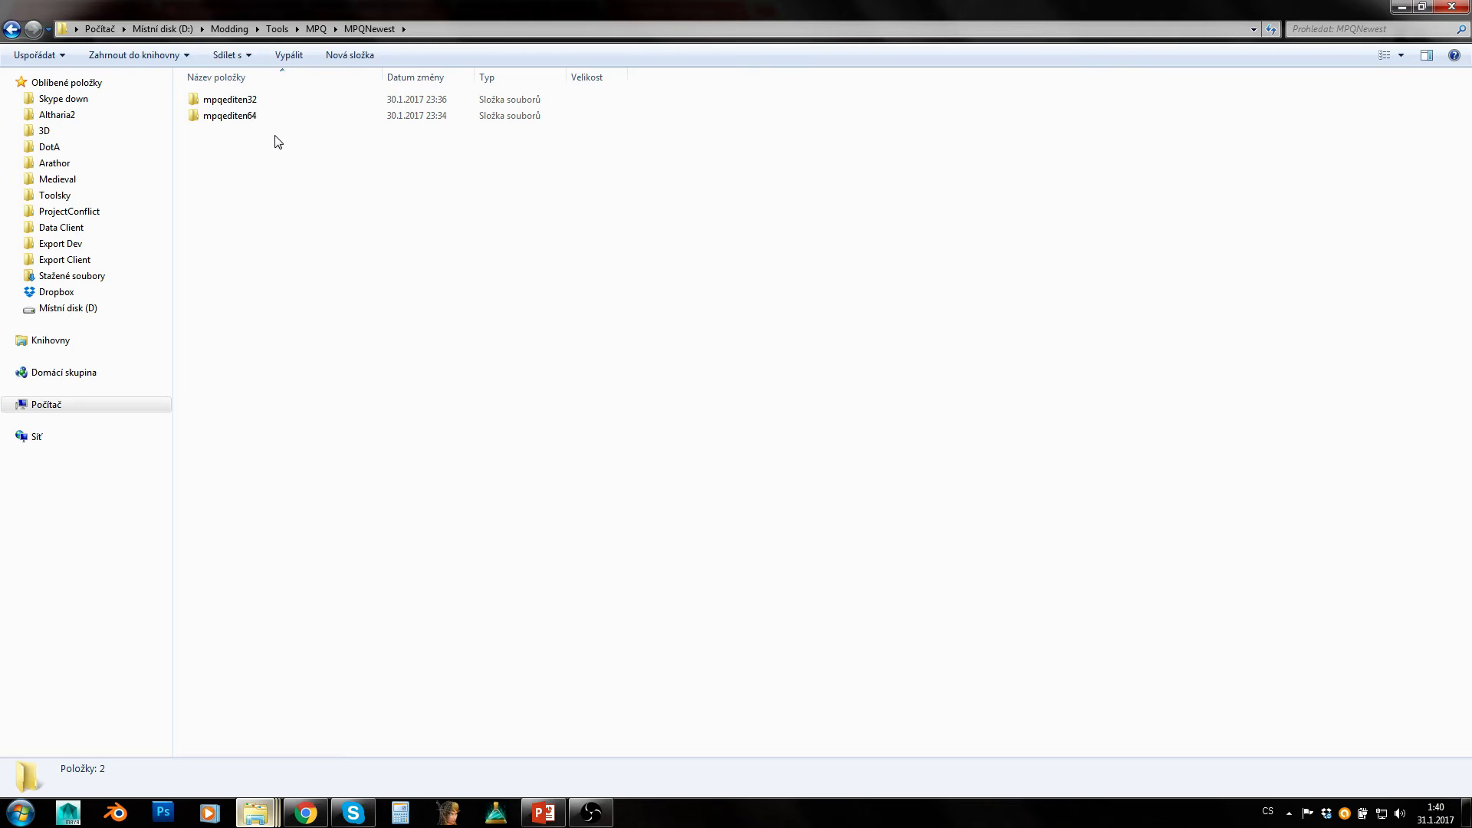
# - Jump to Other and browse its 010 folder with ModcraftTemplates, returning to Other
pyautogui.click(230, 115)
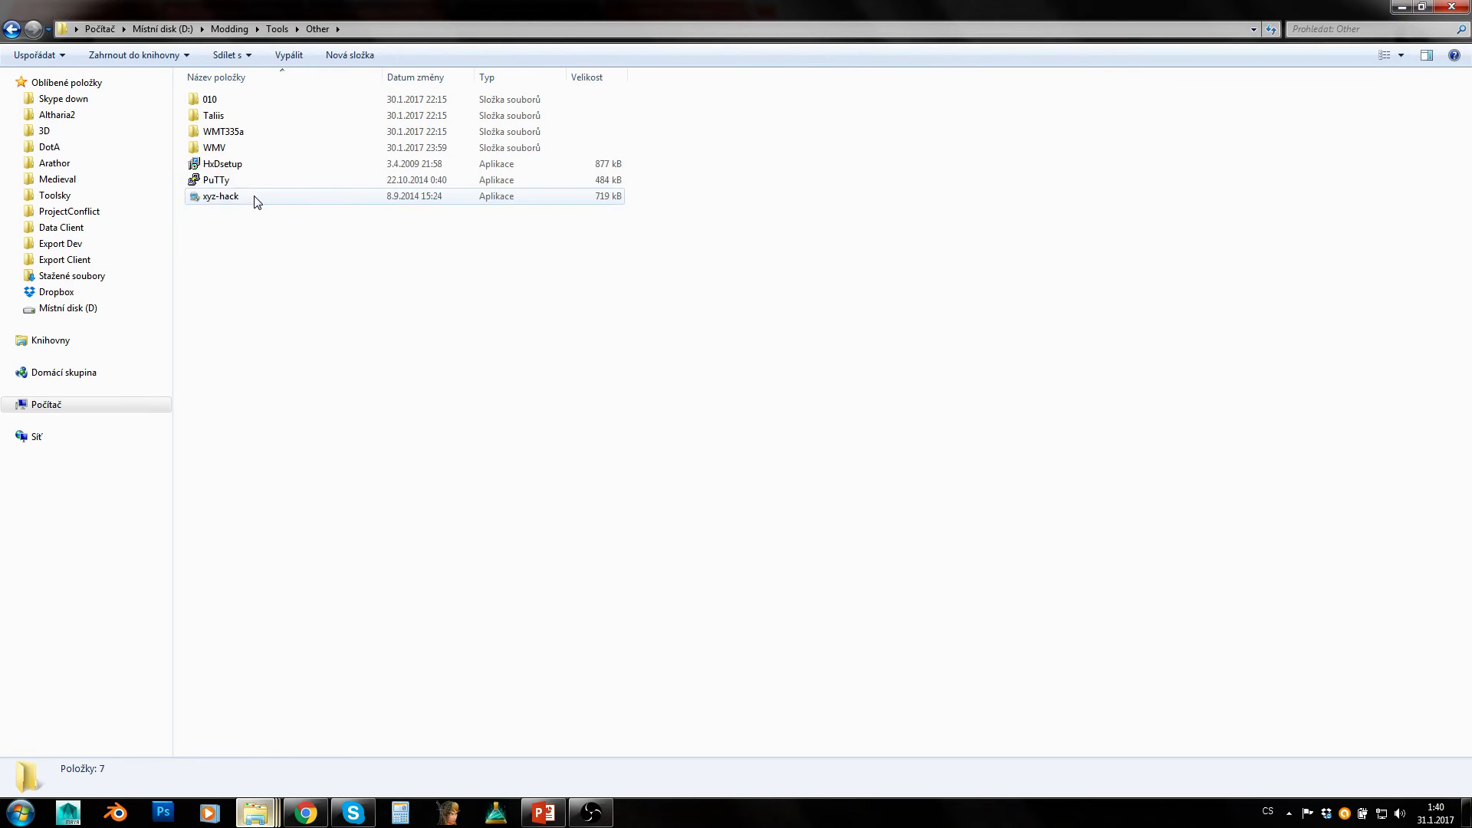
pyautogui.doubleClick(209, 98)
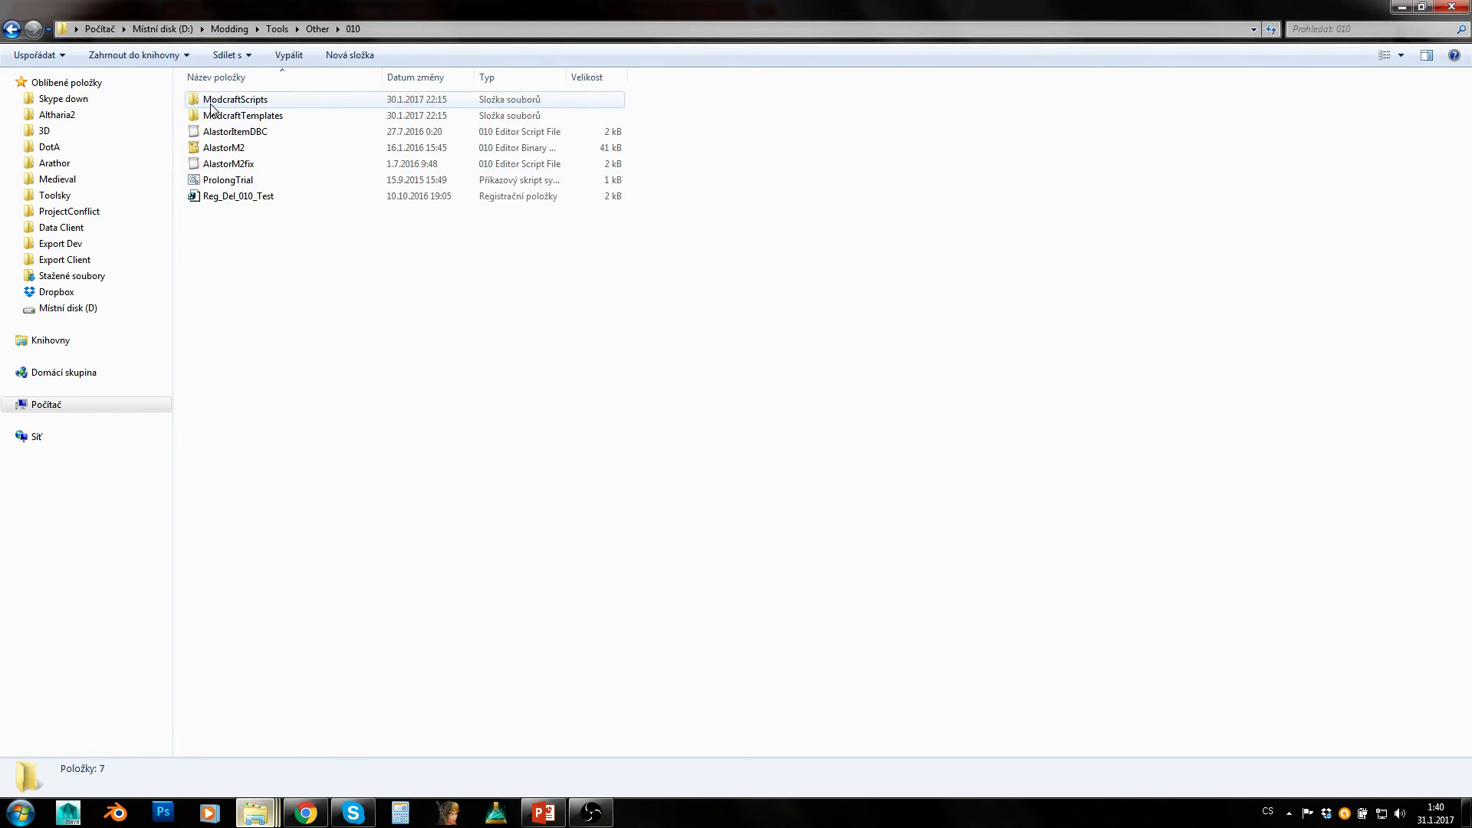
pyautogui.doubleClick(237, 98)
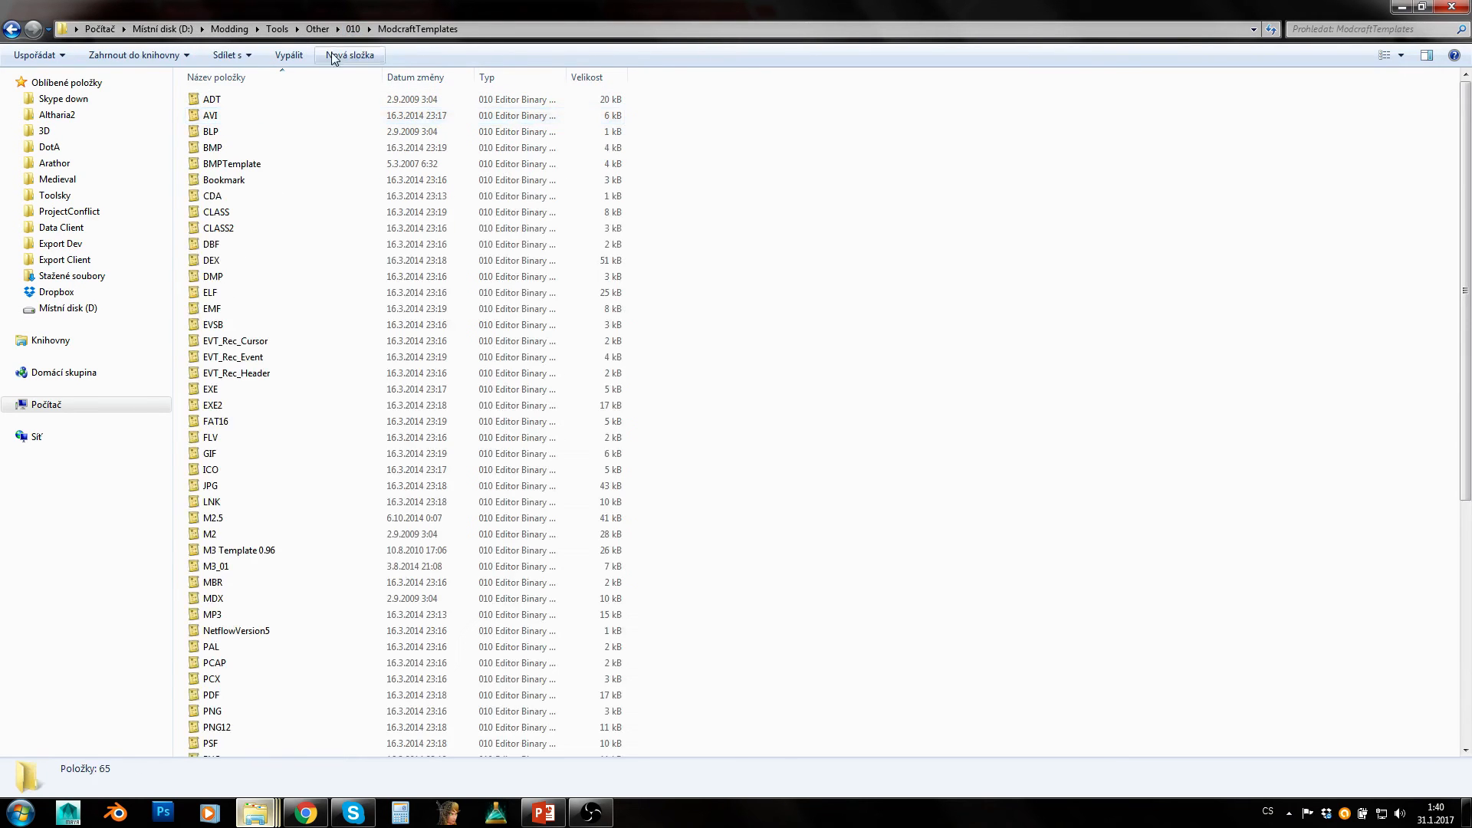
pyautogui.click(12, 29)
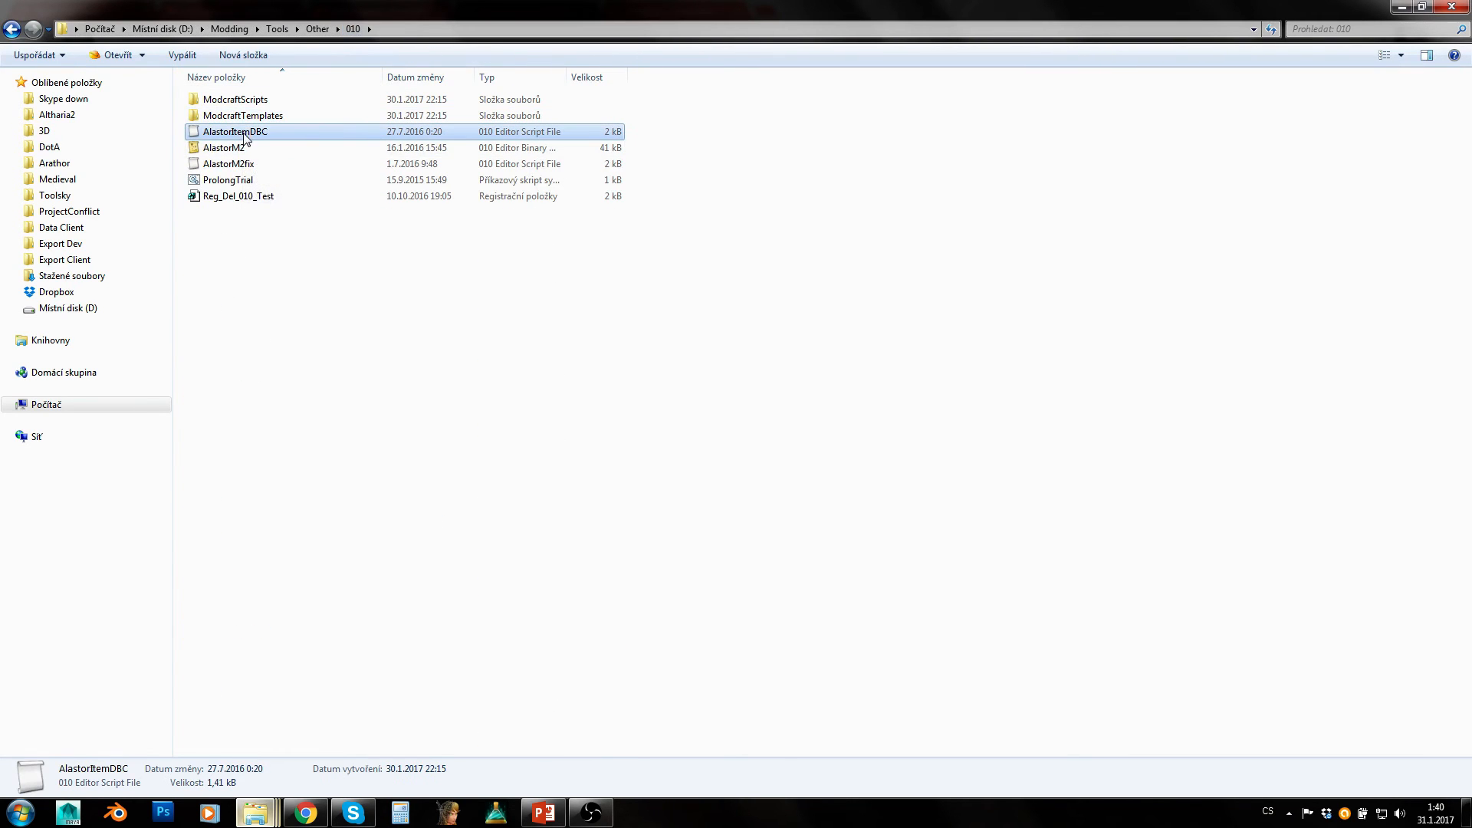
pyautogui.click(316, 27)
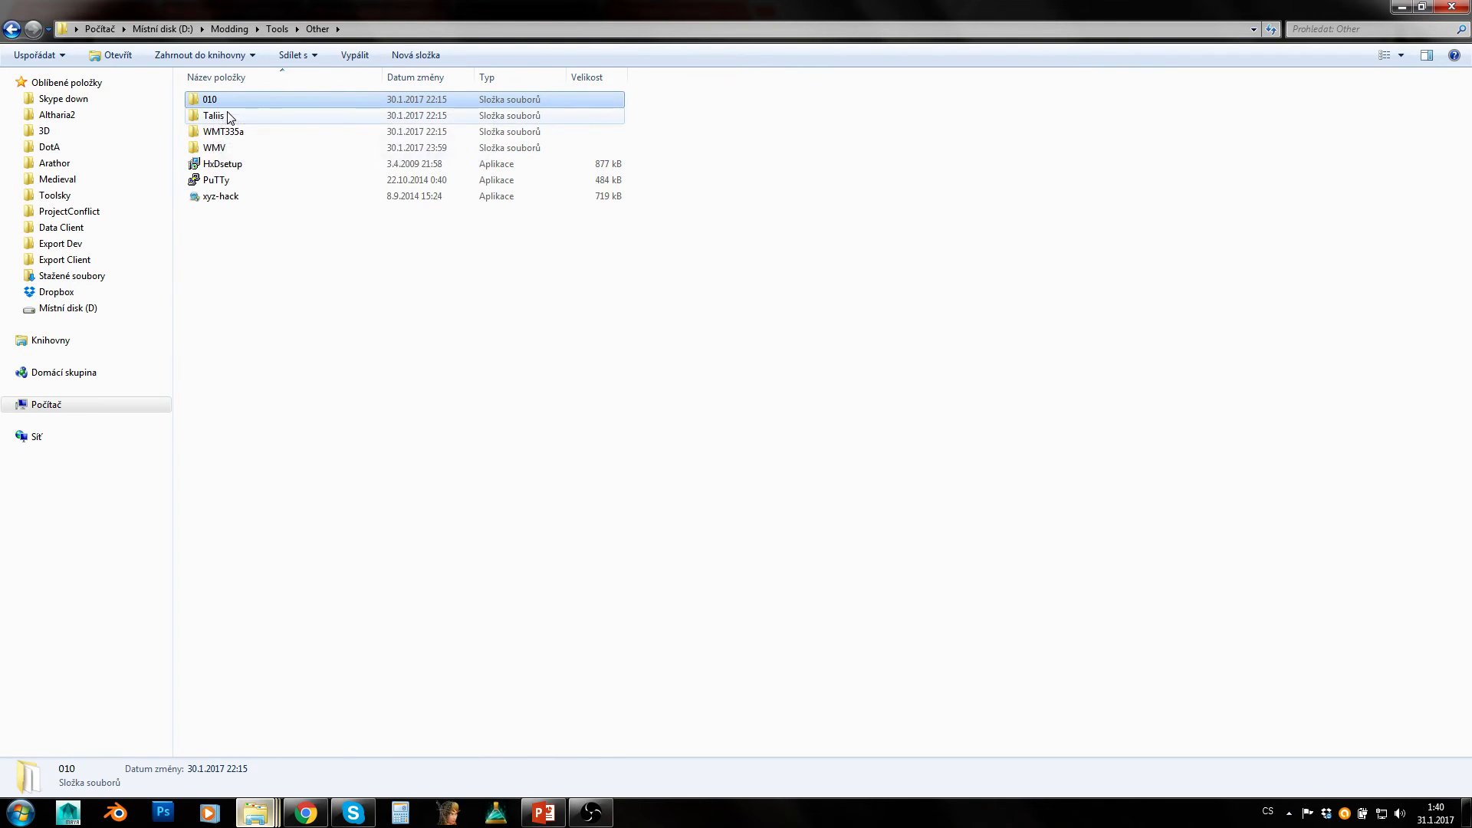
# - Browse the Taliis and WMT335a folders with Cameratool and CAM files, returning to Other
pyautogui.doubleClick(214, 115)
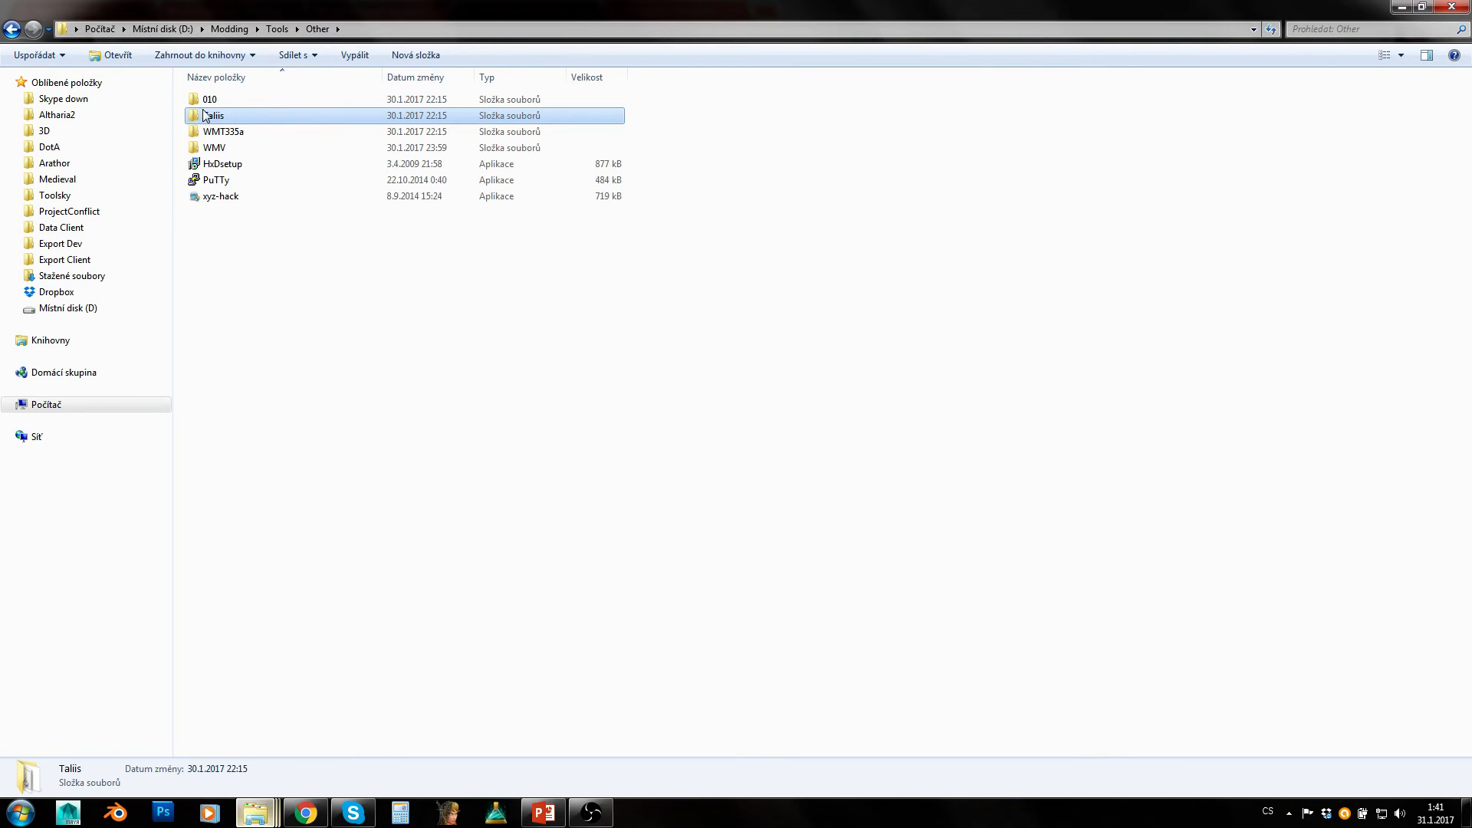
pyautogui.click(223, 132)
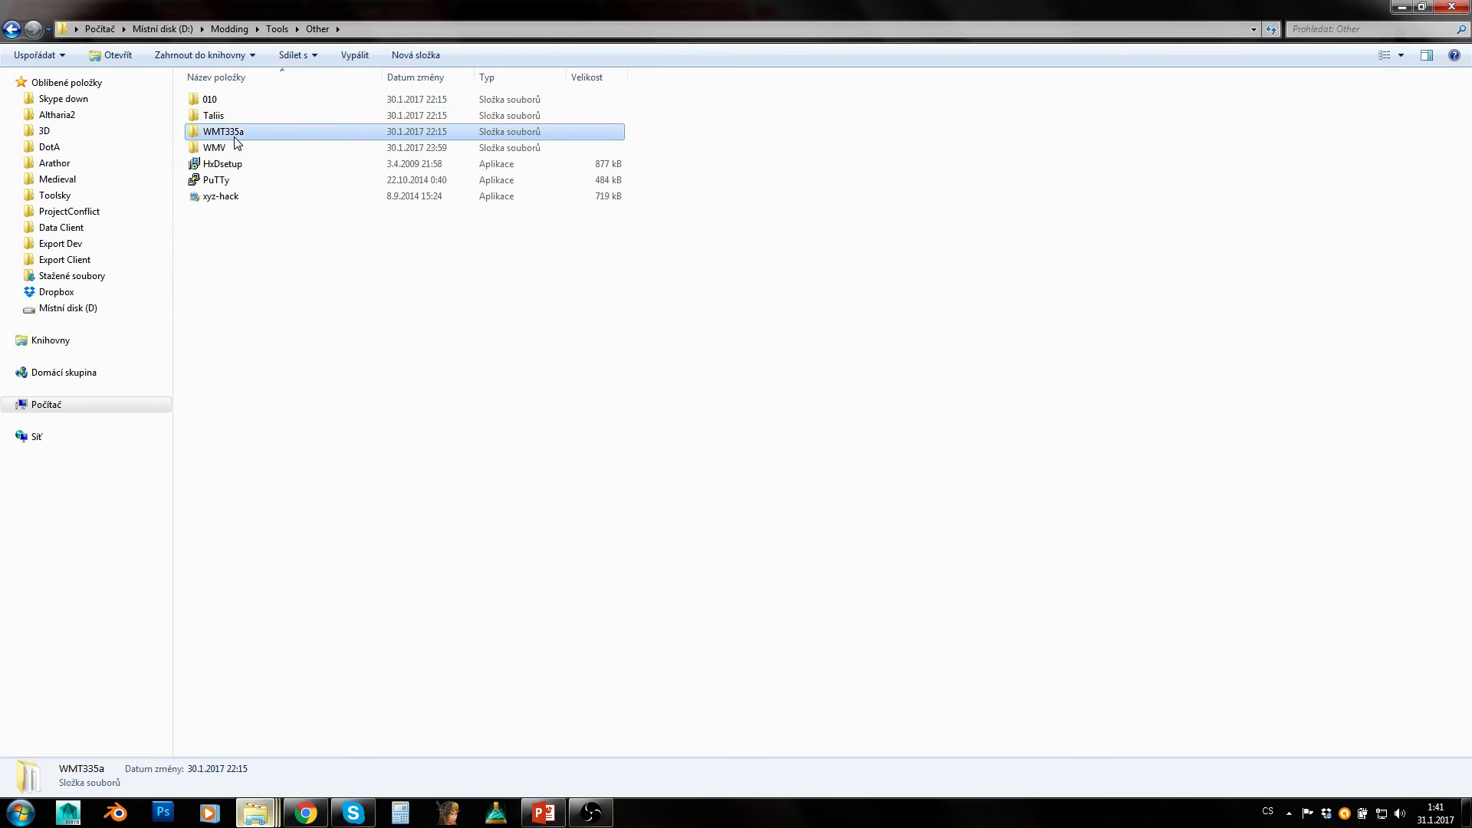
pyautogui.doubleClick(223, 130)
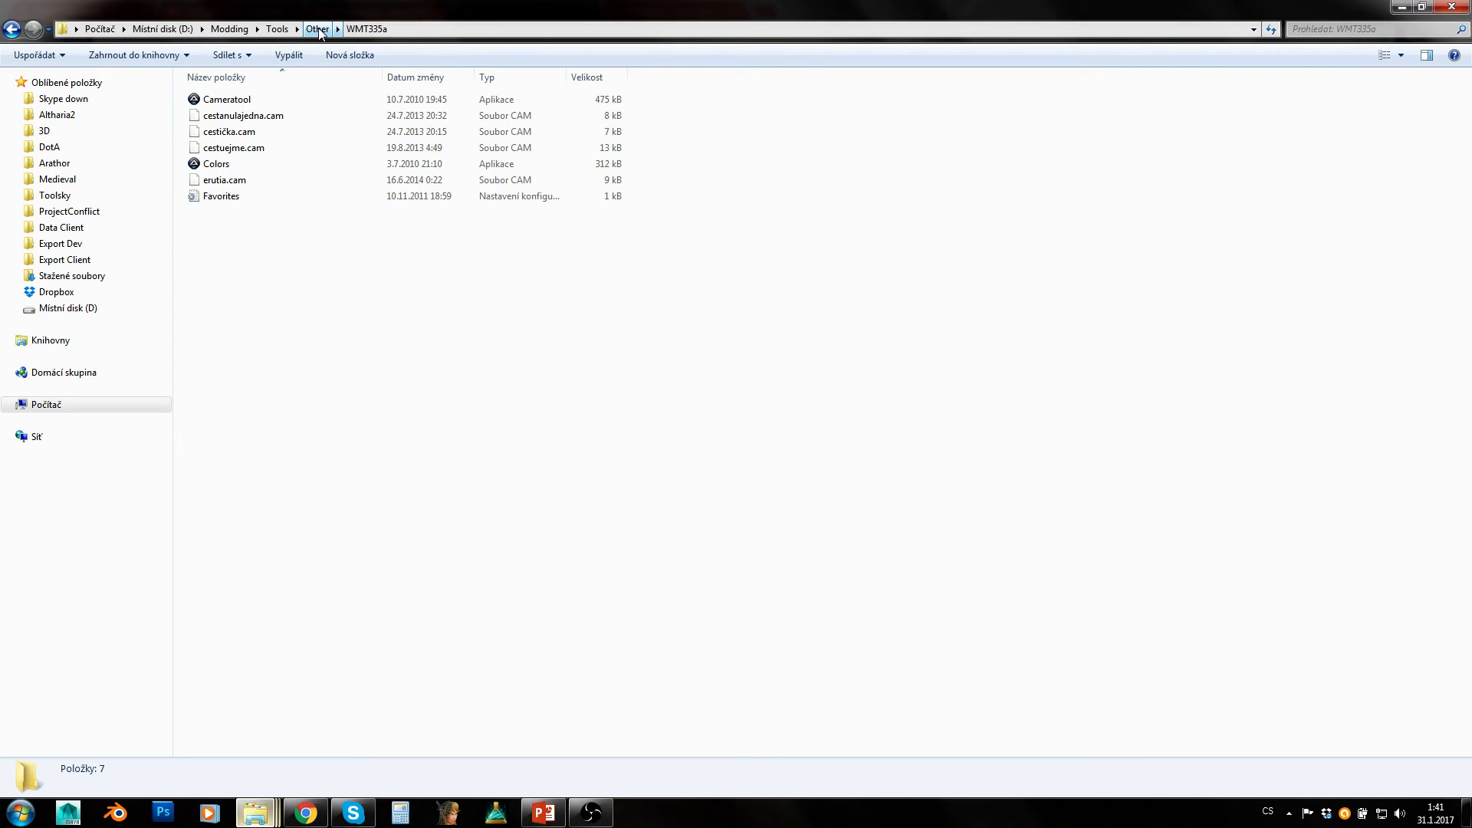
pyautogui.click(226, 98)
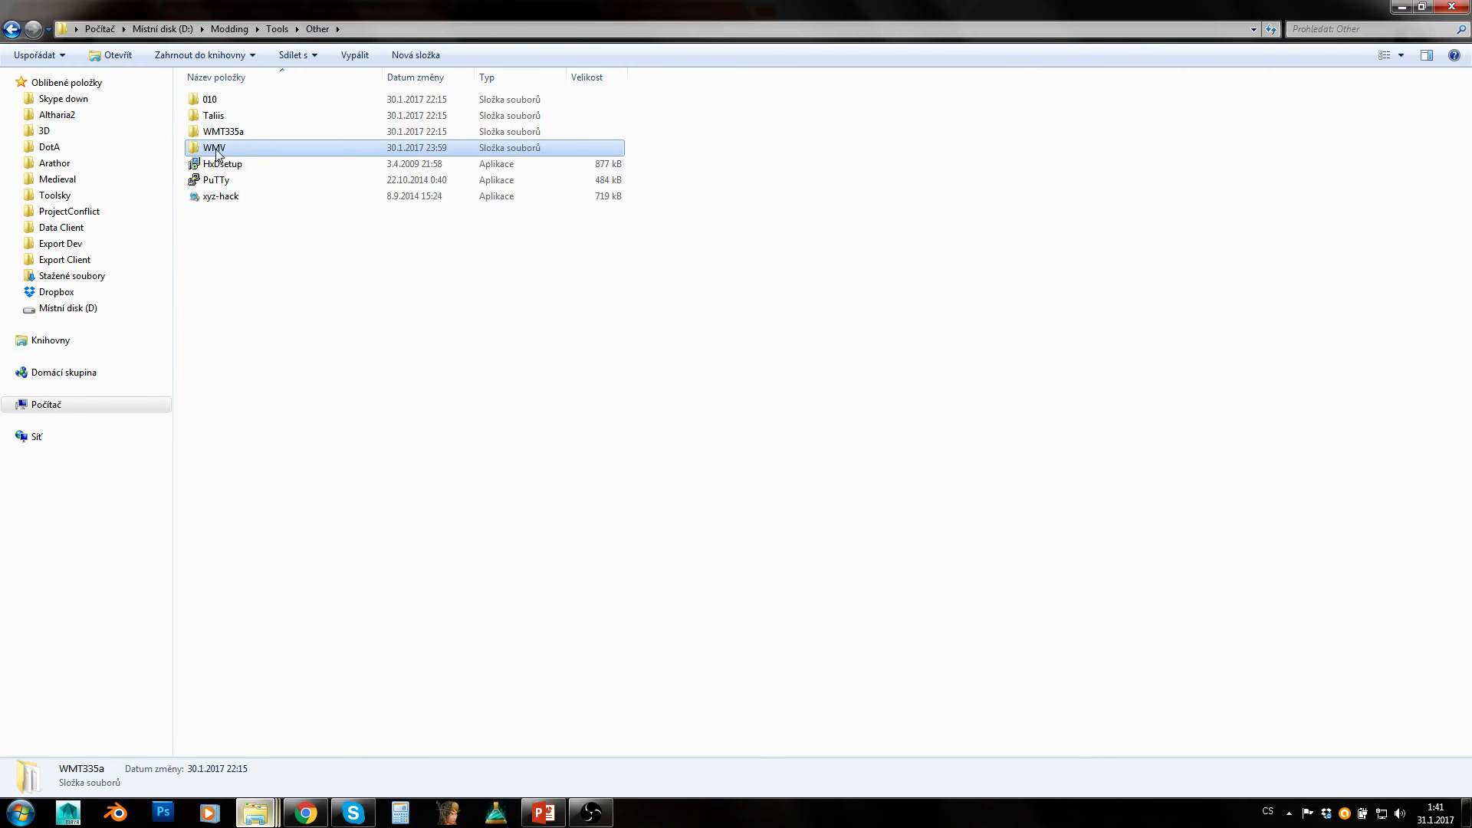
pyautogui.doubleClick(215, 148)
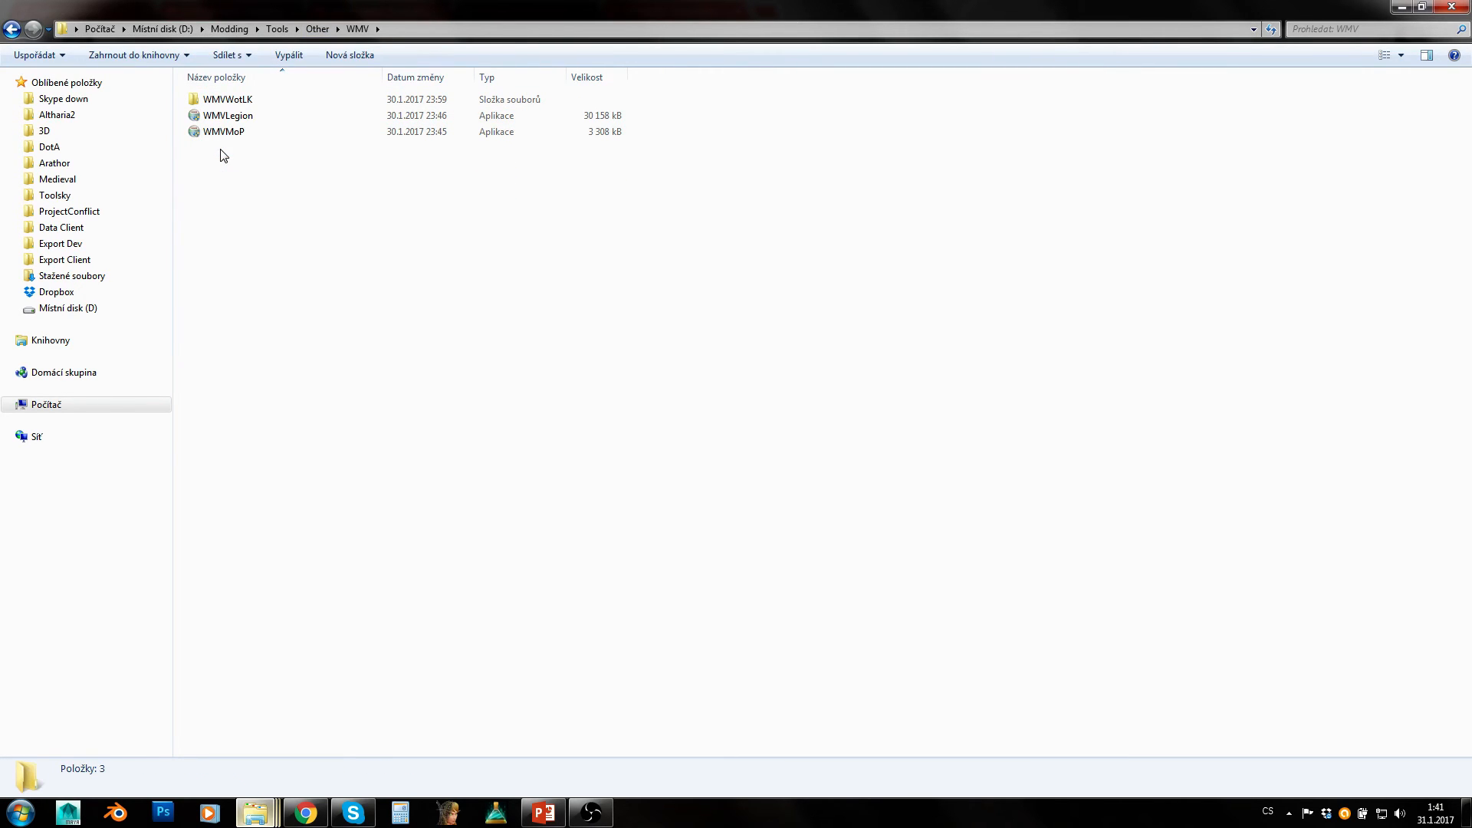
pyautogui.click(227, 99)
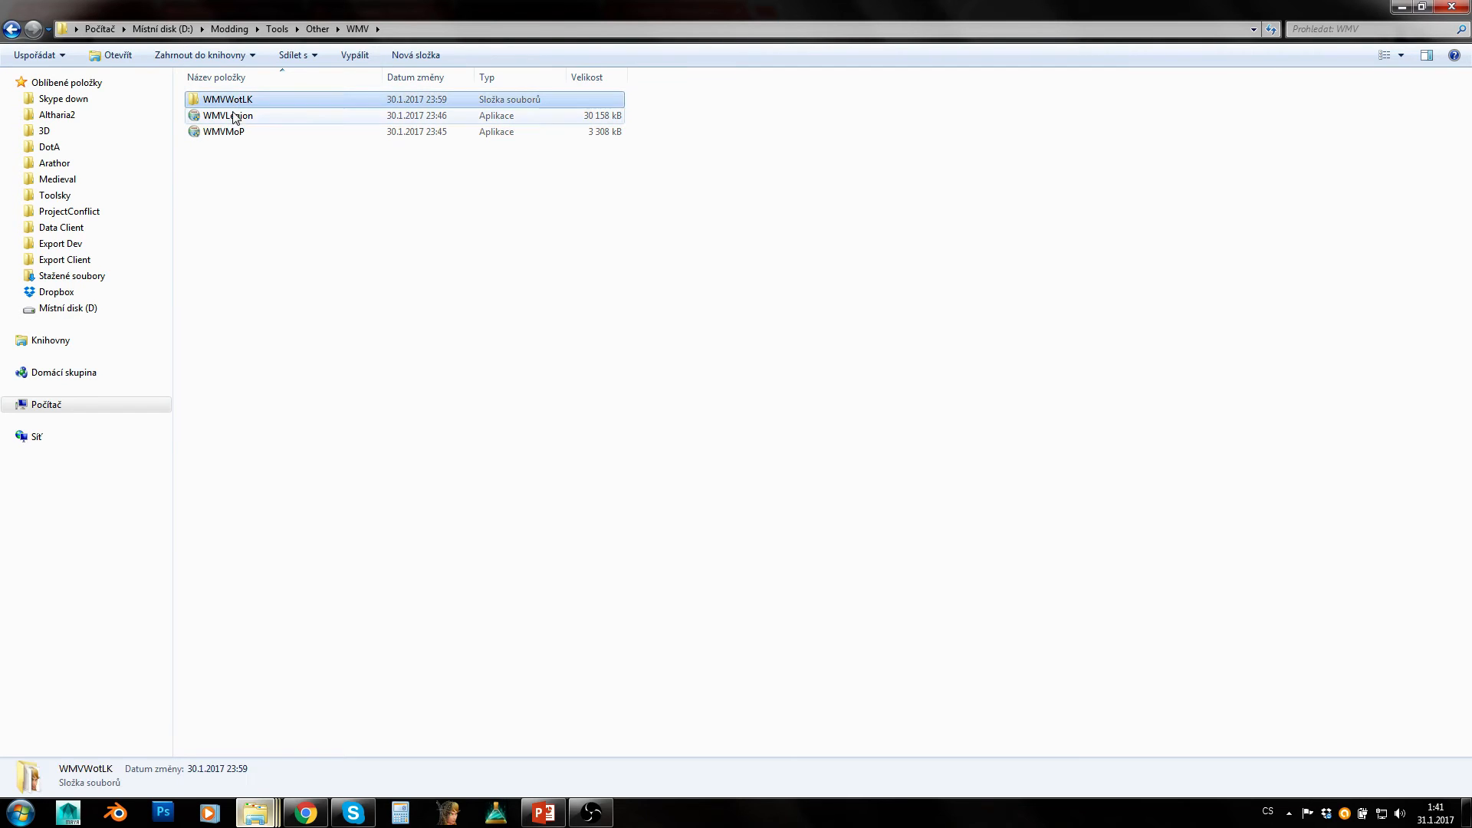
pyautogui.moveTo(222, 132)
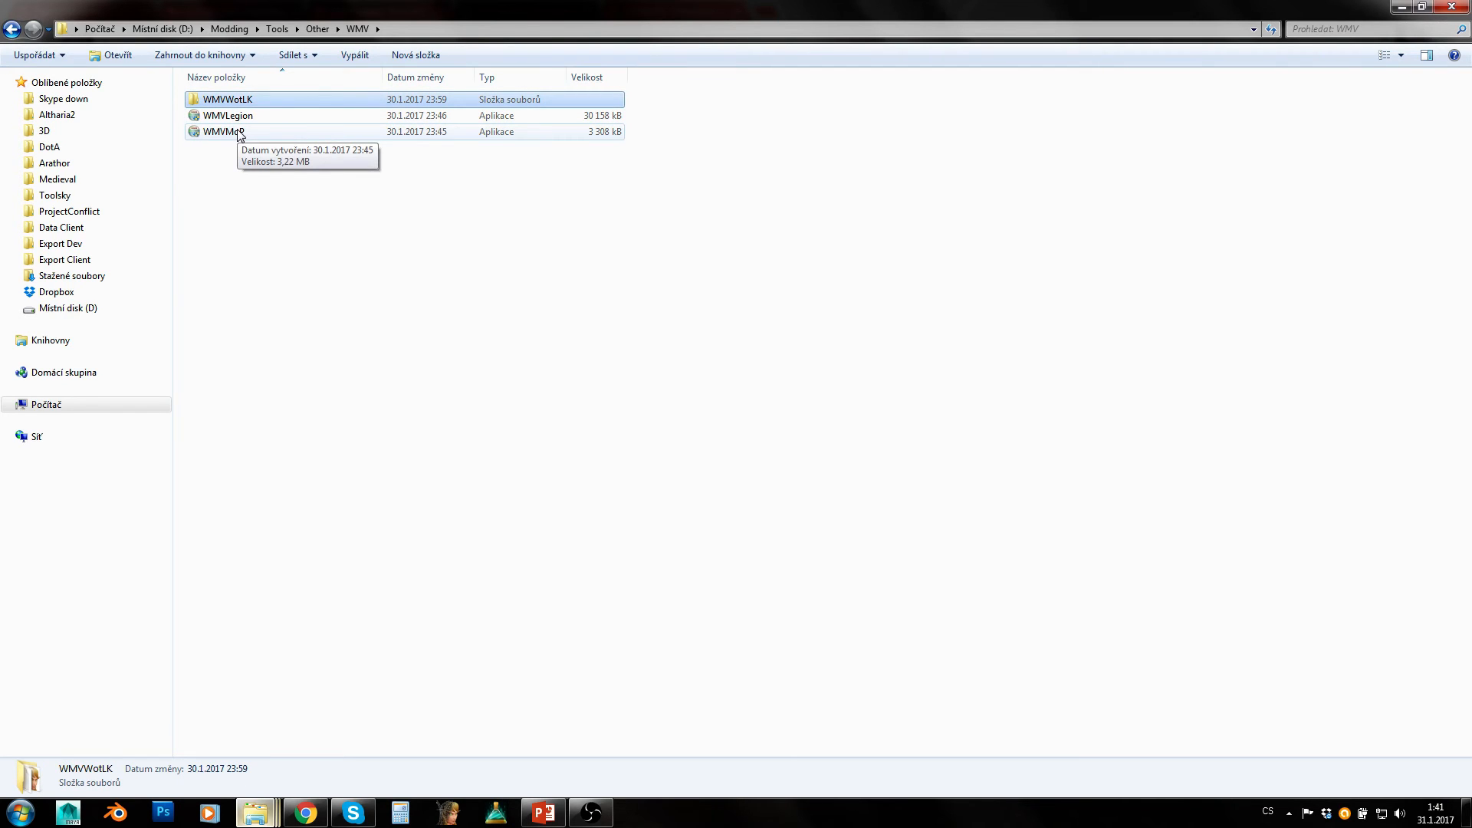
pyautogui.moveTo(241, 106)
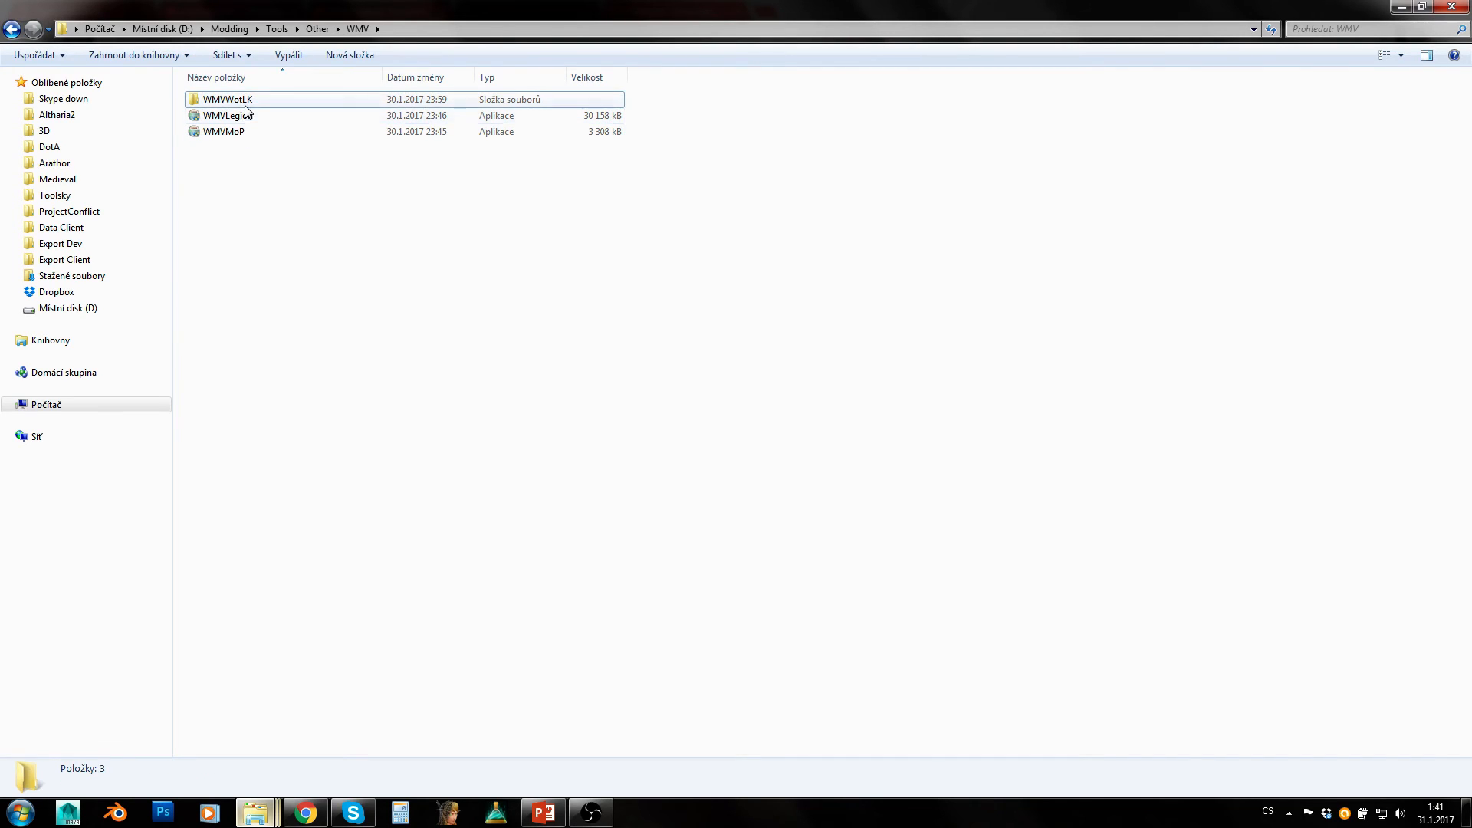
pyautogui.doubleClick(227, 98)
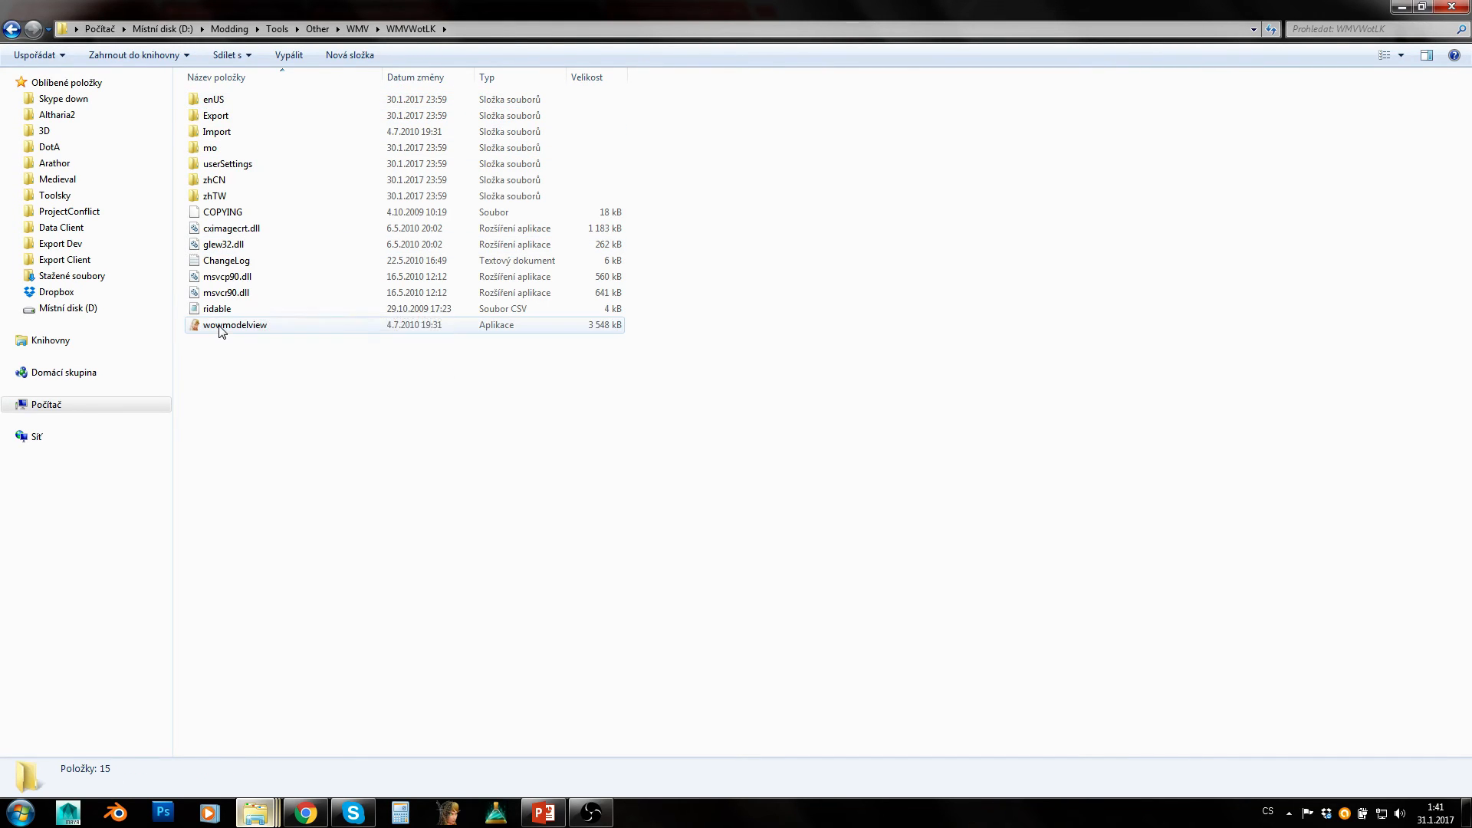
pyautogui.click(233, 325)
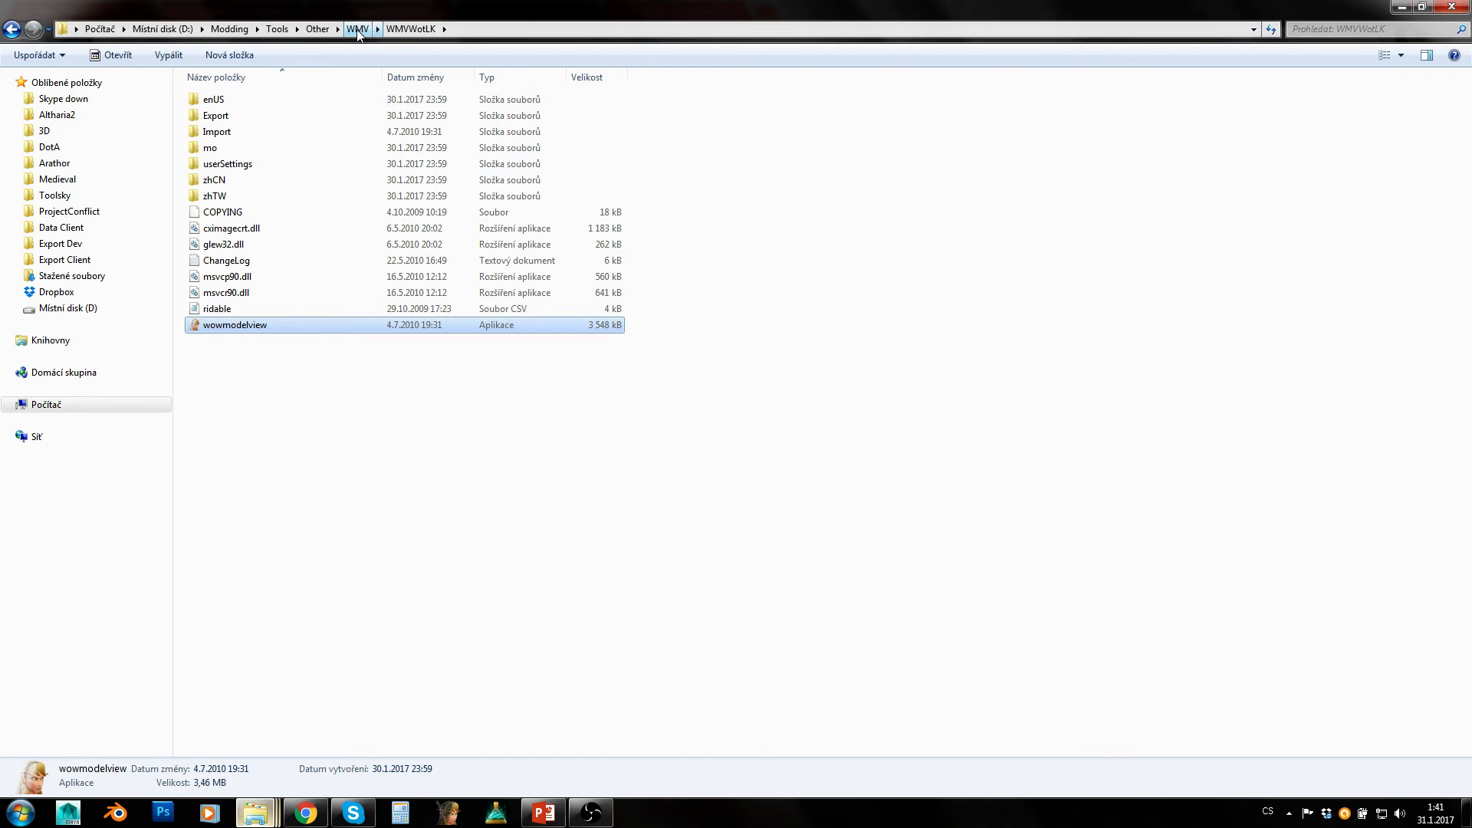
pyautogui.click(358, 27)
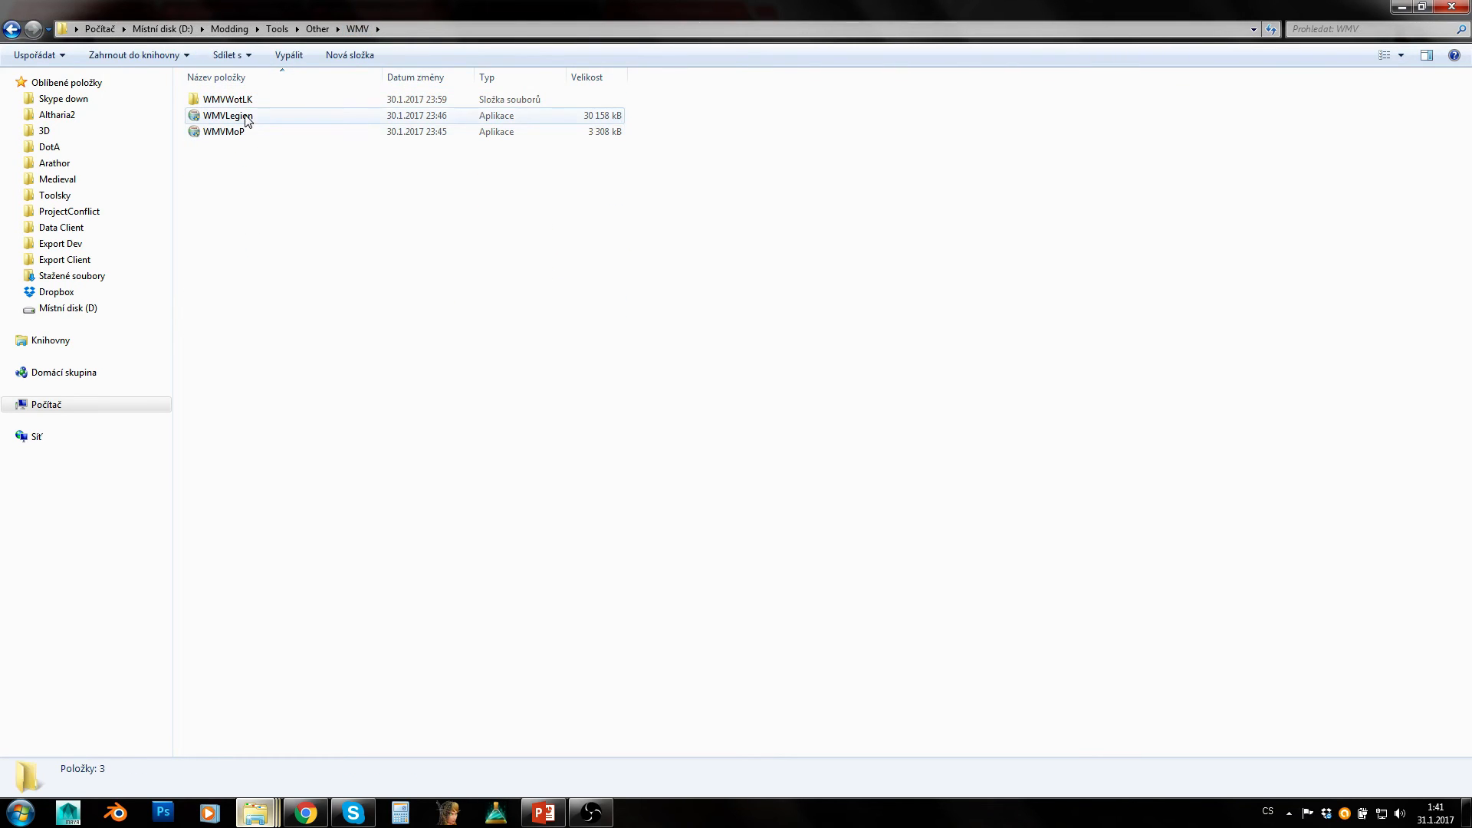
pyautogui.click(227, 115)
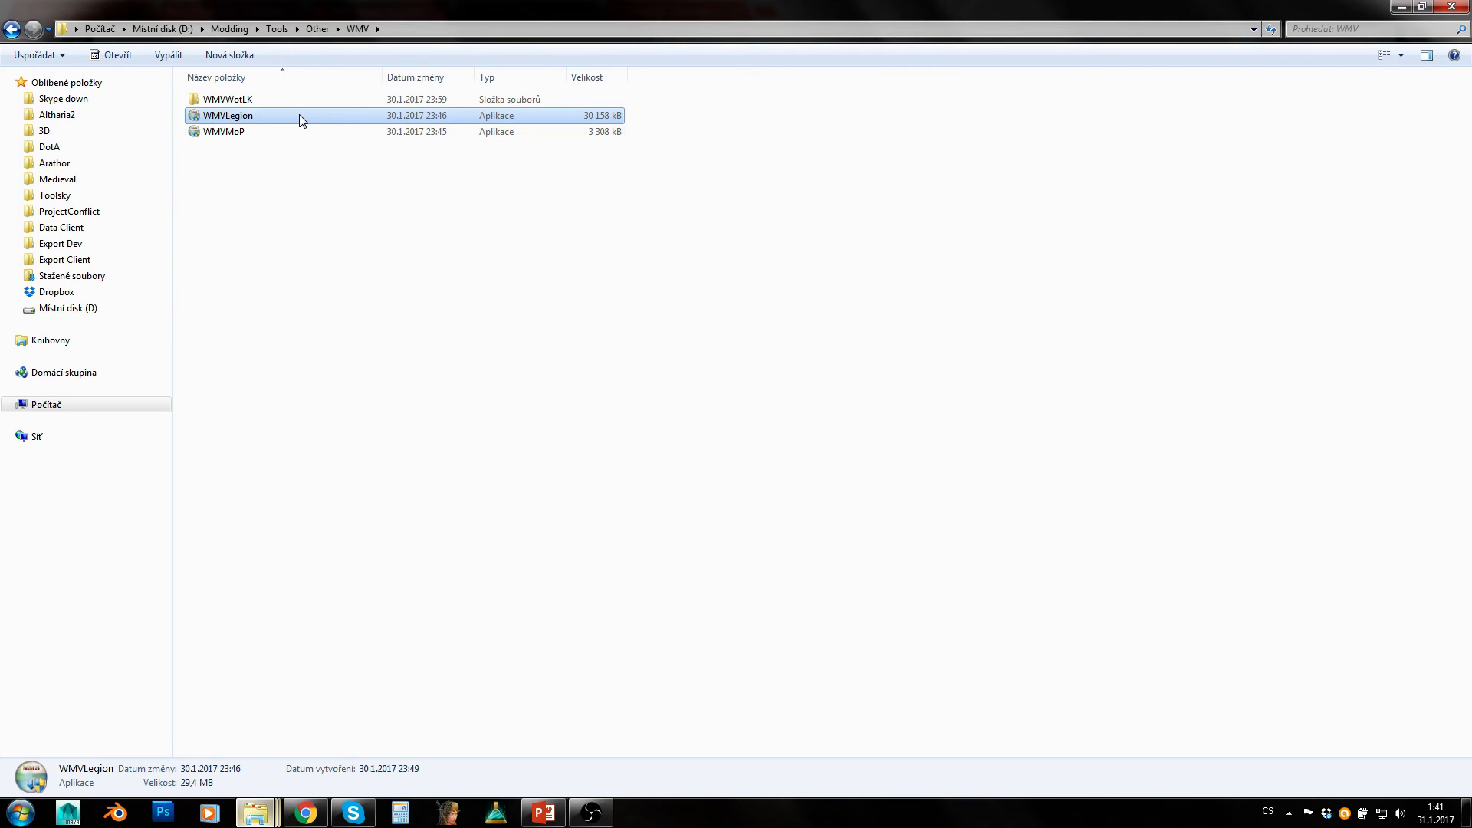
pyautogui.moveTo(221, 125)
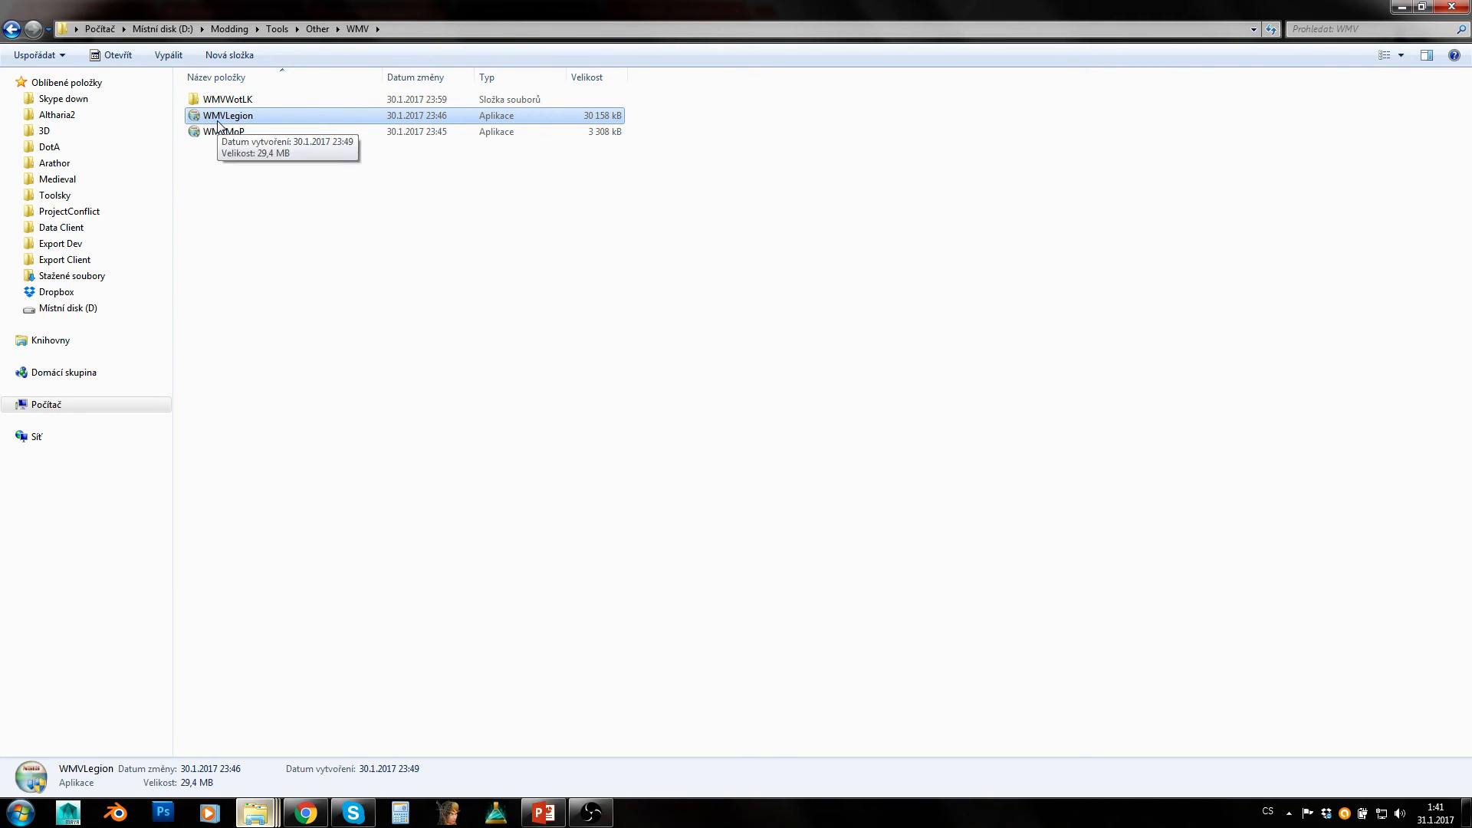
pyautogui.click(224, 132)
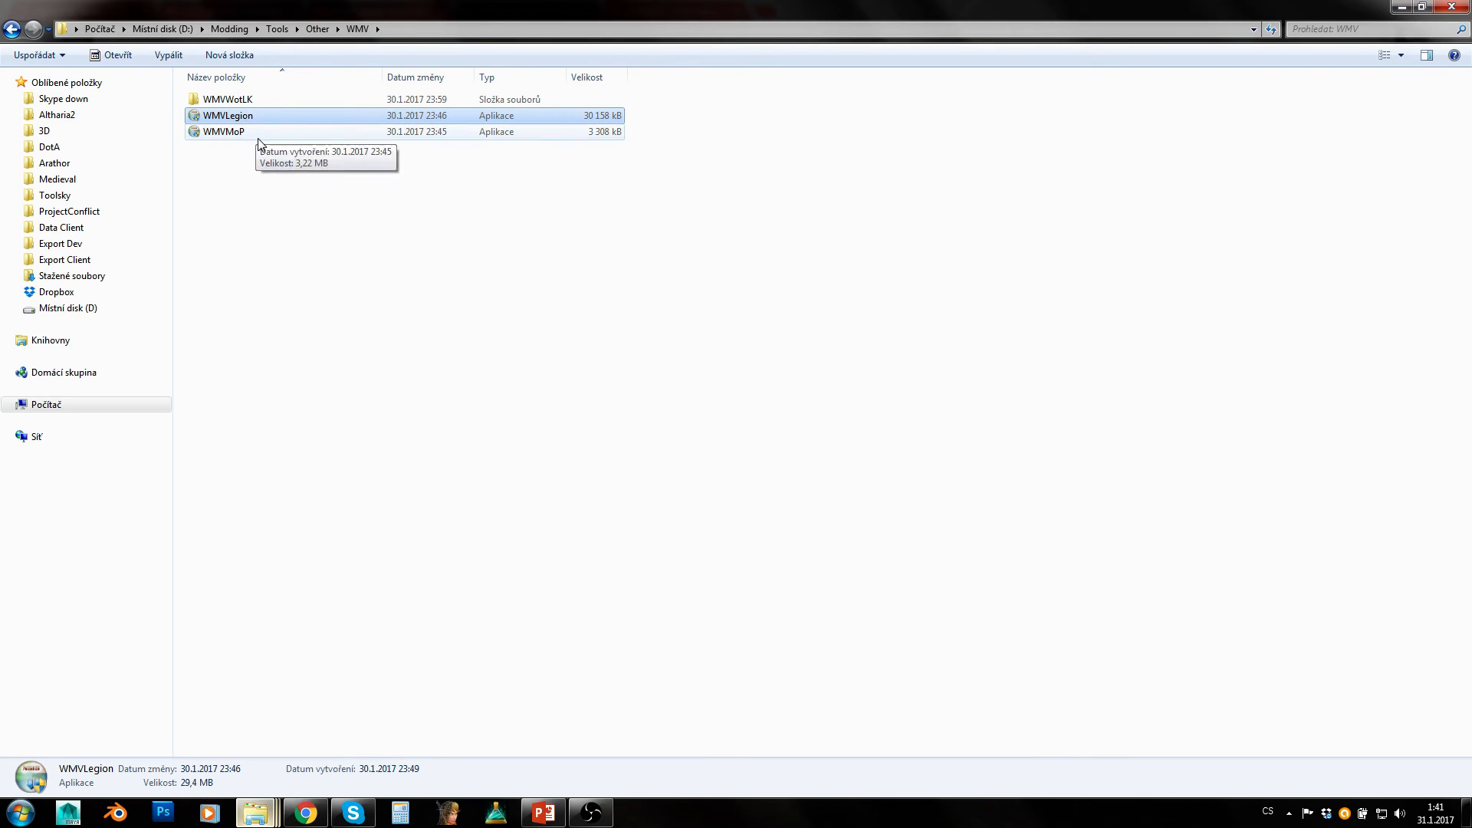
pyautogui.click(224, 132)
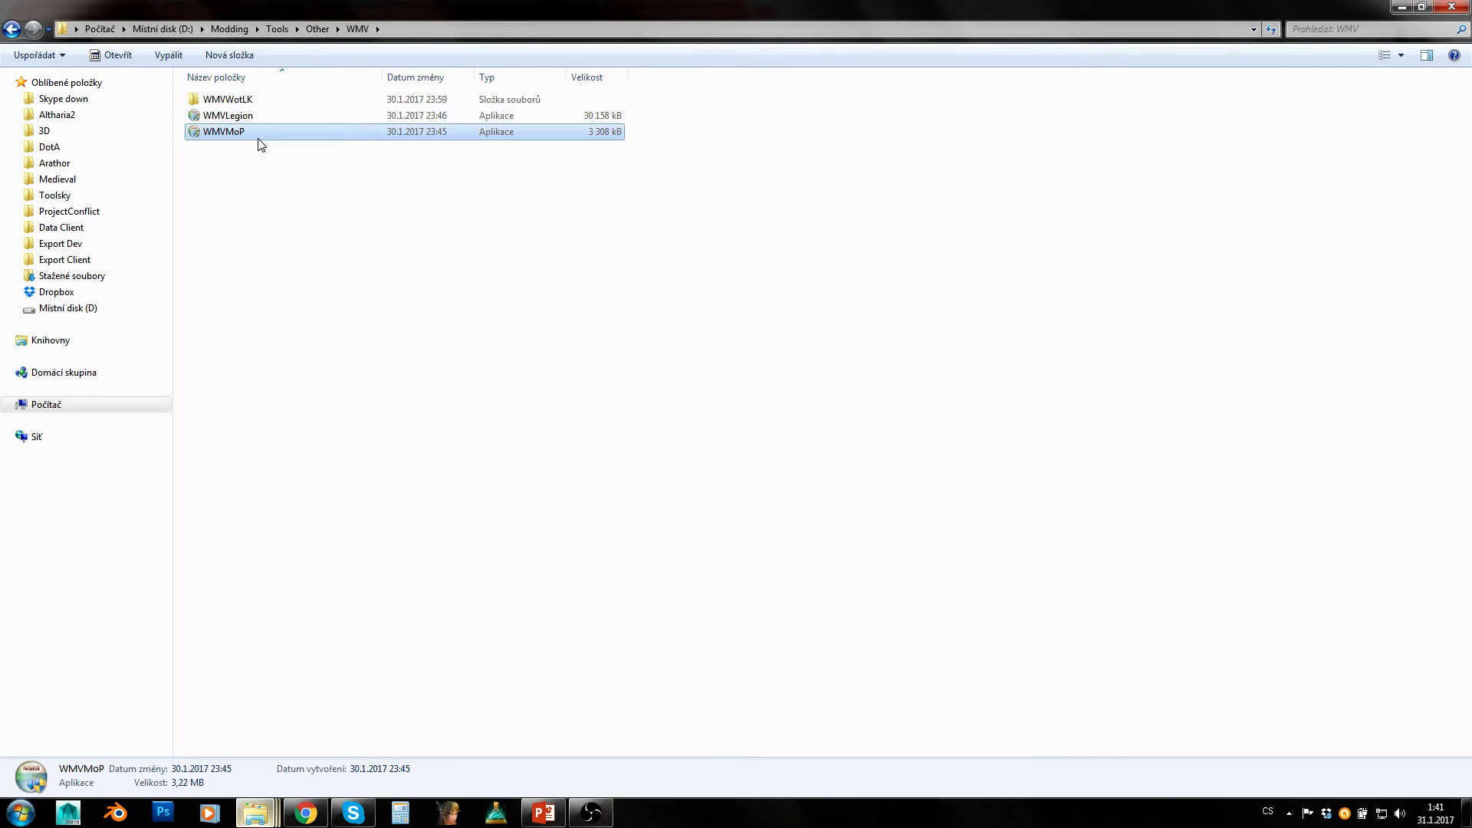
pyautogui.moveTo(234, 160)
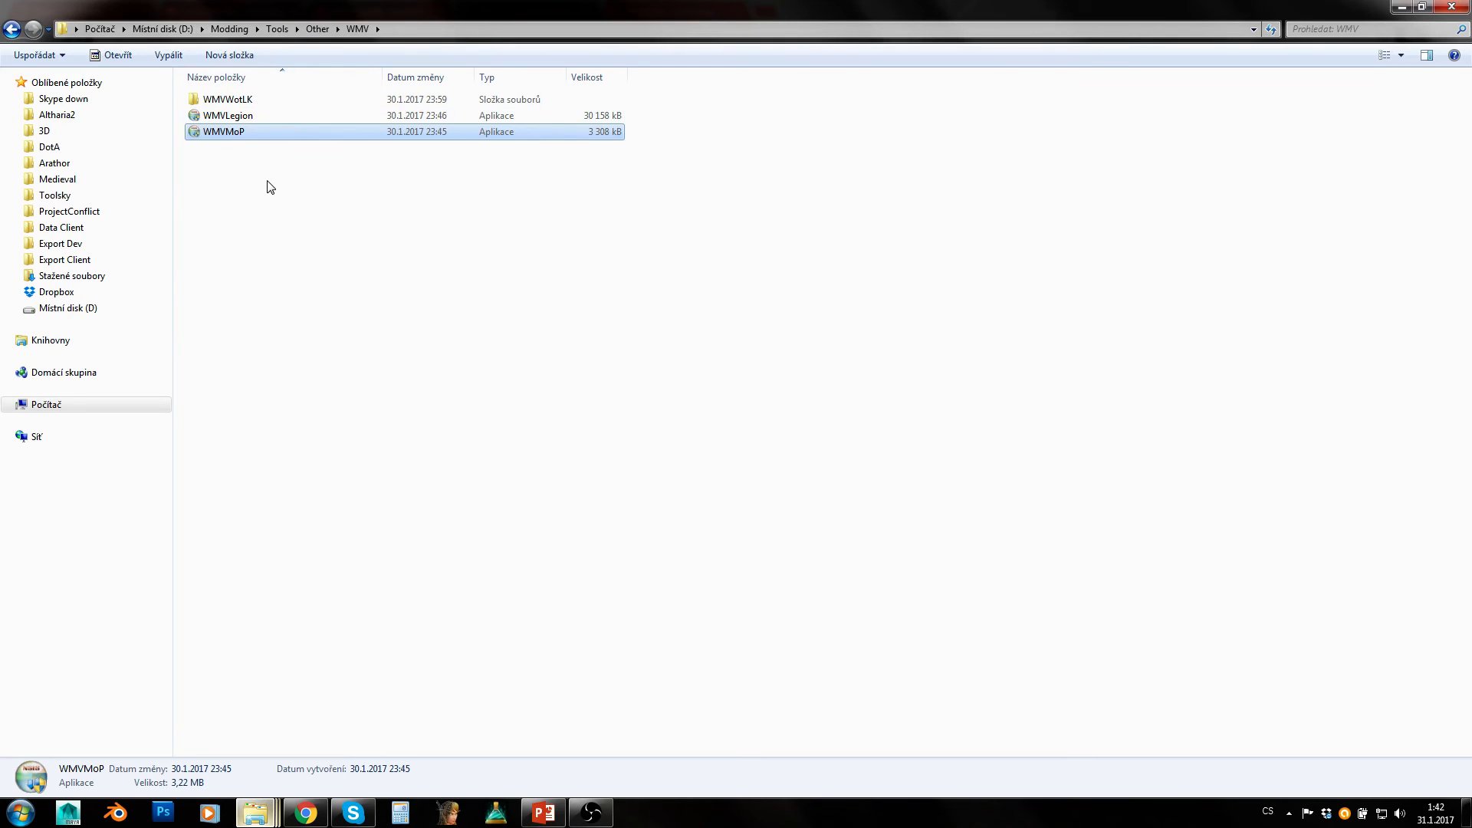
pyautogui.click(227, 115)
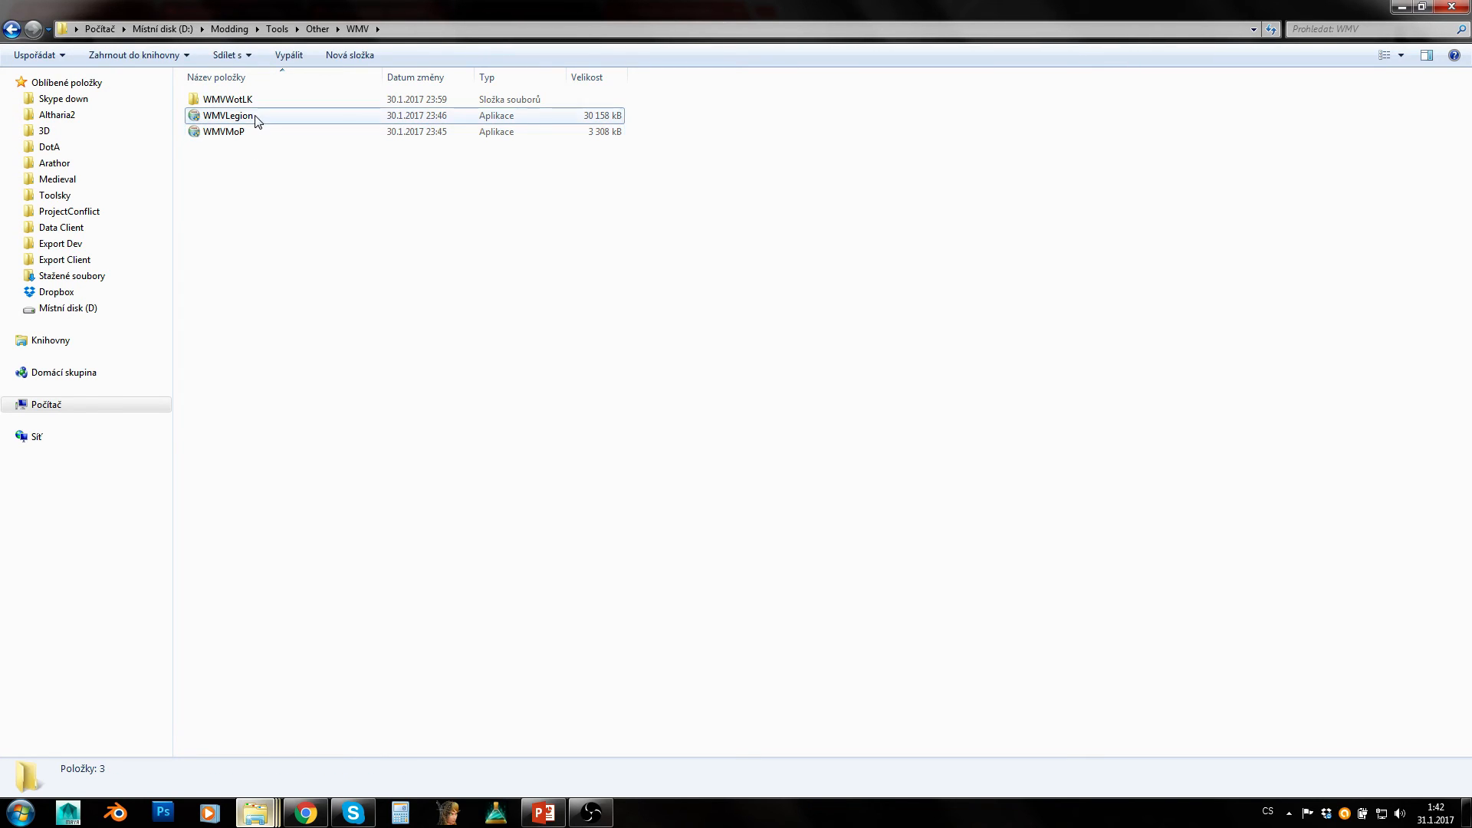
pyautogui.click(224, 132)
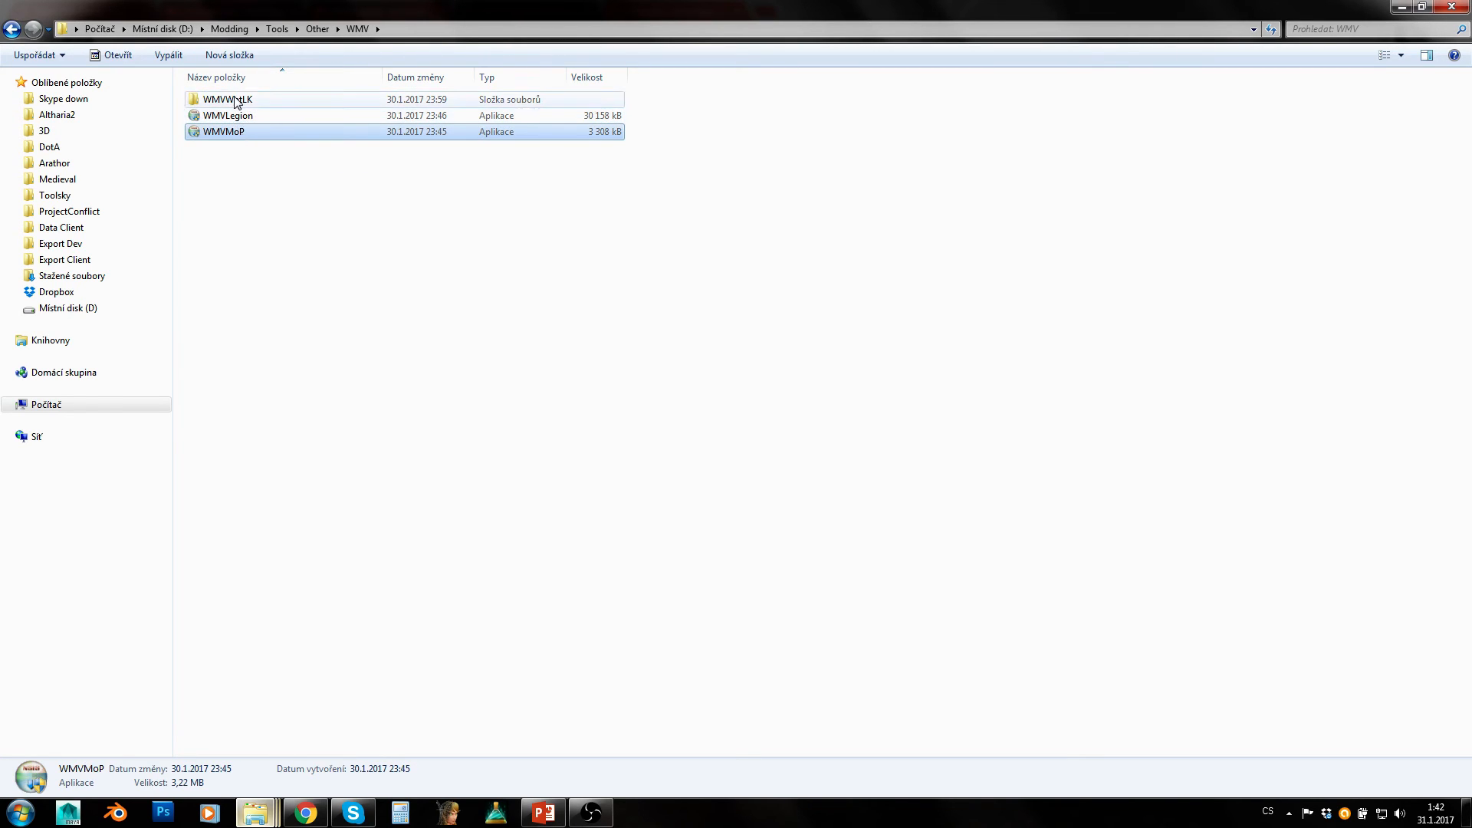
pyautogui.doubleClick(227, 99)
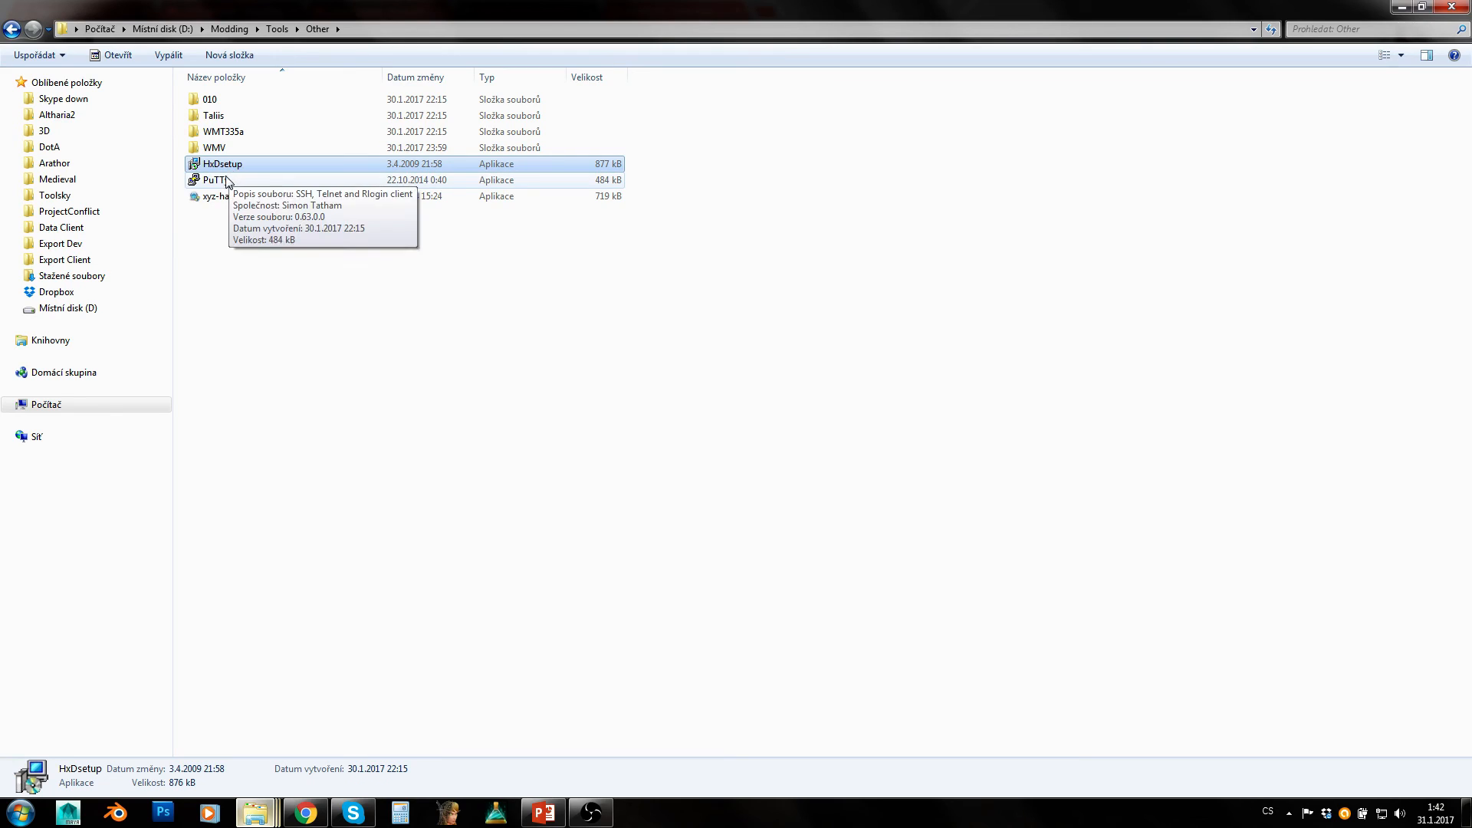
pyautogui.moveTo(233, 169)
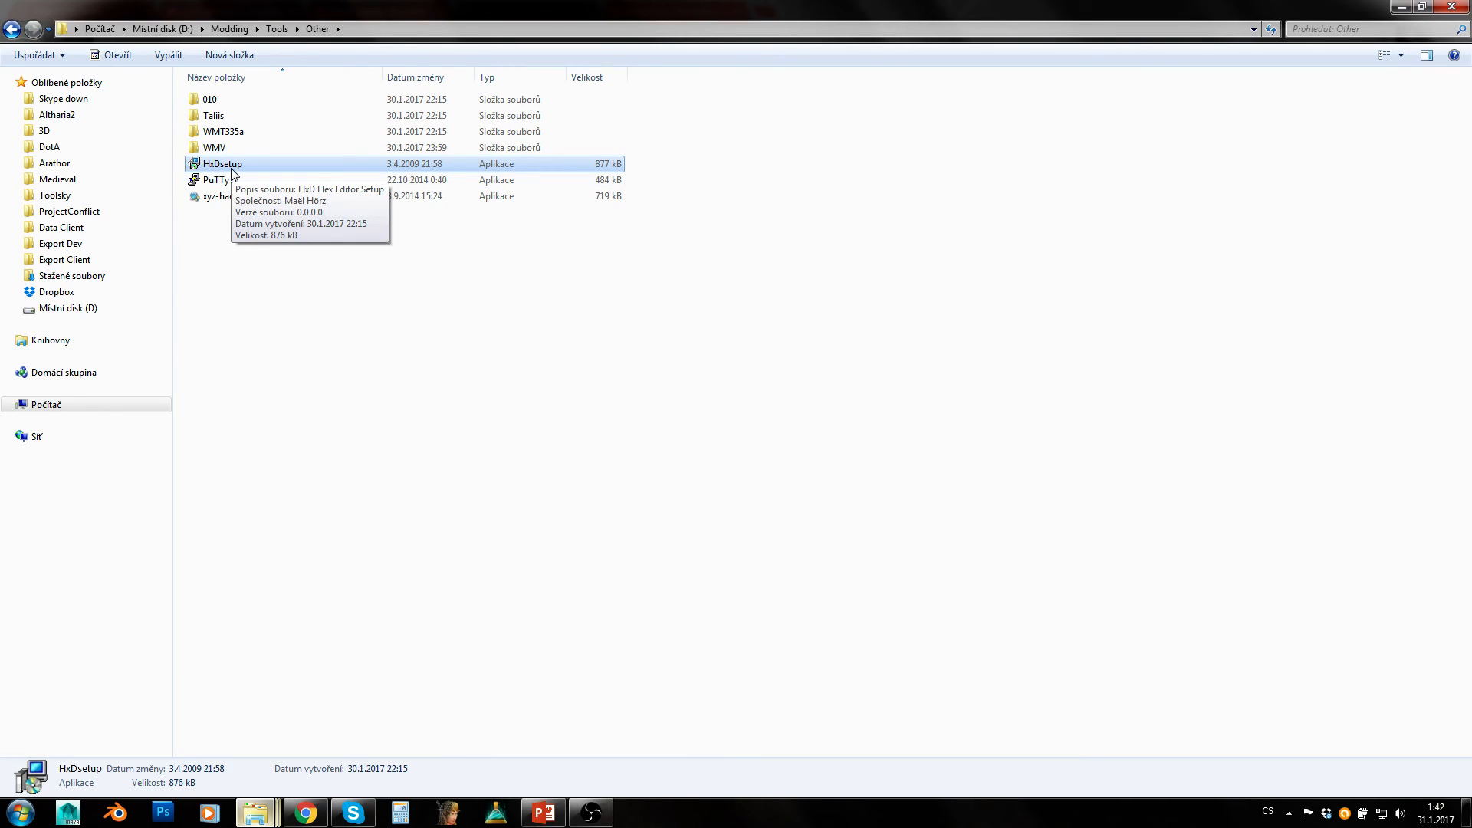
pyautogui.moveTo(227, 189)
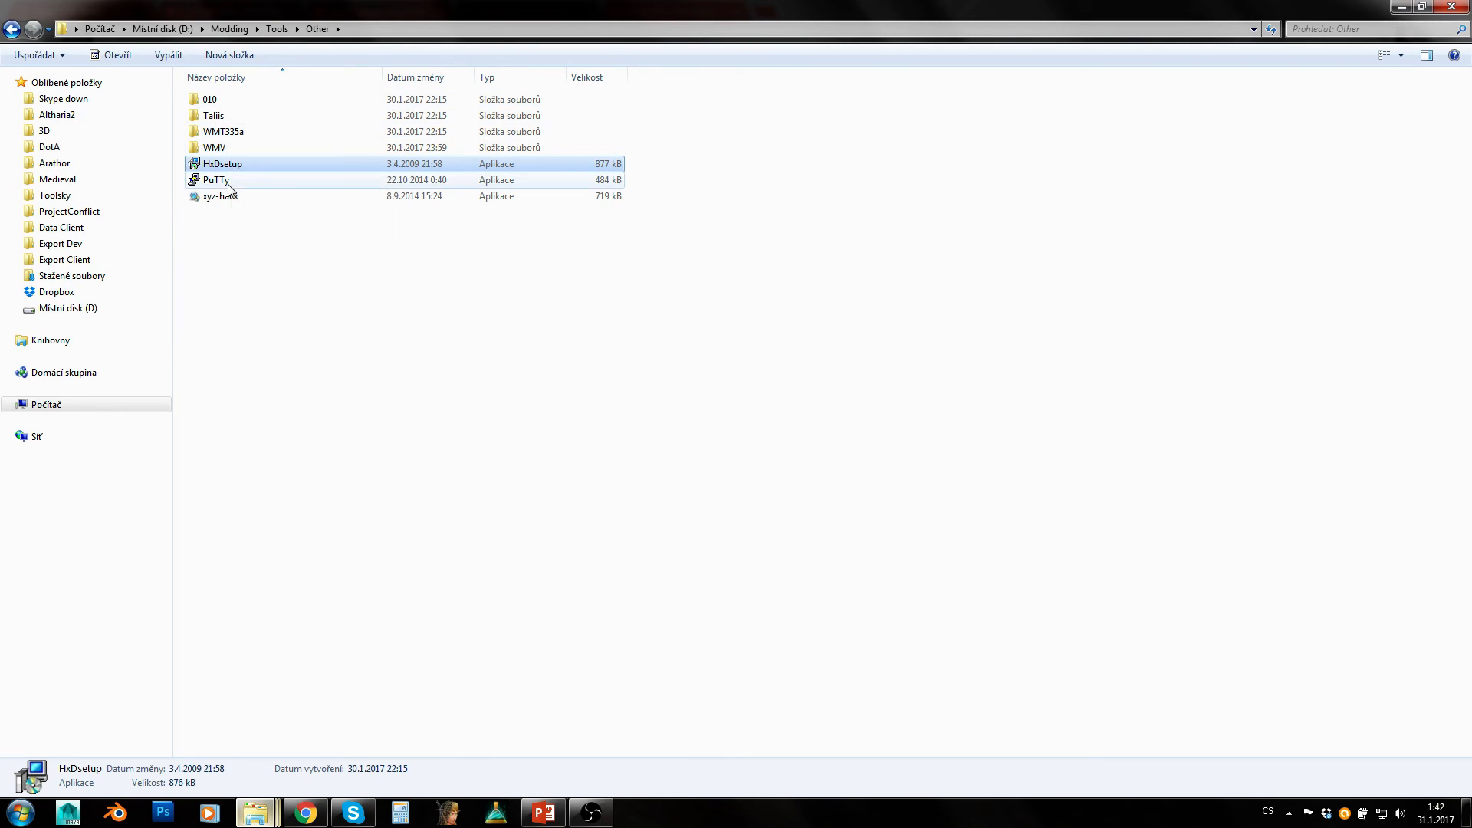
pyautogui.moveTo(220, 100)
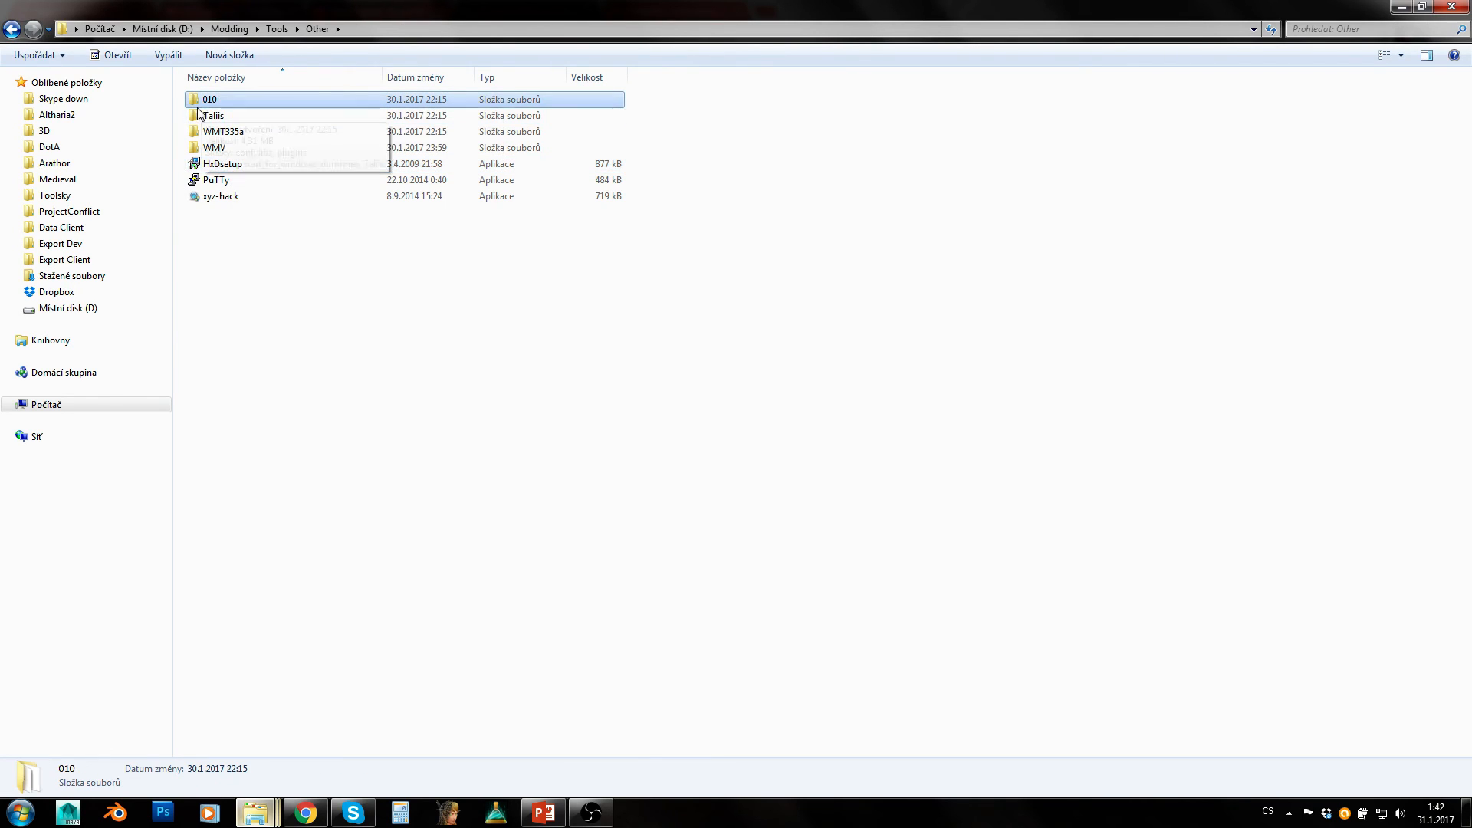
pyautogui.moveTo(192, 179)
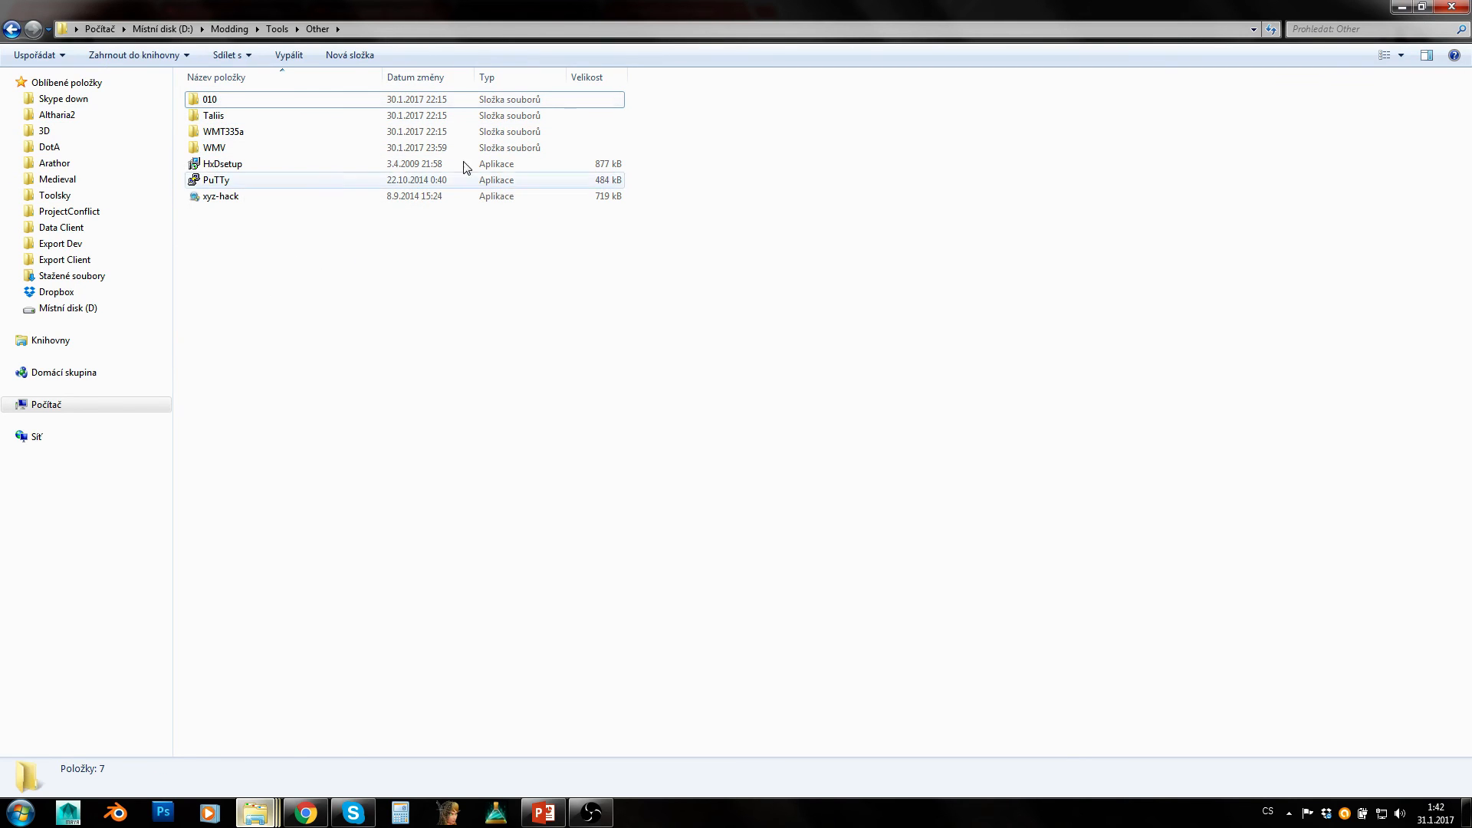
pyautogui.moveTo(247, 189)
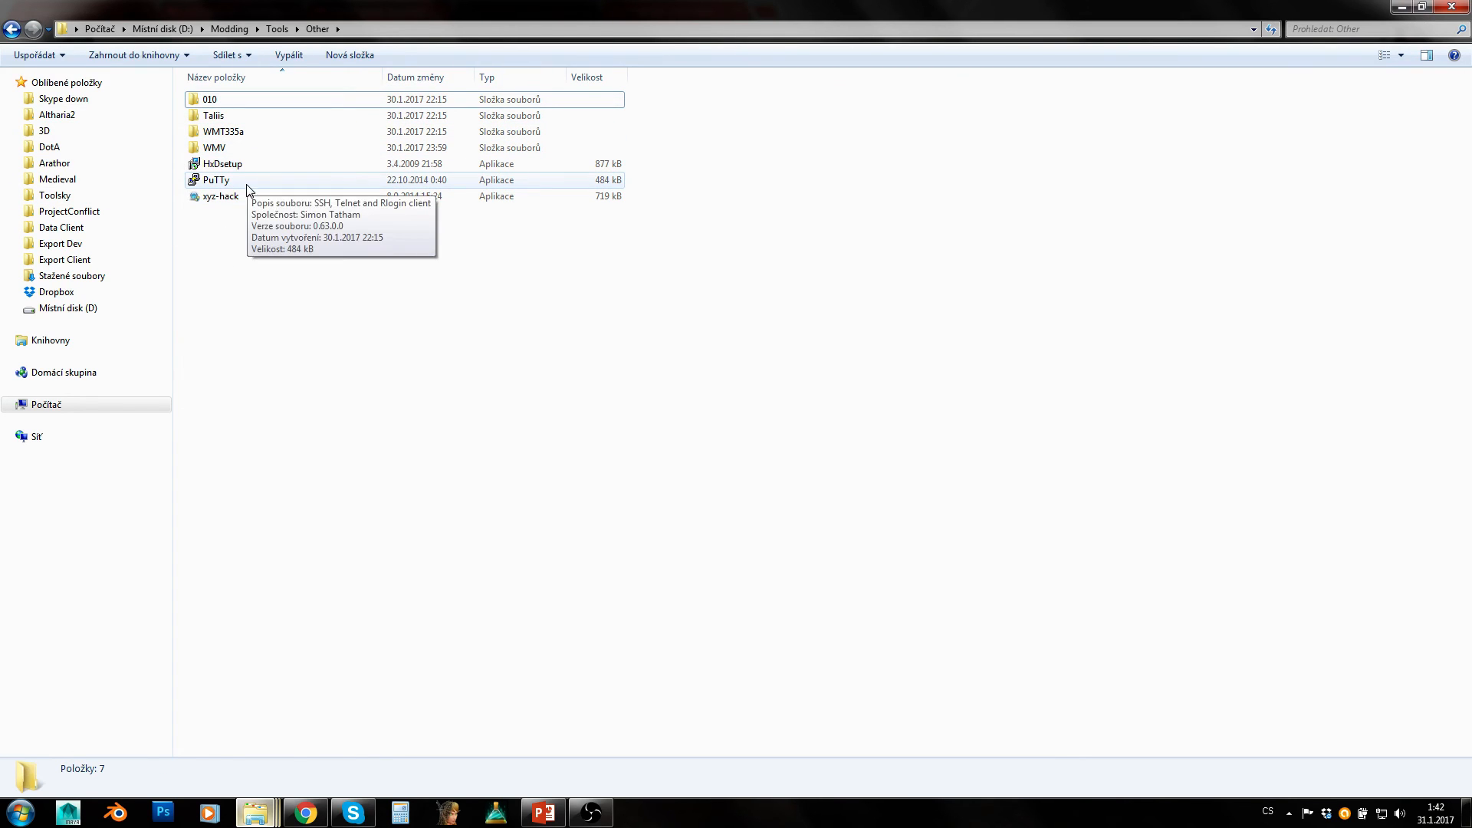
# - Inspect the PuTTy and xyz-hack program files in the Other folder
pyautogui.click(215, 179)
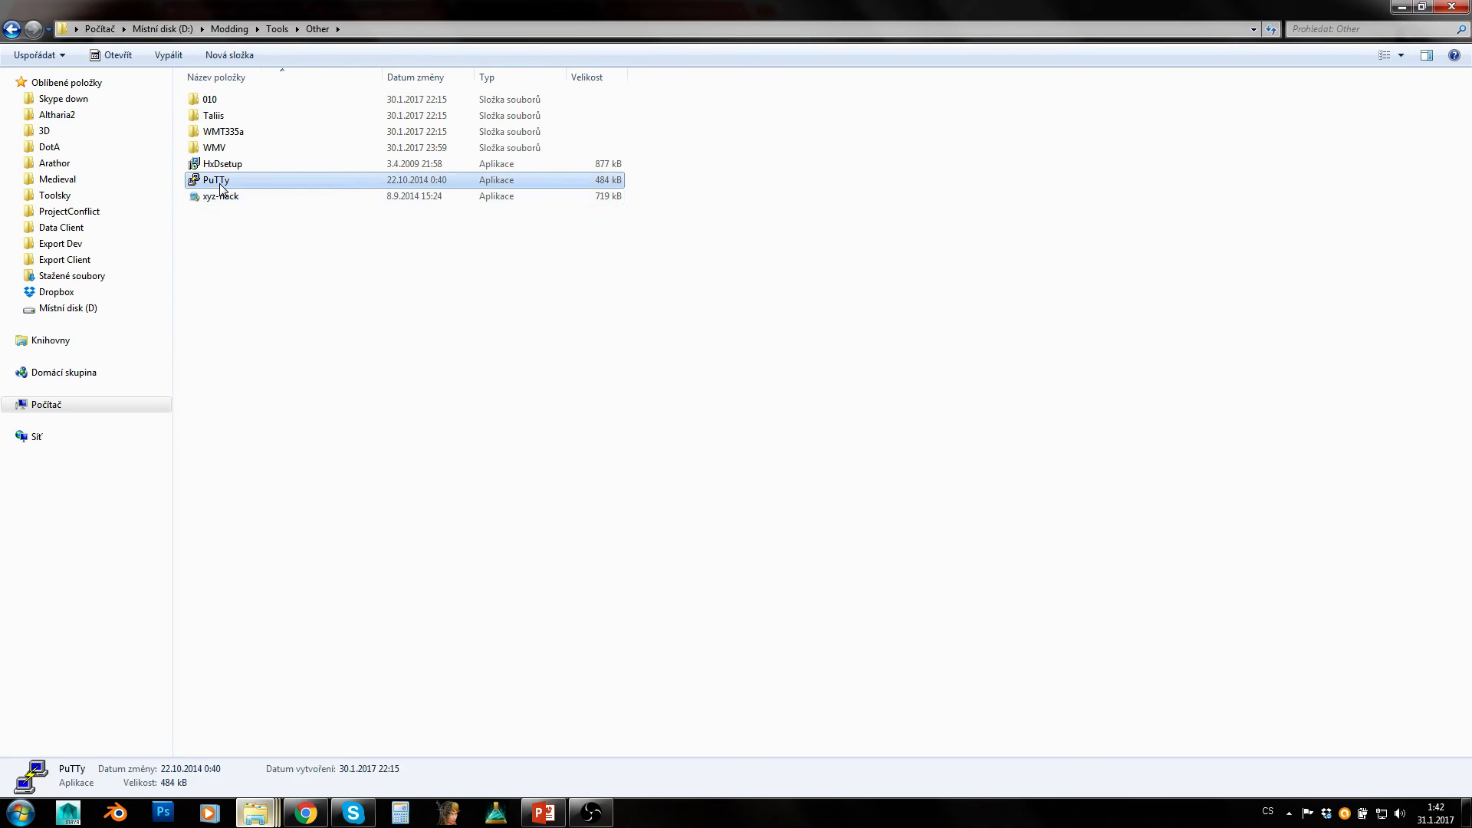
pyautogui.moveTo(241, 185)
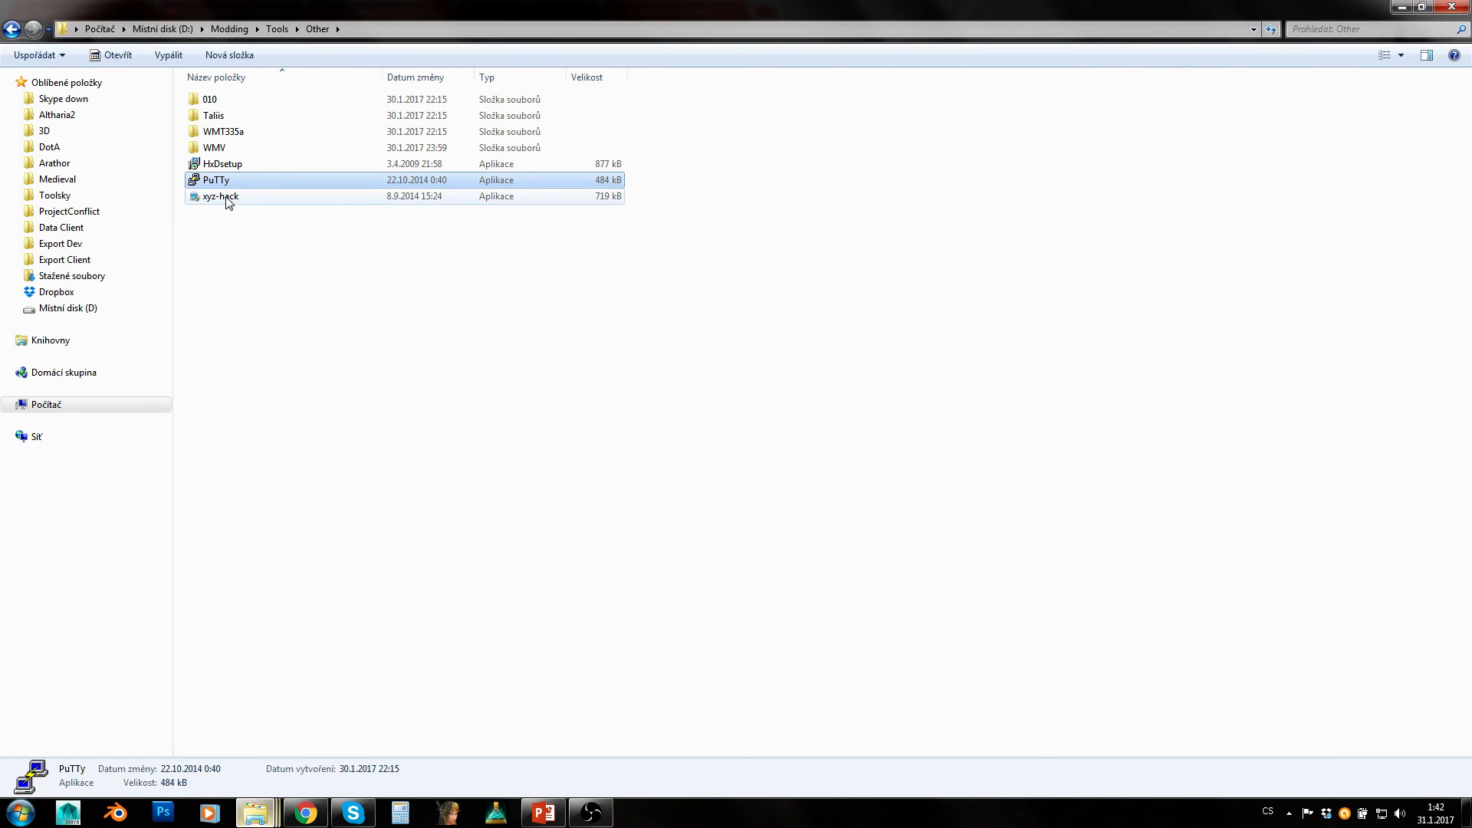
pyautogui.click(220, 197)
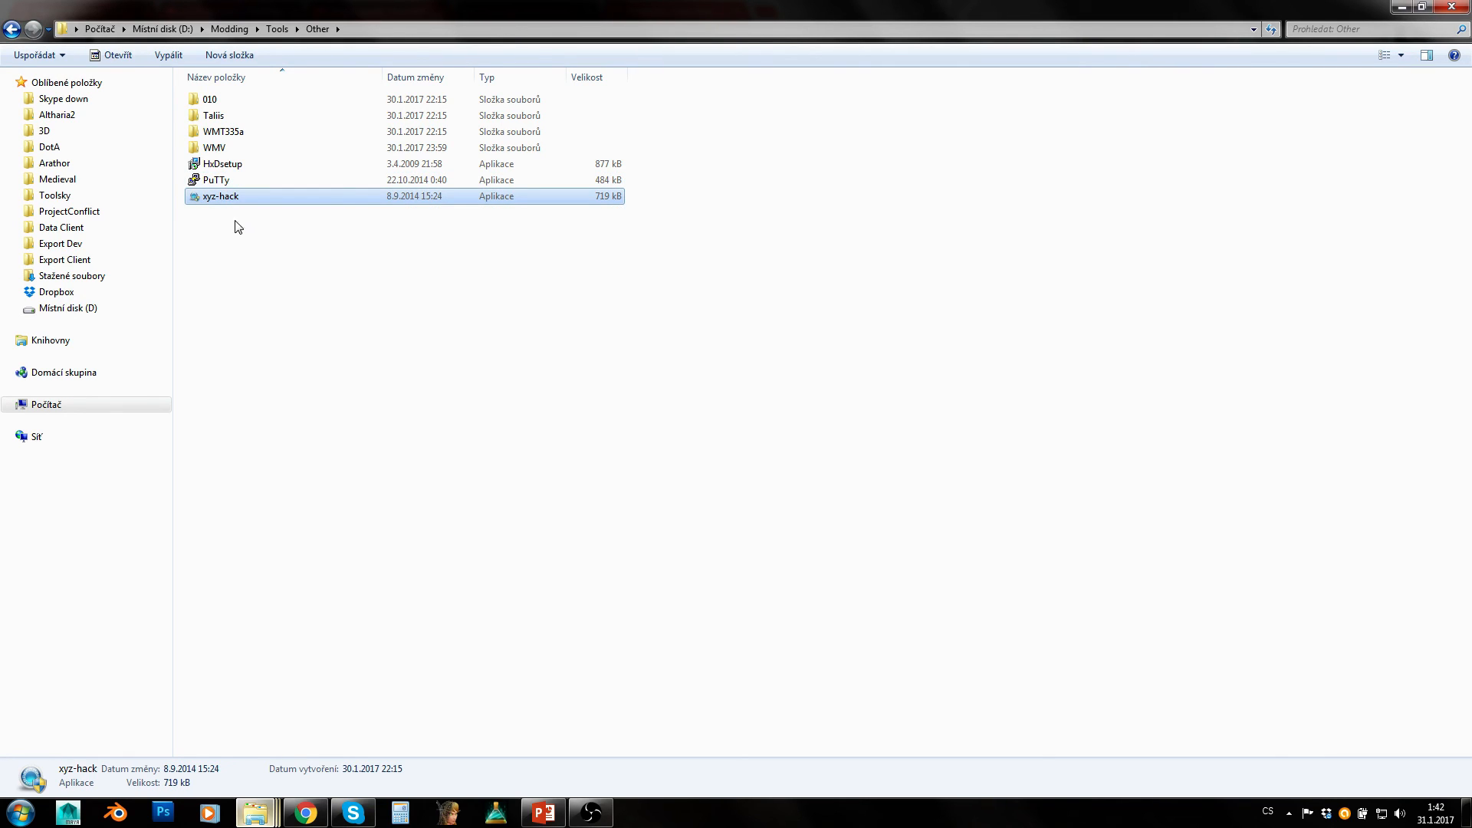
pyautogui.moveTo(295, 259)
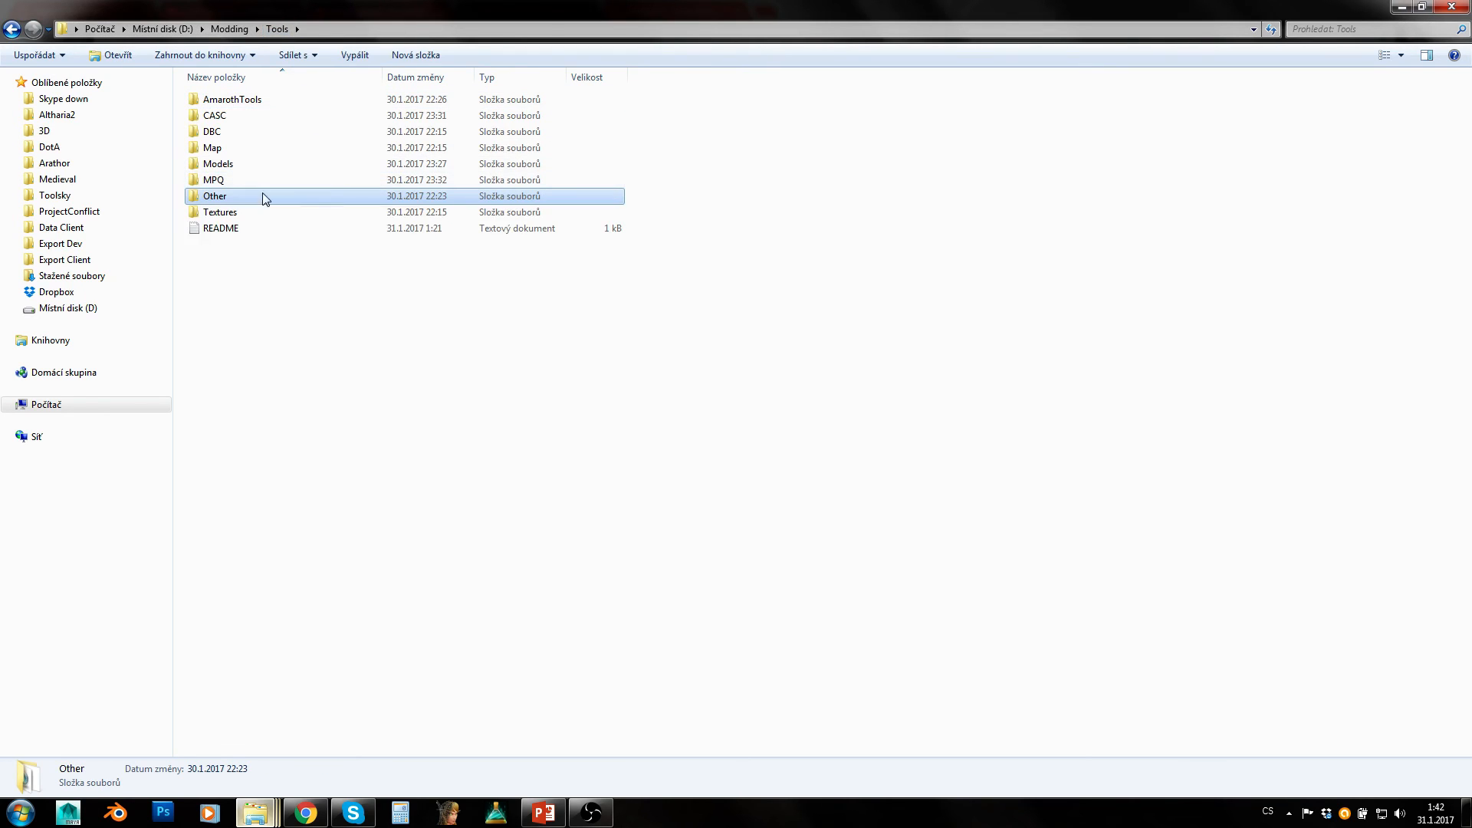
# - Go into the Textures folder and look at the BLP_Photoshop-1.0 subfolder
pyautogui.click(220, 212)
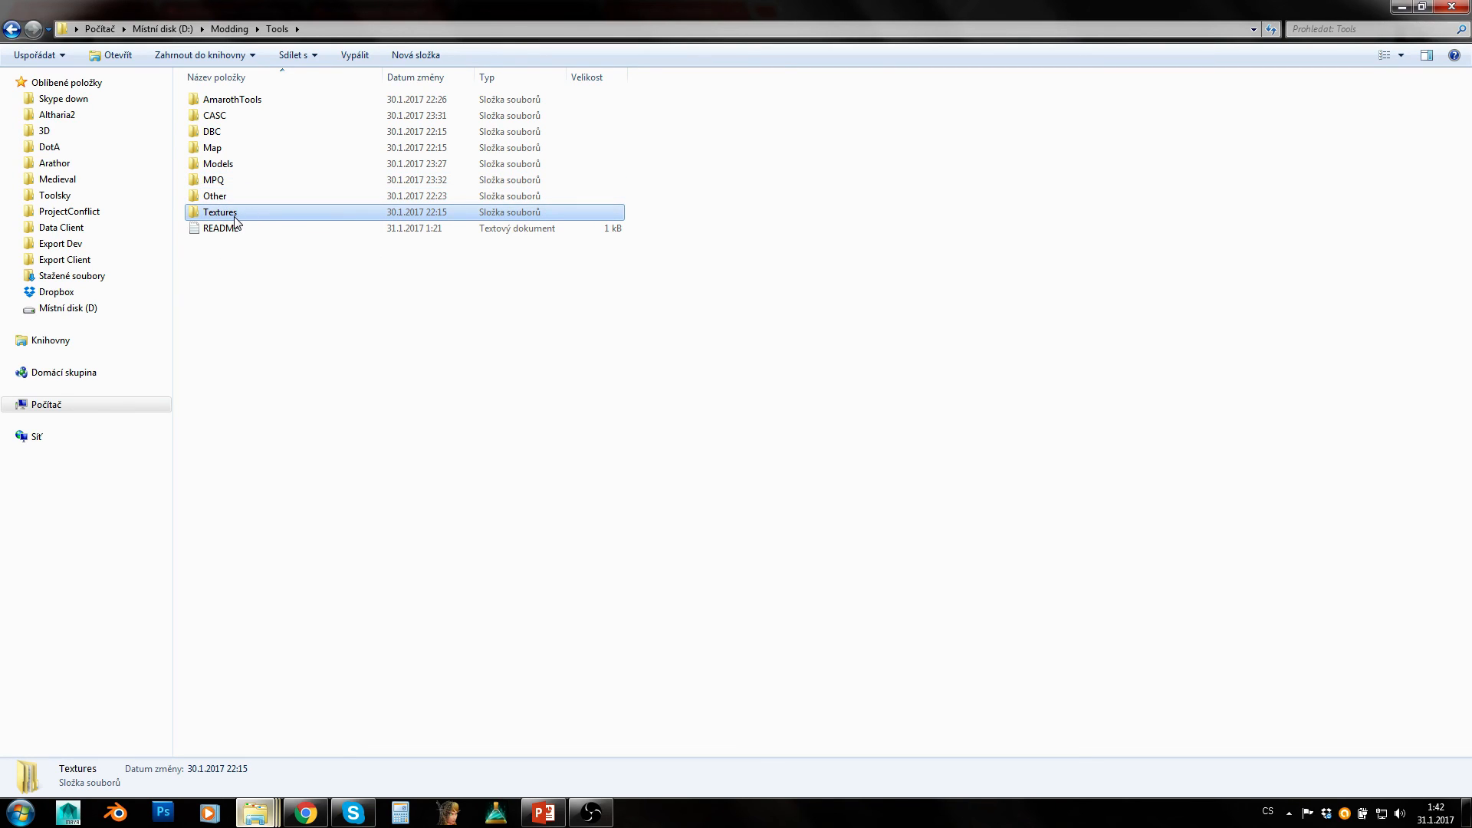
pyautogui.doubleClick(219, 212)
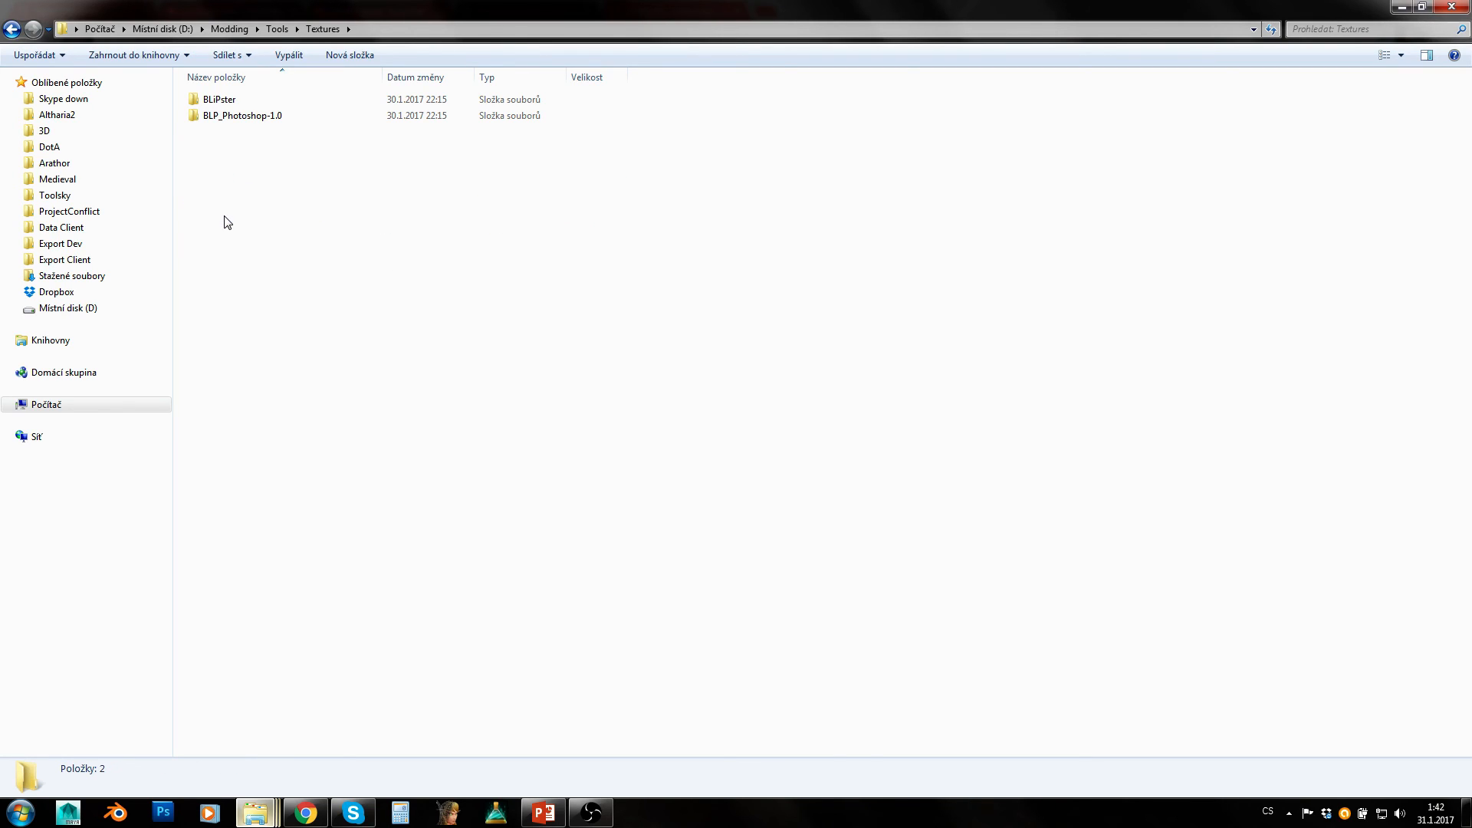
pyautogui.click(242, 115)
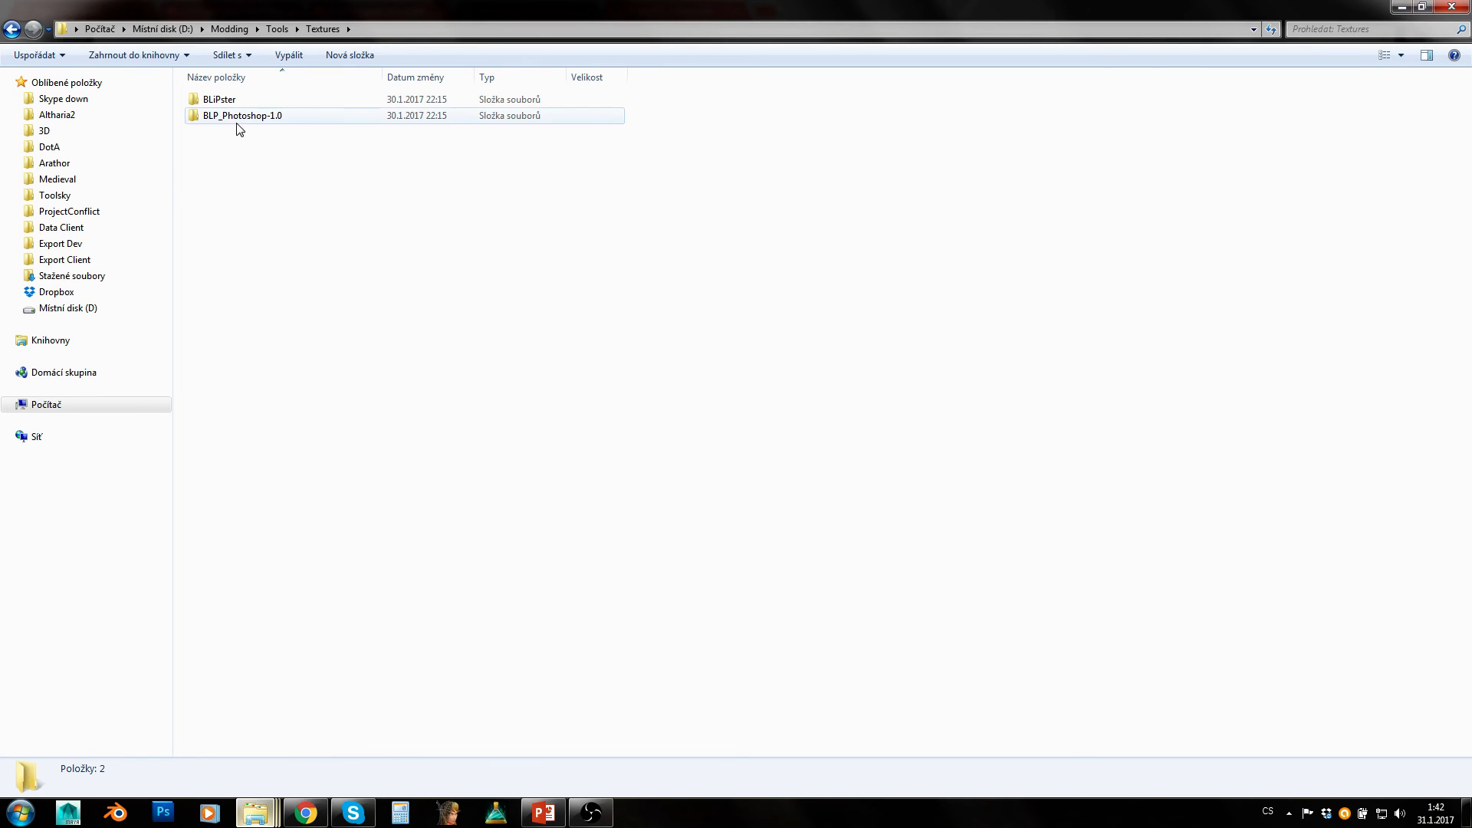
pyautogui.doubleClick(242, 115)
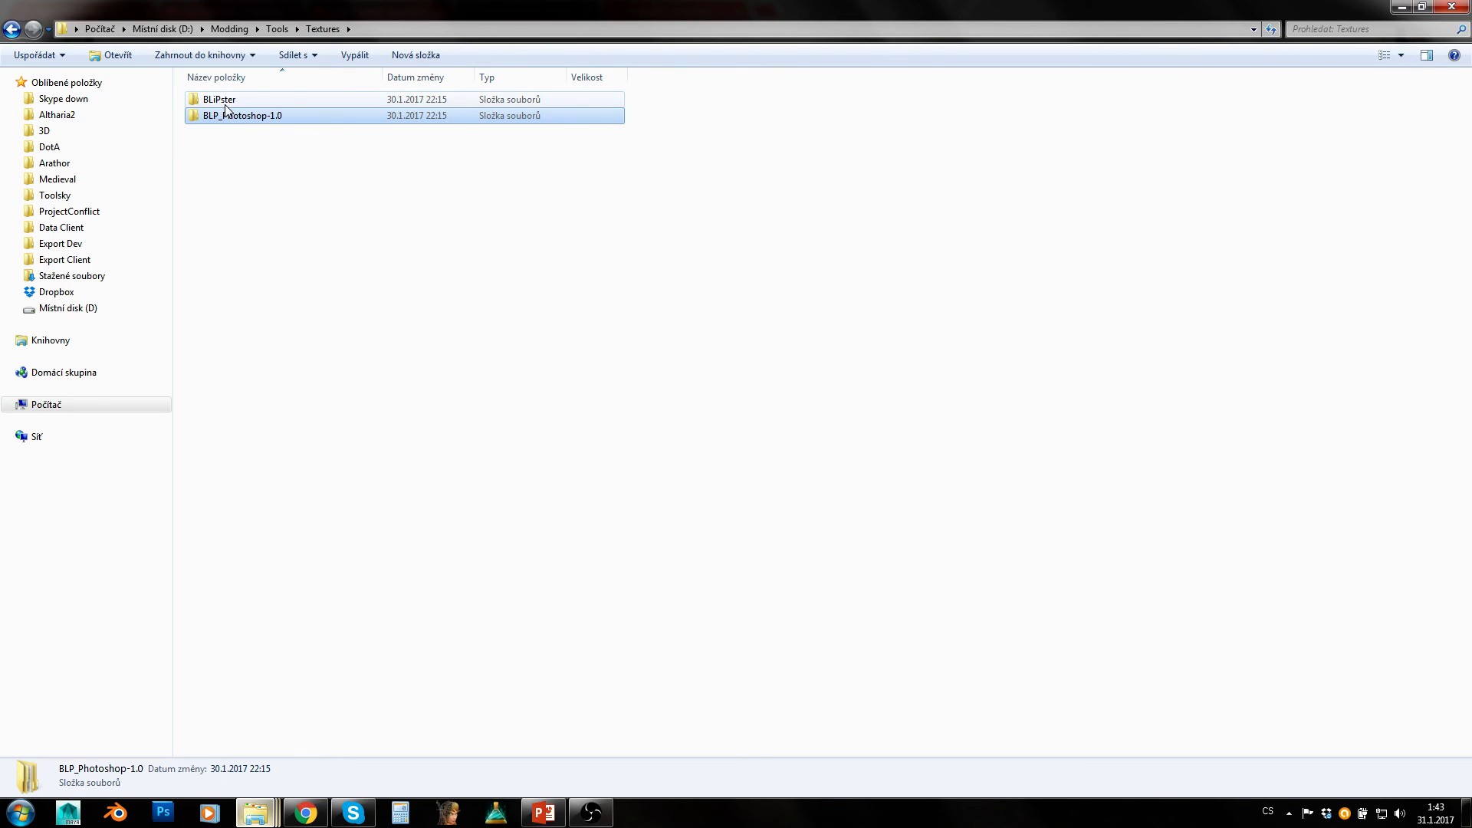
# - Browse the BLiPster folder with its BLPConverter_8_1 files, then return to Textures
pyautogui.doubleClick(217, 98)
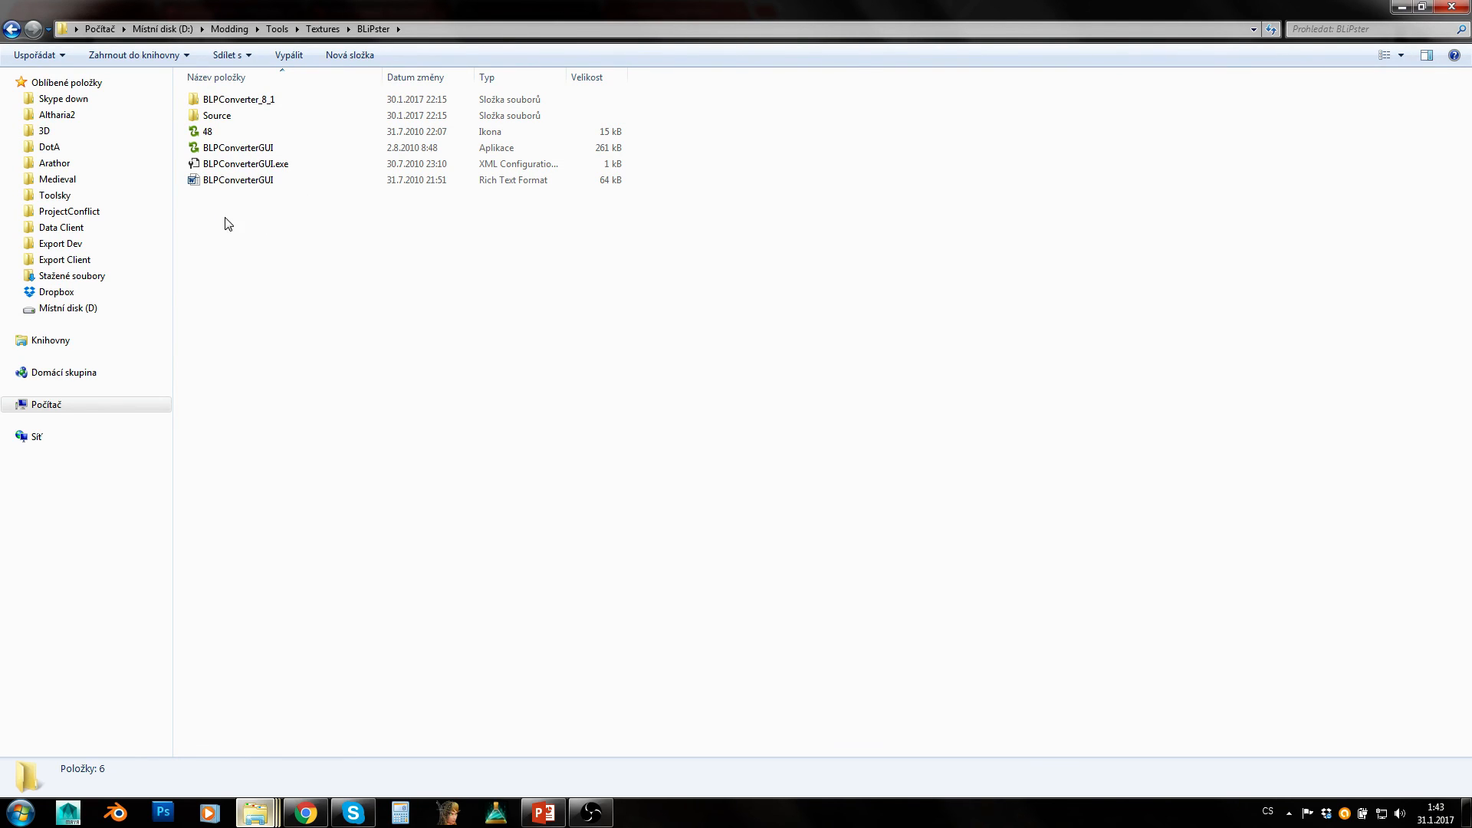
pyautogui.moveTo(320, 236)
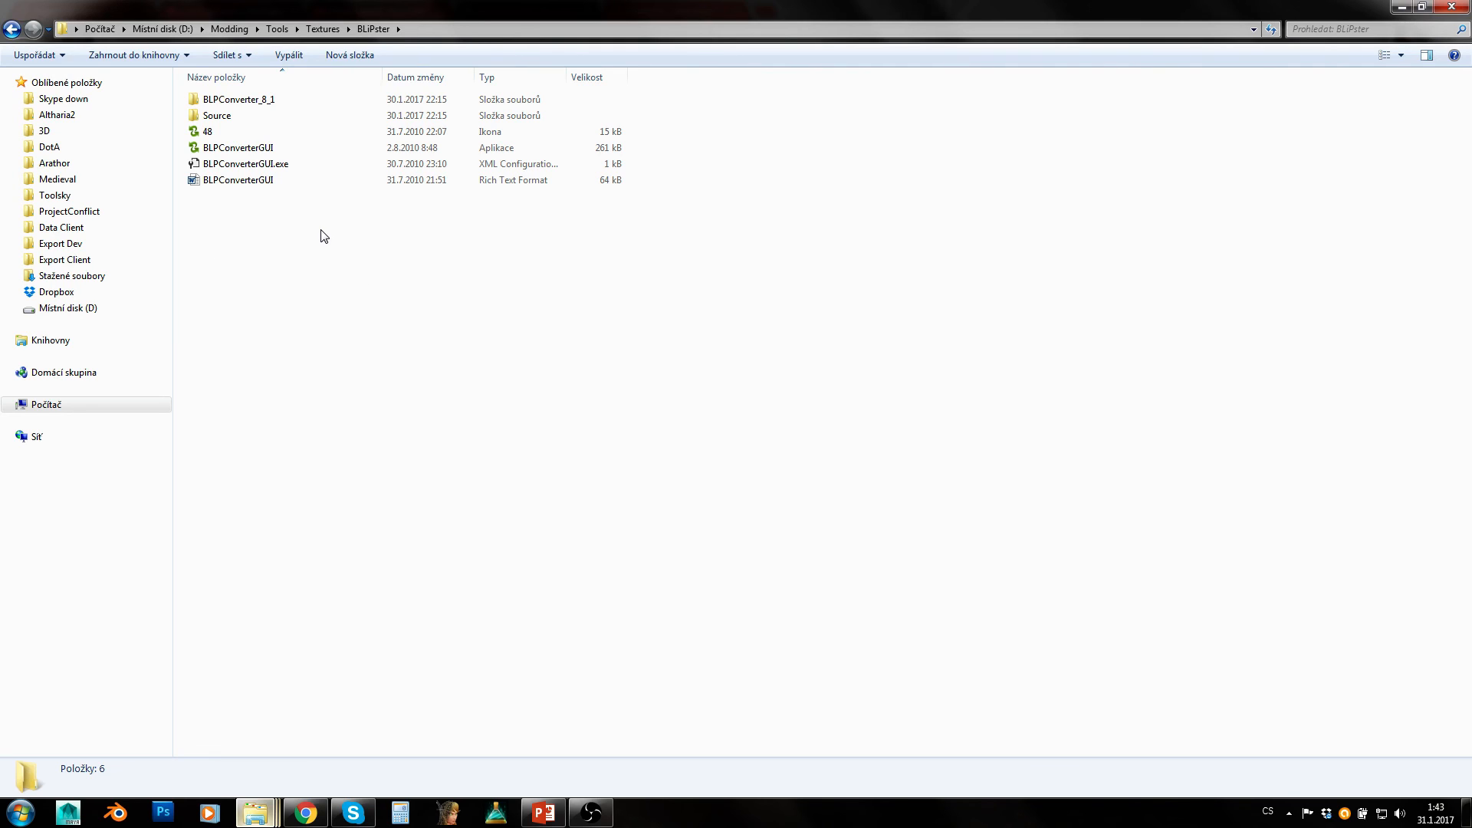
pyautogui.moveTo(296, 241)
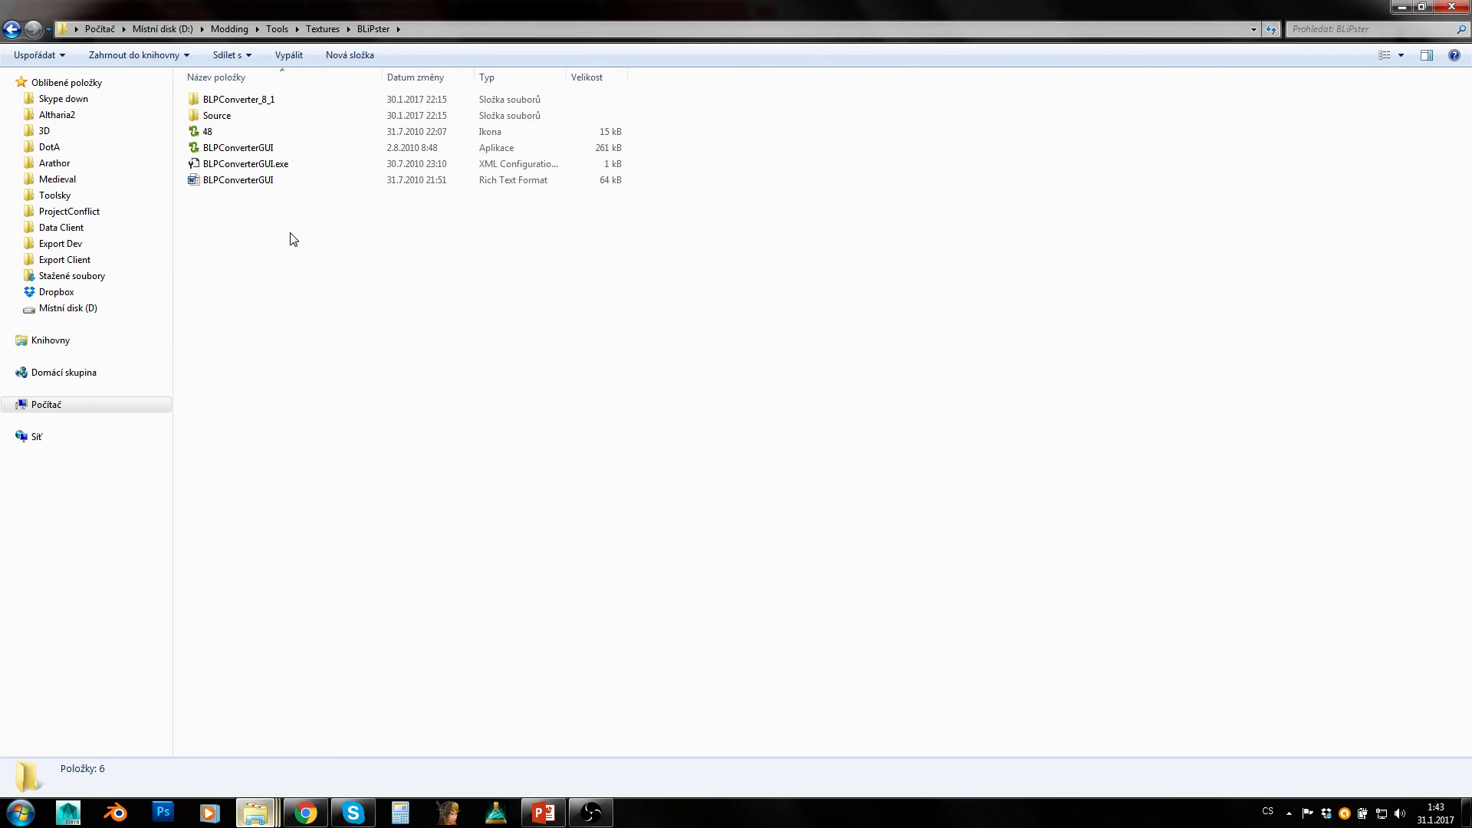
pyautogui.click(216, 115)
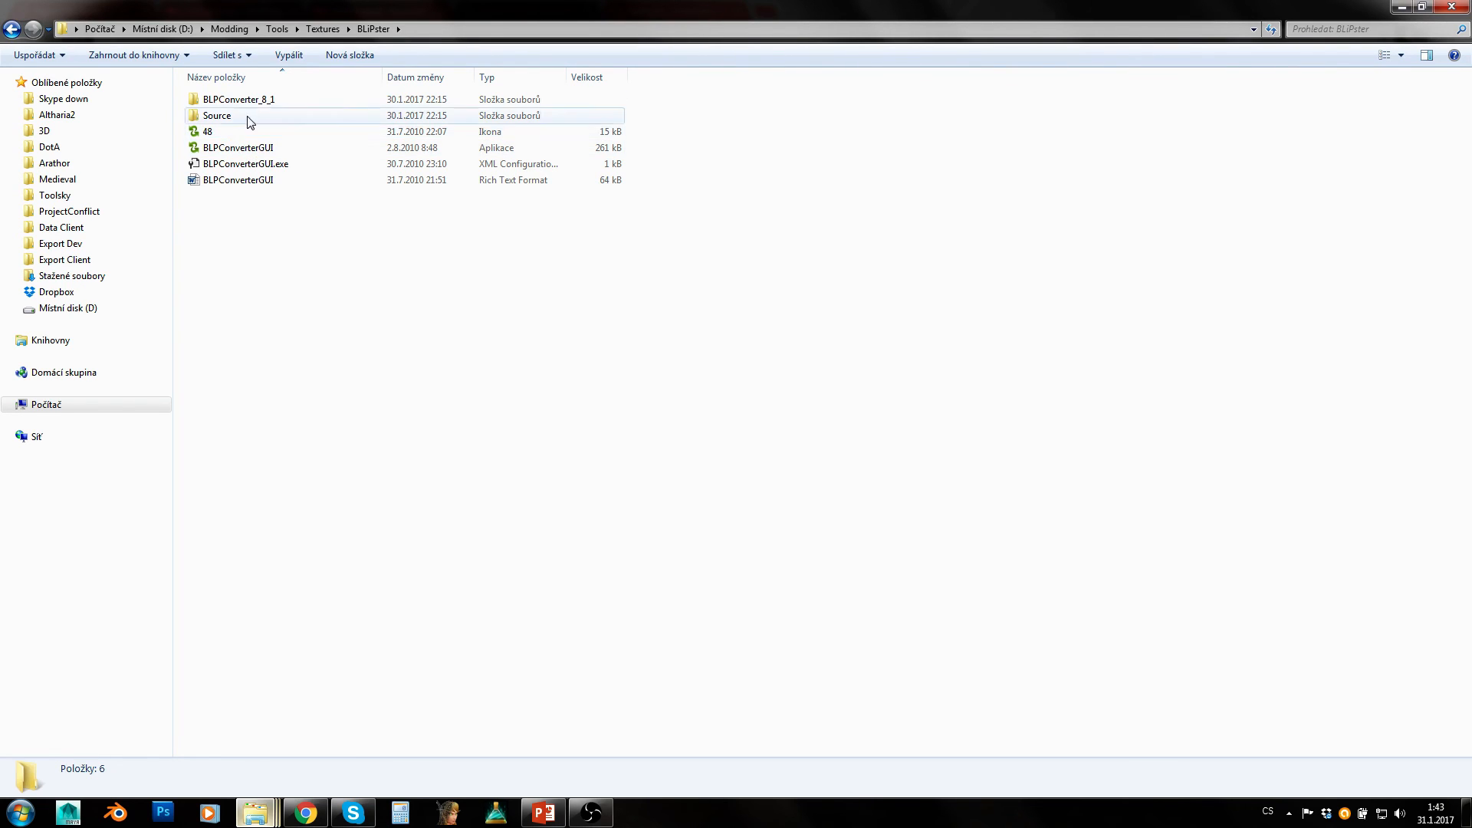
pyautogui.click(239, 98)
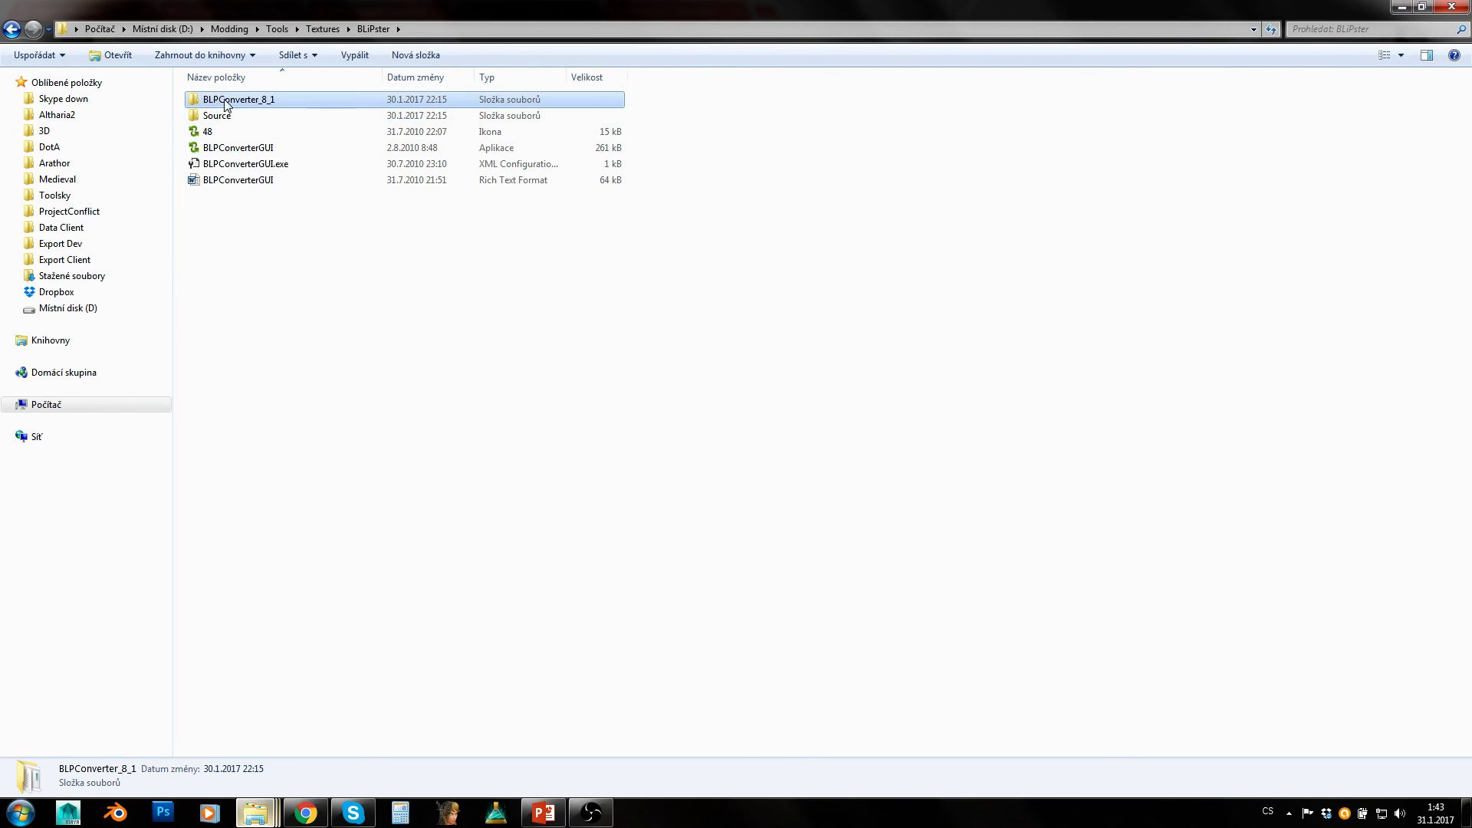
pyautogui.click(322, 29)
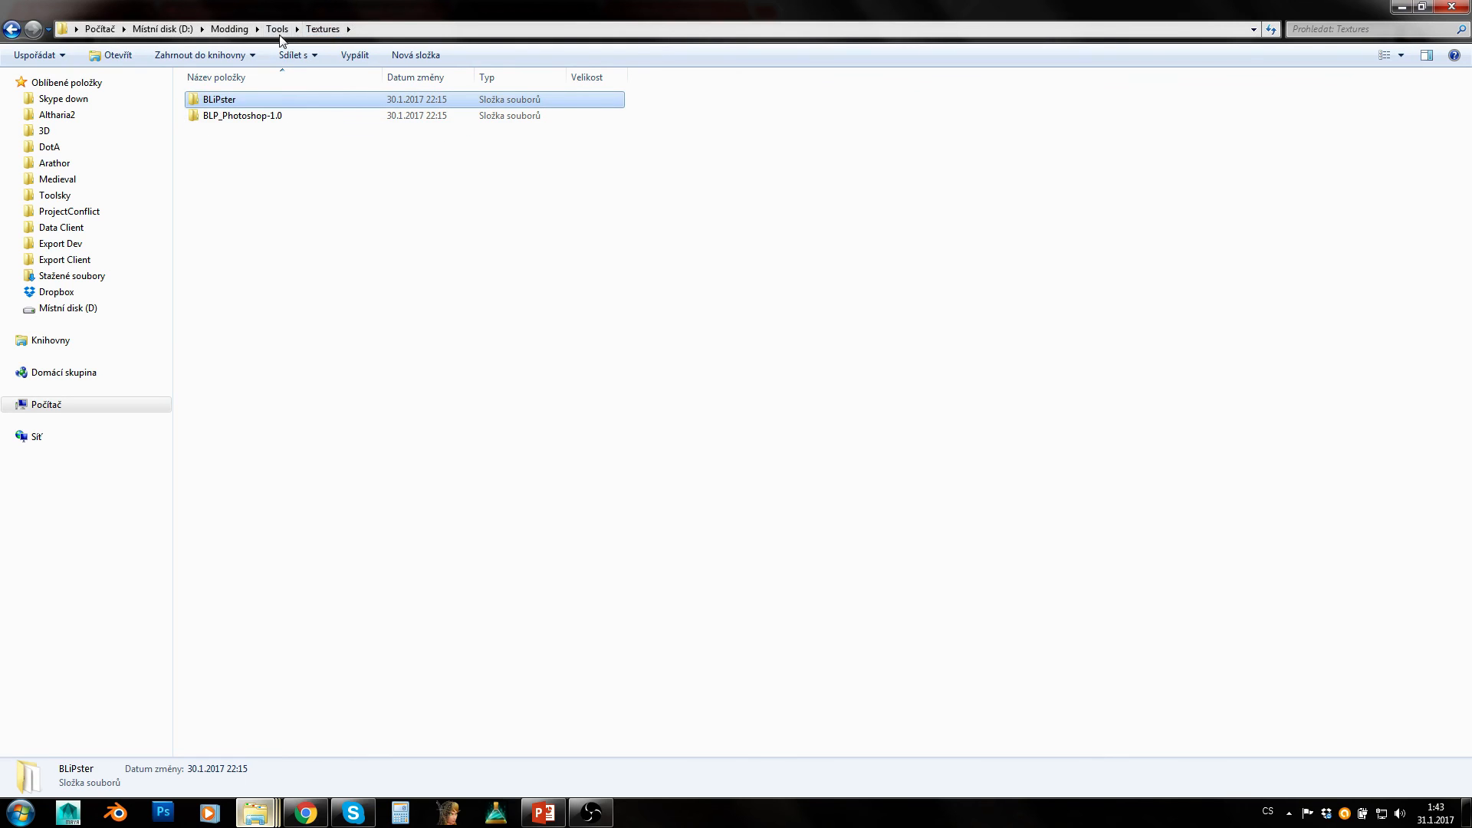
# - Return to Modding, then revisit Tools and its DBC subfolder
pyautogui.click(276, 27)
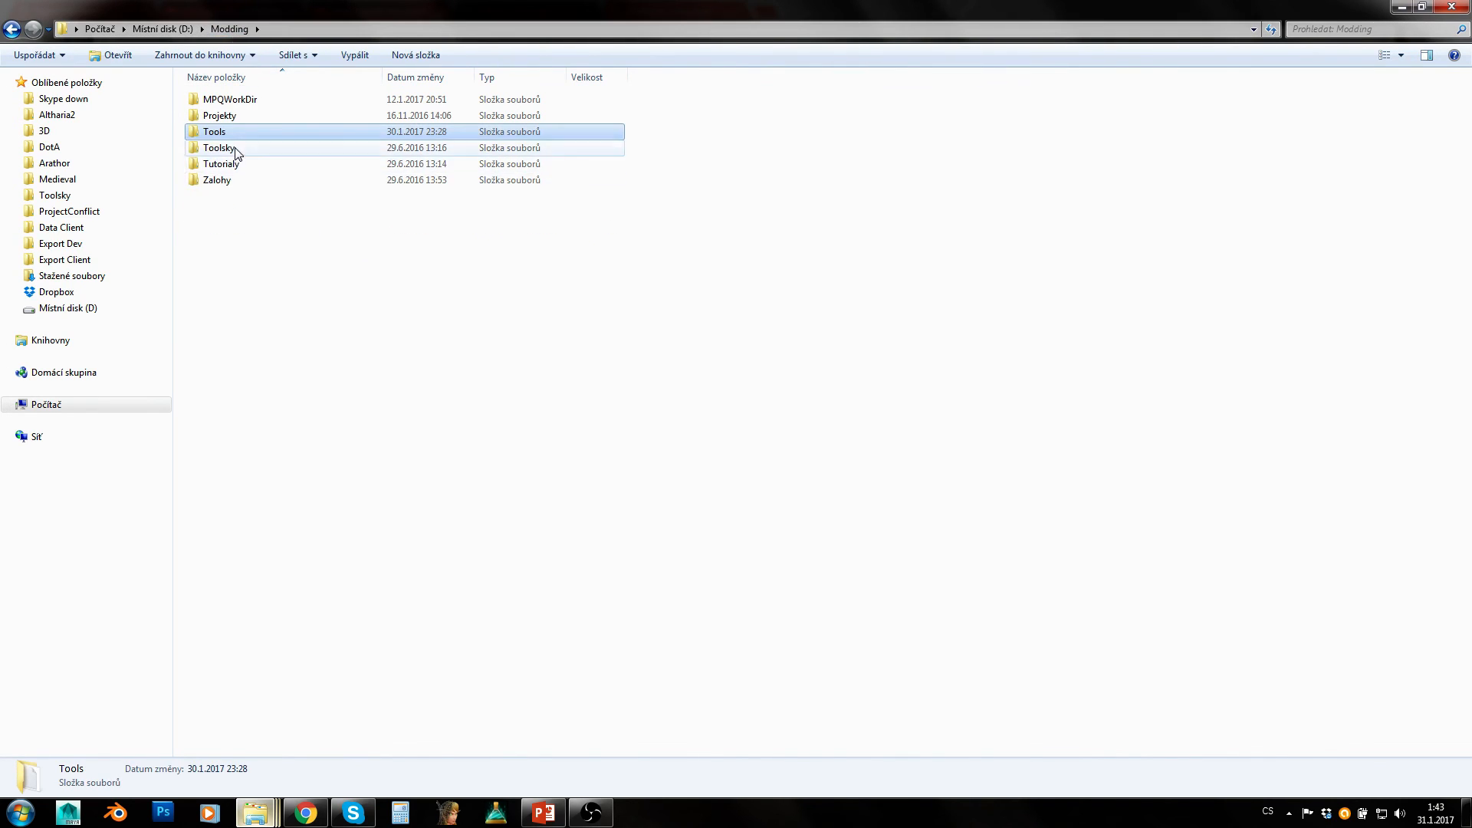
pyautogui.doubleClick(215, 131)
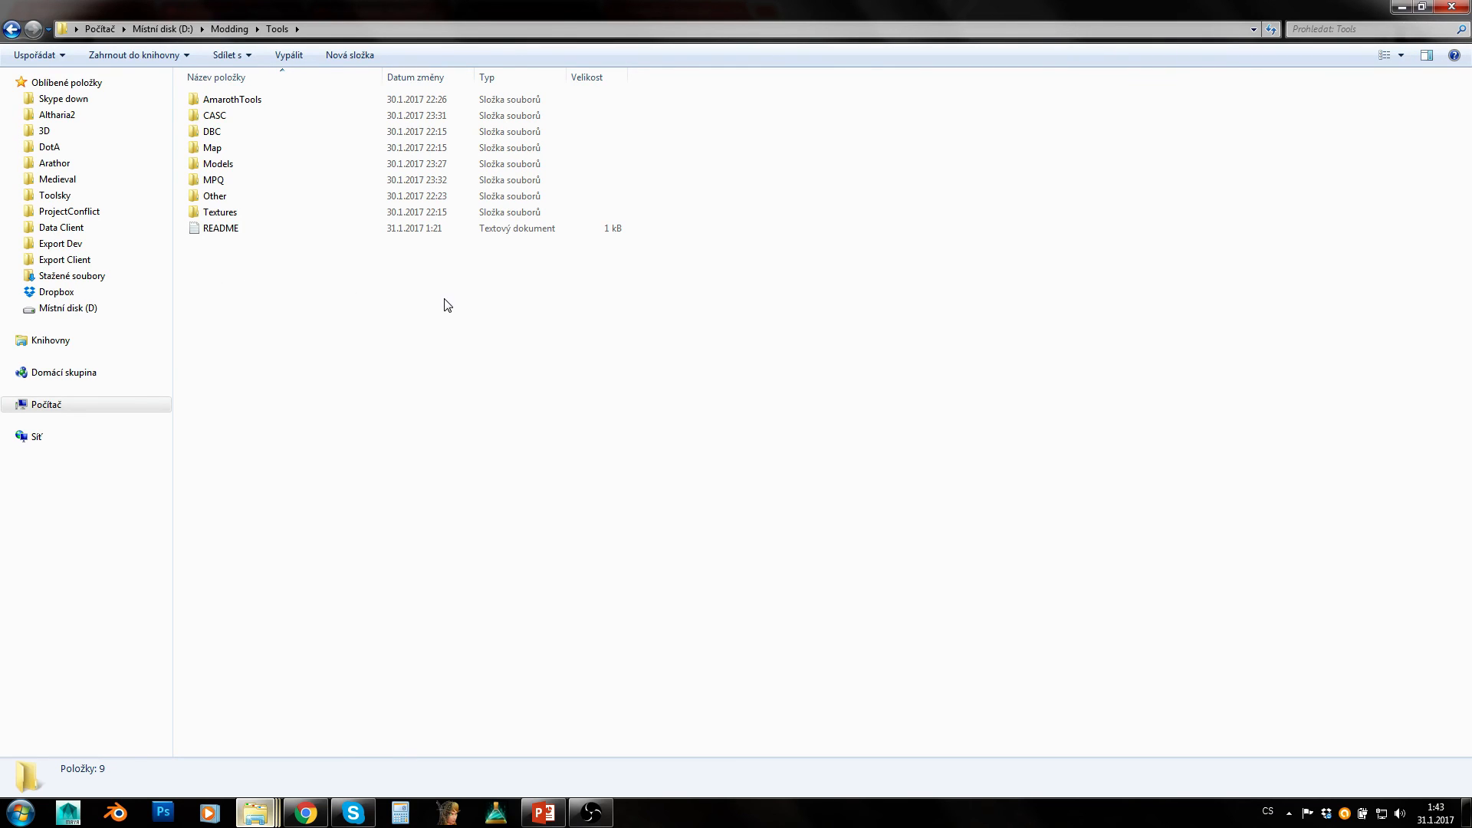
pyautogui.moveTo(676, 294)
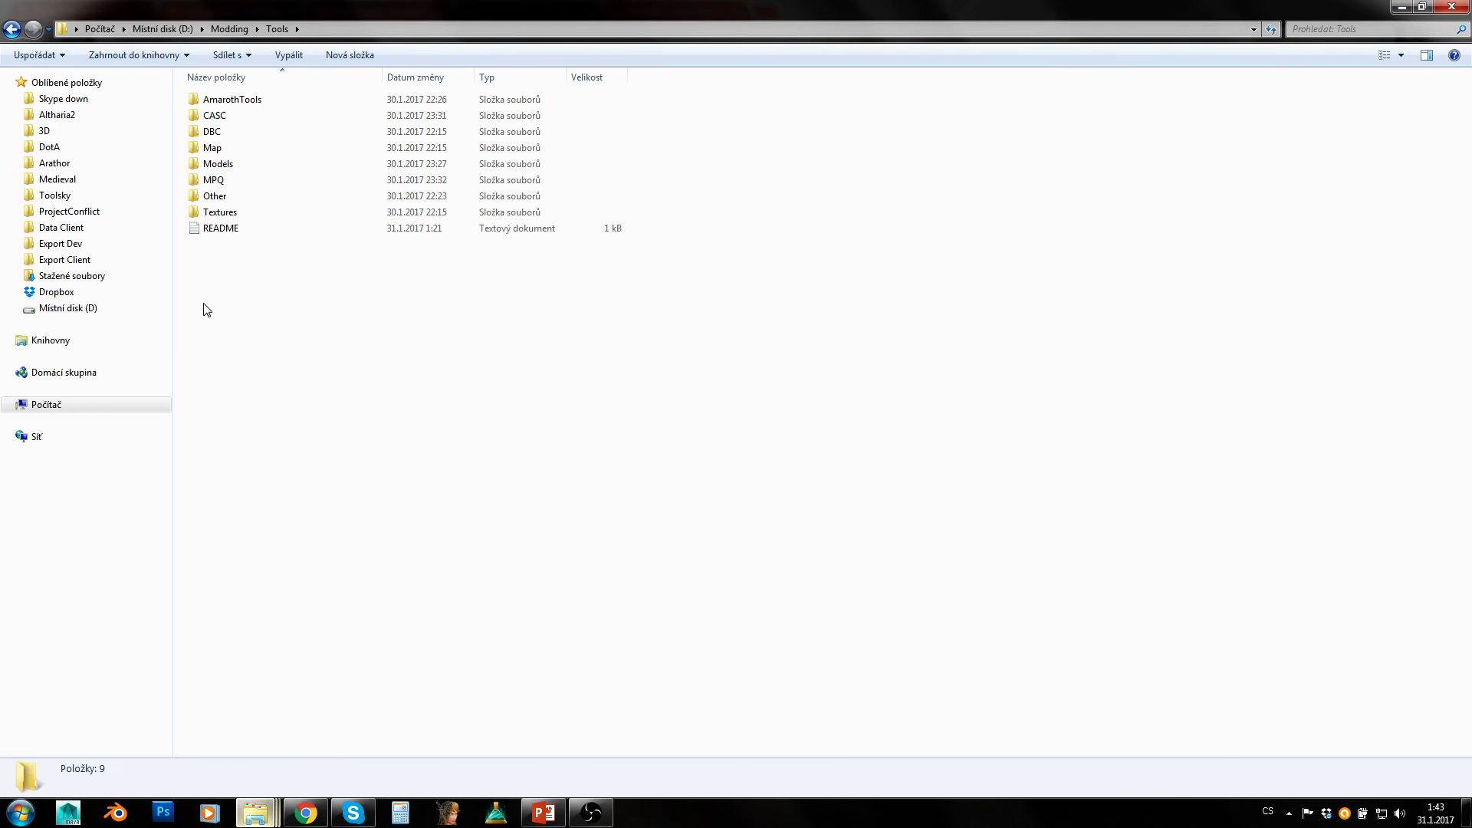
pyautogui.click(214, 115)
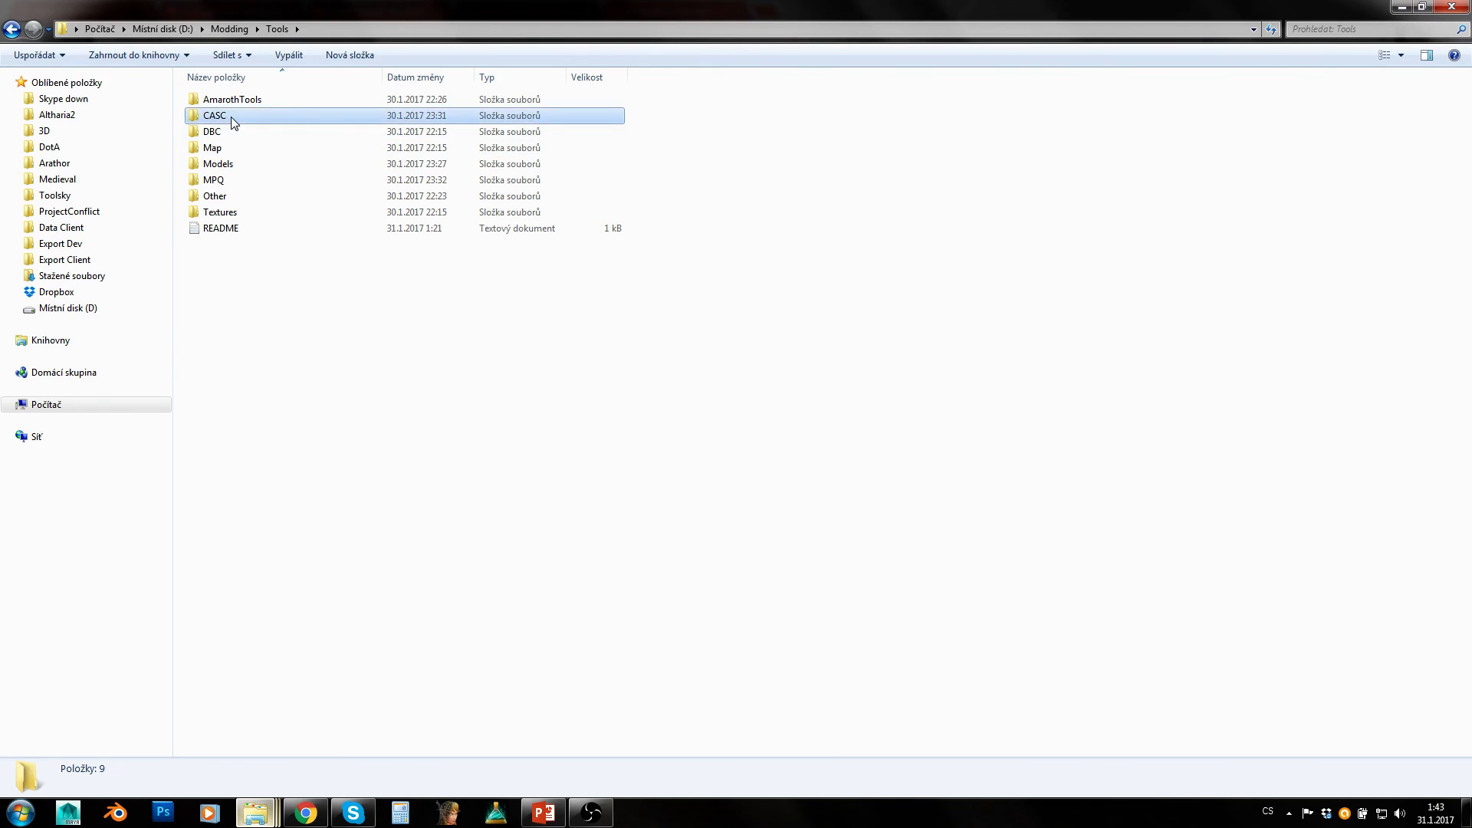
pyautogui.doubleClick(211, 132)
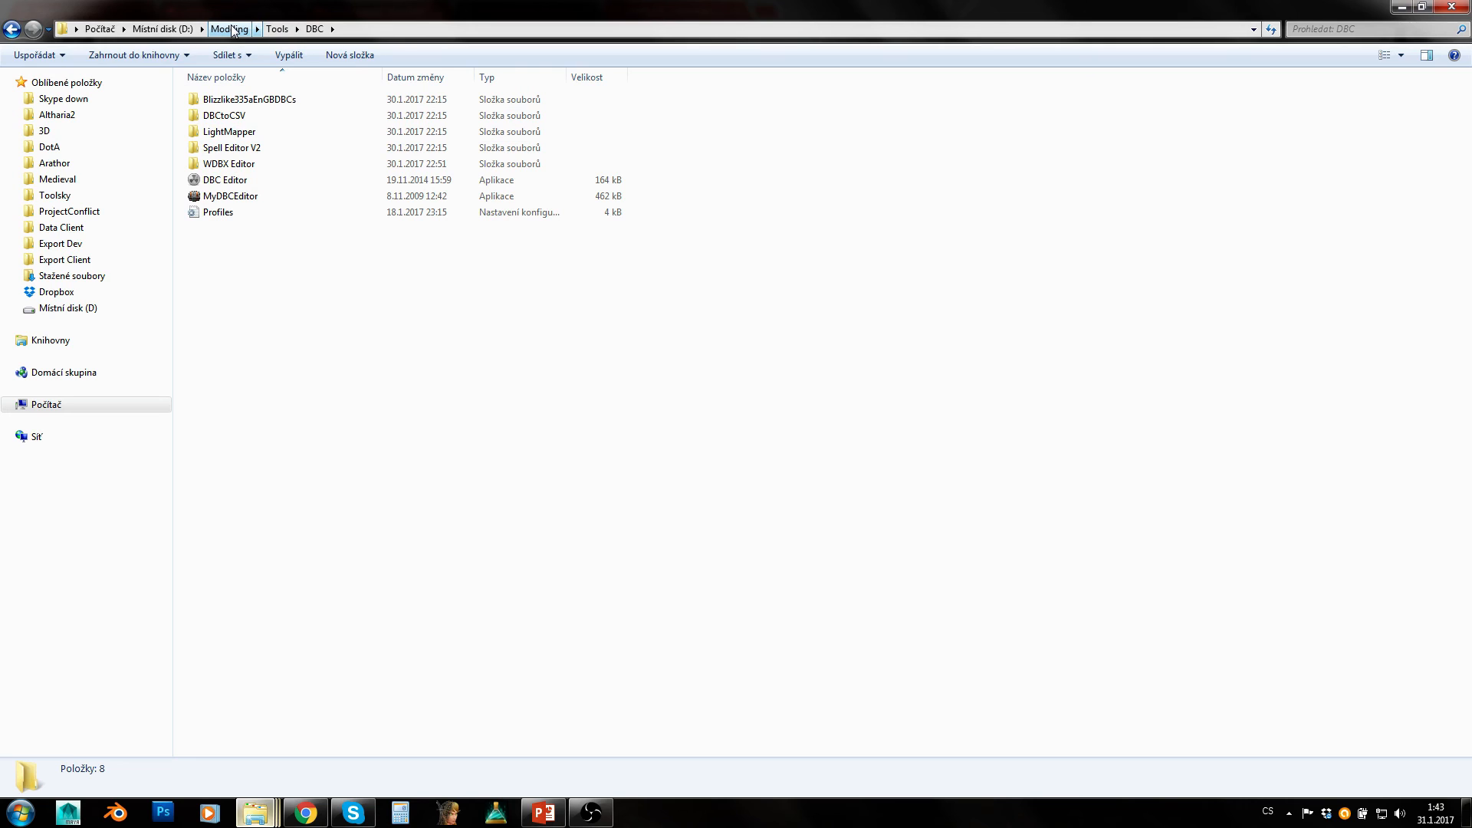
# - Navigate back up to the Modding folder listing MPQWorkDir, Projekty, Tools and the rest
pyautogui.click(276, 29)
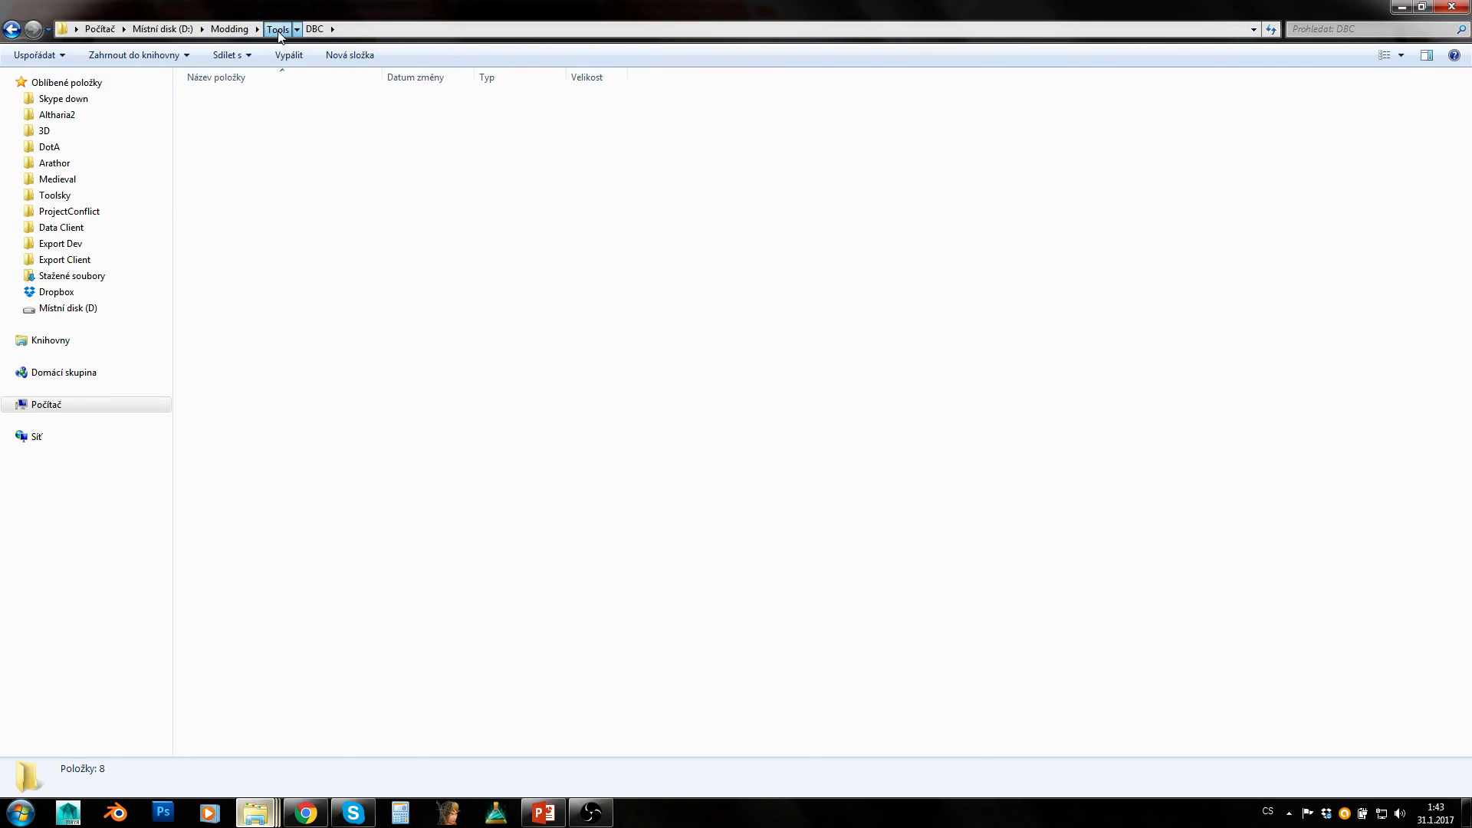
pyautogui.click(228, 29)
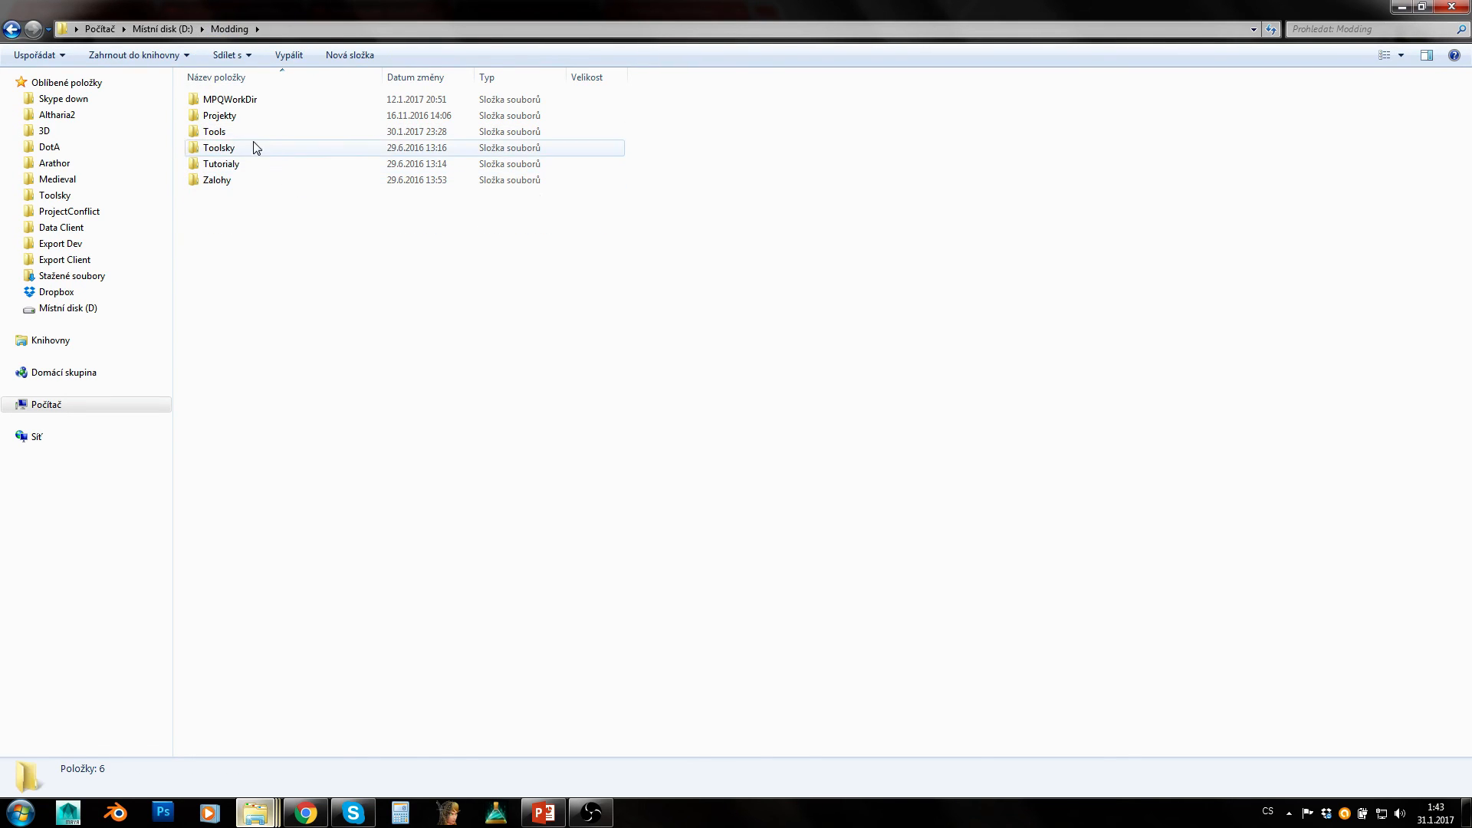
pyautogui.click(332, 245)
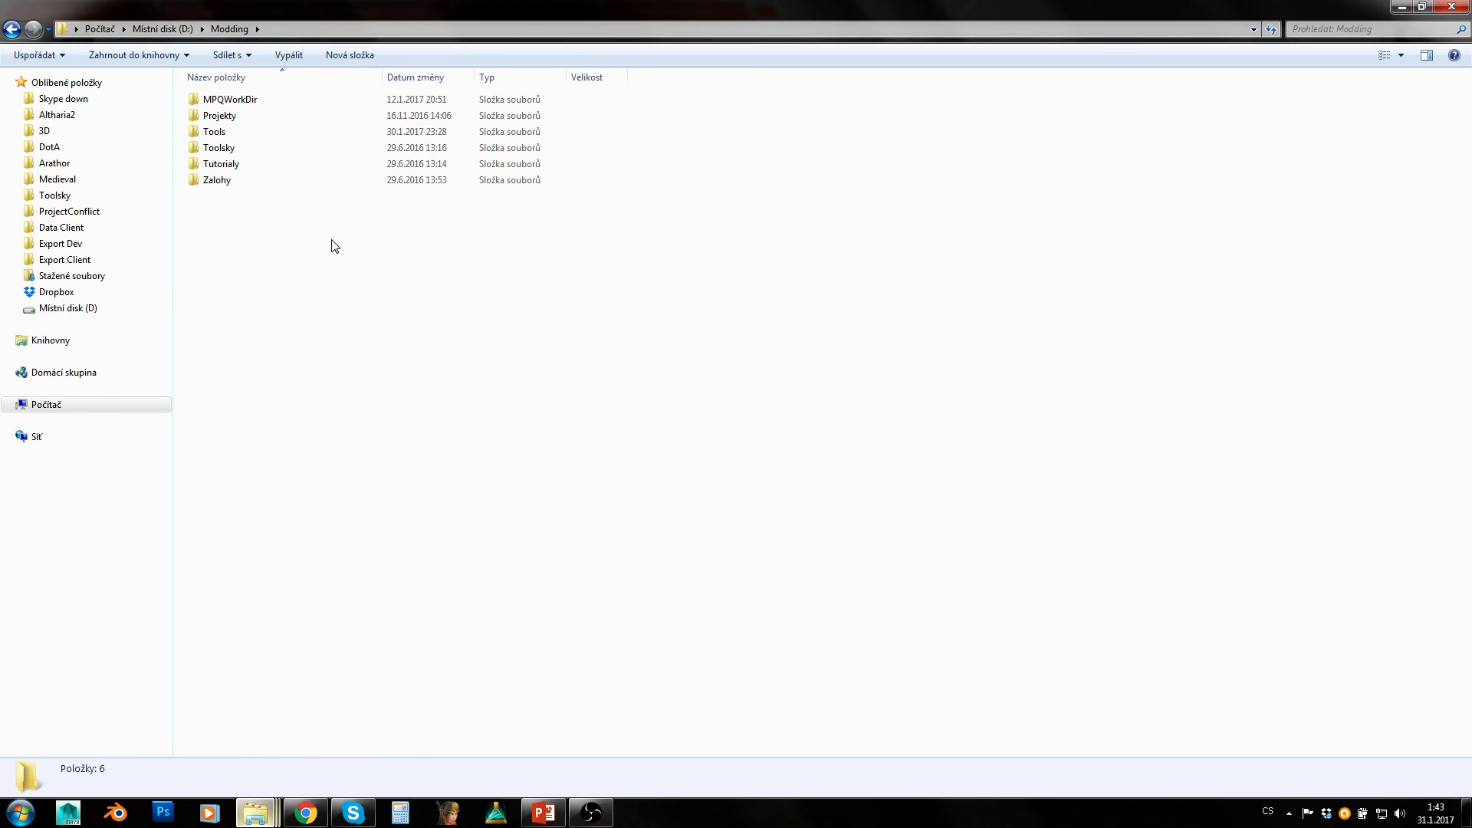
pyautogui.moveTo(341, 245)
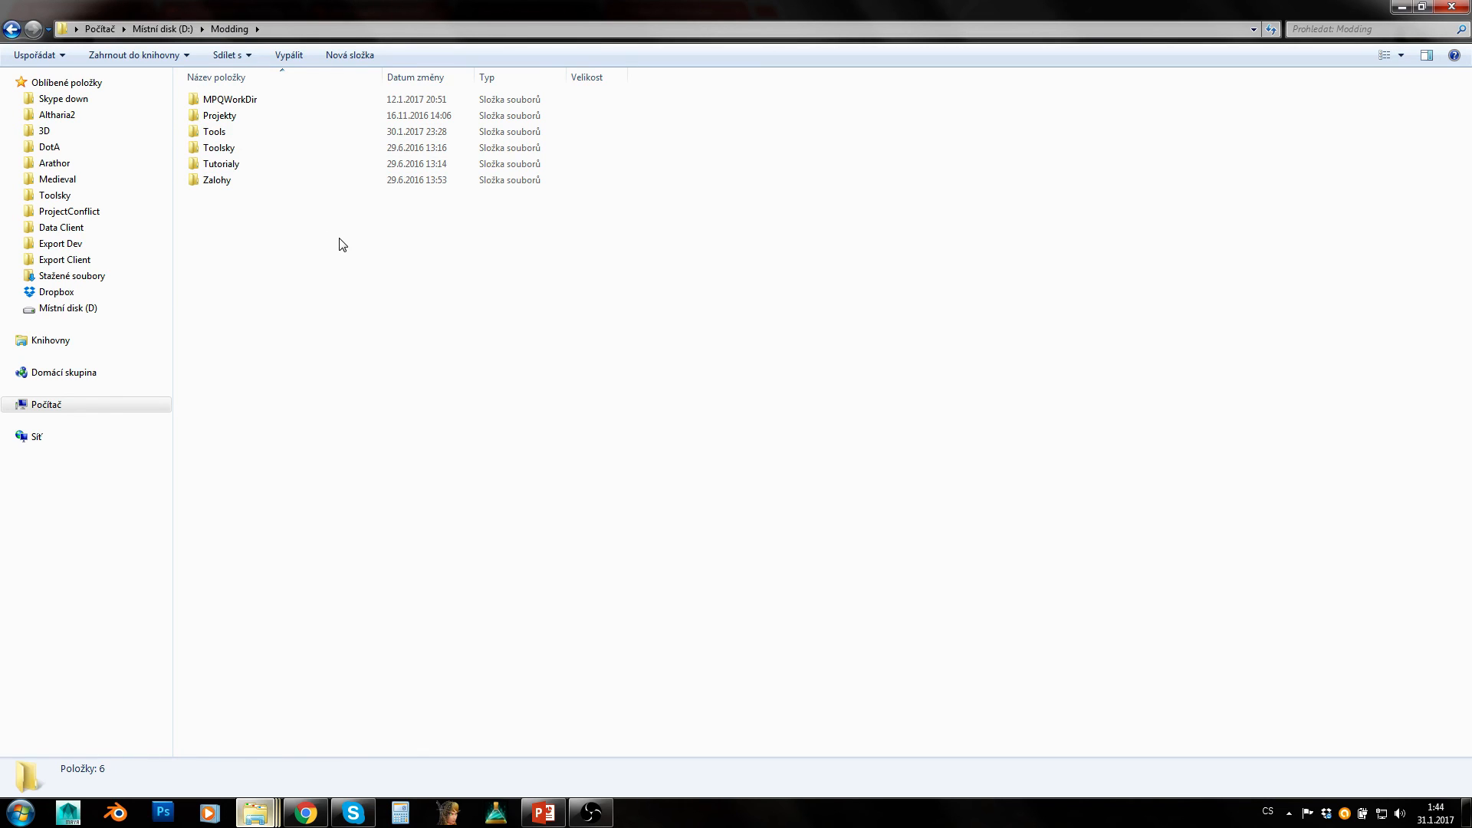